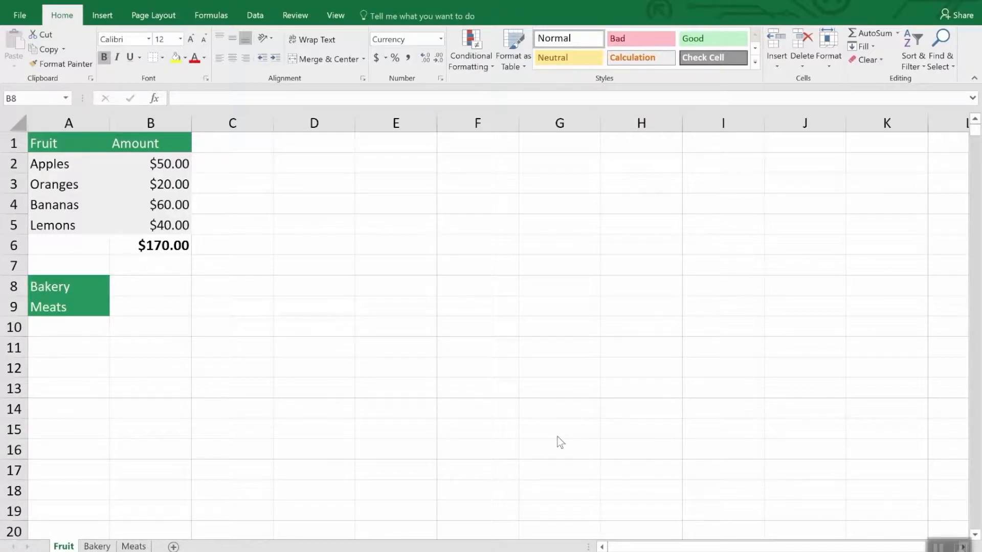
mouse_move(263, 365)
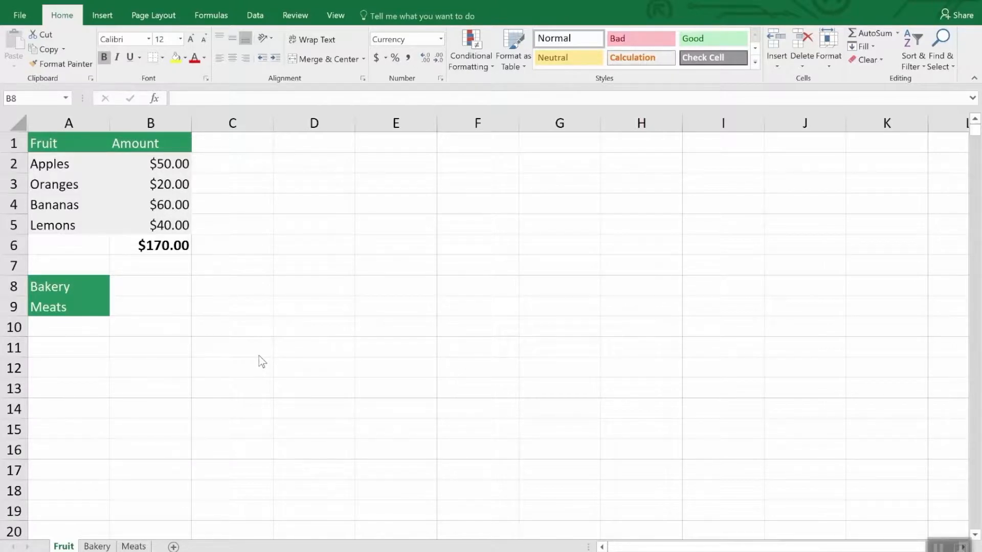
mouse_move(110, 481)
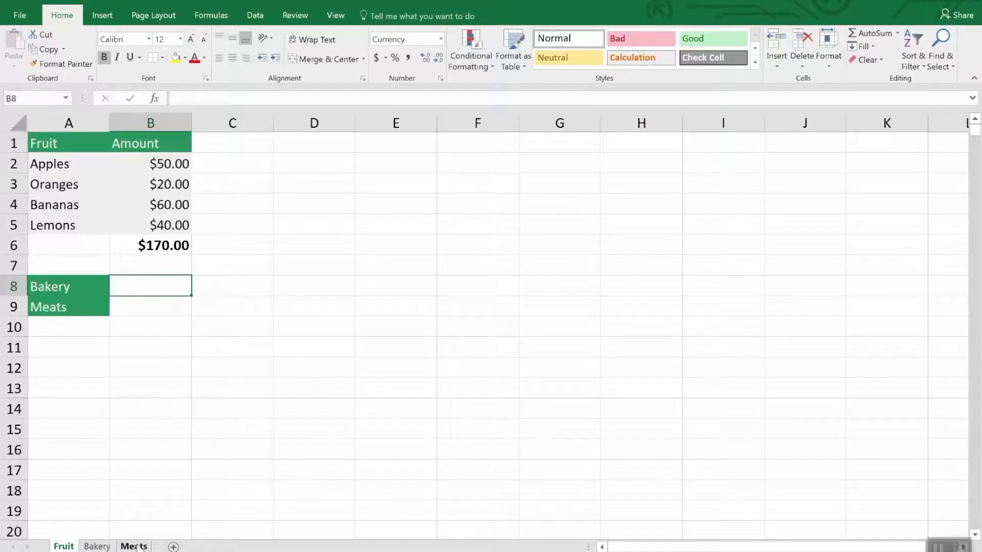
Step: Use Move or Copy with Create a copy ticked to duplicate the Fruit sheet as Fruit (2)
left_click(133, 547)
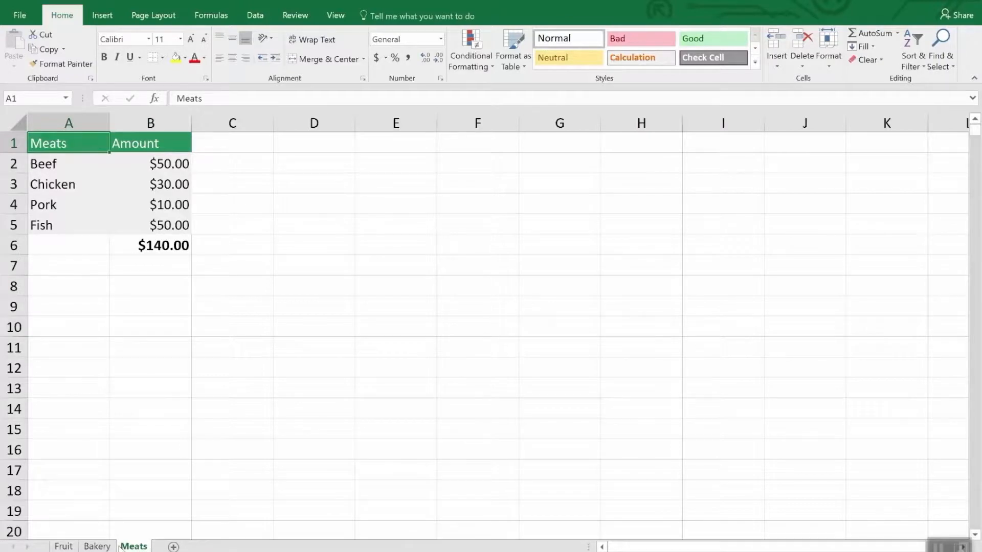
left_click(63, 546)
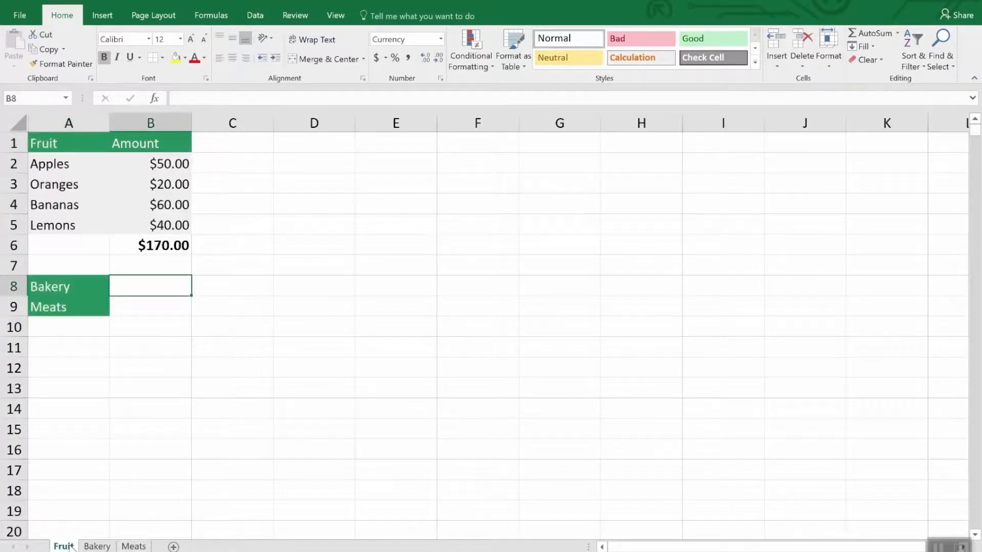
right_click(63, 547)
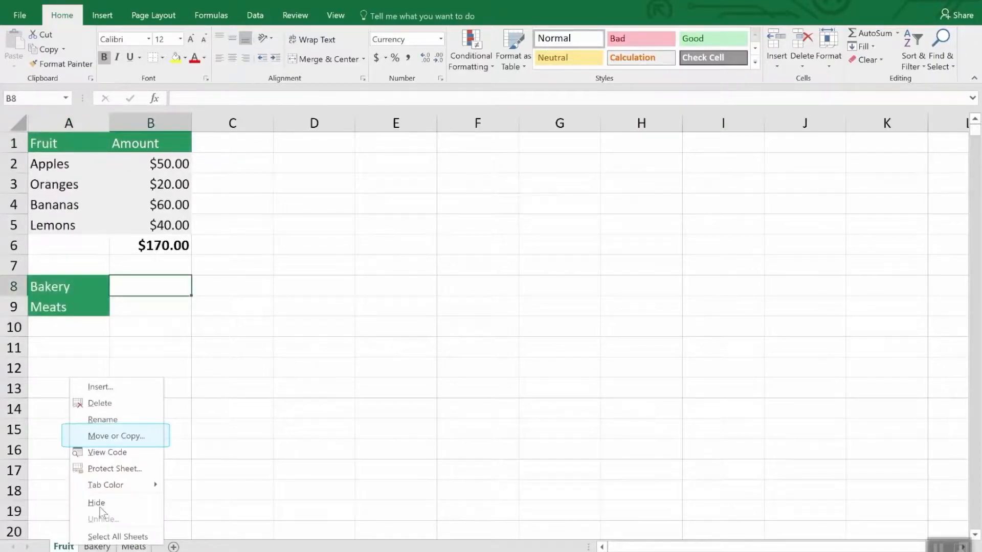
left_click(116, 436)
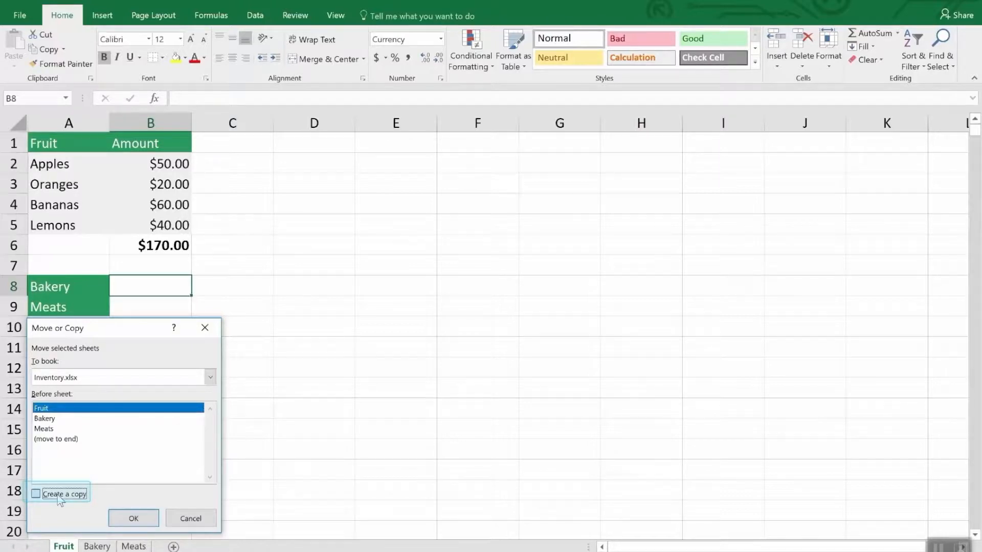
left_click(36, 494)
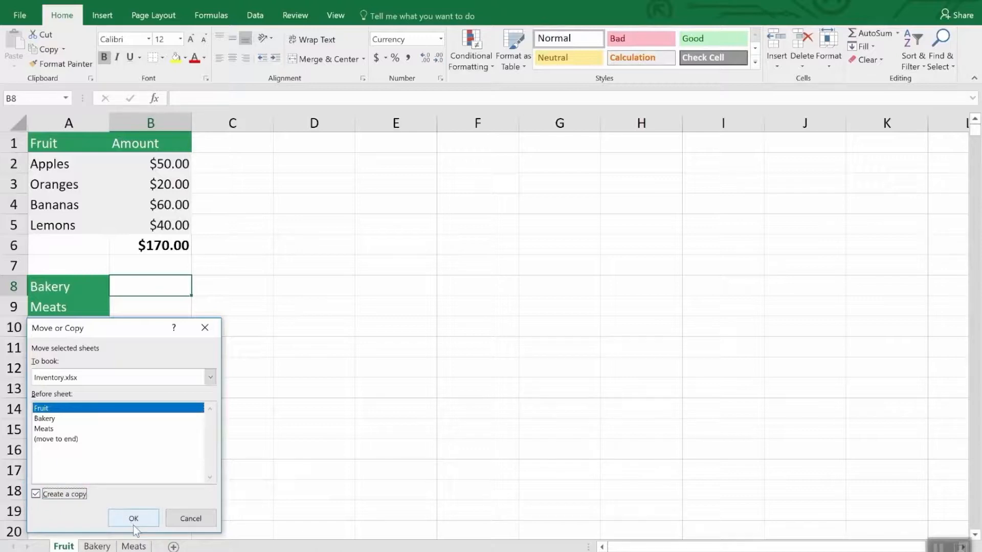
left_click(133, 519)
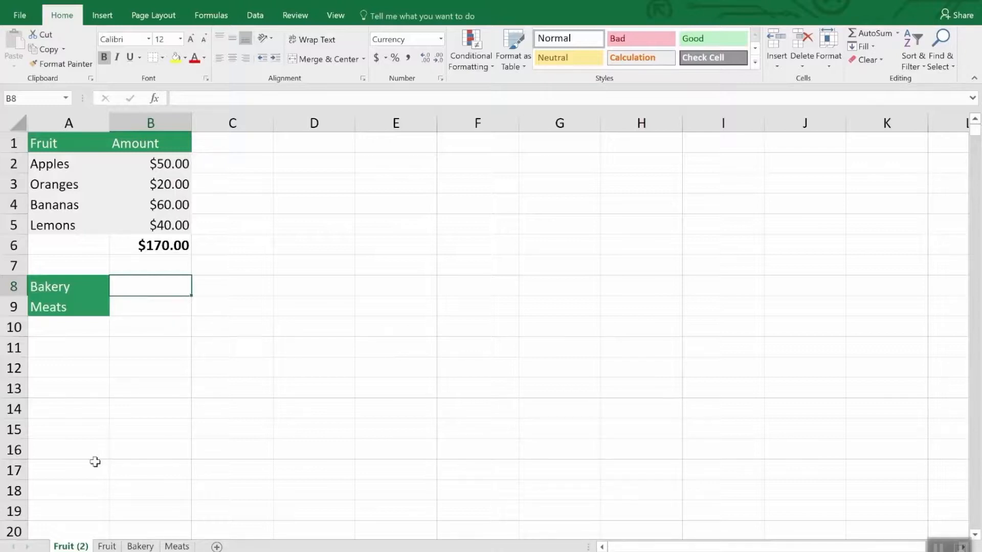
mouse_move(105, 402)
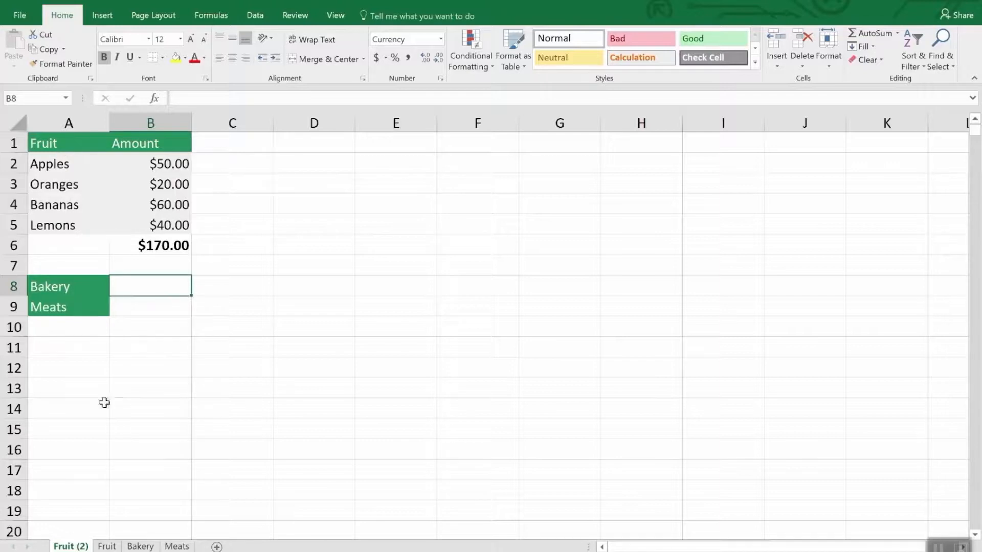
mouse_move(102, 414)
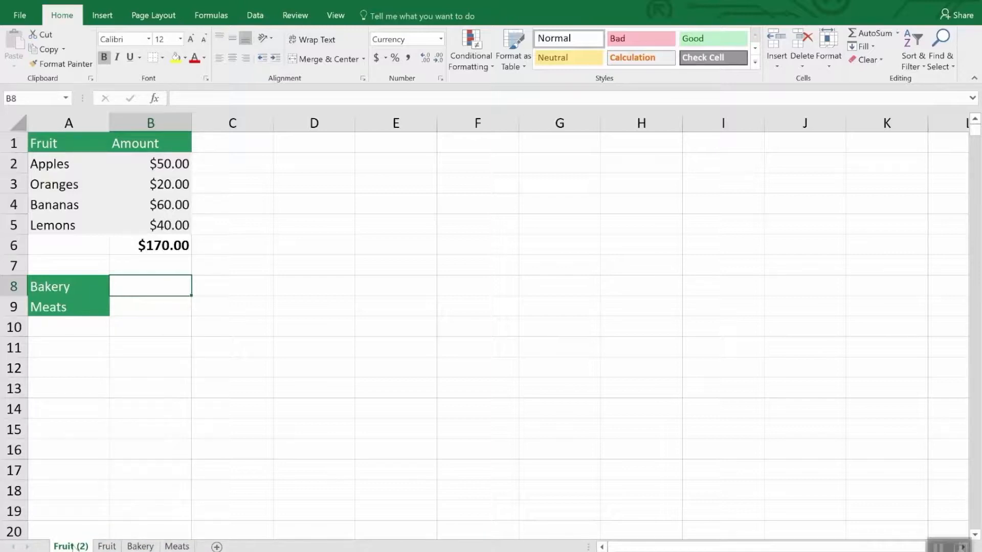
Step: Delete the Fruit (2) sheet from its tab menu
right_click(70, 546)
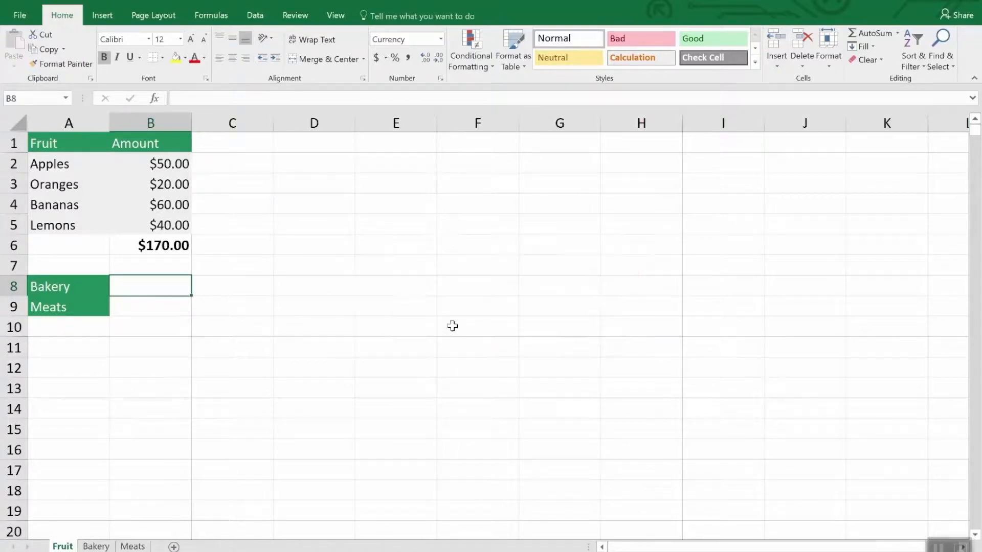
mouse_move(63, 535)
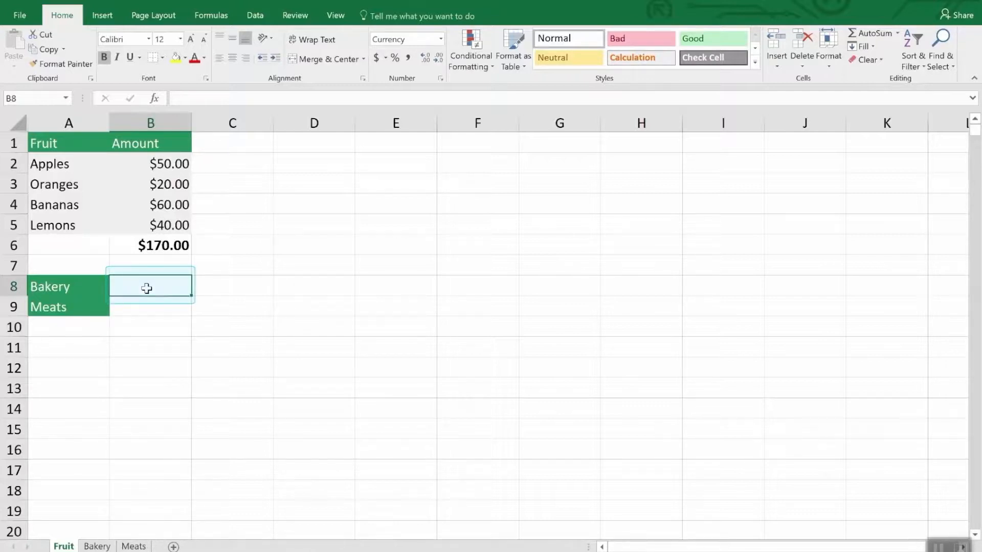
Step: Enter =SUM( referencing the Bakery sheet's B7 total so the Bakery row shows $260.00
type("=")
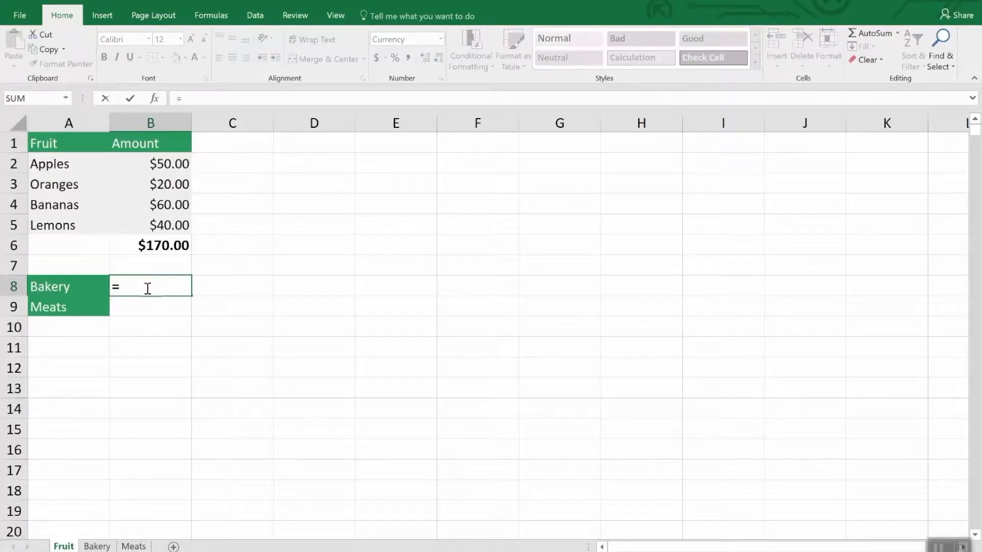
type("s")
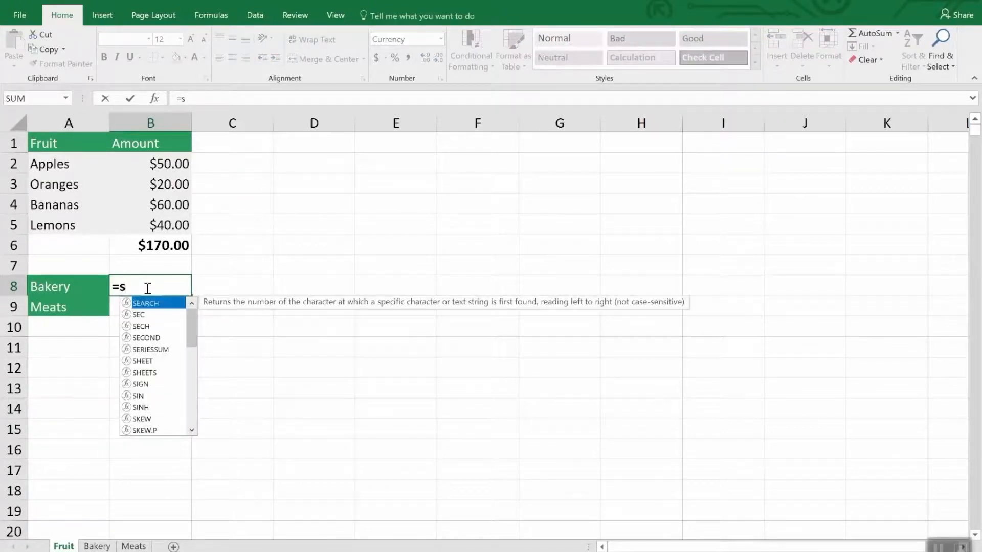
type("um")
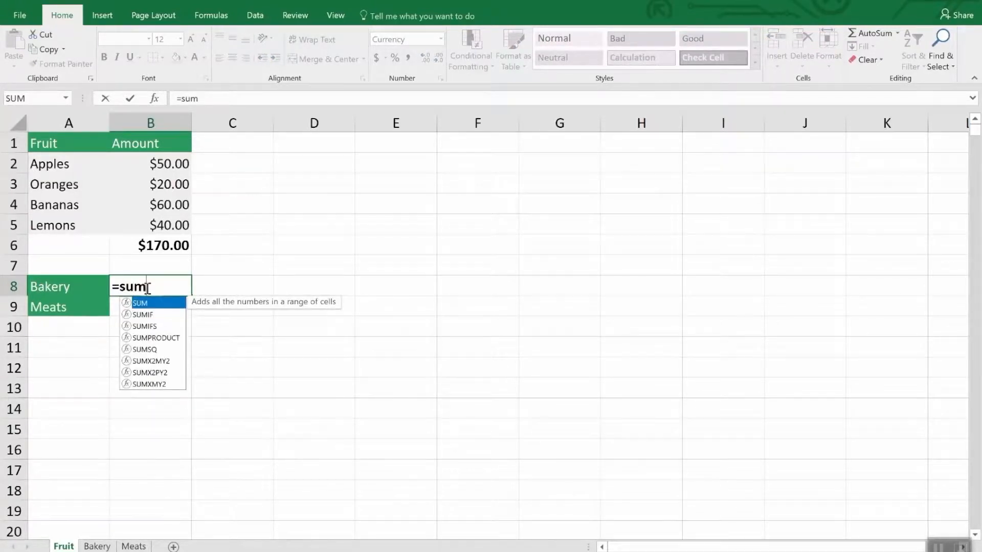
type("(")
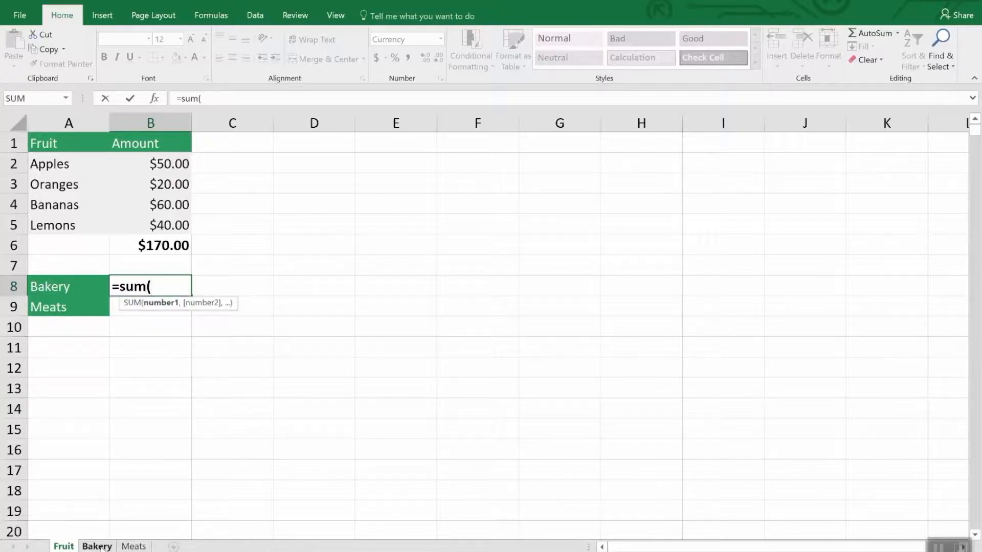
left_click(96, 546)
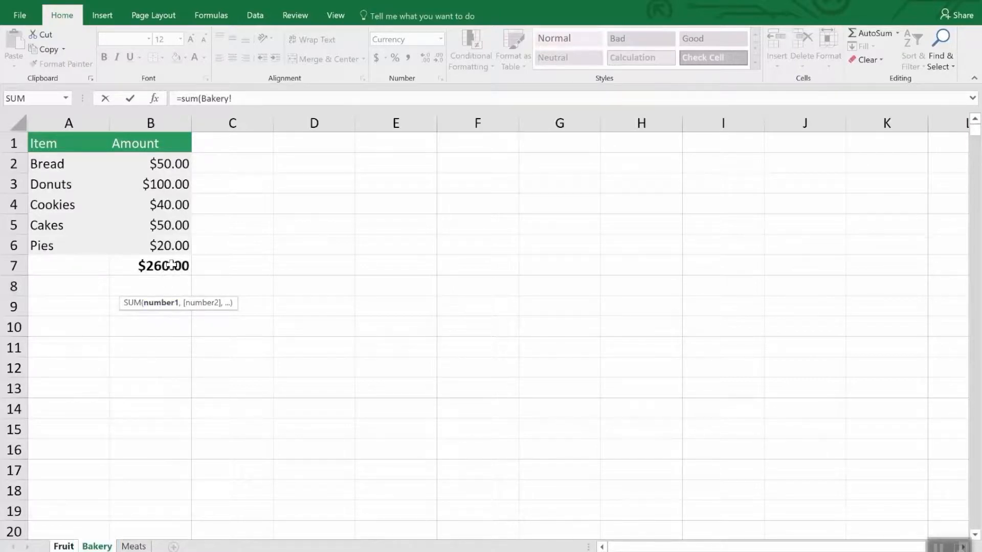
left_click(149, 266)
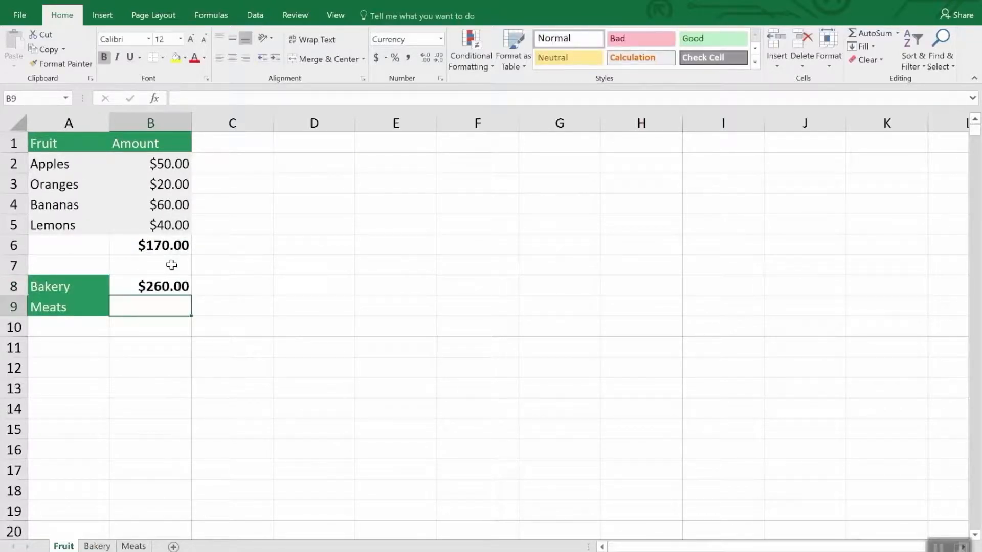
left_click(150, 286)
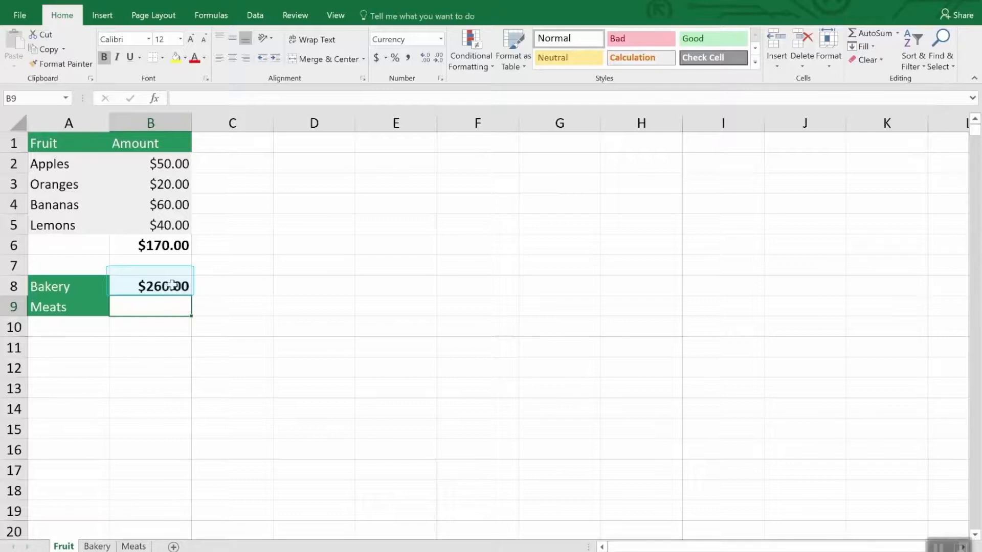
Step: In B9 sum the Meats sheet's Chicken (B3) and Fish (B5) amounts to give $80.00
left_click(150, 306)
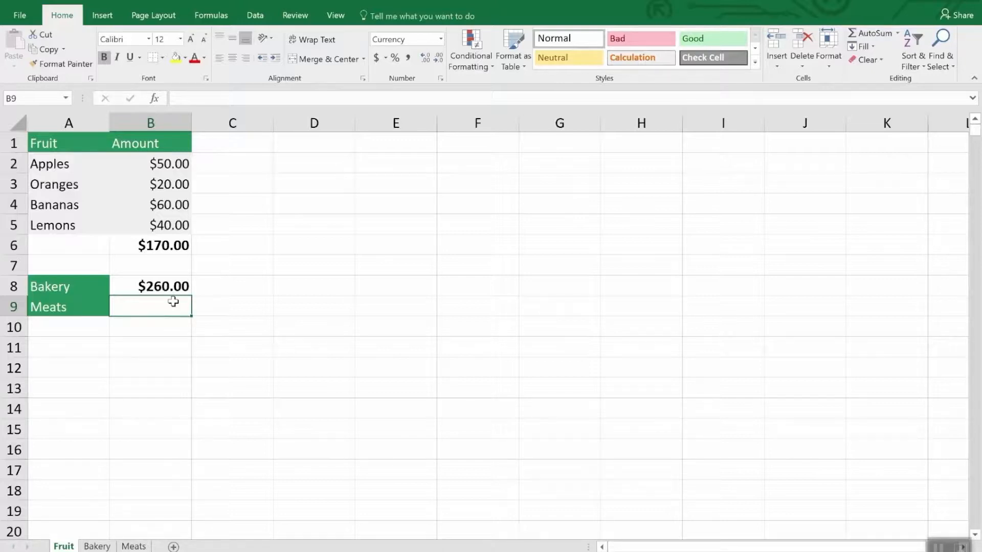
mouse_move(136, 416)
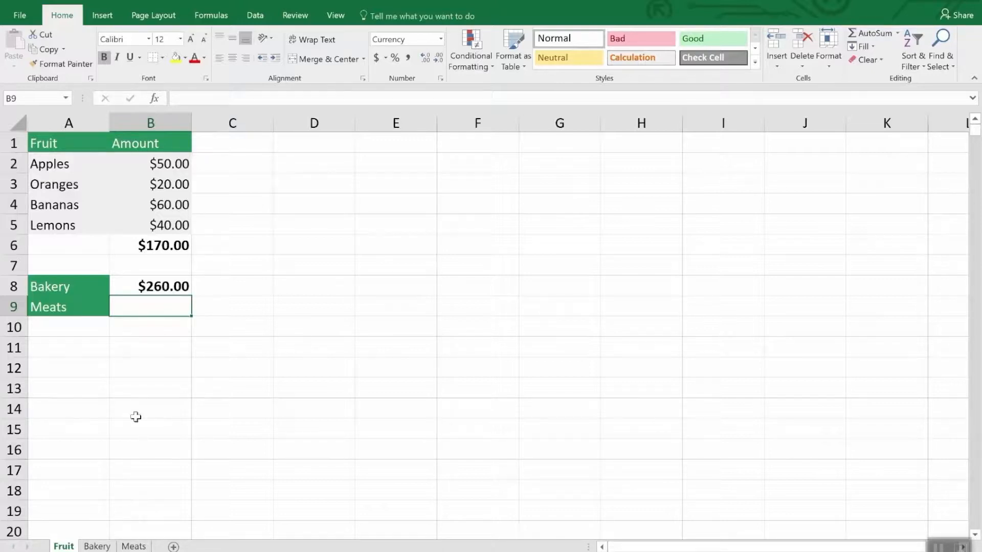
type("=")
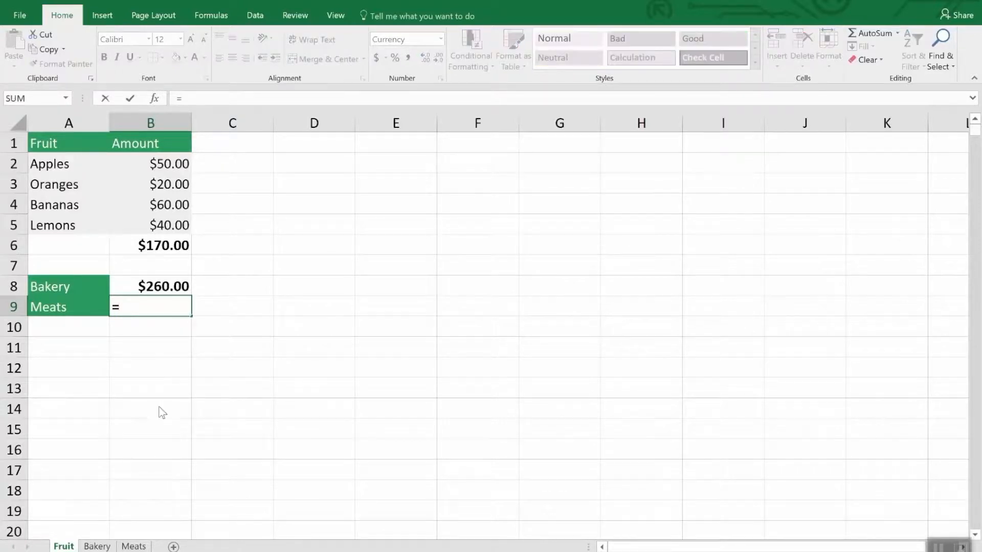
type("sum(")
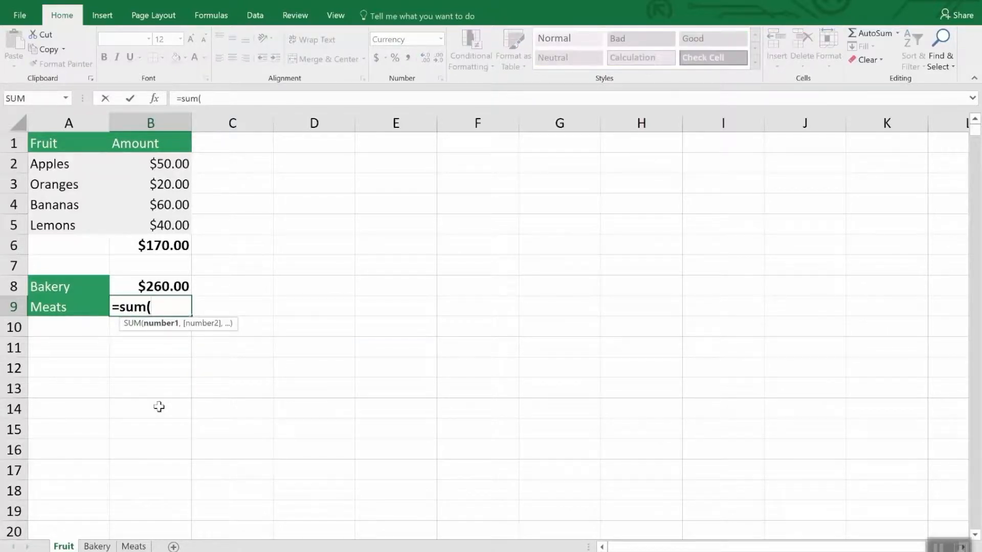
left_click(133, 547)
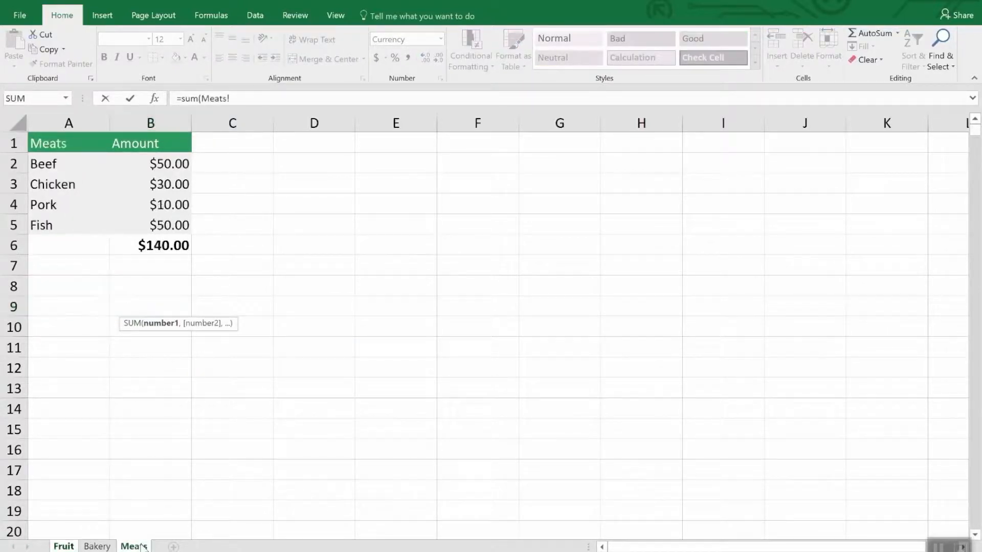
left_click(149, 184)
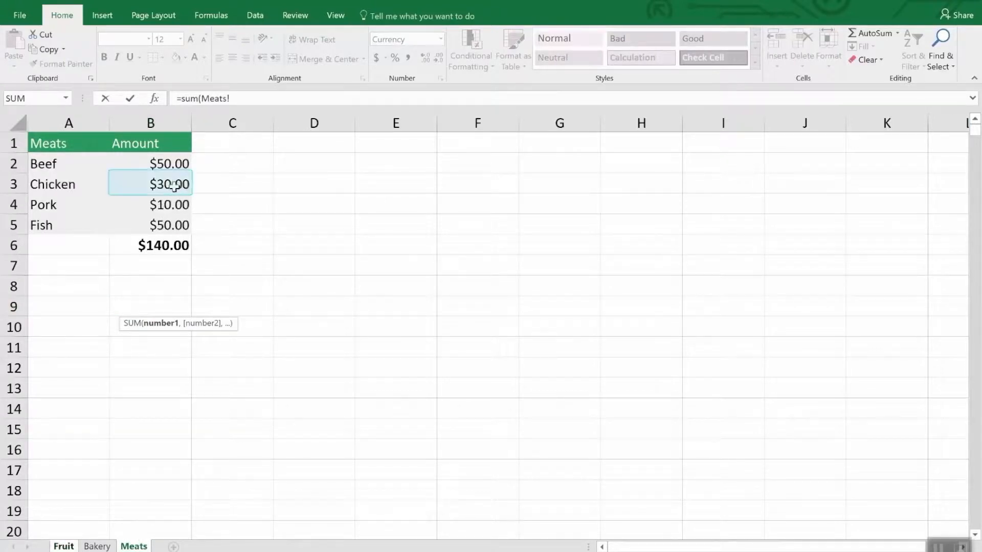
left_click(149, 183)
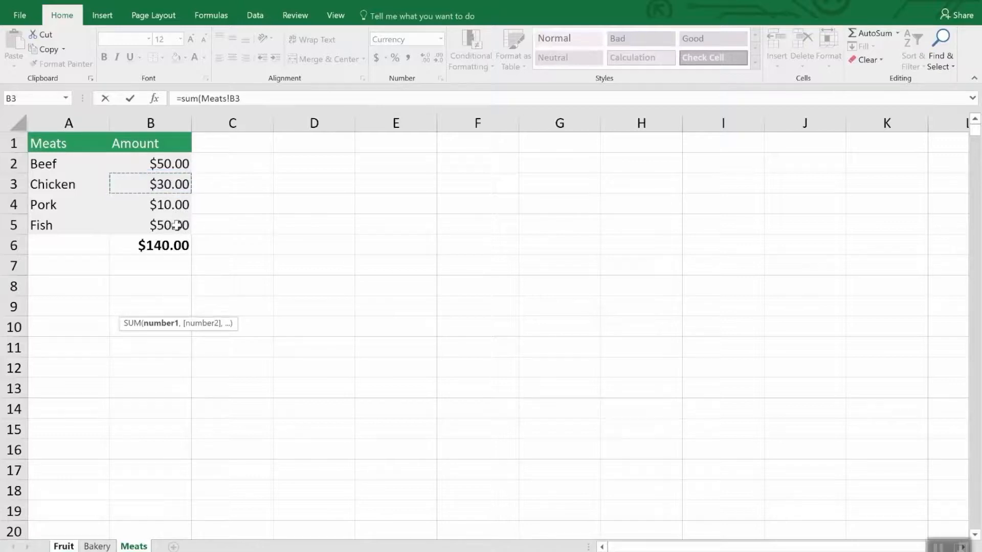
left_click(150, 225)
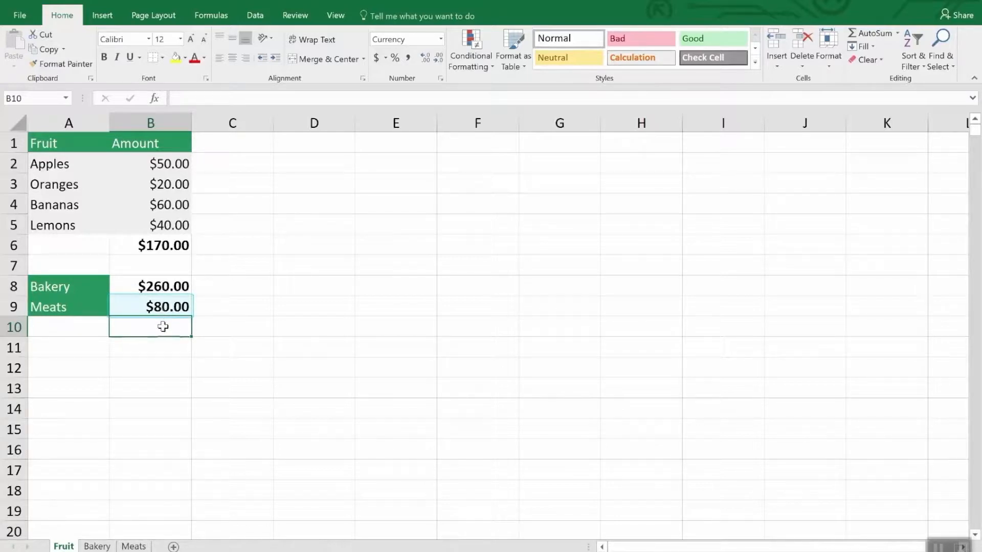
Step: Inspect the Bakery SUM formula's sheet reference, close it, and revisit the Bakery and Meats sheets
left_click(162, 287)
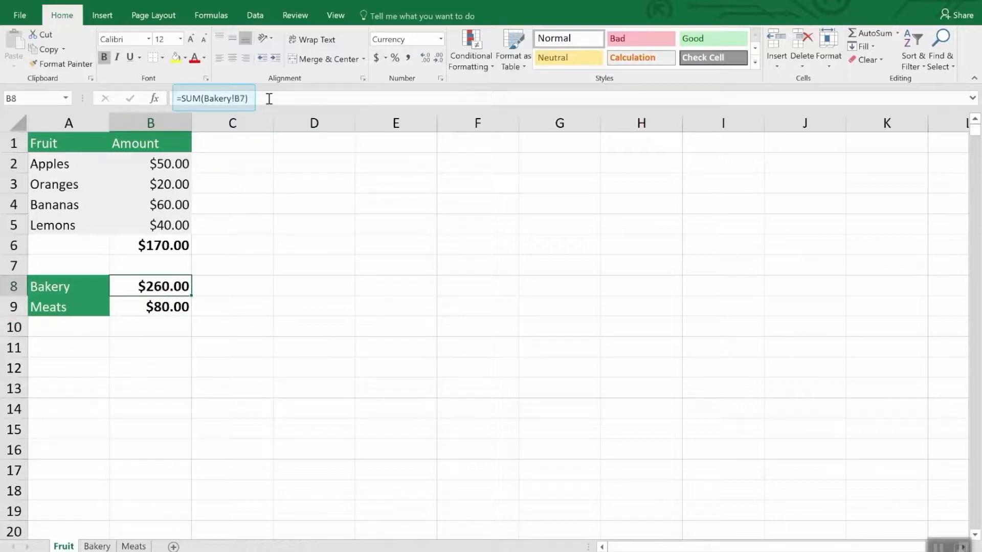
double_click(151, 286)
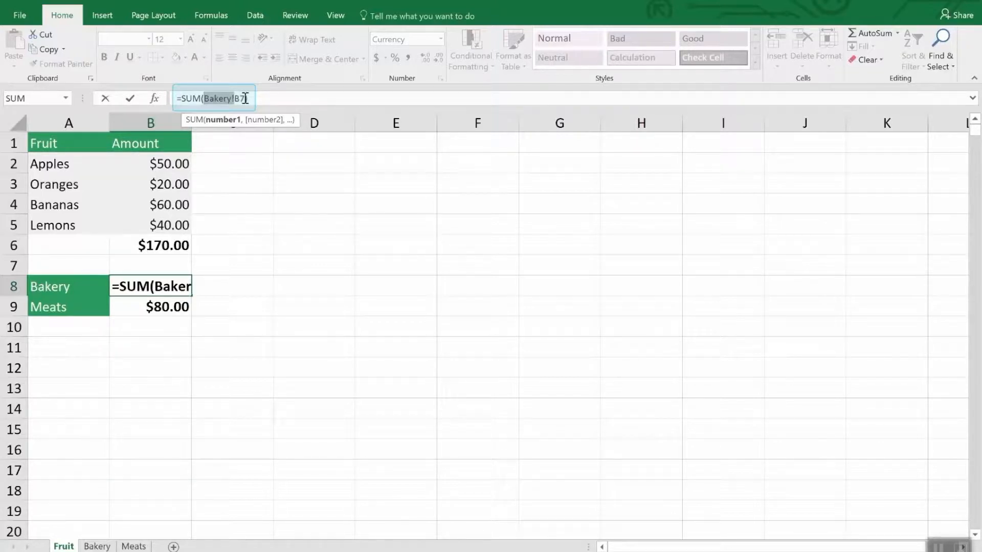
type(")")
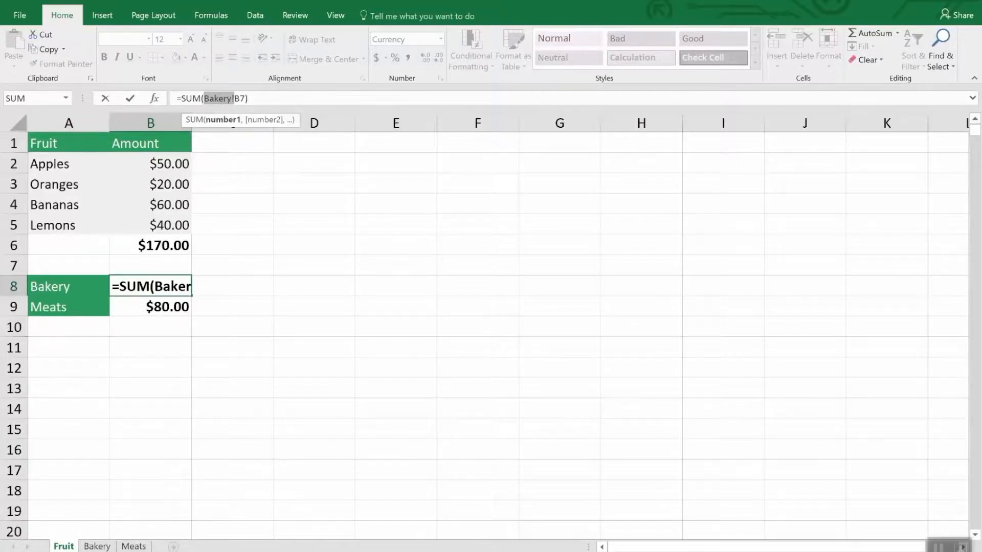
left_click(96, 546)
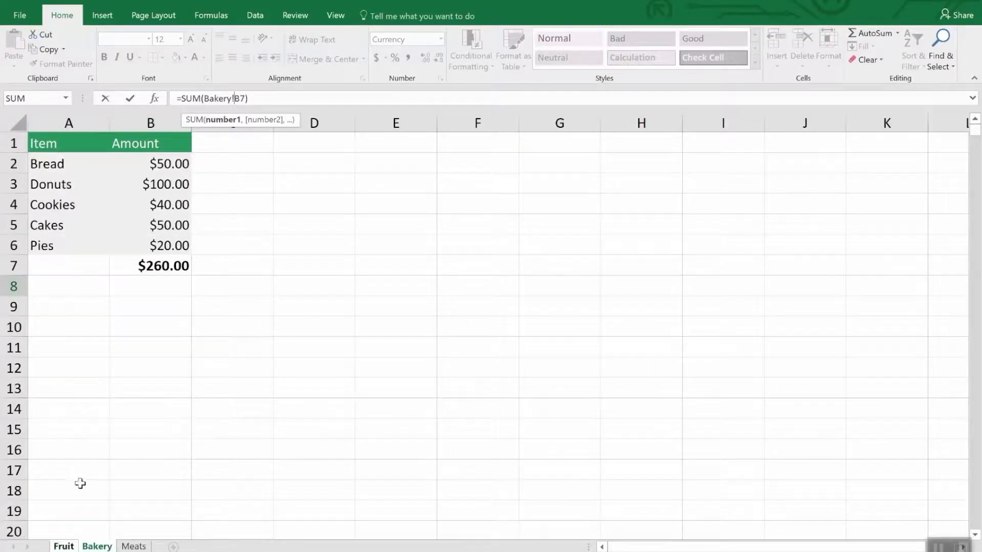
left_click(133, 546)
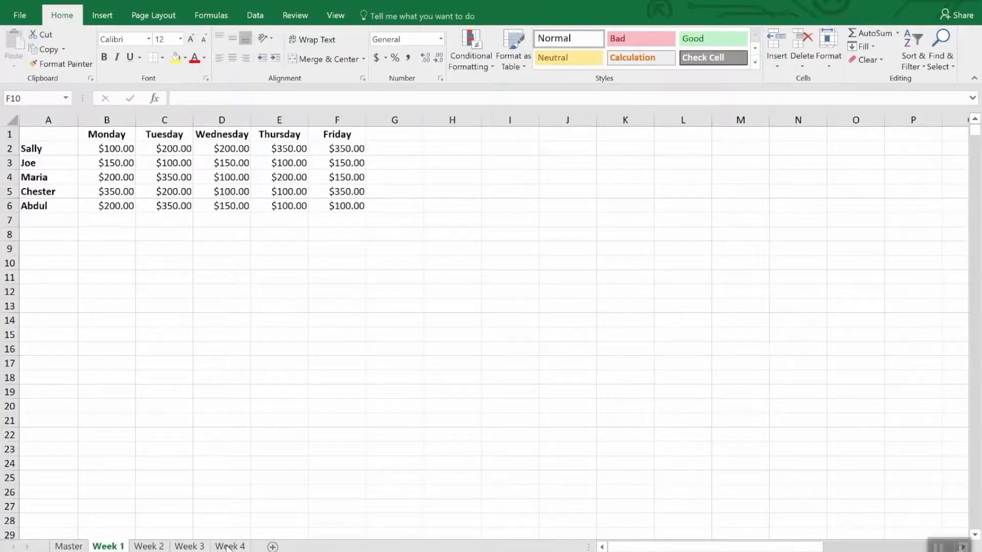
mouse_move(647, 537)
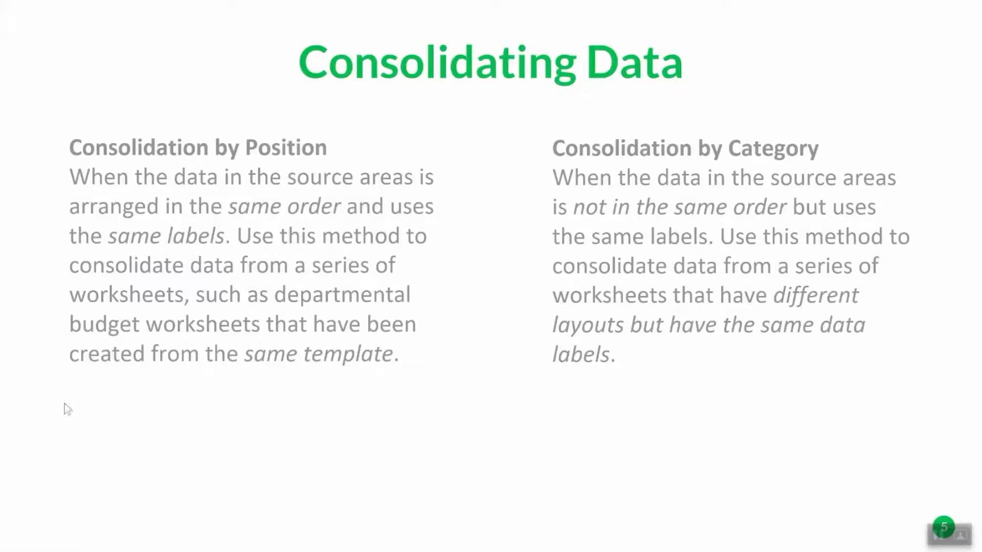
mouse_move(261, 207)
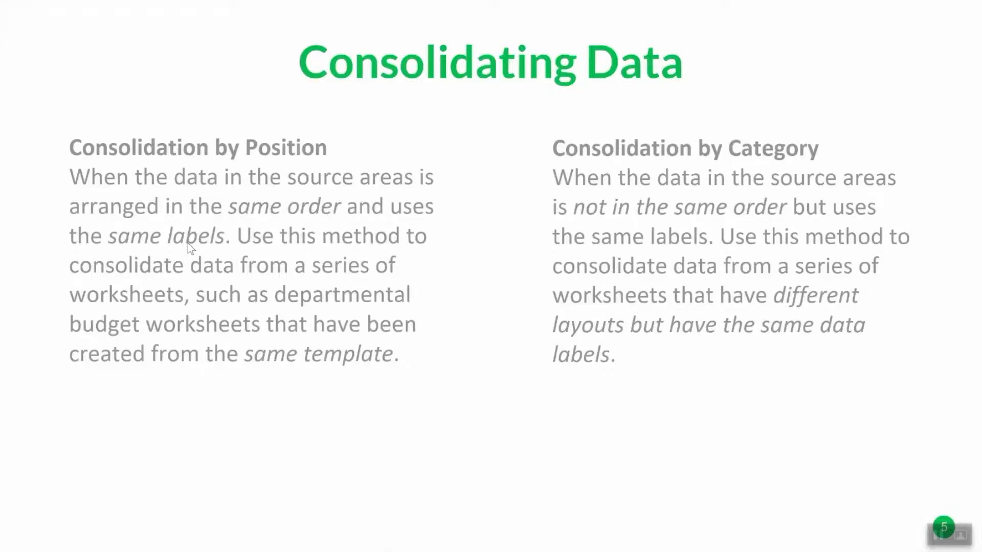
mouse_move(299, 325)
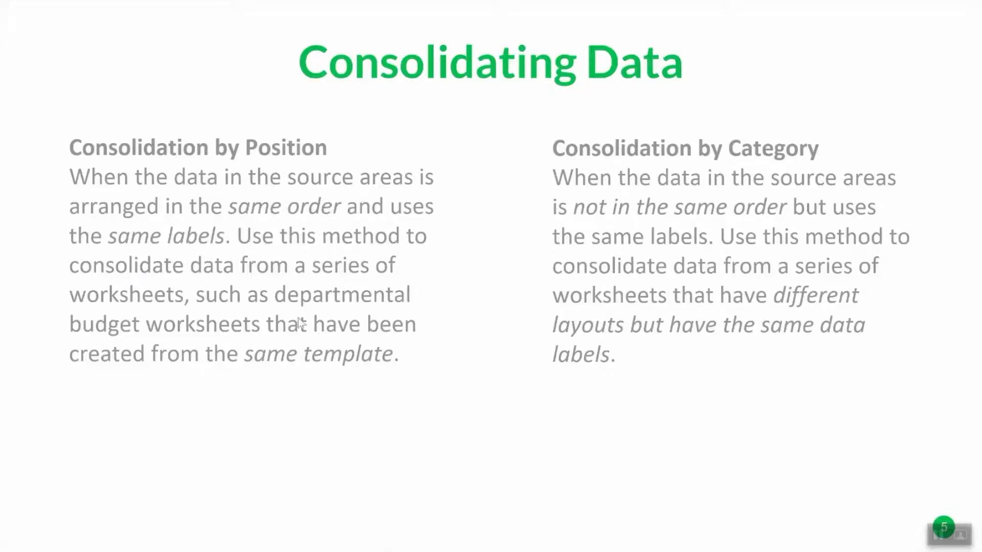
mouse_move(300, 330)
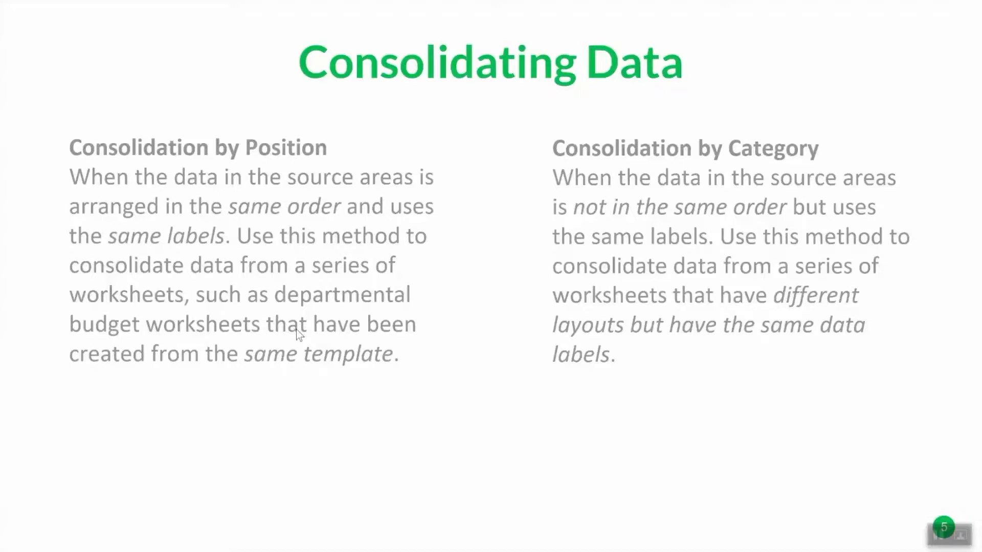
mouse_move(308, 363)
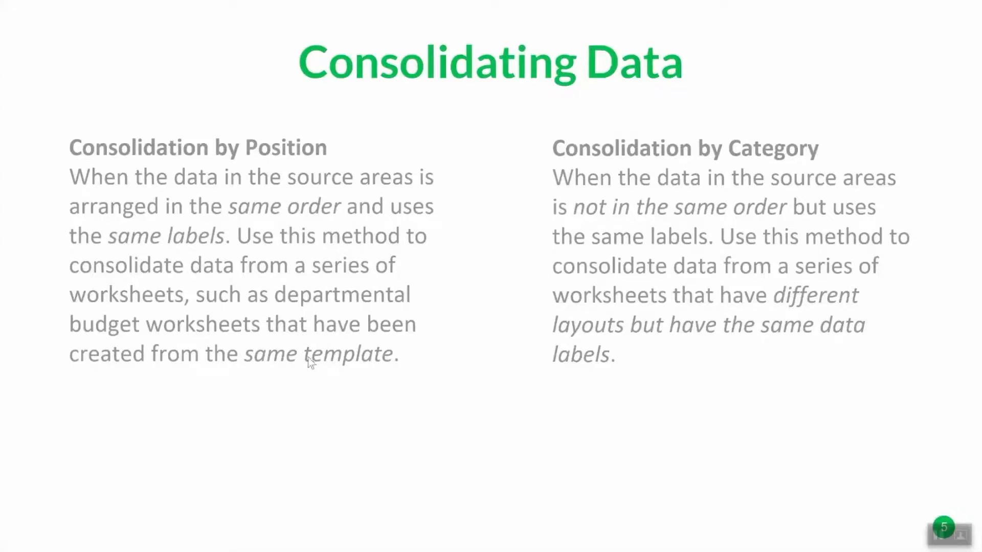
mouse_move(638, 257)
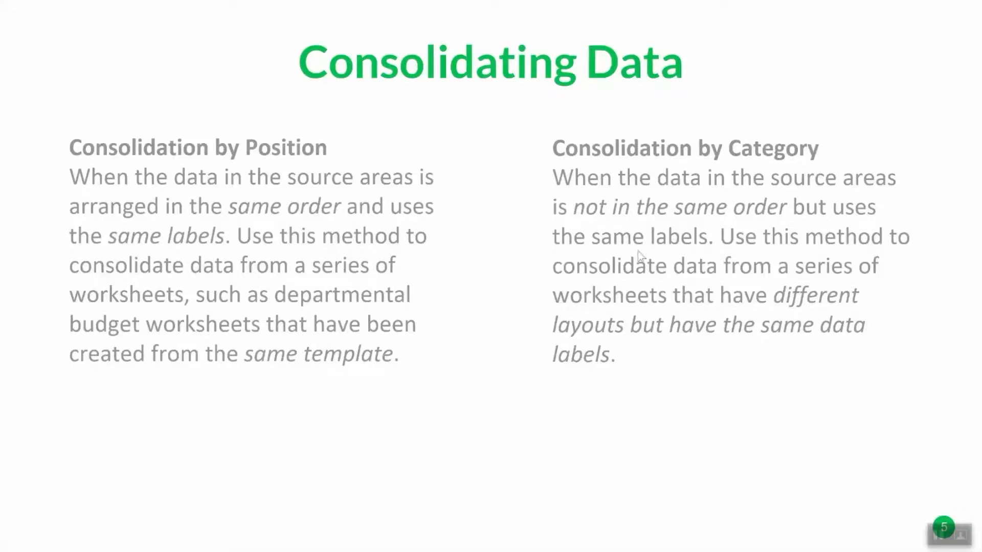
mouse_move(699, 253)
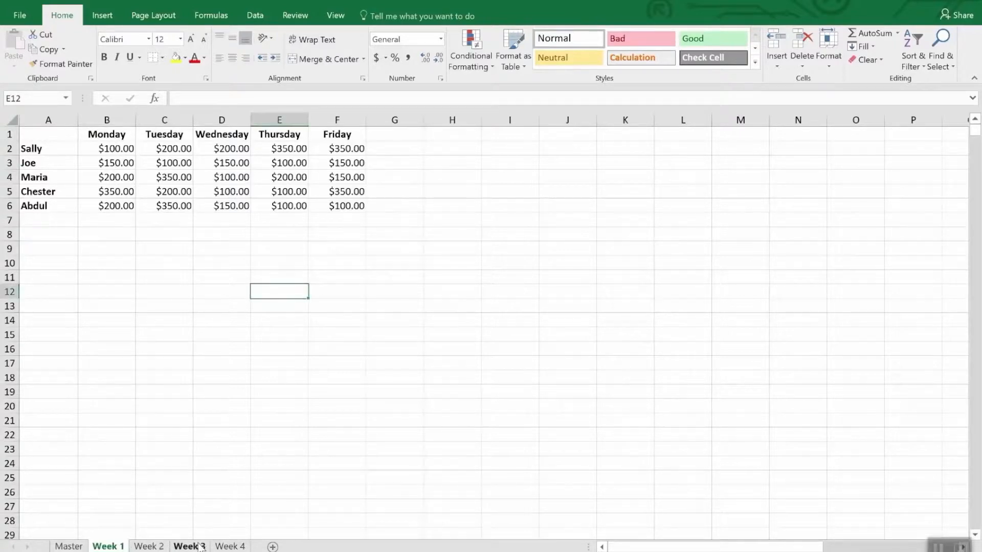
Step: Browse to the Week 4 sheet of the weekly sales workbook
left_click(229, 546)
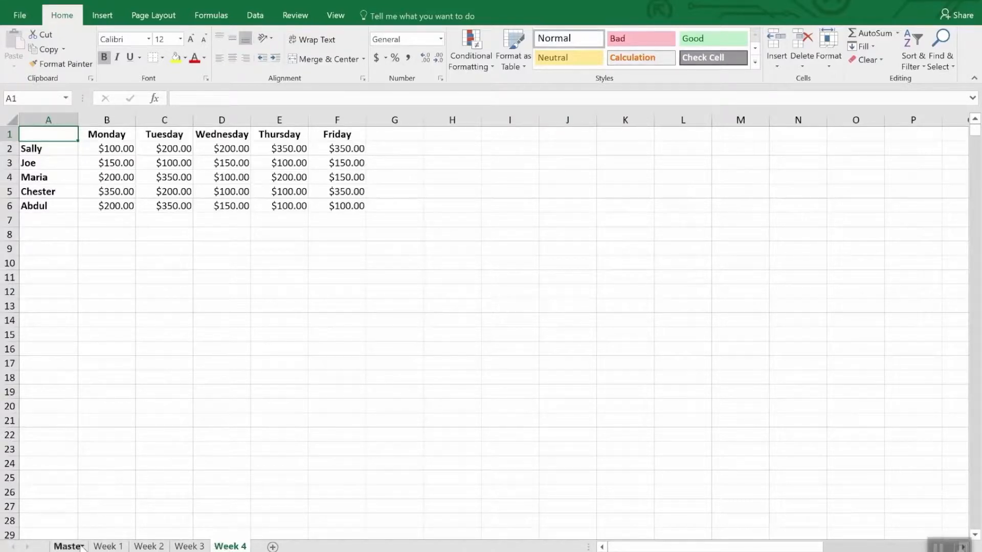
Step: Switch to the blank Master sheet
left_click(69, 547)
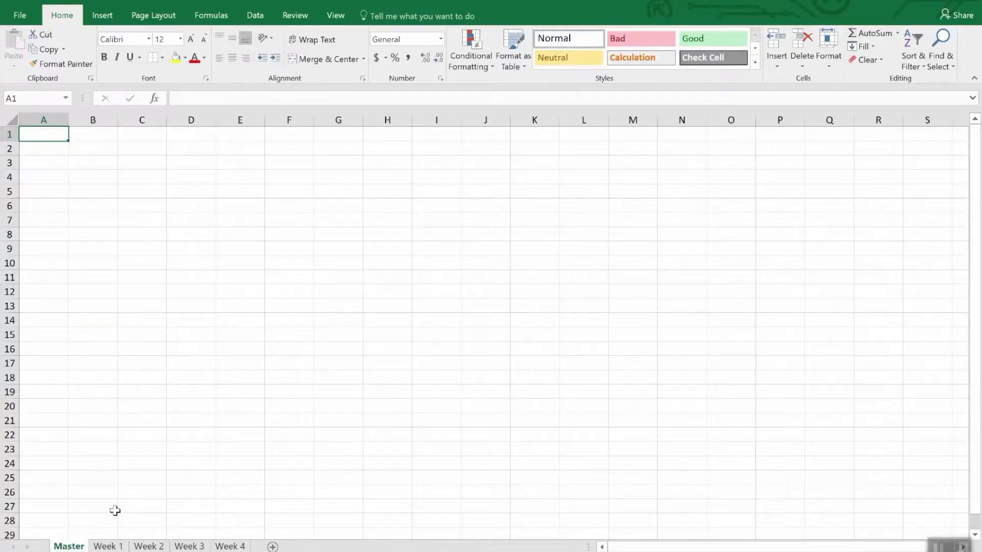
mouse_move(169, 437)
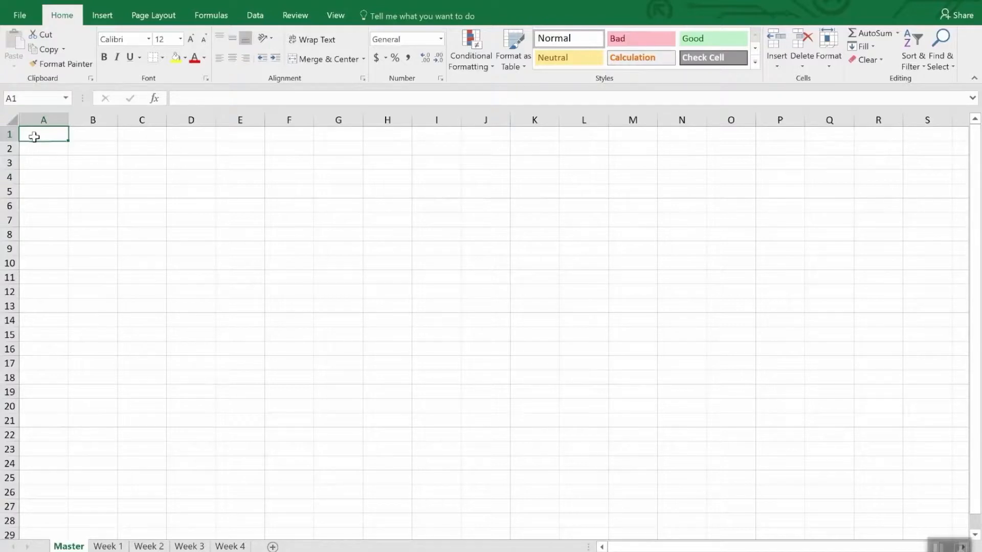
mouse_move(142, 278)
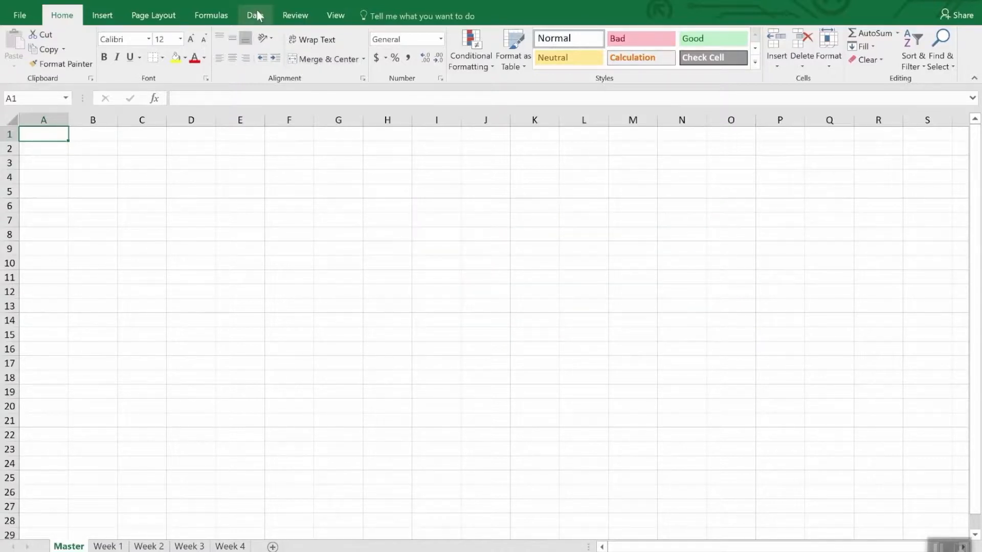
Step: Start Data > Consolidate and keep Sum as the combining function
left_click(254, 16)
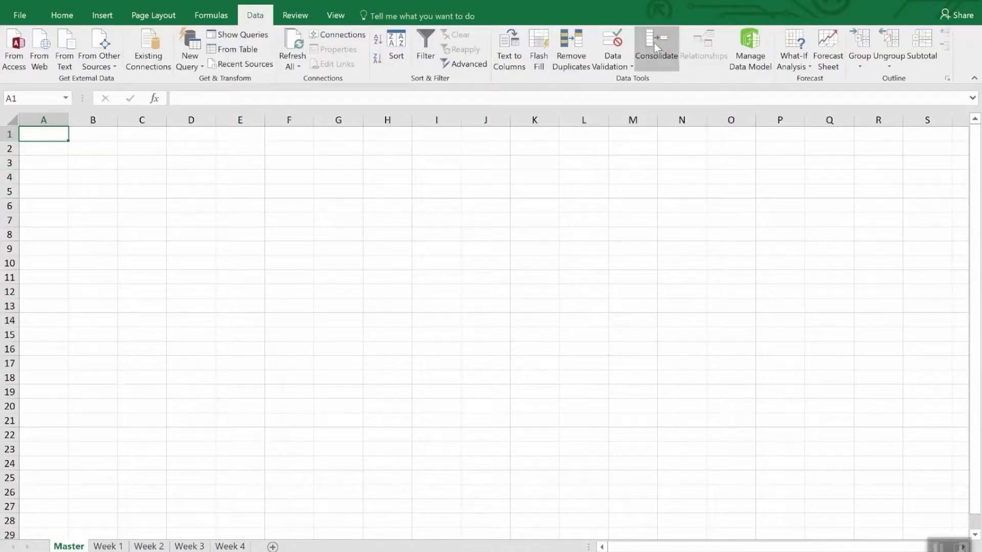
left_click(655, 49)
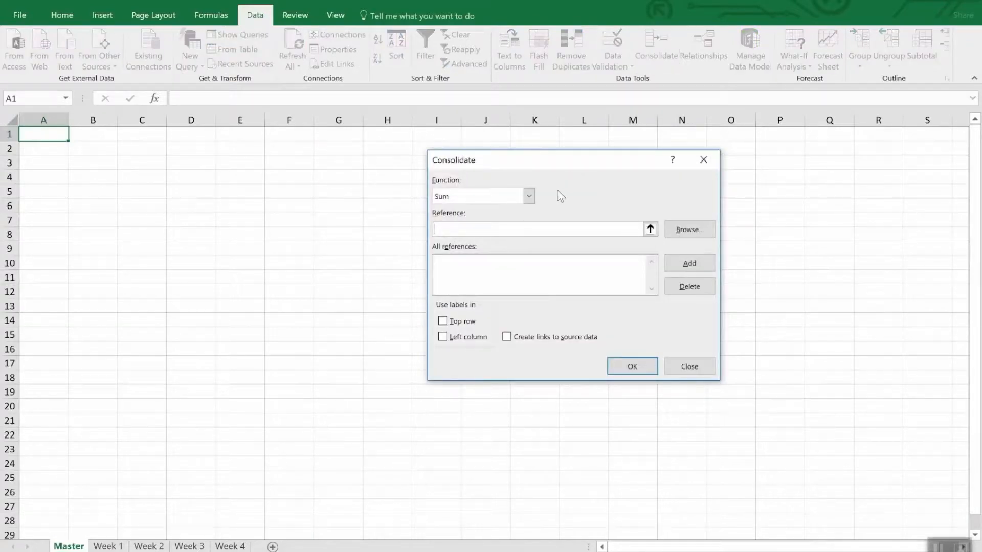
left_click(528, 197)
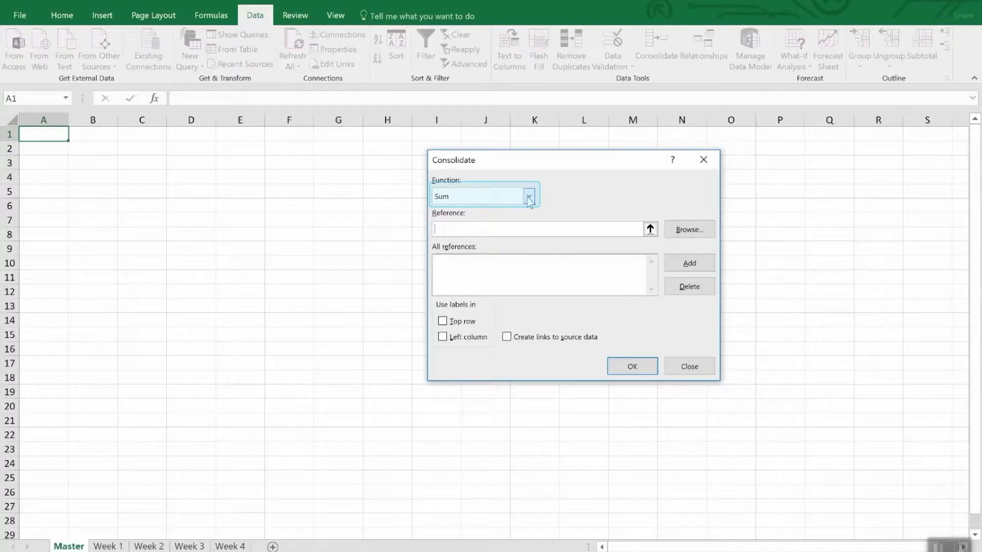
left_click(529, 197)
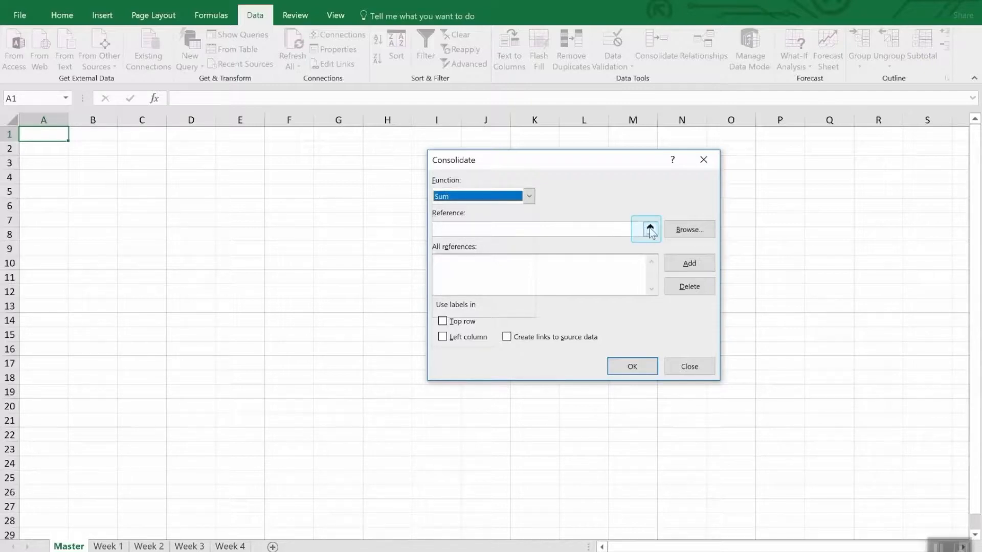
Step: Set the reference to the Week 1 table A1:F6
left_click(647, 228)
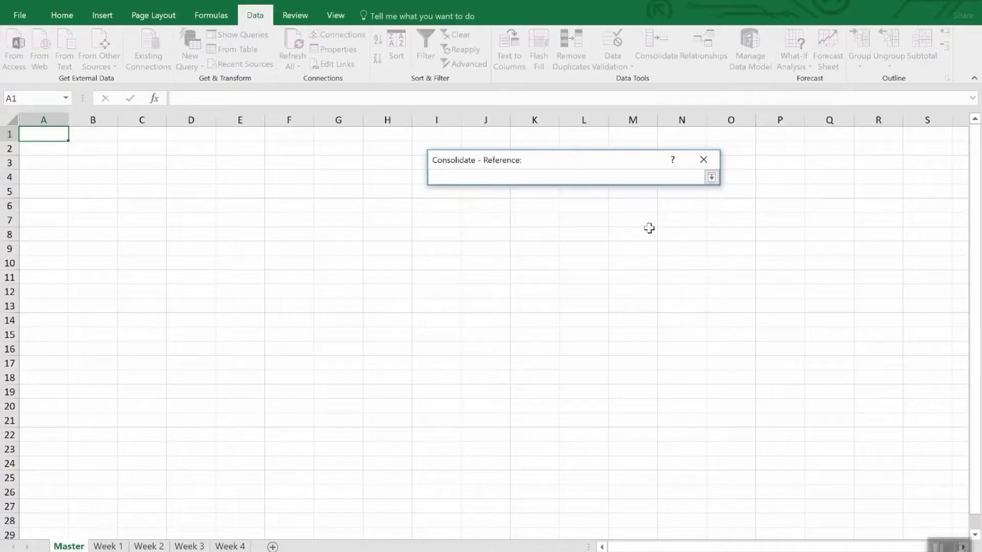
left_click(108, 546)
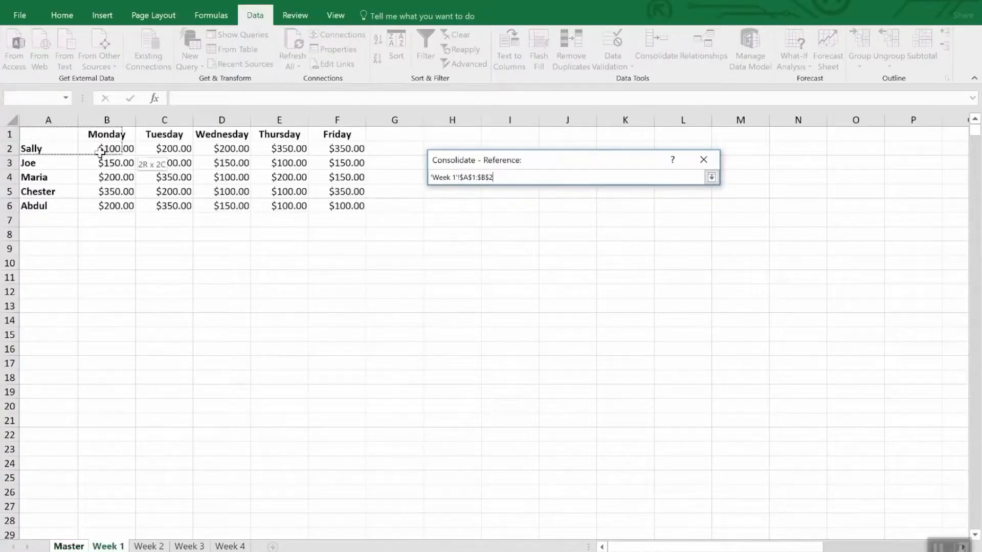
left_click_drag(106, 148, 350, 205)
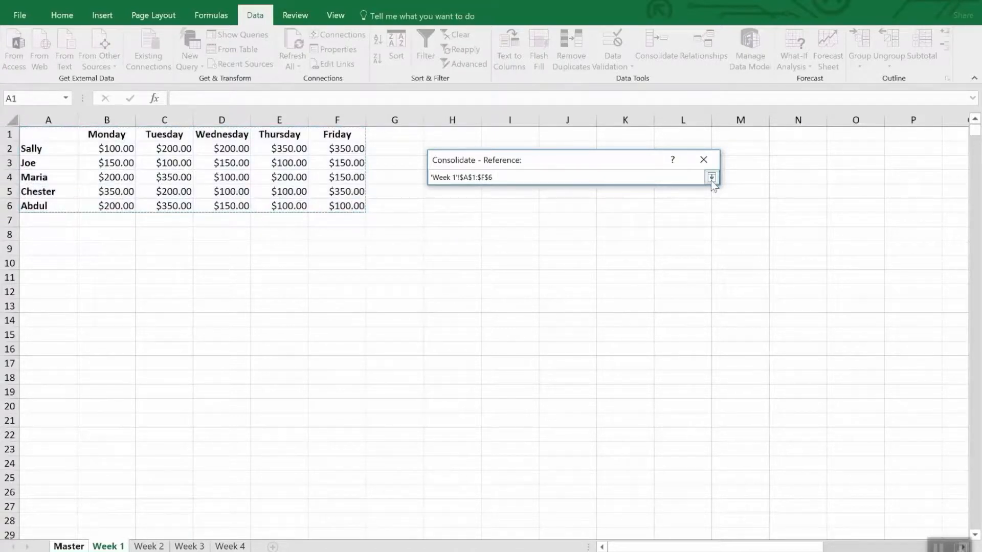
left_click(712, 177)
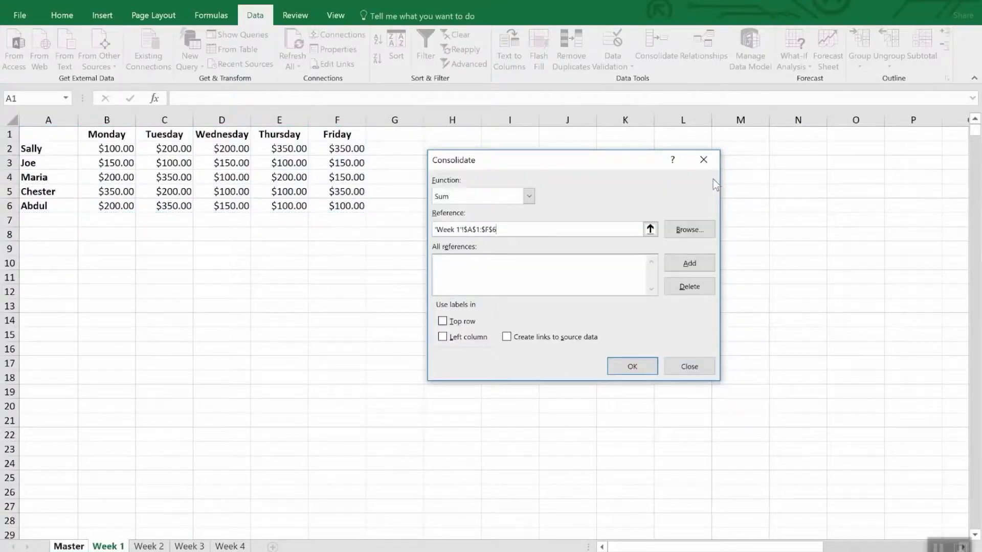
Step: Add the A1:F6 ranges from Week 1, Week 2, Week 3 and Week 4 to the source list
left_click(688, 263)
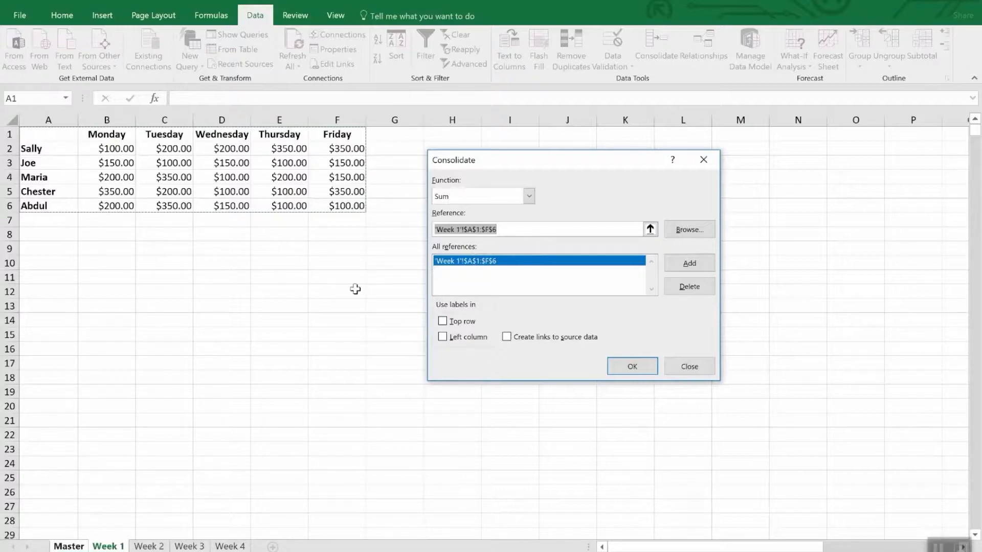
mouse_move(151, 532)
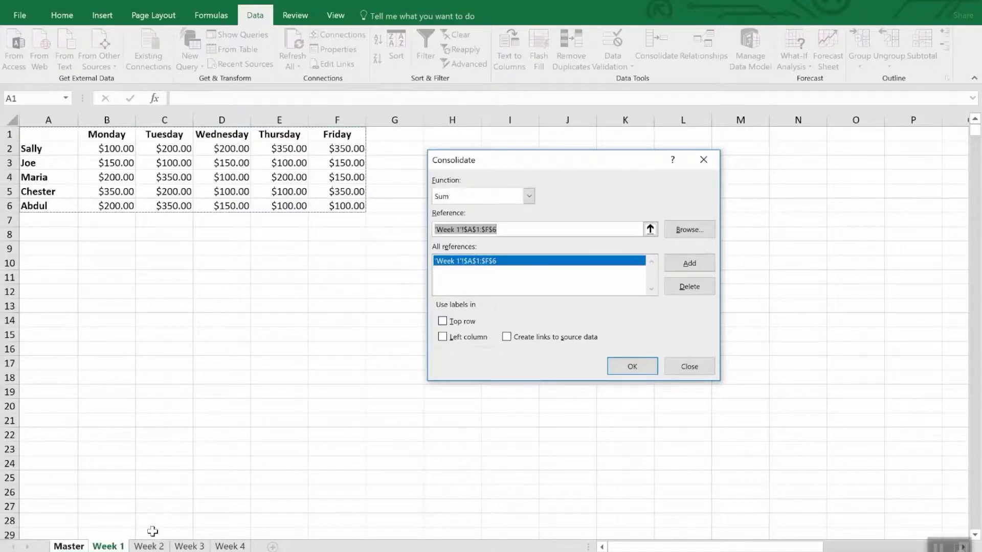
left_click(149, 546)
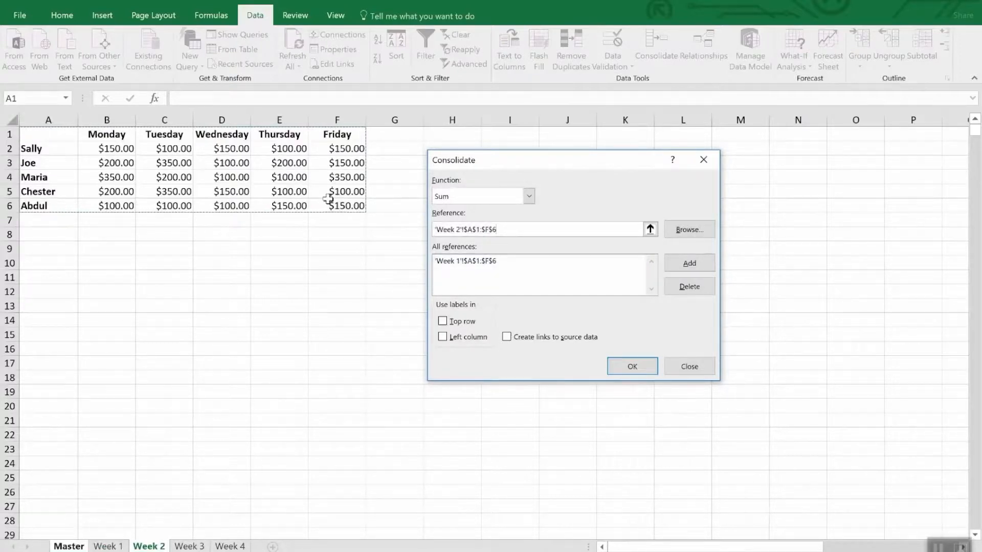
left_click(688, 263)
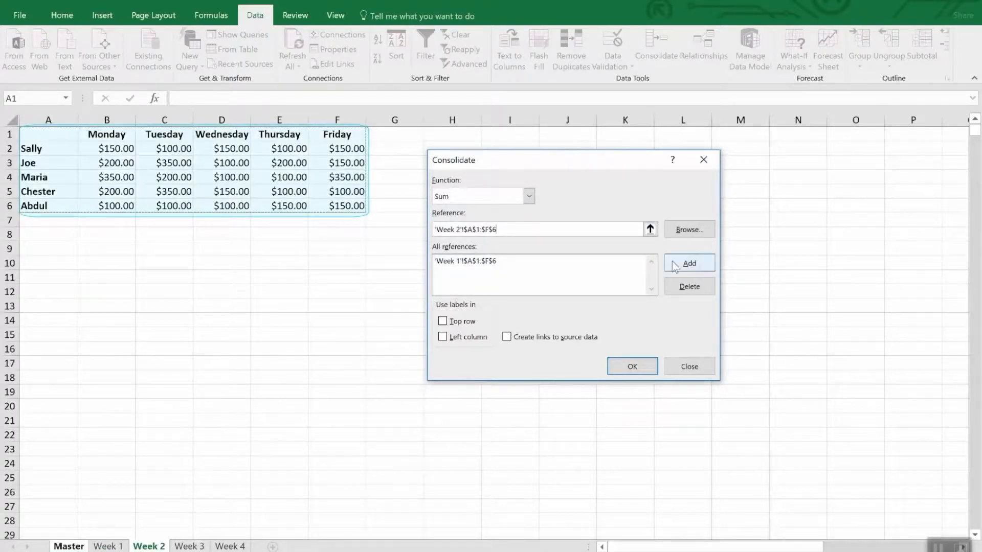
left_click(688, 263)
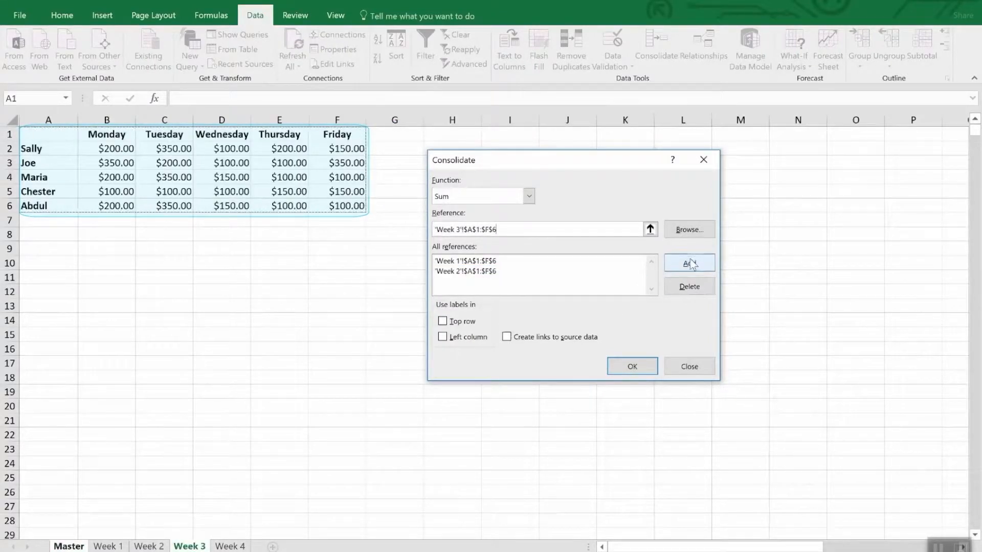
left_click(689, 262)
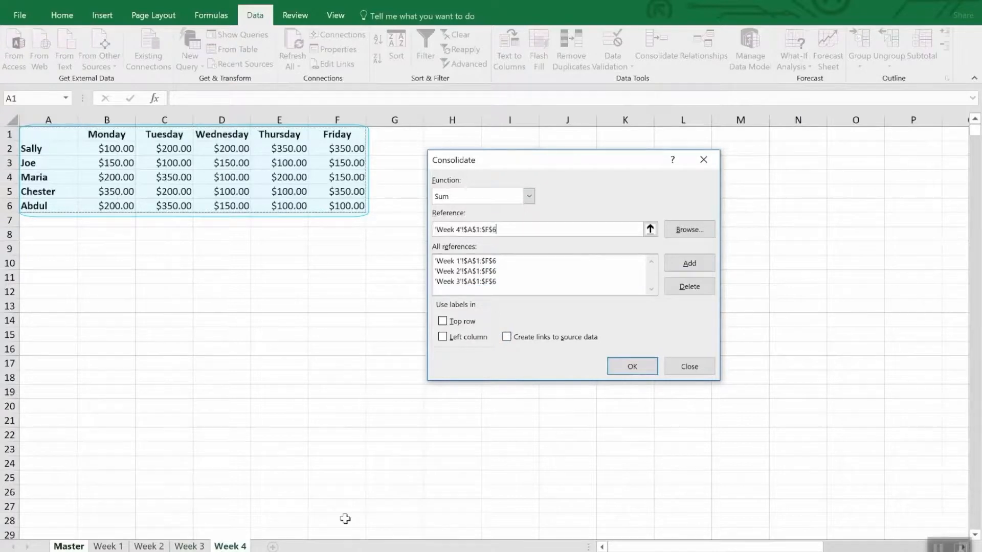
left_click(689, 263)
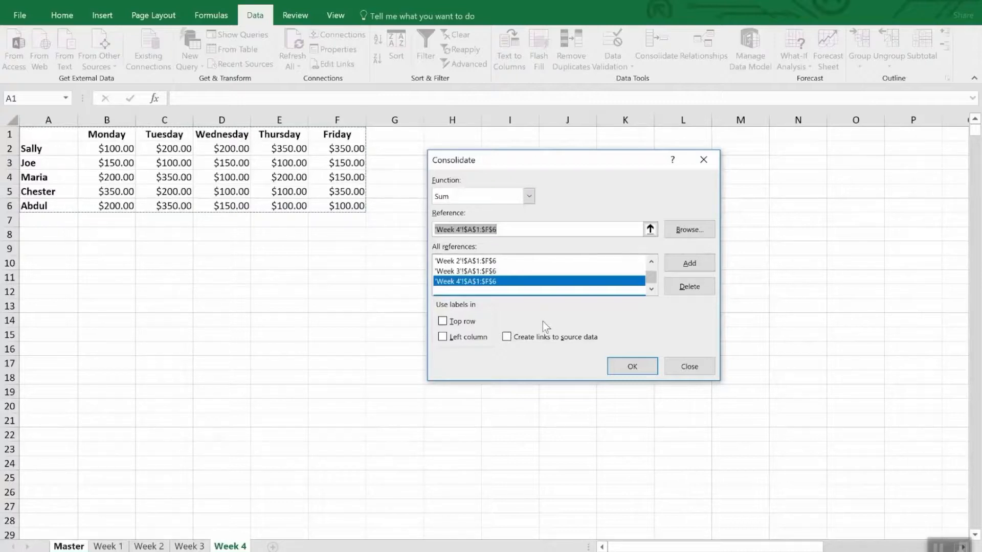
Step: Tick Top row, Left column and Create links to source data, then consolidate onto the Master sheet
left_click(442, 321)
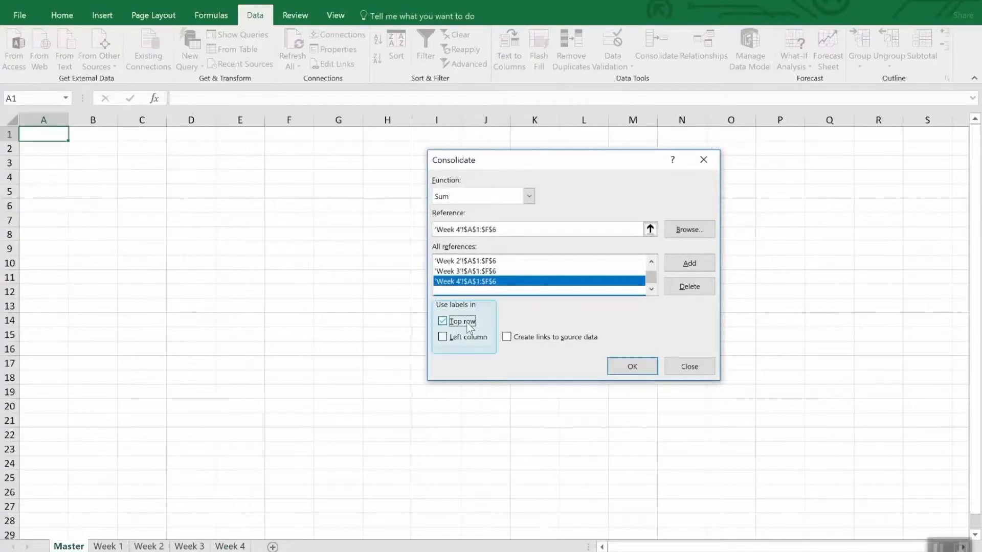
left_click(443, 336)
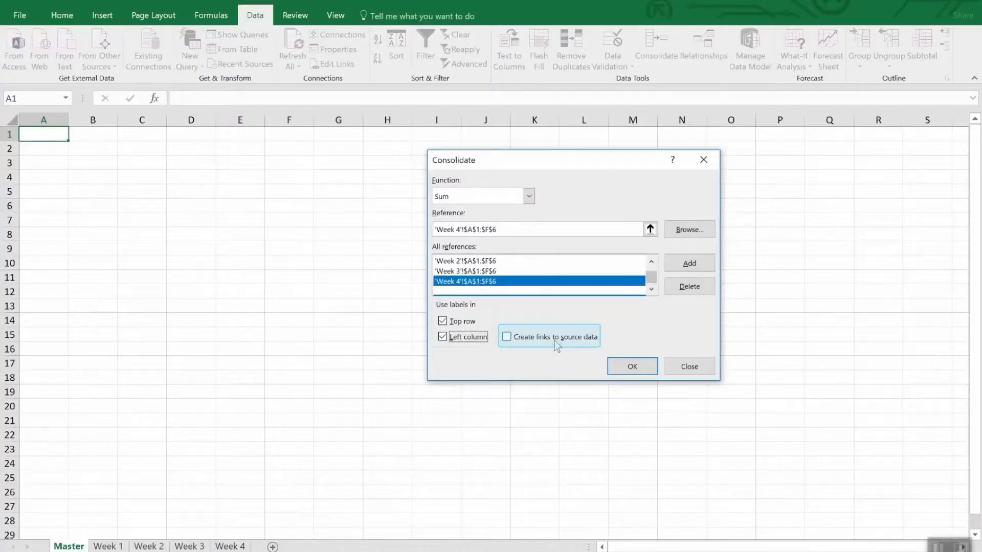
left_click(506, 337)
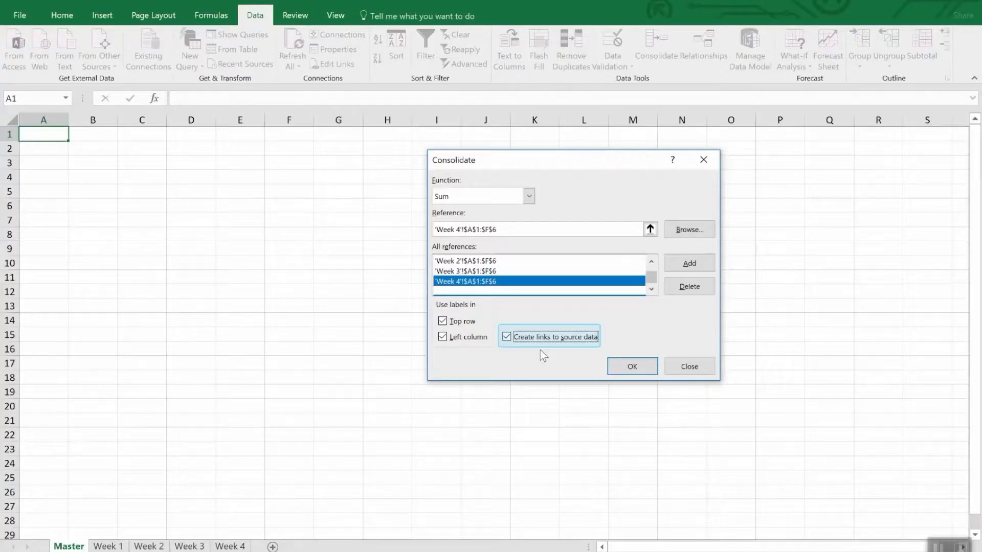
left_click(507, 337)
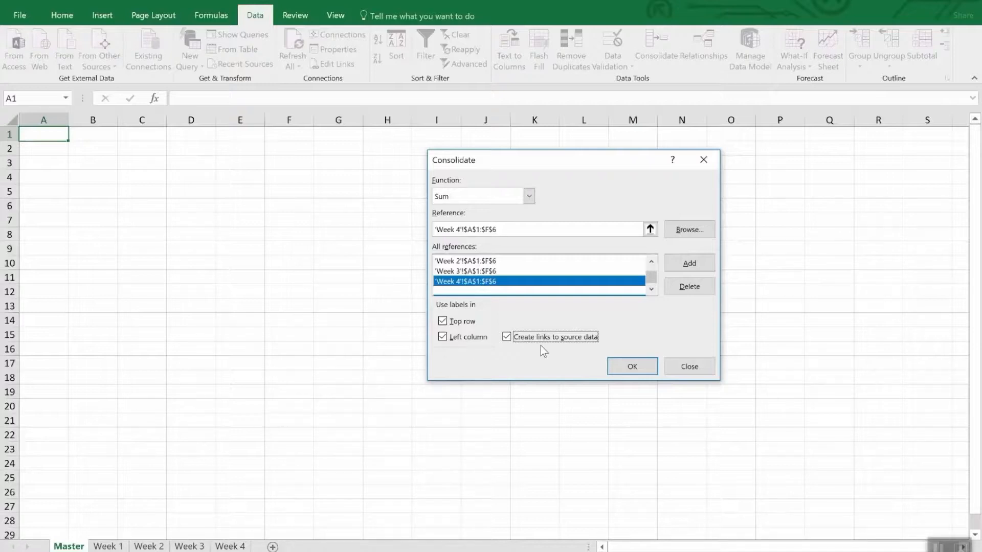
mouse_move(553, 347)
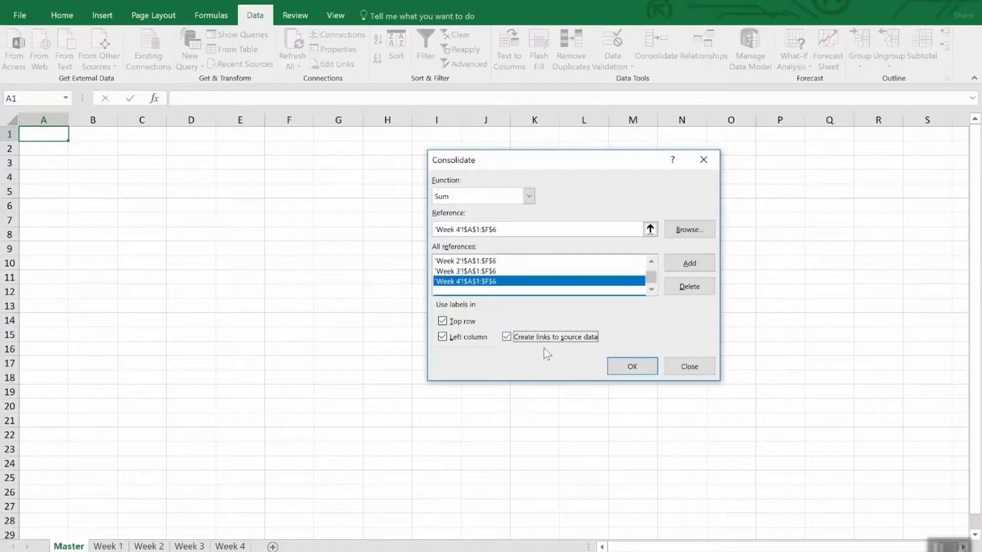
mouse_move(543, 357)
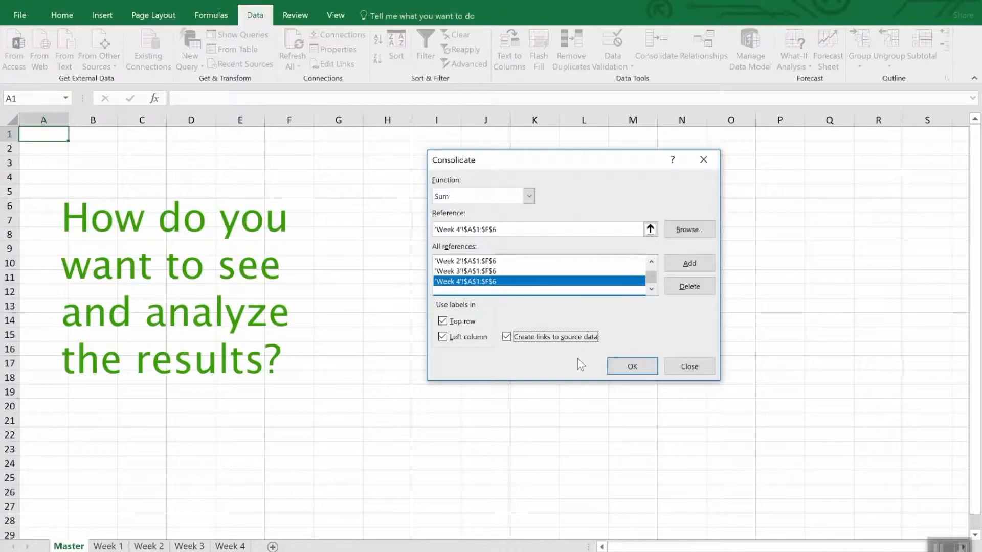
mouse_move(572, 362)
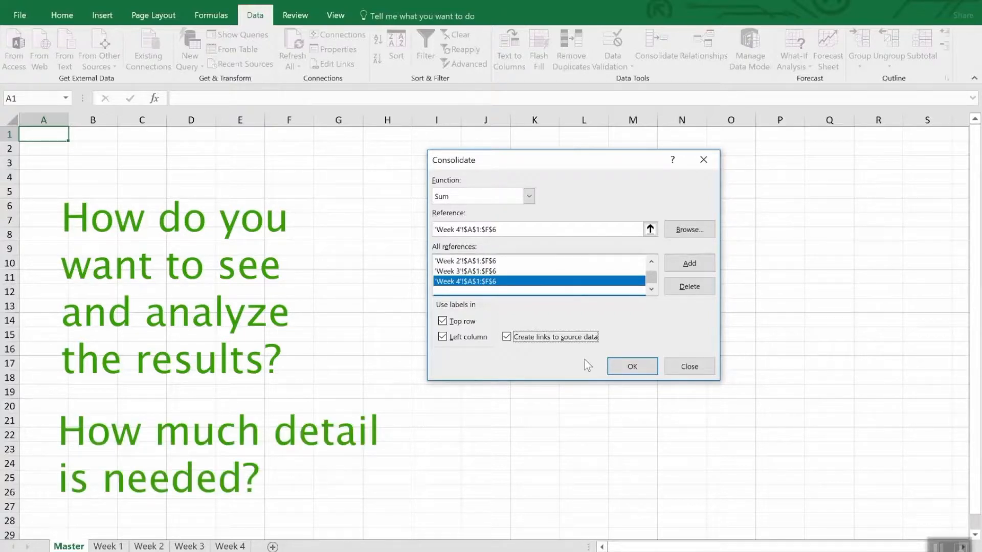
mouse_move(584, 367)
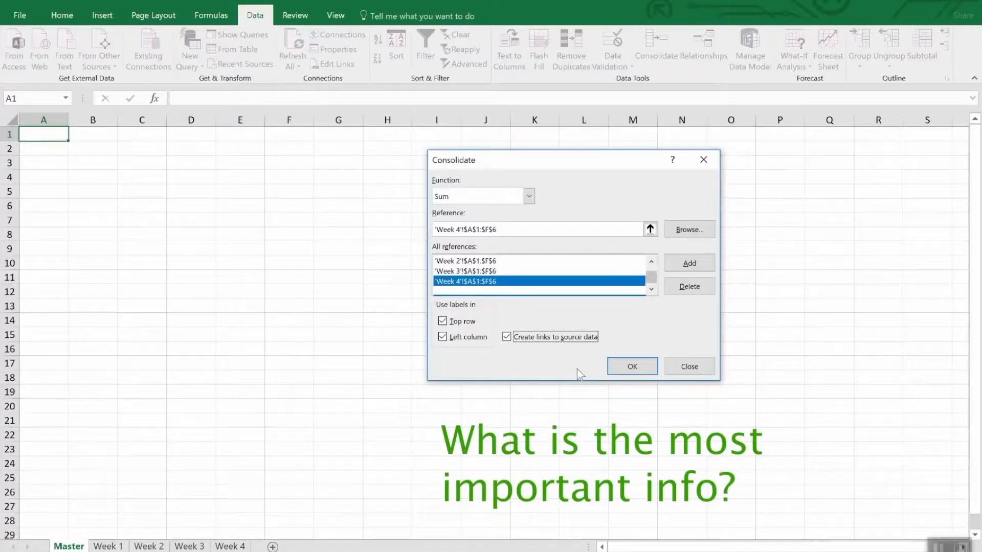
Step: Run the consolidation to produce linked Monday–Friday totals for all five people on Master
left_click(631, 366)
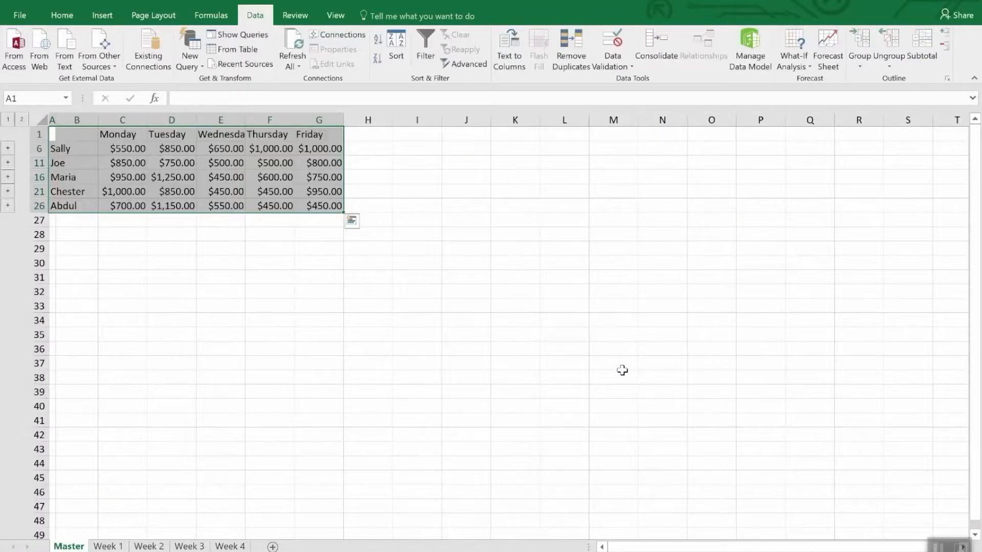
mouse_move(619, 372)
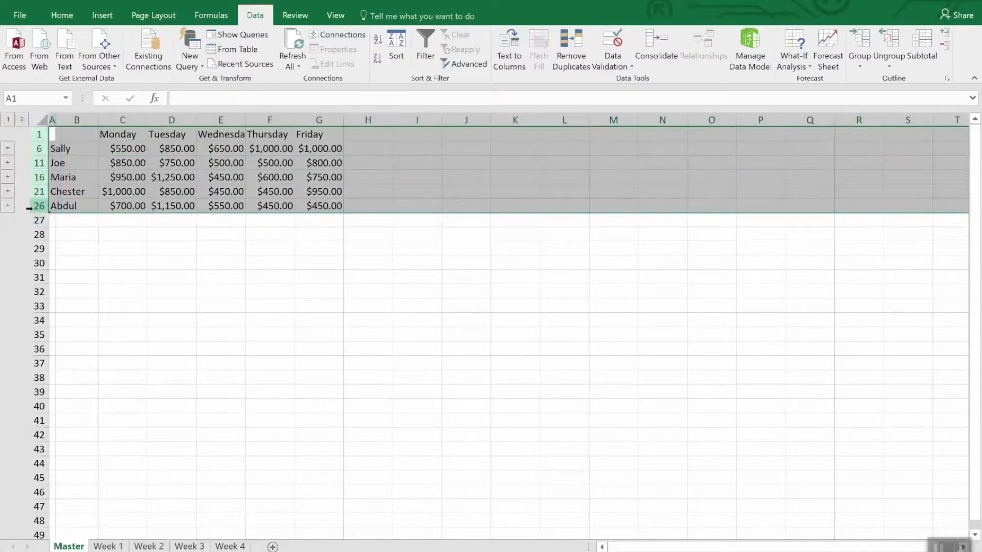
right_click(39, 206)
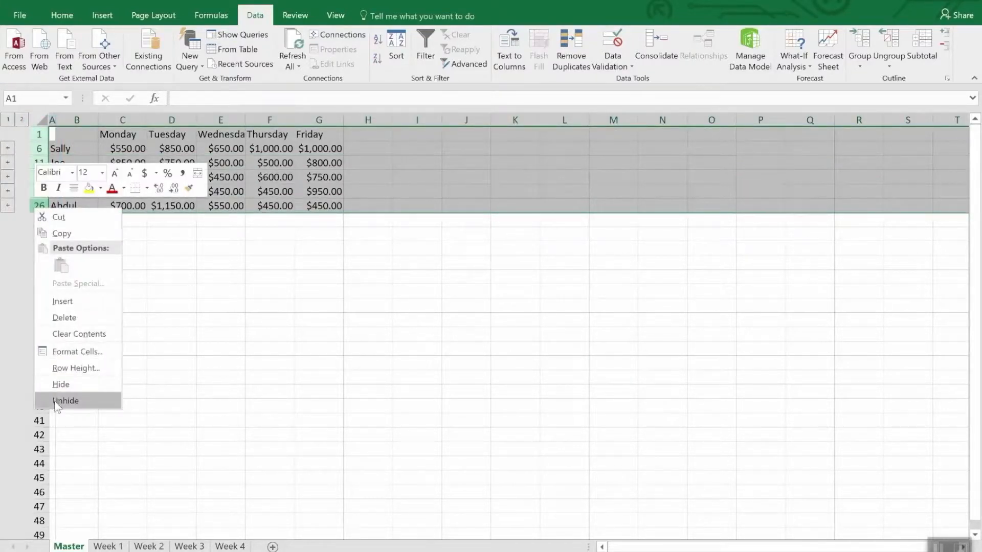
left_click(66, 401)
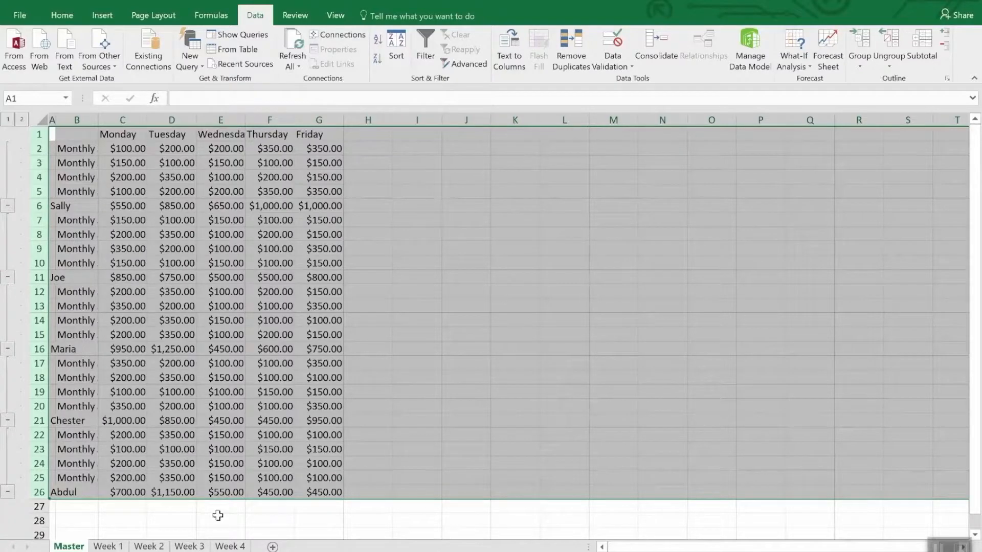
left_click(220, 521)
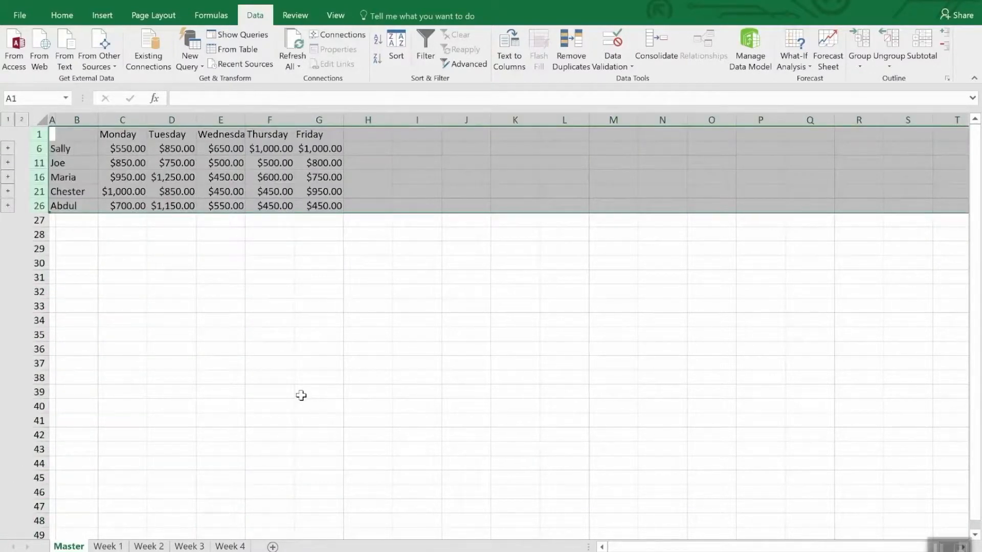
mouse_move(293, 367)
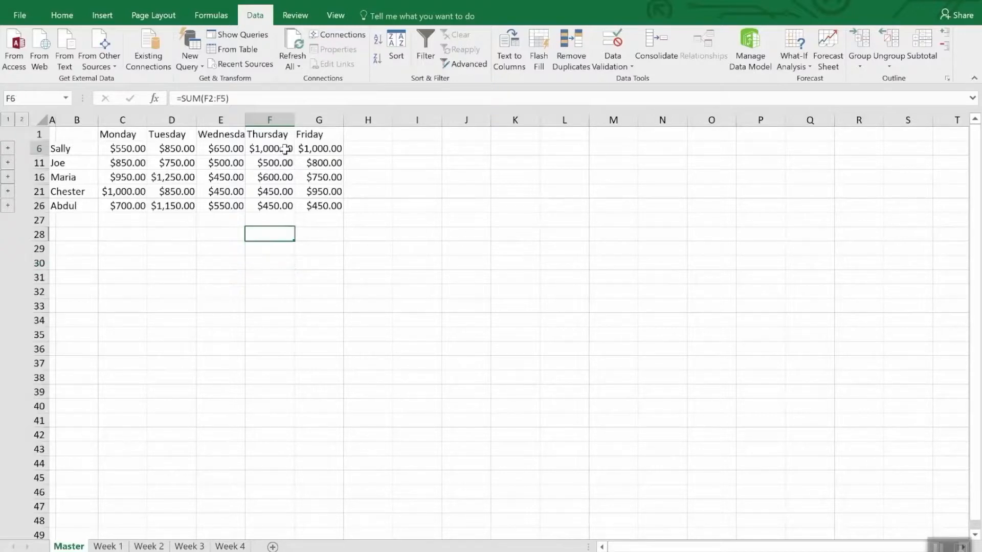
left_click(269, 148)
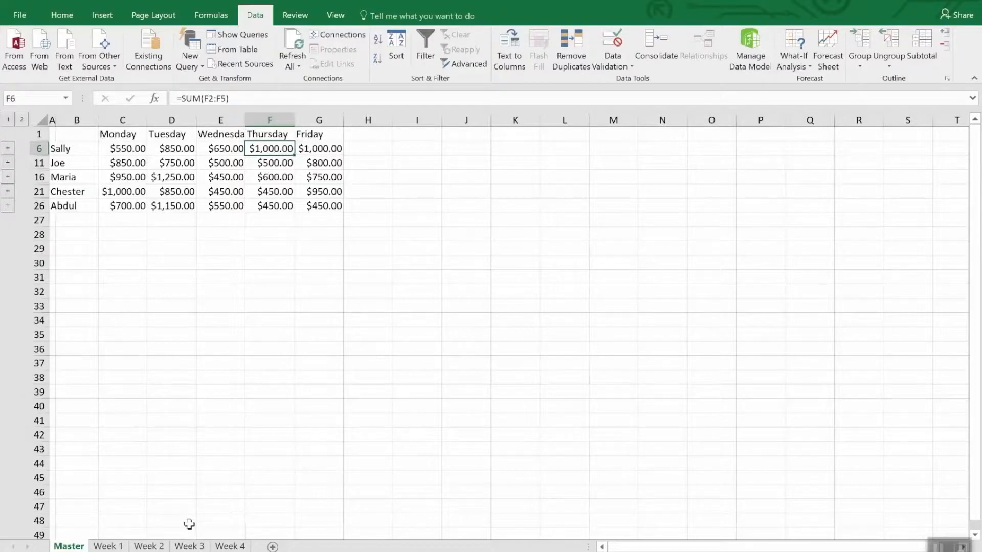
Step: On Week 4, change Sally's Thursday sales in E2 from $350 to 3500
left_click(230, 546)
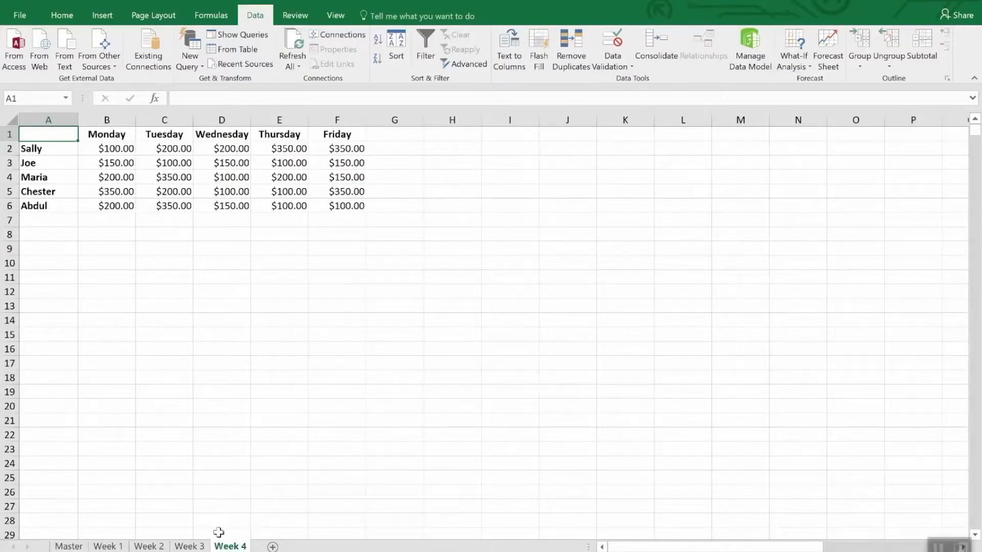
left_click(279, 148)
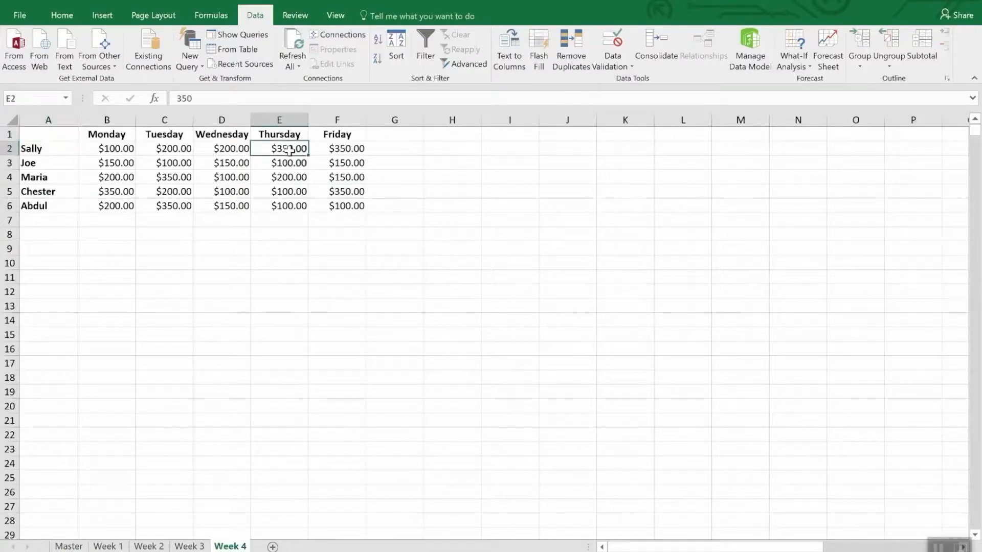
type("3")
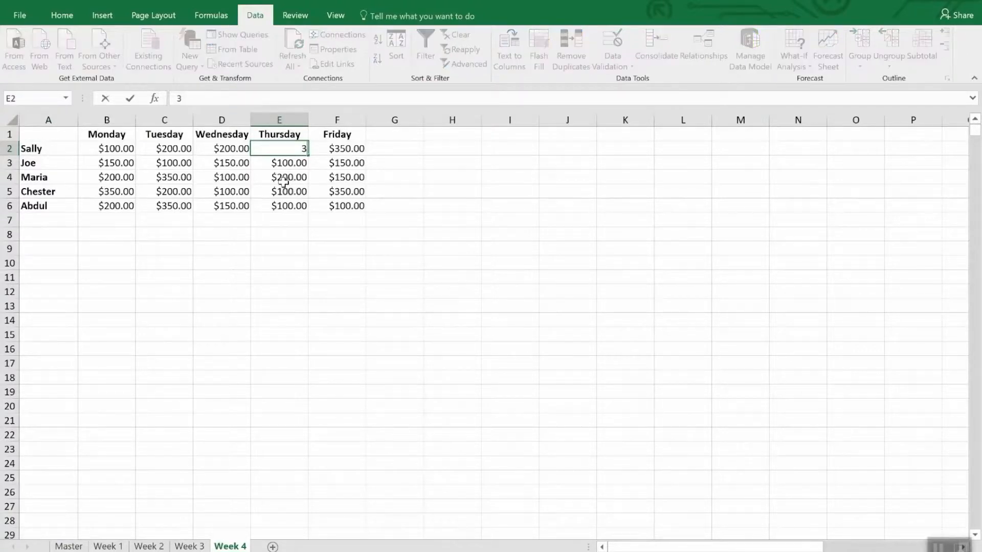
type("500.")
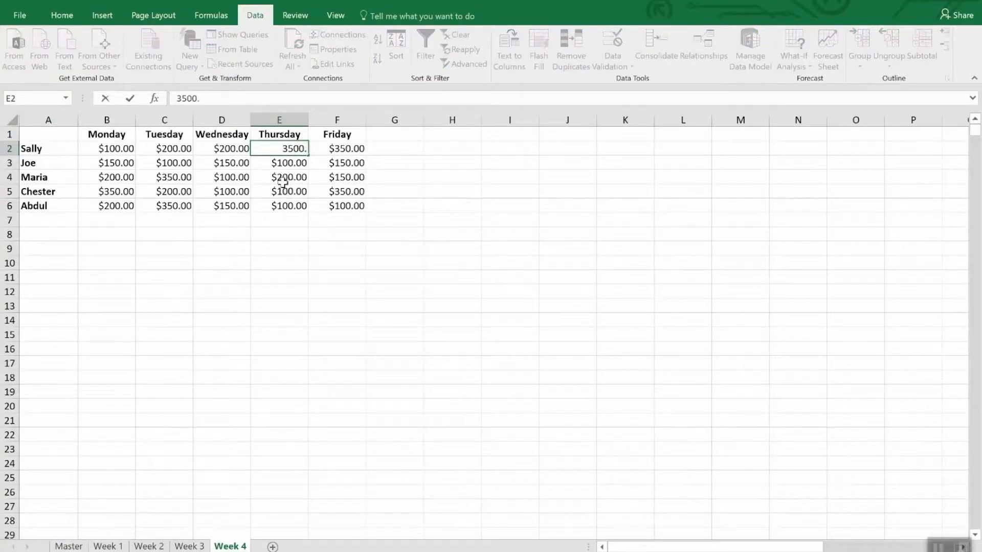
key("enter")
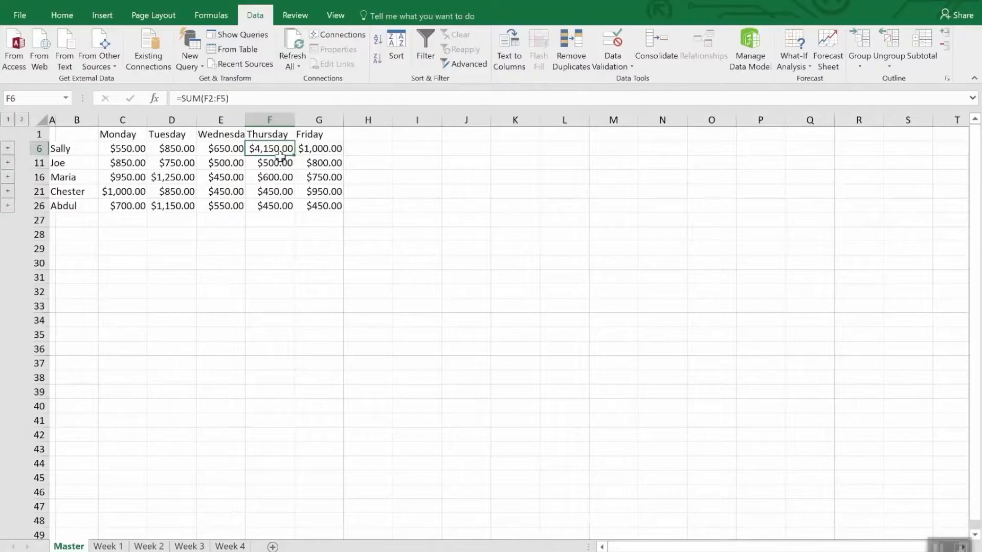
mouse_move(680, 47)
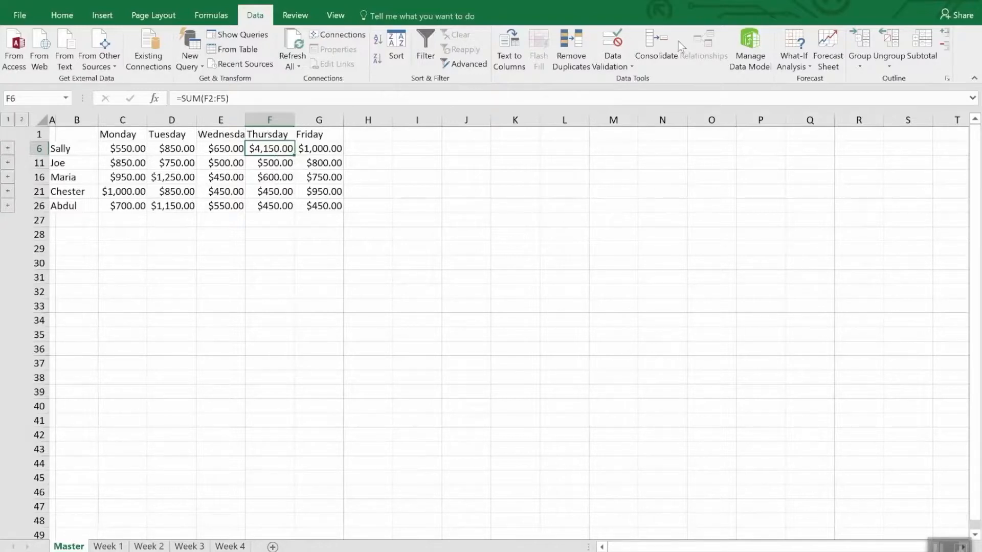
Step: Reopen the Consolidate dialog over the Master sheet from the Data ribbon
left_click(656, 49)
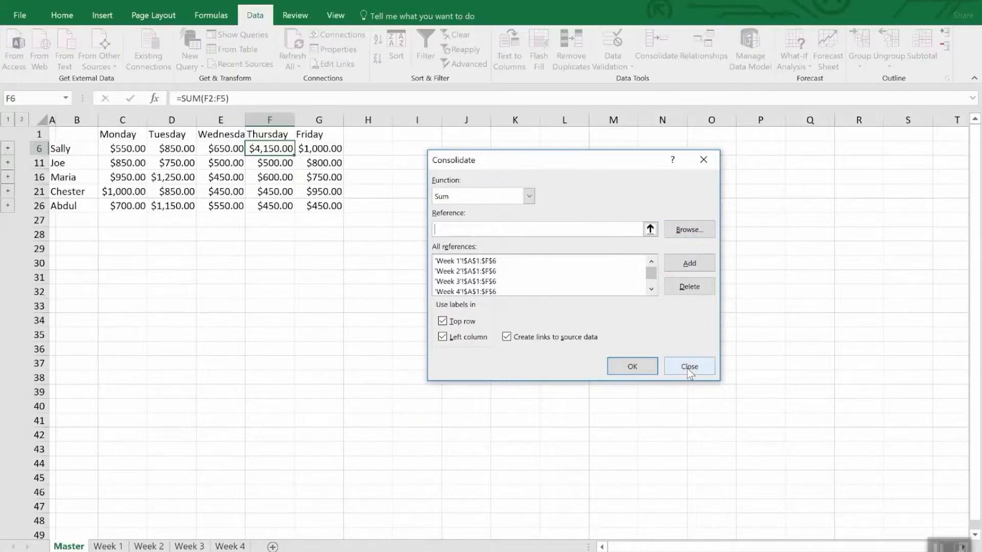
Step: Close the Consolidate dialog without changes, leaving the Week 1–5 totals Master sheet
left_click(689, 366)
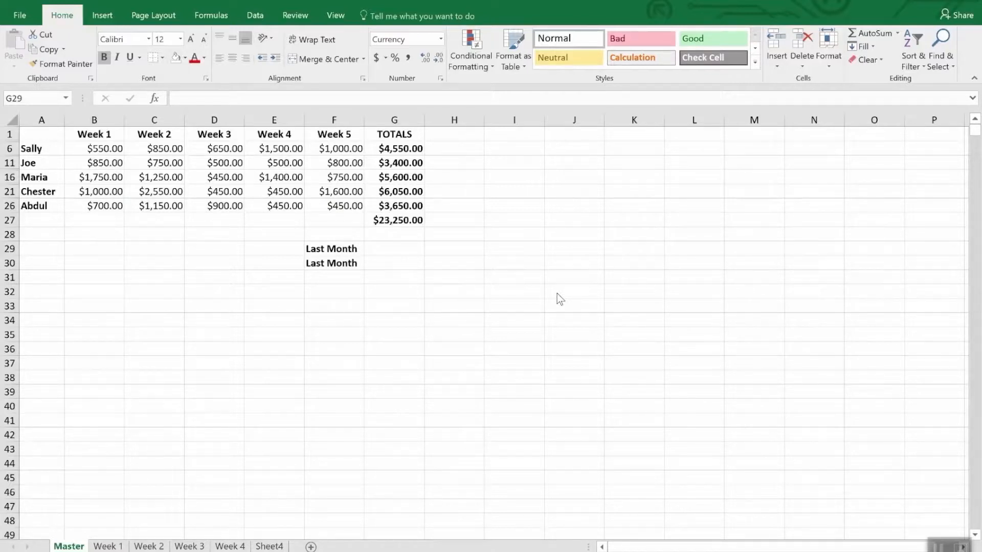
mouse_move(457, 274)
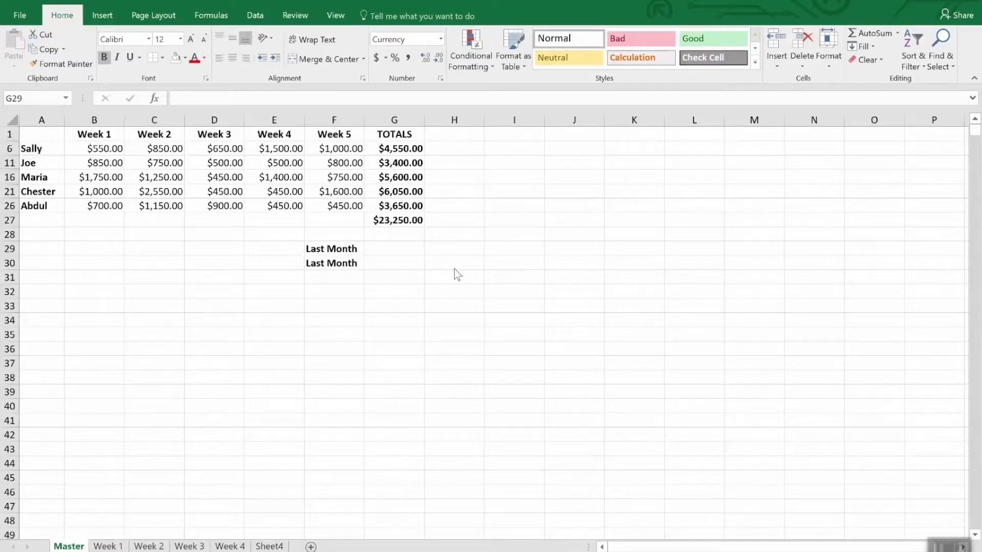
mouse_move(443, 275)
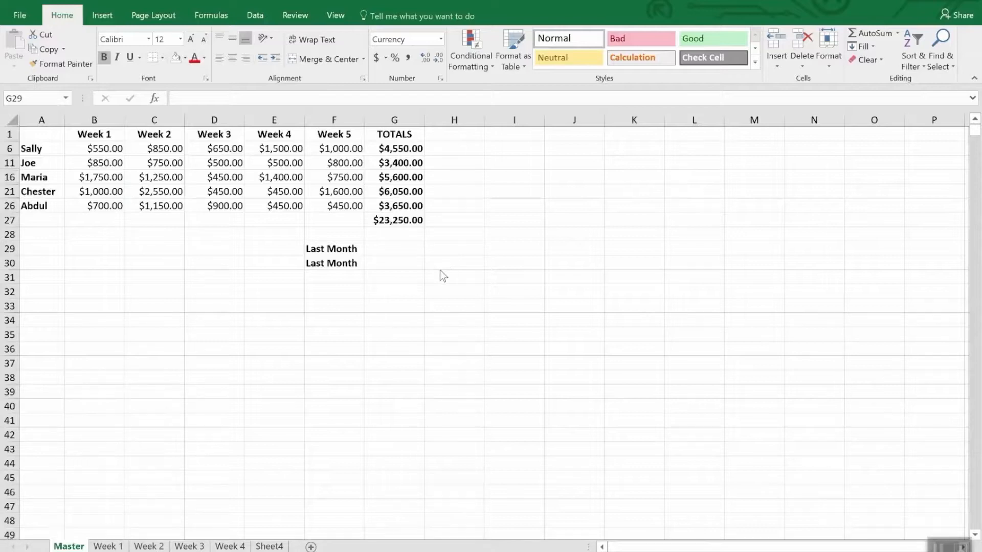
Step: Link G29 to '[Monthly Sales.xlsx]Master'!$G$47 showing $35,250.00, then move to G30
left_click(393, 248)
type("=")
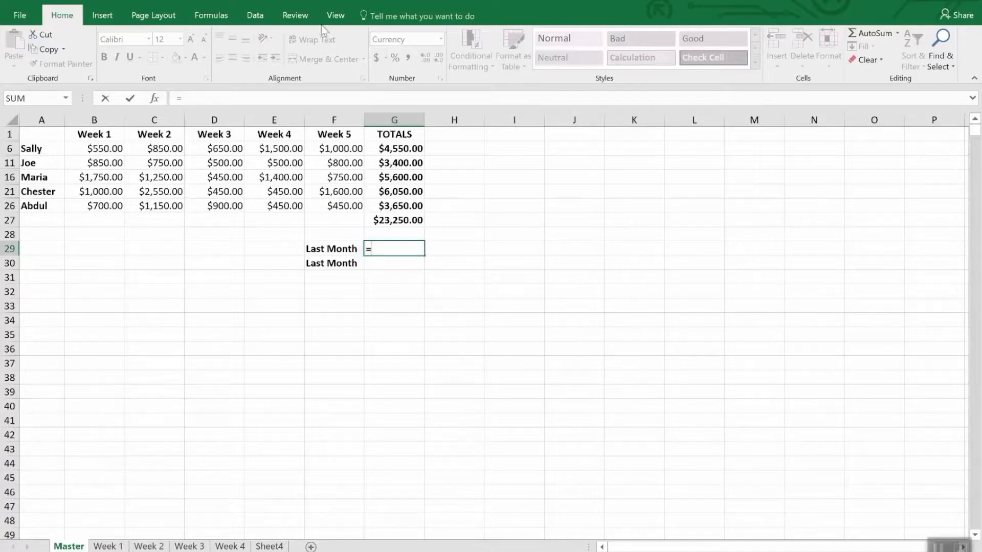
left_click(336, 15)
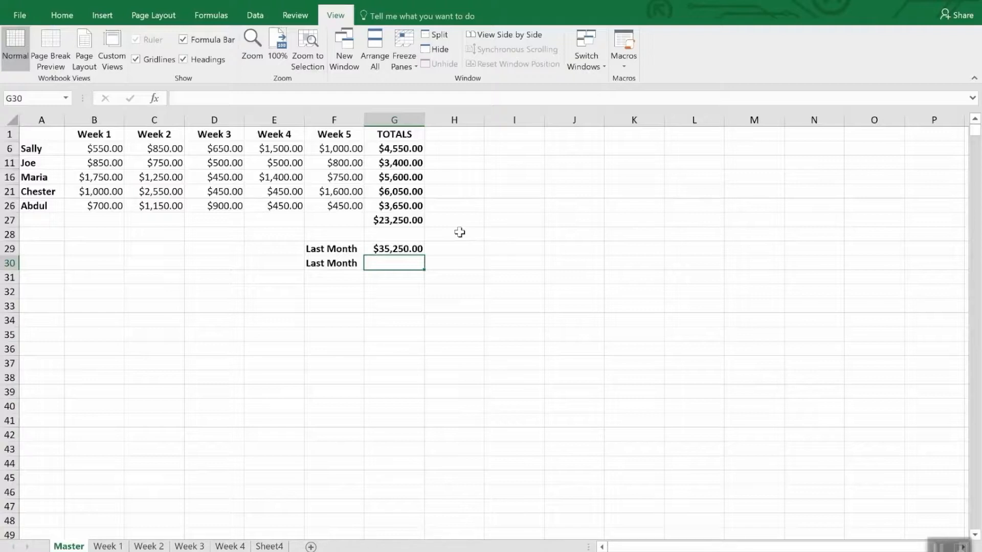
left_click(394, 249)
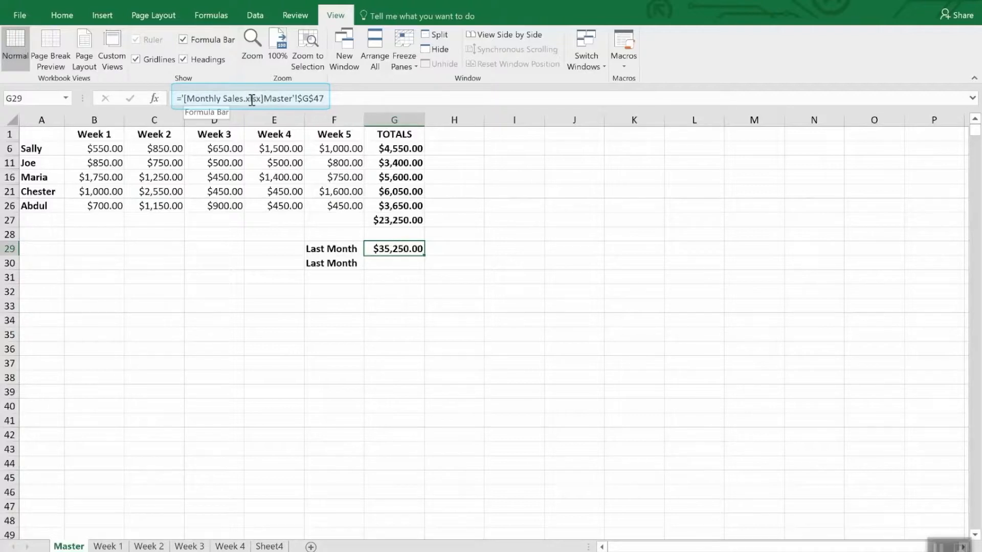
mouse_move(285, 98)
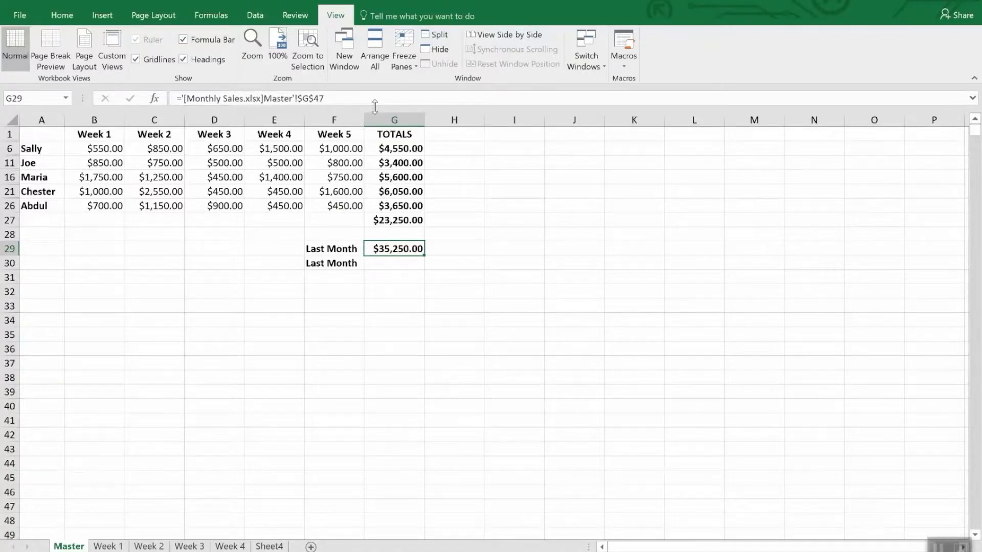
mouse_move(375, 98)
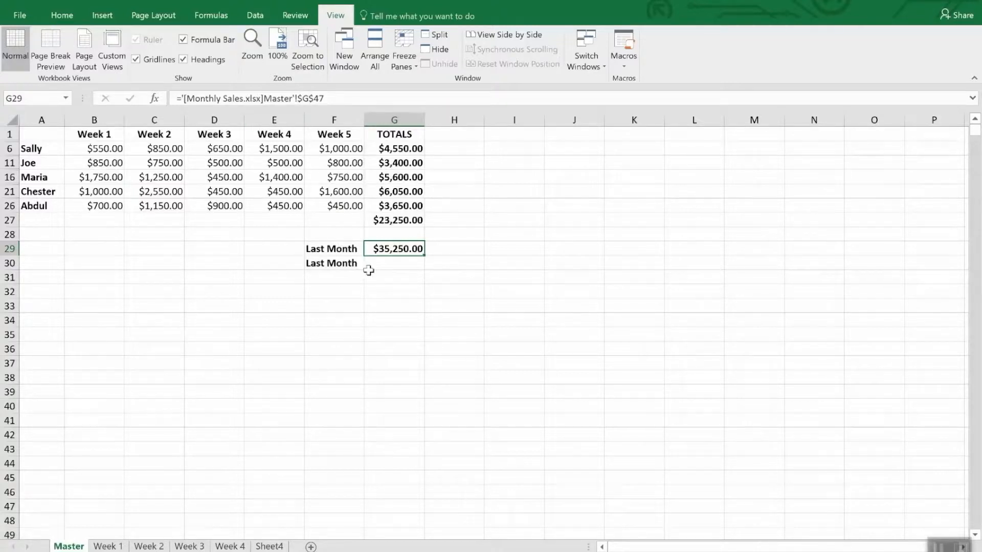
mouse_move(374, 275)
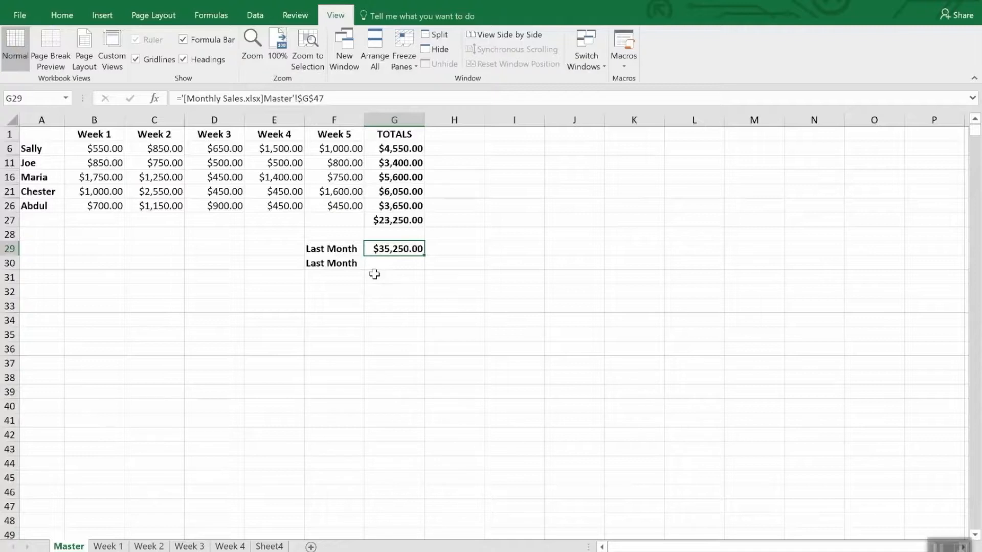
left_click(394, 262)
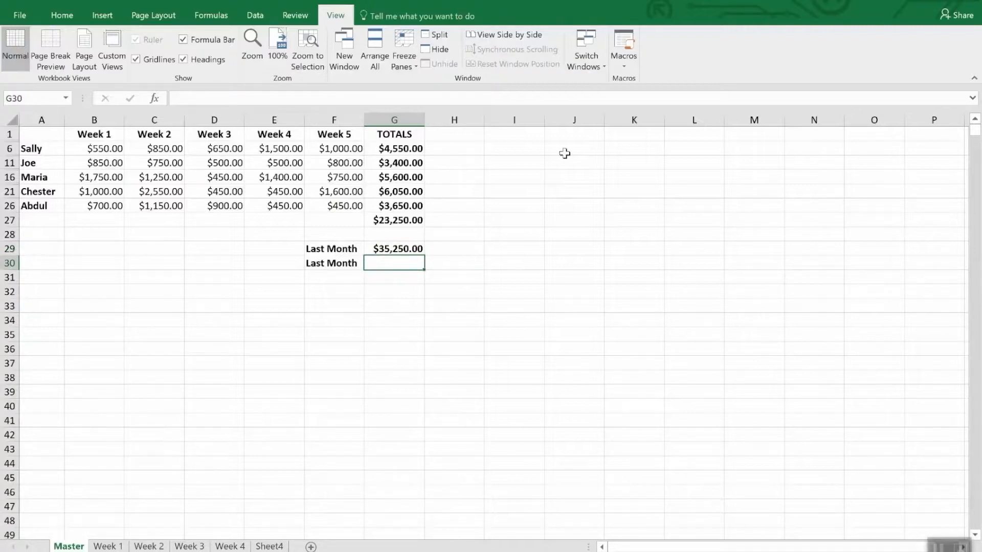
Step: Switch to the Monthly Sales workbook and copy last month's Master total
left_click(585, 49)
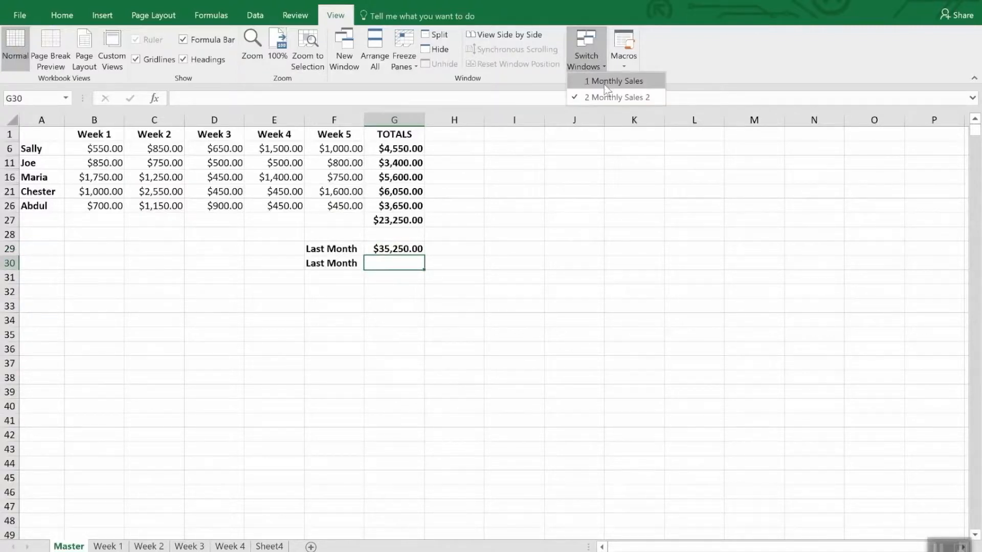
left_click(617, 80)
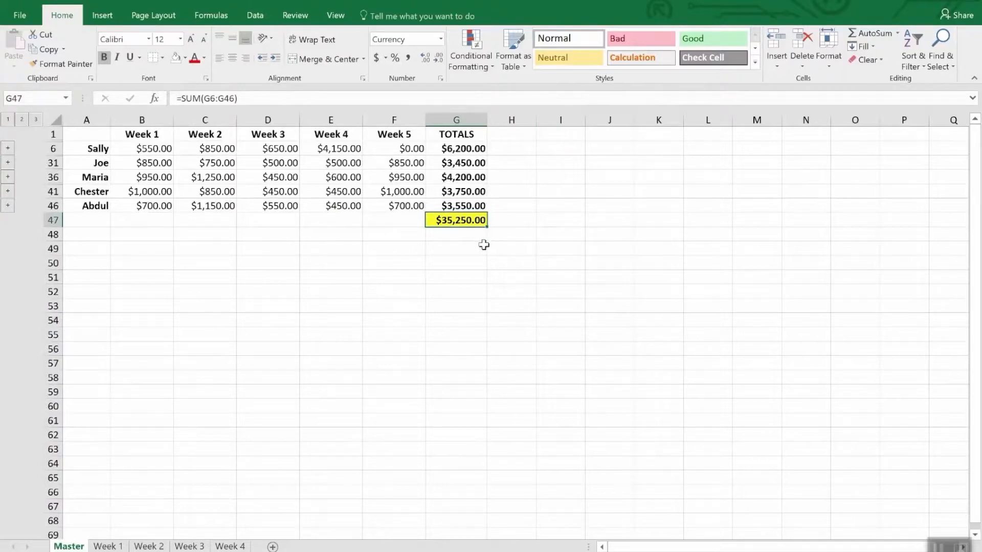
right_click(456, 220)
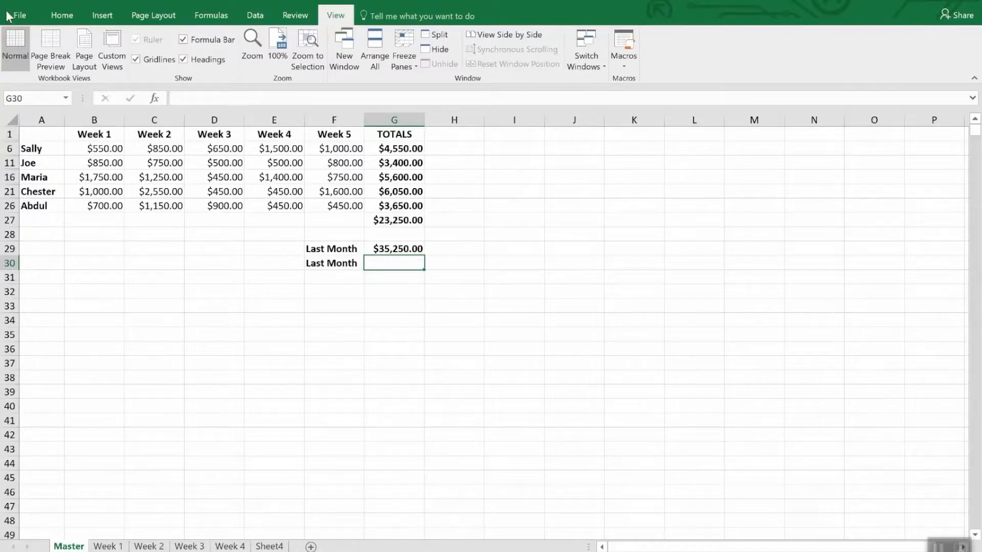
left_click(62, 16)
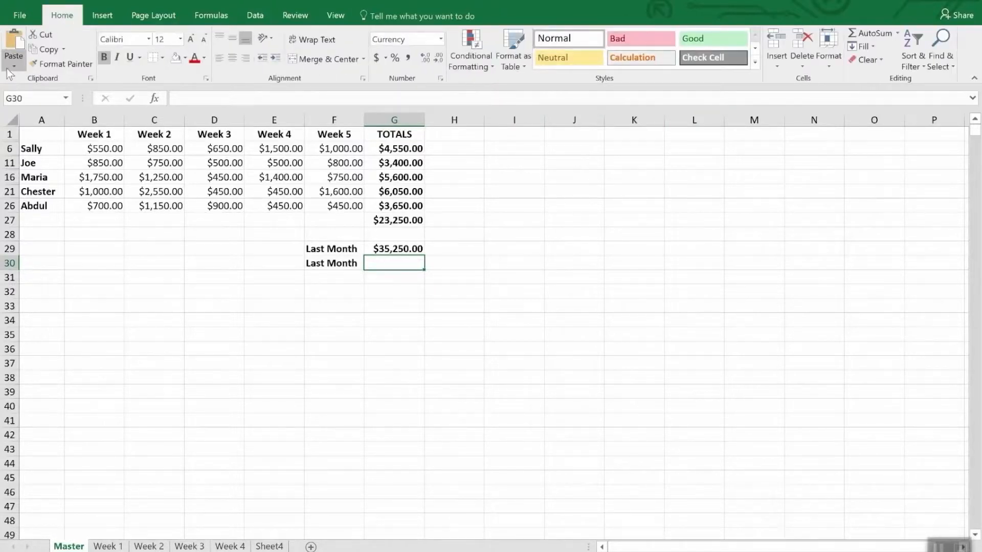
Step: Paste Special the copied $35,250.00 total as a link into G30
left_click(12, 56)
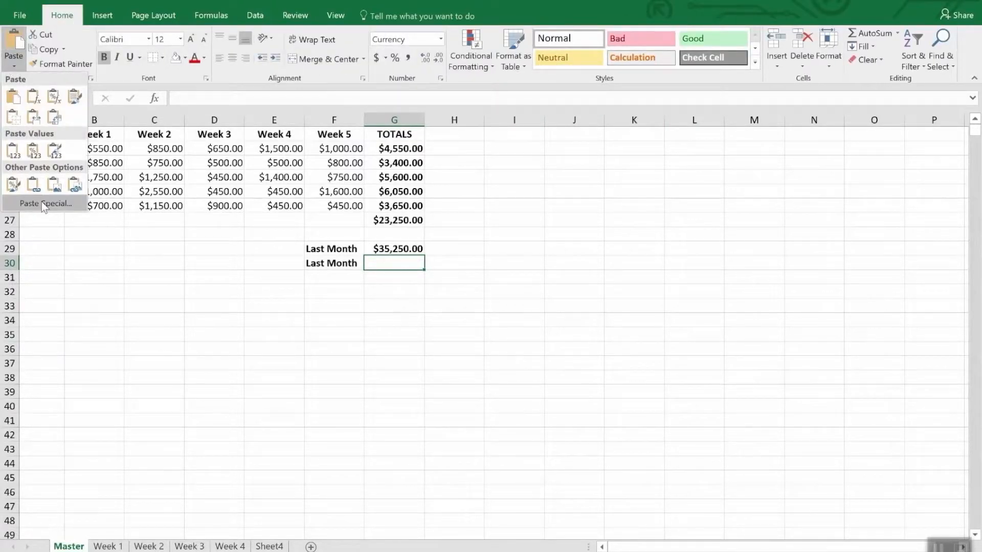
left_click(44, 203)
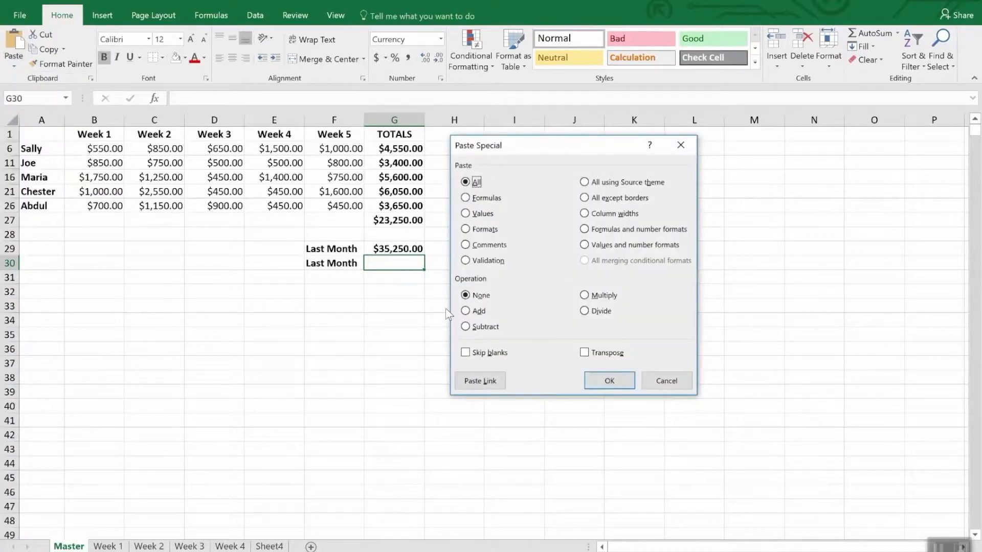
left_click(608, 380)
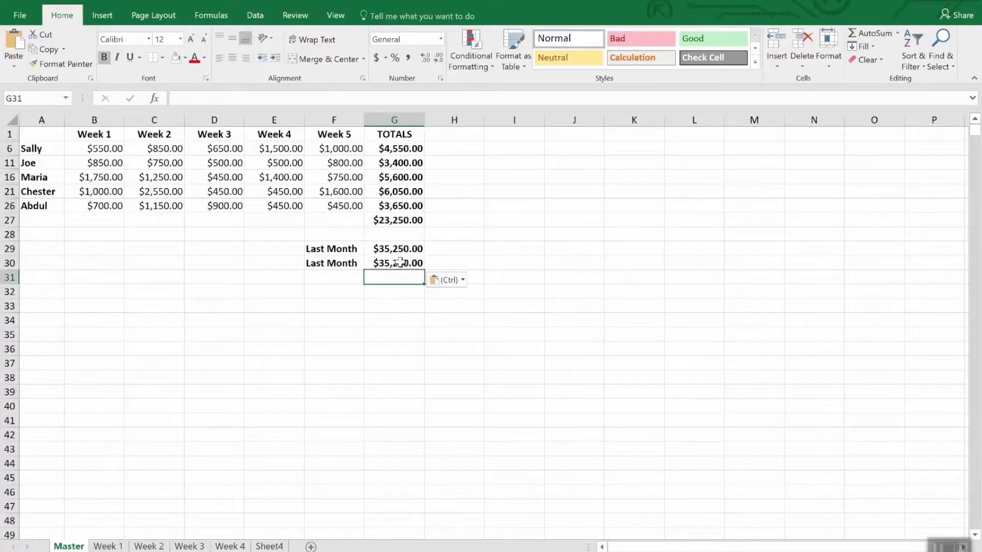
left_click(394, 263)
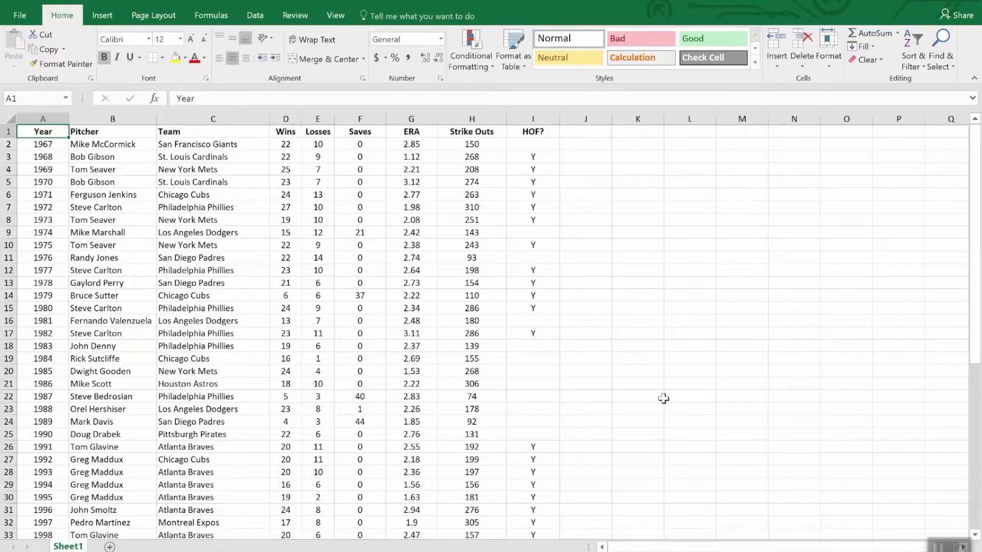
mouse_move(63, 161)
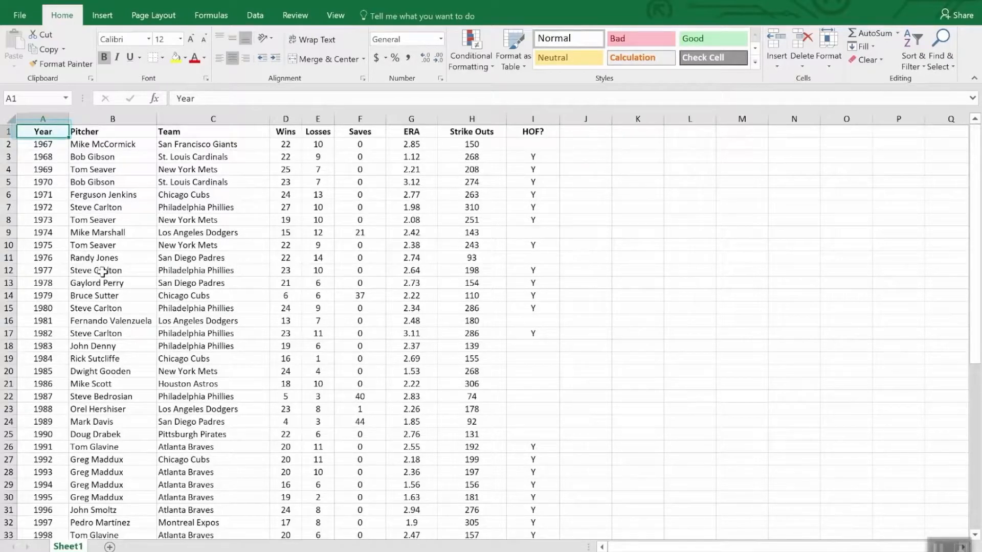
Step: Scroll down through the pitcher statistics on Sheet1
scroll("down", 3)
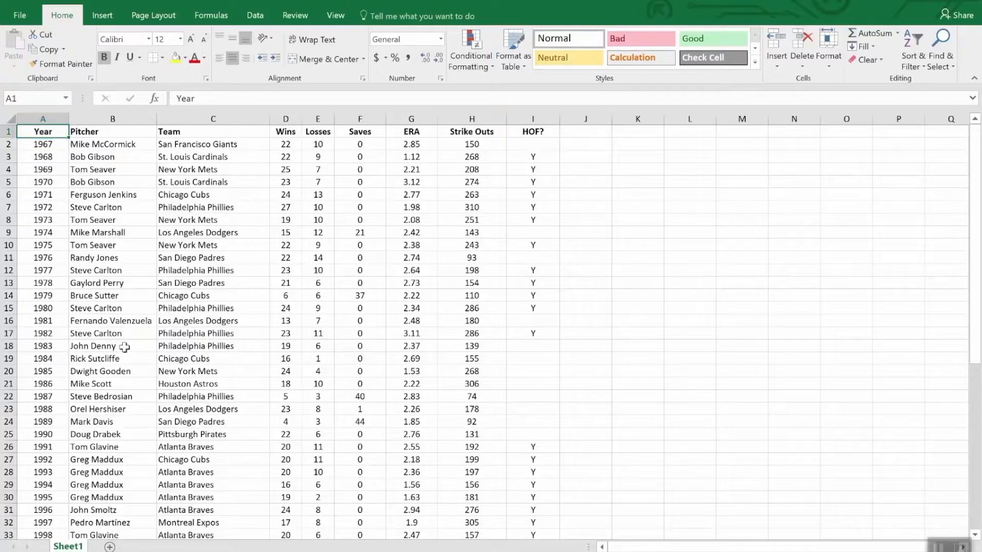
Step: Sort the pitcher table by Wins from largest to smallest via Sort & Filter
left_click(285, 132)
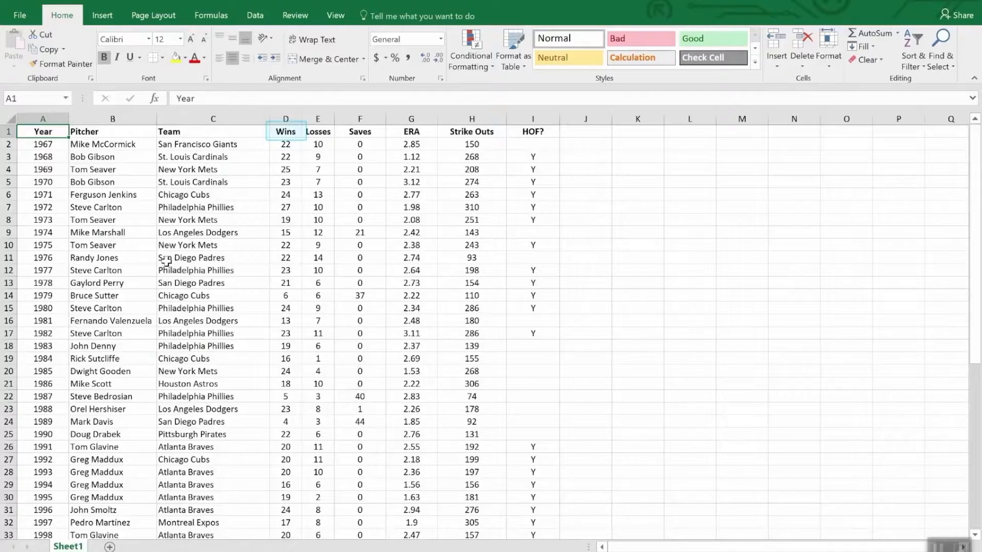
left_click(286, 131)
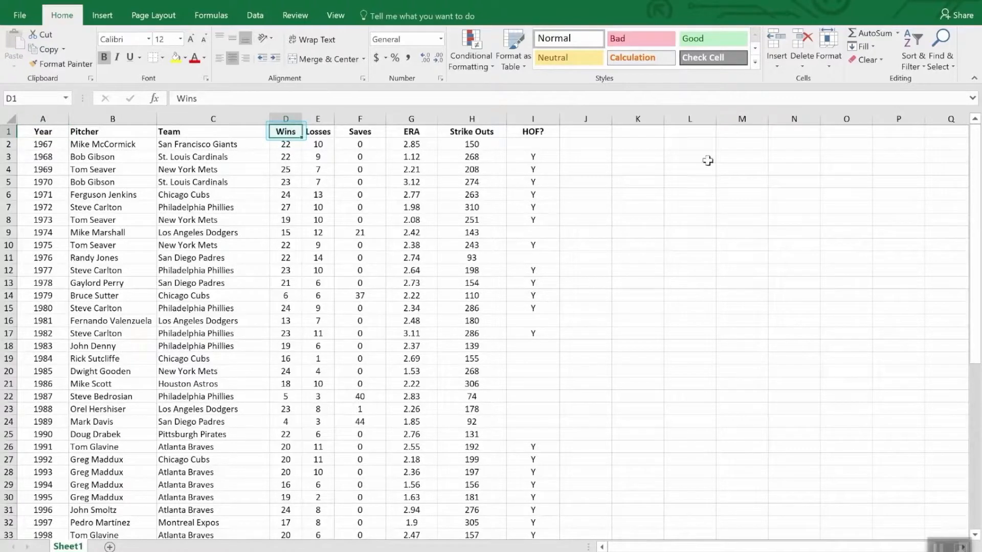
left_click(915, 47)
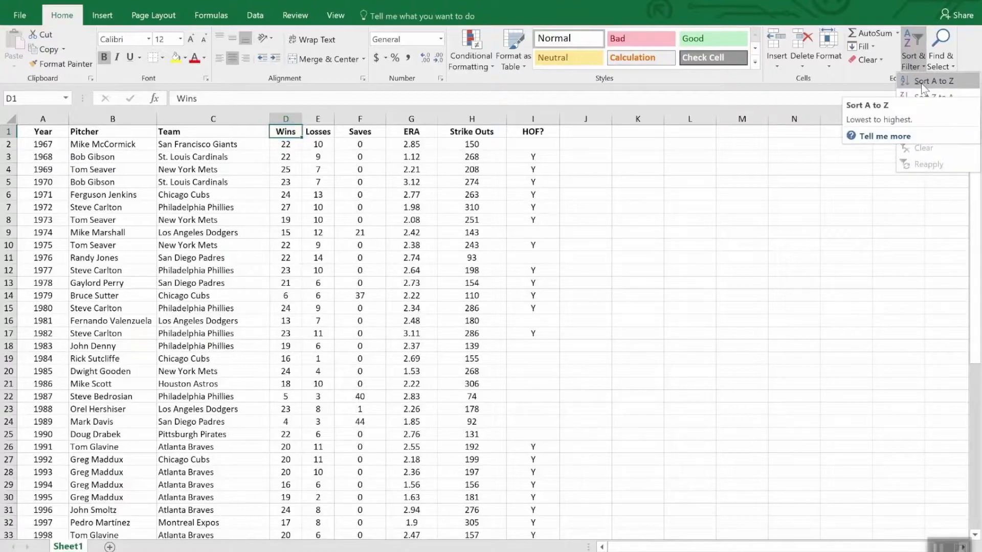
mouse_move(933, 99)
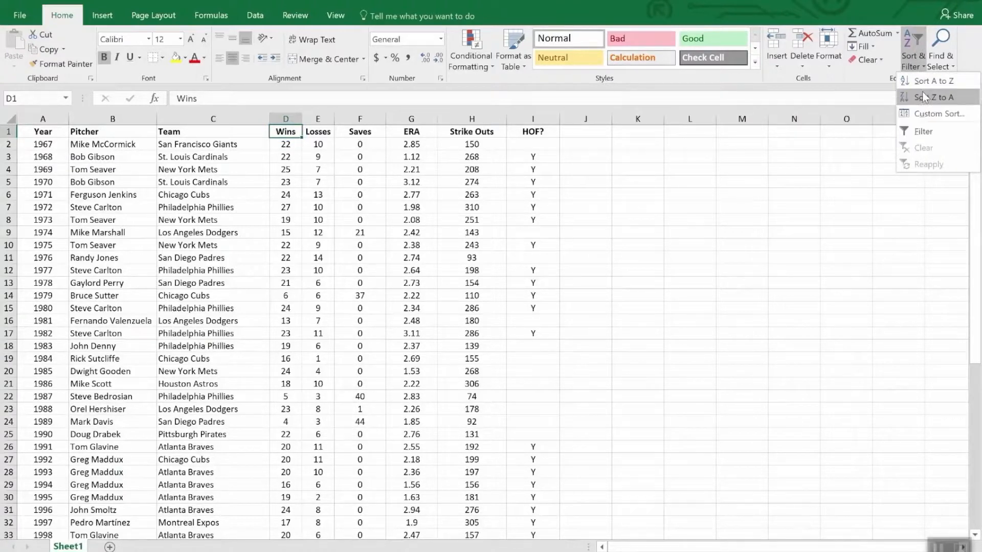
left_click(934, 97)
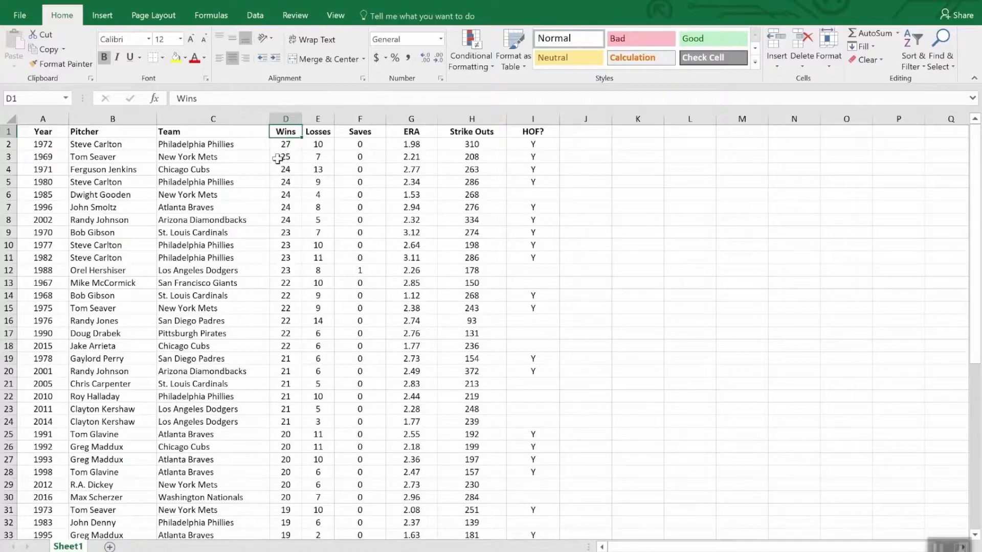
scroll("down", 3)
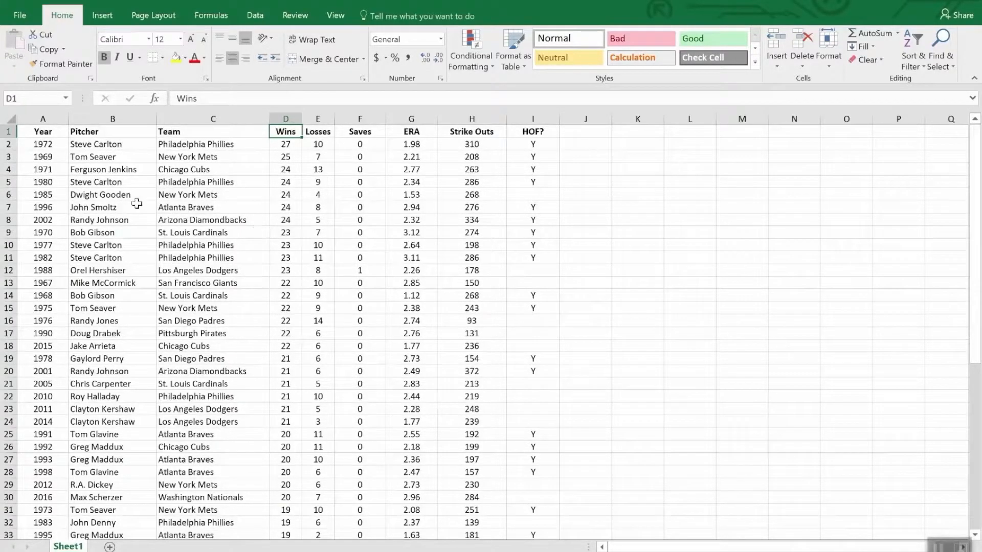
mouse_move(98, 295)
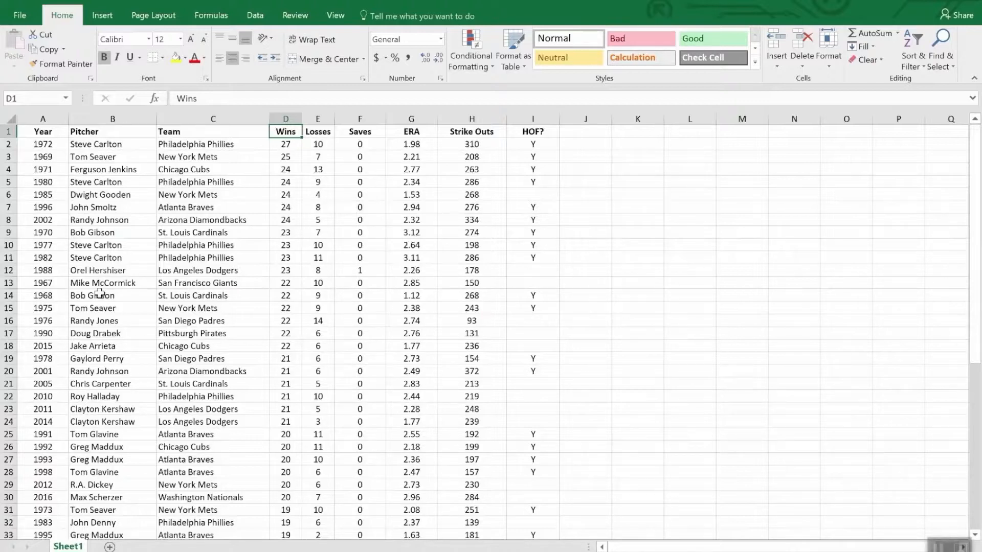
mouse_move(375, 291)
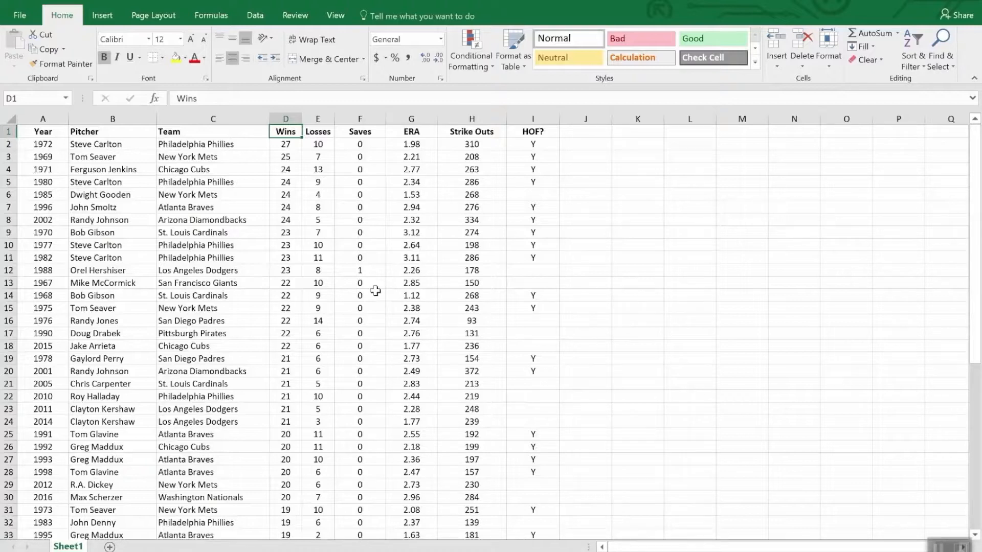
mouse_move(359, 226)
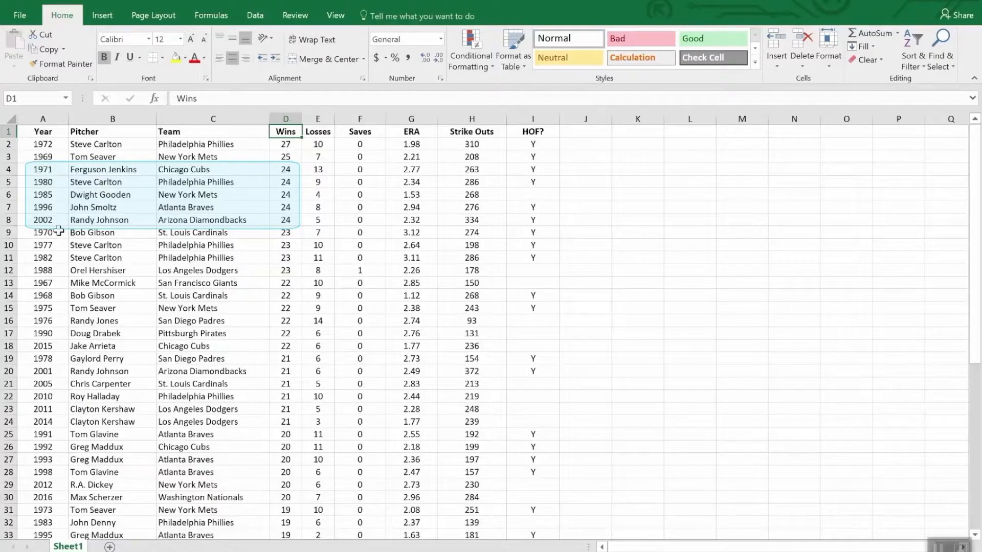
mouse_move(103, 235)
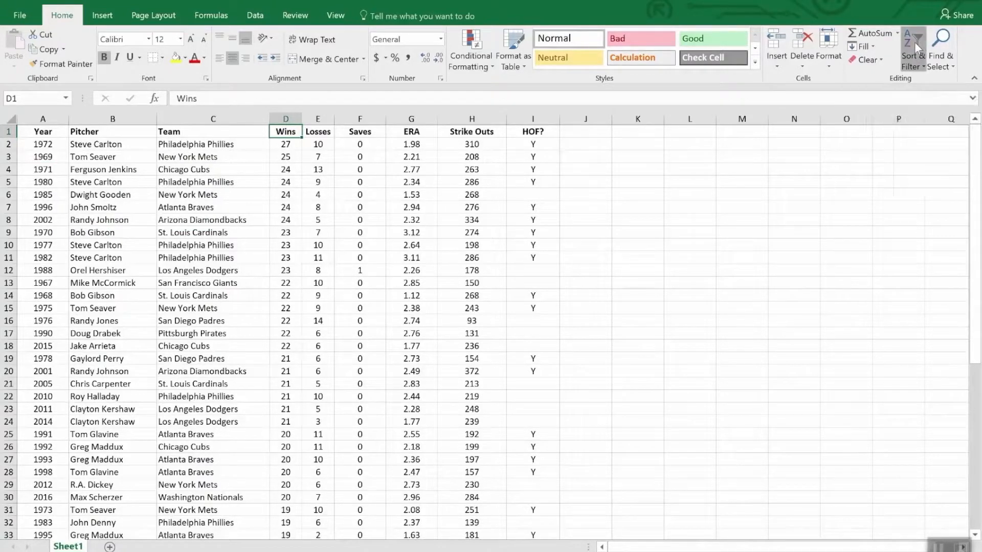
left_click(914, 49)
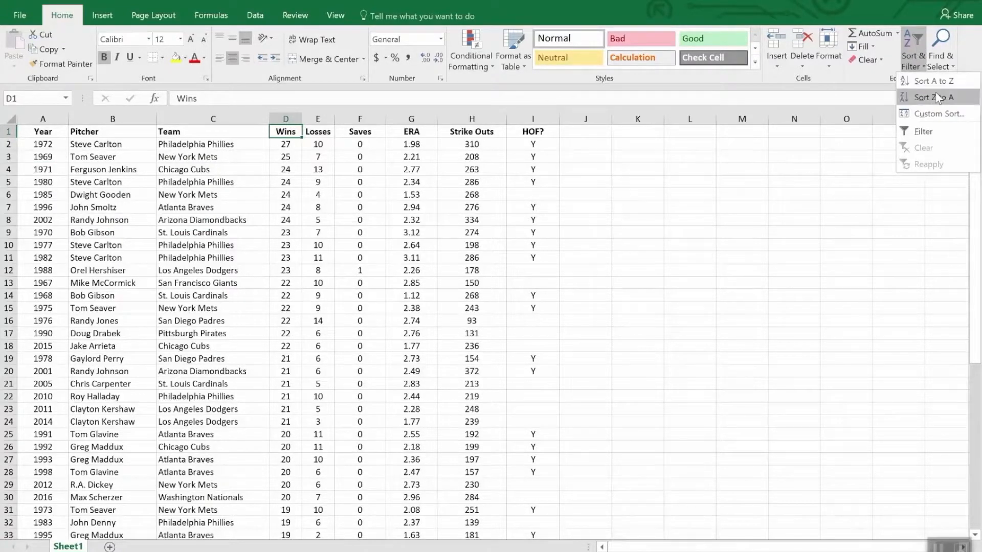
Step: Apply a Custom Sort: Wins descending, then ERA smallest to largest
left_click(938, 114)
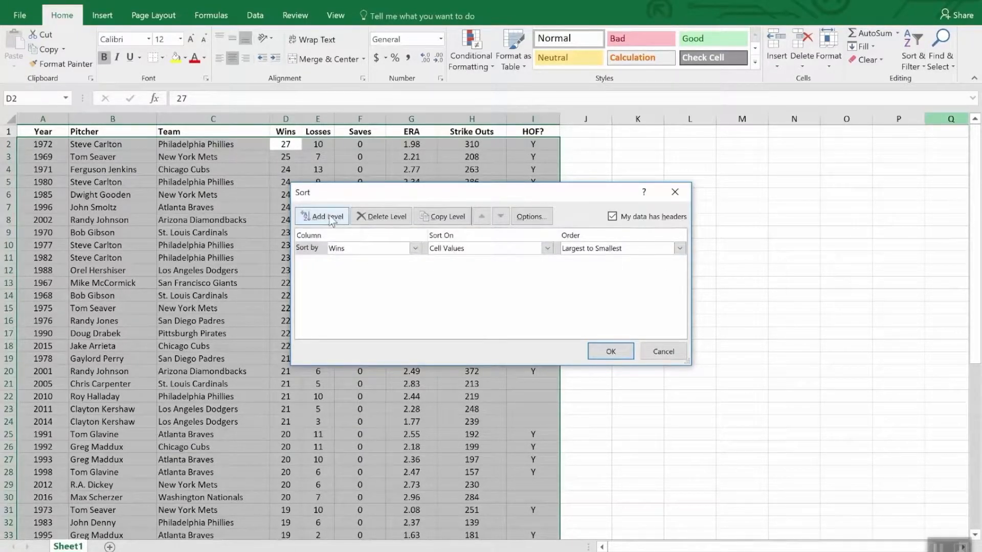
left_click(320, 216)
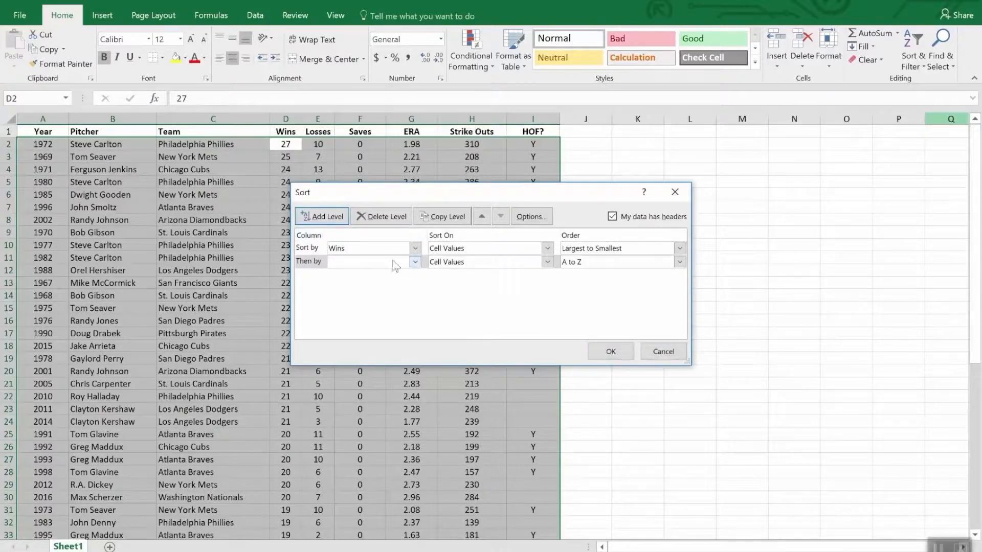
left_click(414, 261)
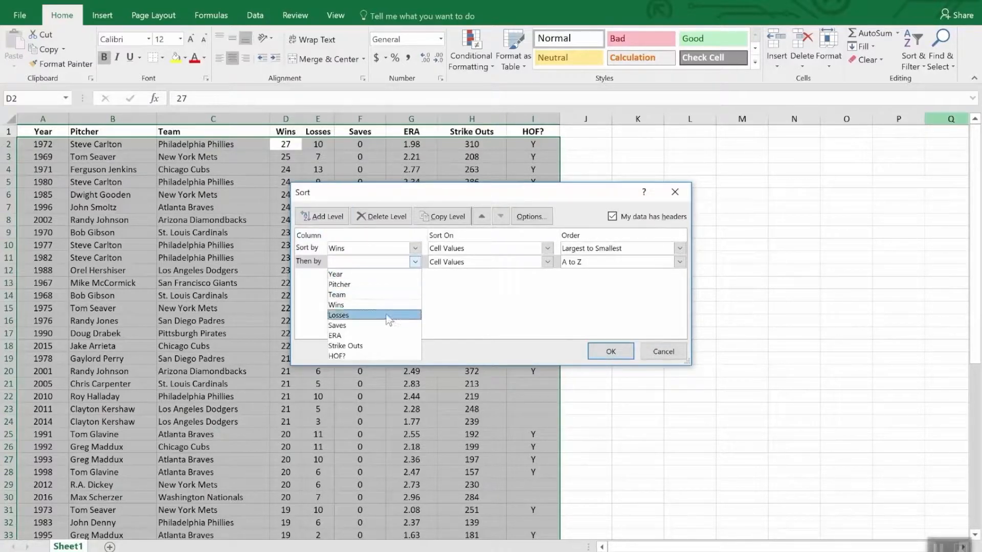
left_click(335, 336)
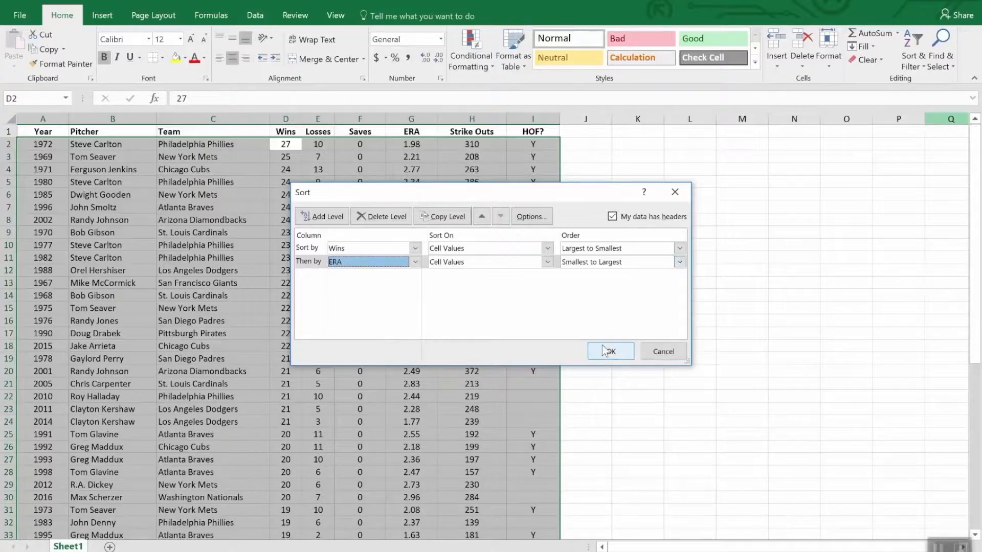
left_click(609, 351)
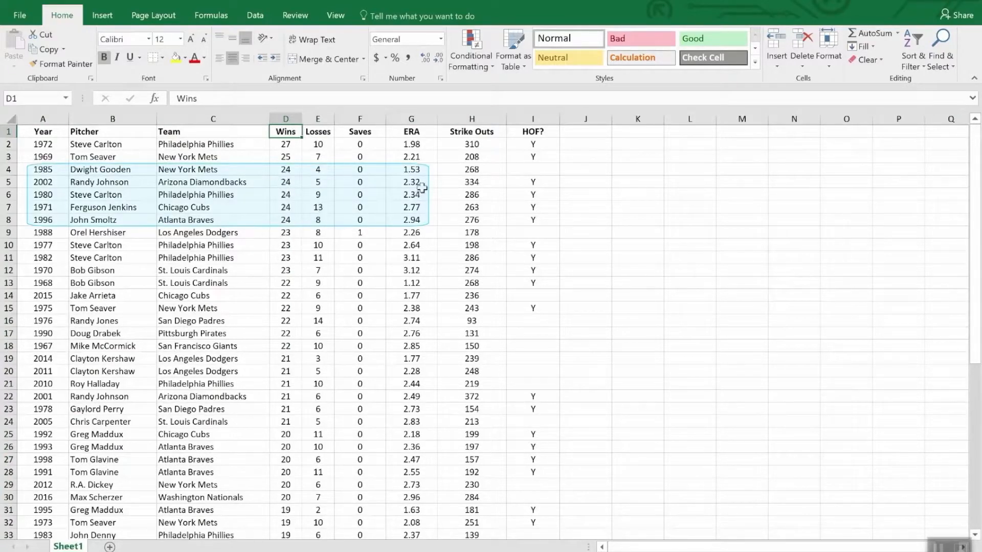
mouse_move(425, 215)
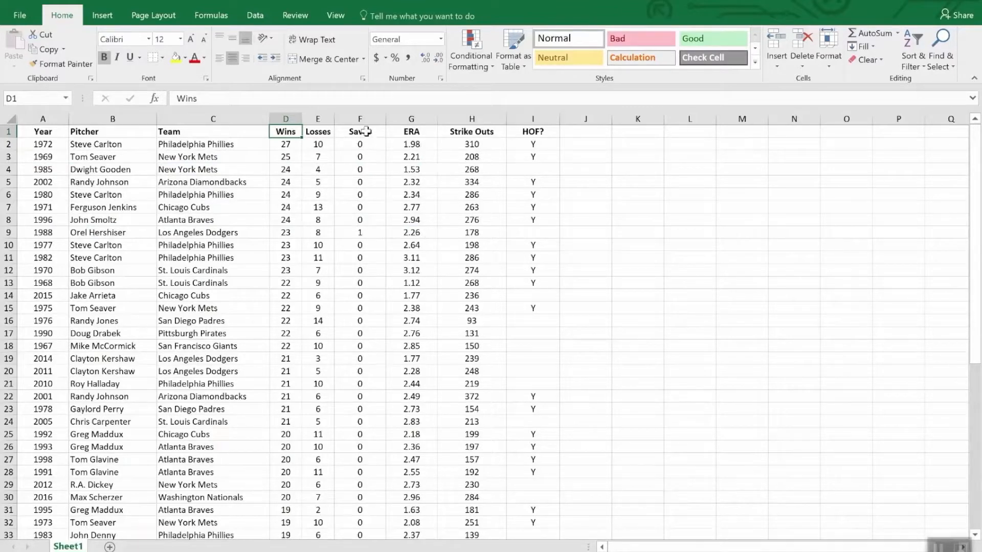
Step: Turn on Filter dropdowns for every heading of the pitcher table
left_click(359, 132)
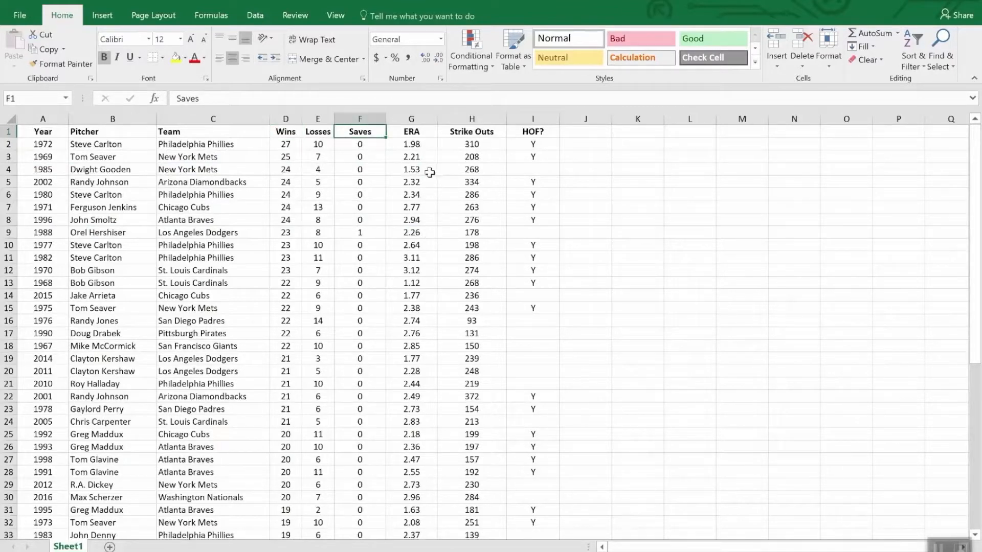
left_click(927, 47)
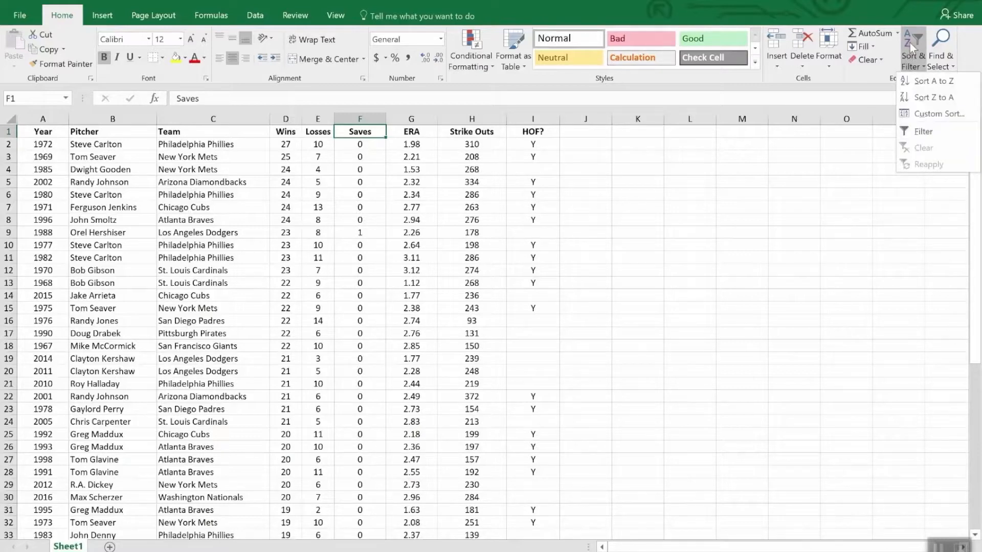
left_click(921, 132)
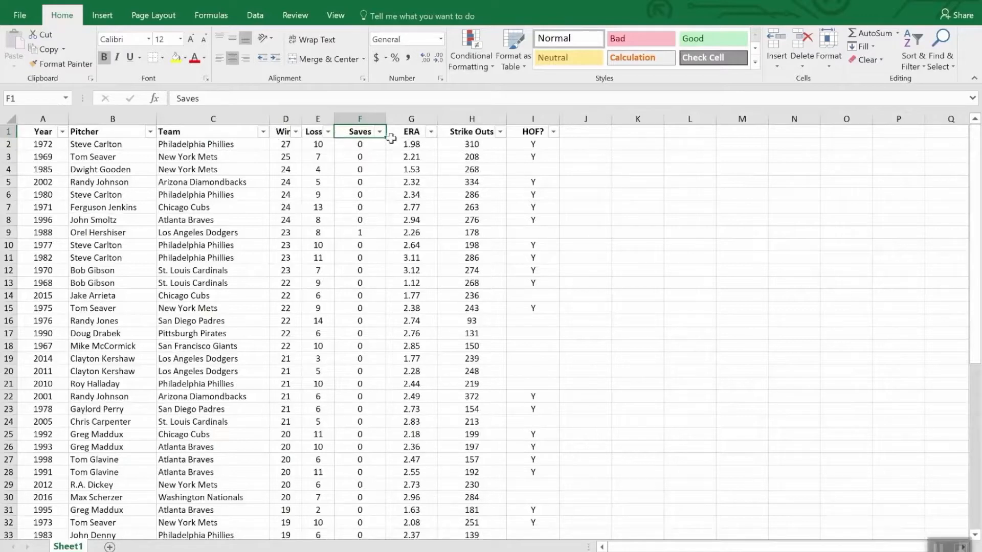
mouse_move(379, 133)
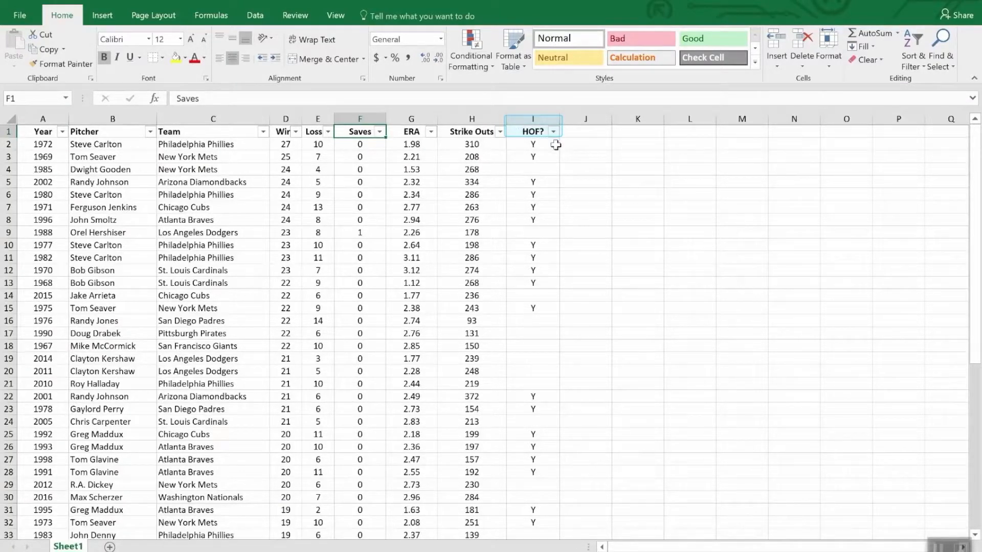
Step: Filter the HOF? column to keep only rows marked Y, excluding blanks
left_click(552, 131)
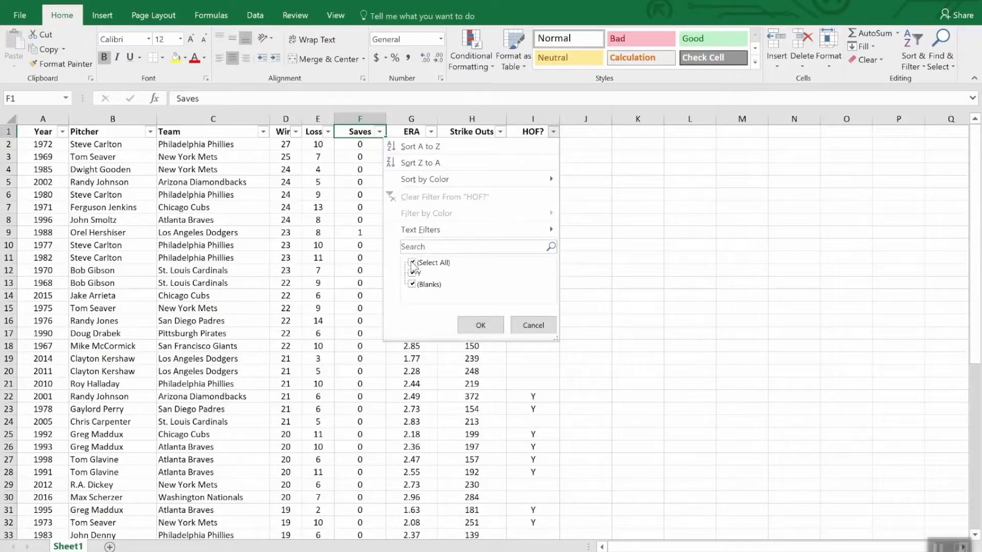
left_click(412, 263)
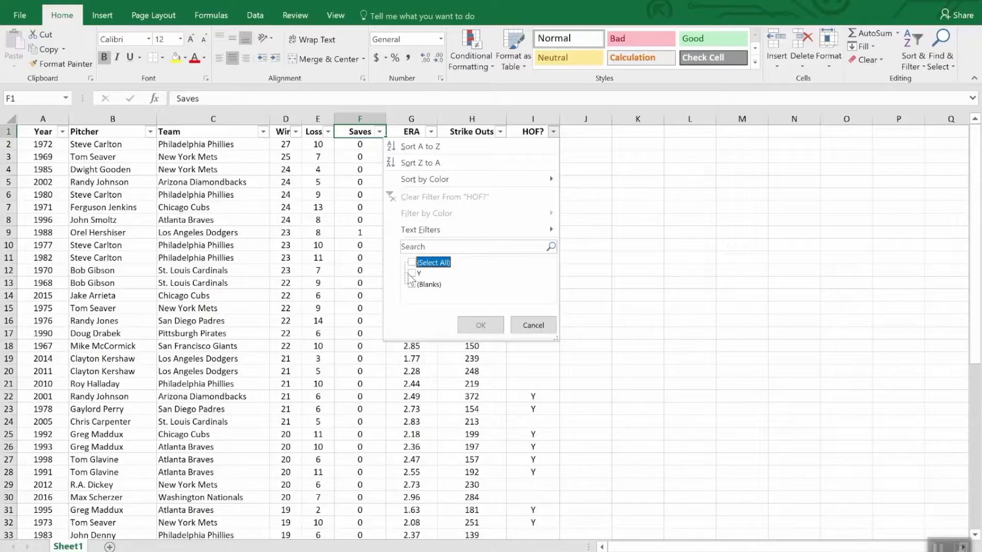
left_click(411, 272)
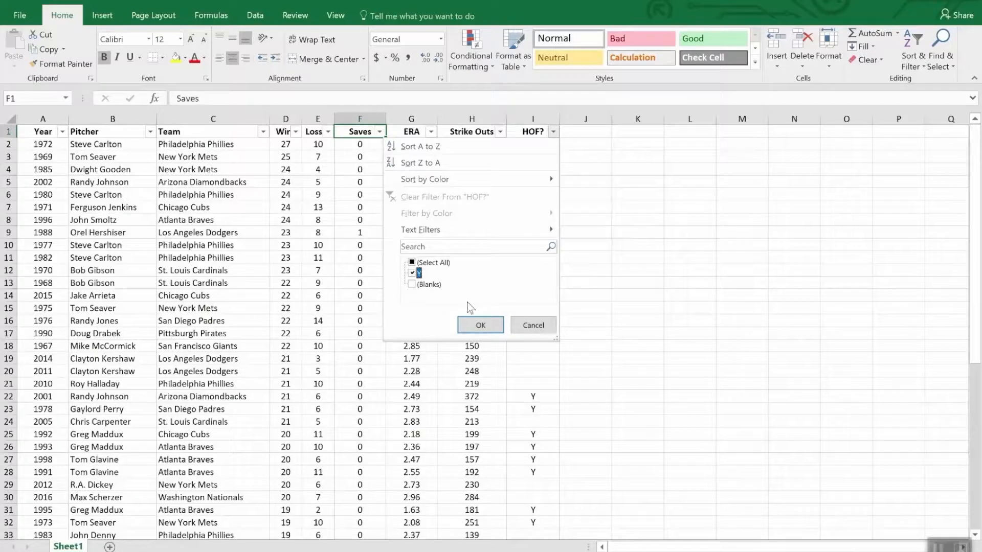
left_click(479, 325)
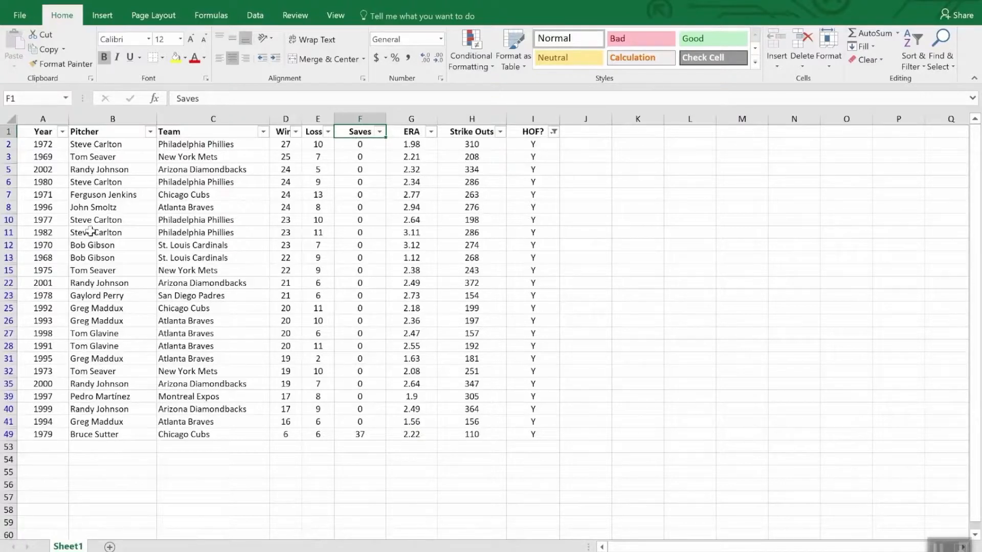
mouse_move(641, 266)
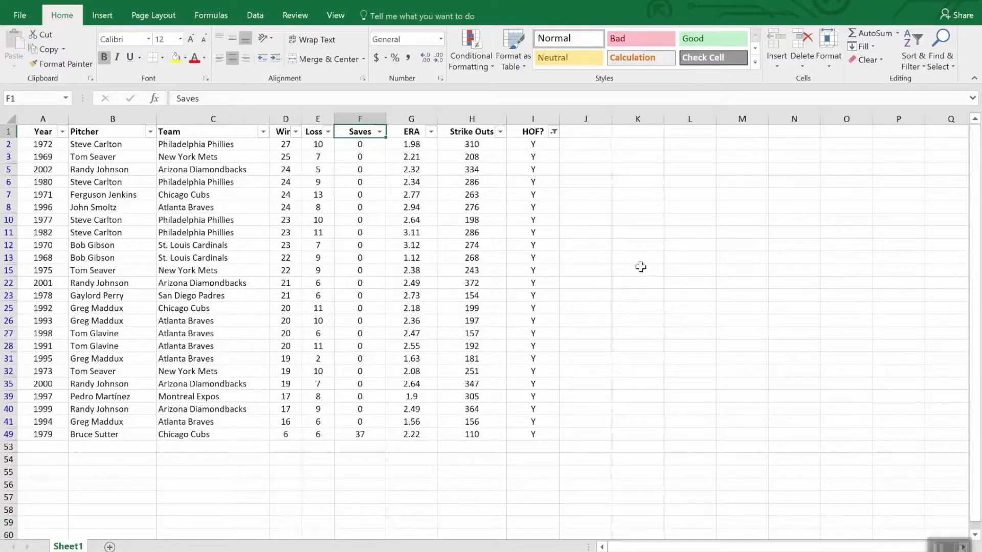
mouse_move(637, 266)
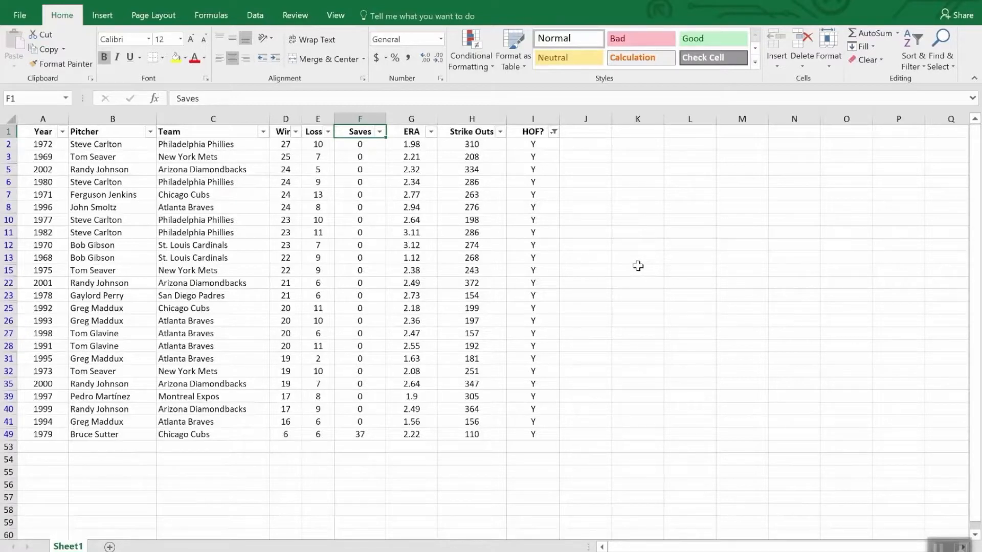
left_click(553, 132)
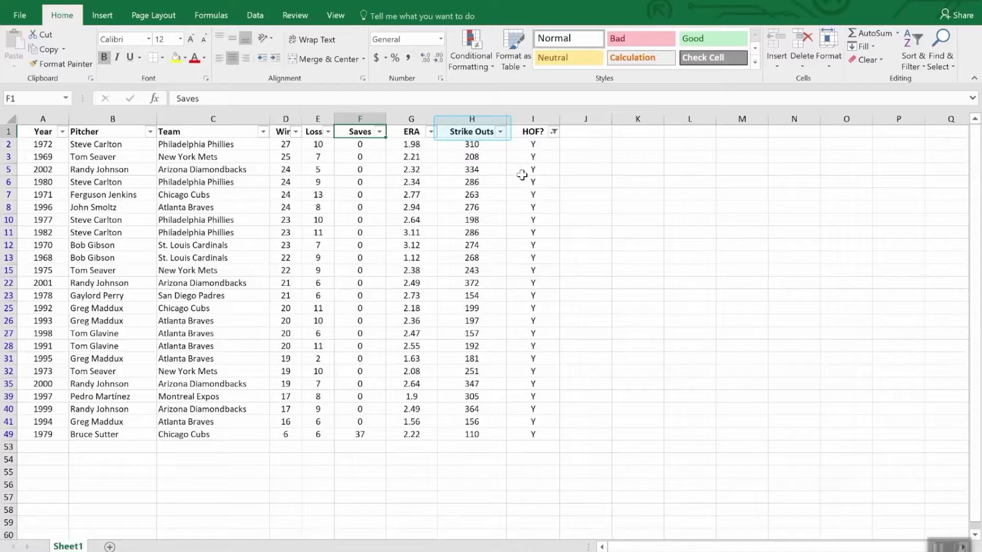
mouse_move(504, 141)
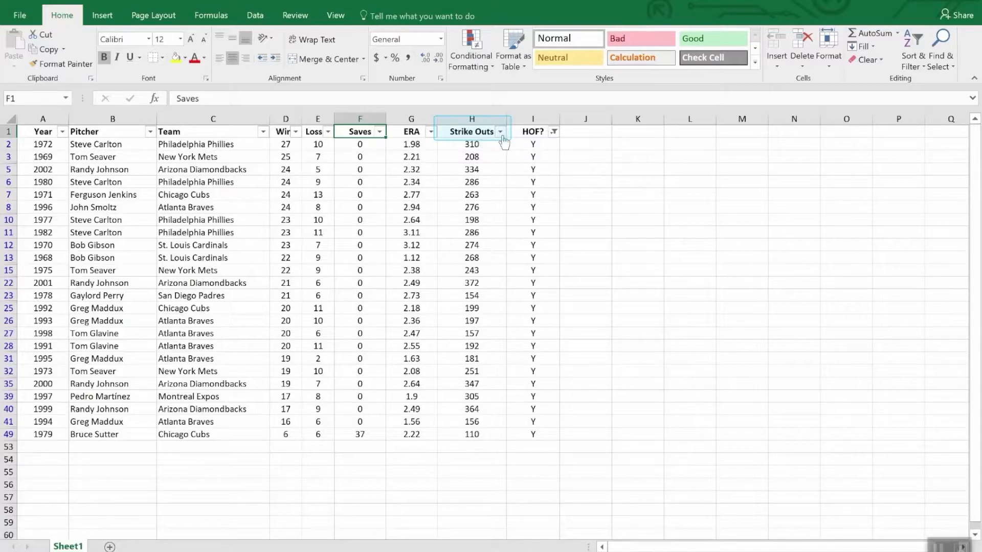
Step: Bring up the Strike Outs column's sort and filter choices
left_click(499, 132)
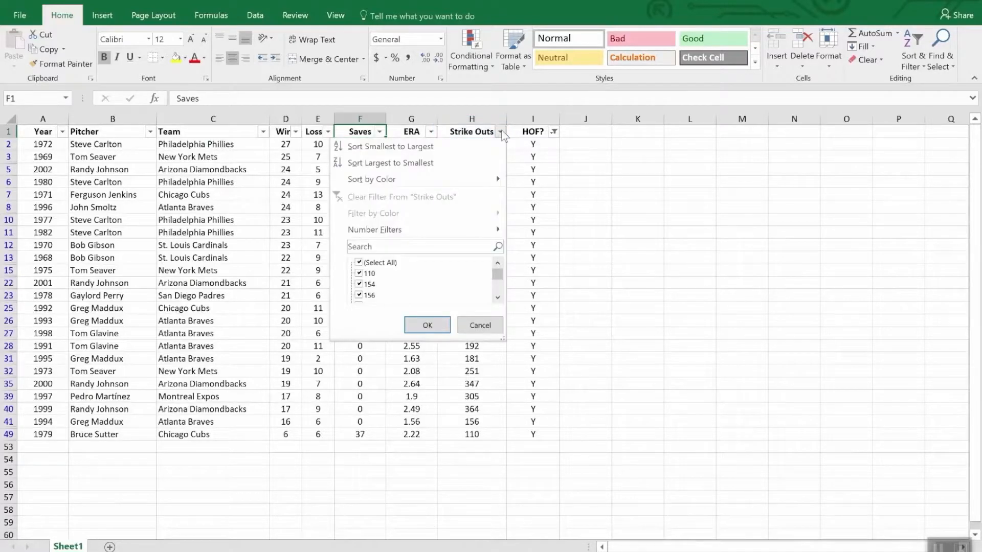
mouse_move(454, 196)
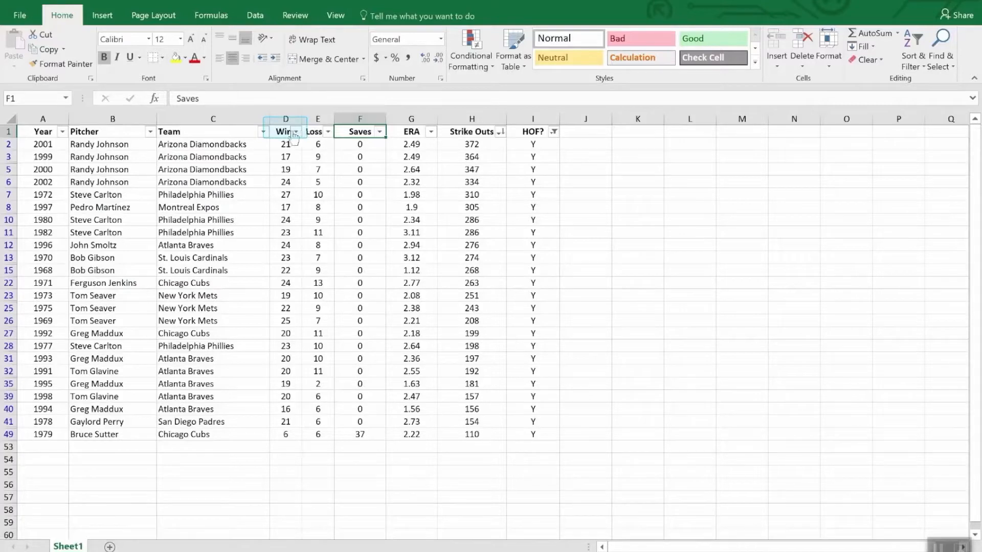
Step: Apply a Wins number filter of Less Than 20, leaving eight Hall of Fame rows
left_click(295, 132)
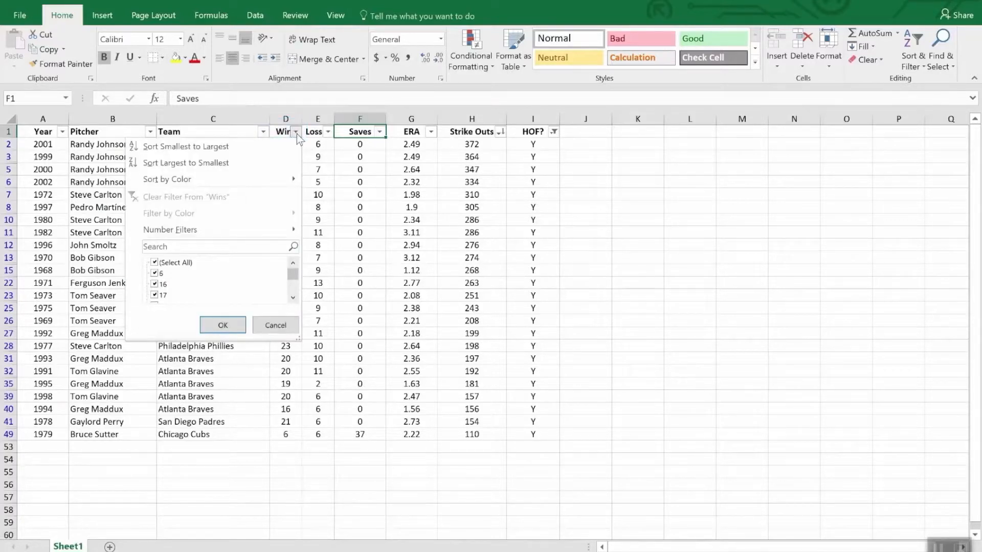
mouse_move(292, 196)
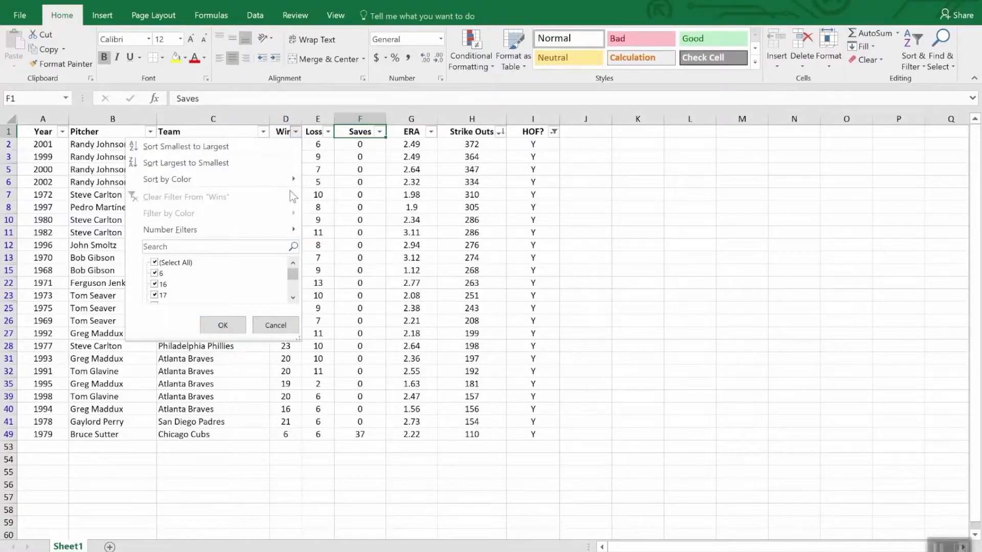
left_click(169, 229)
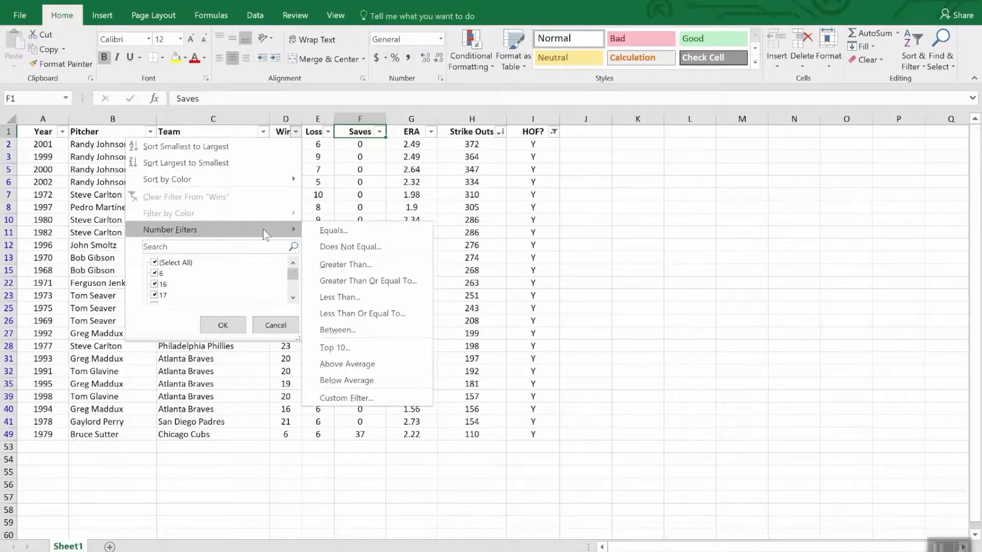
mouse_move(367, 301)
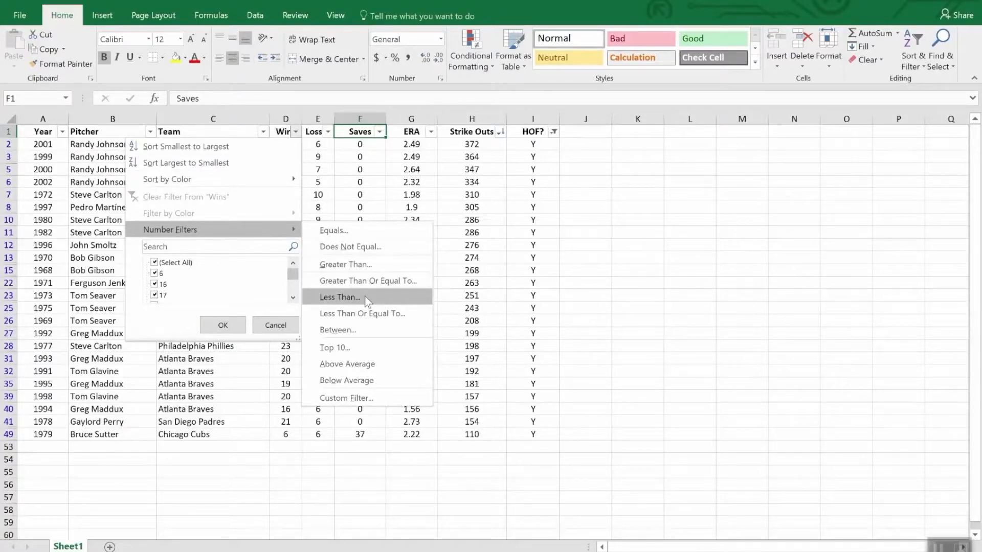
left_click(341, 297)
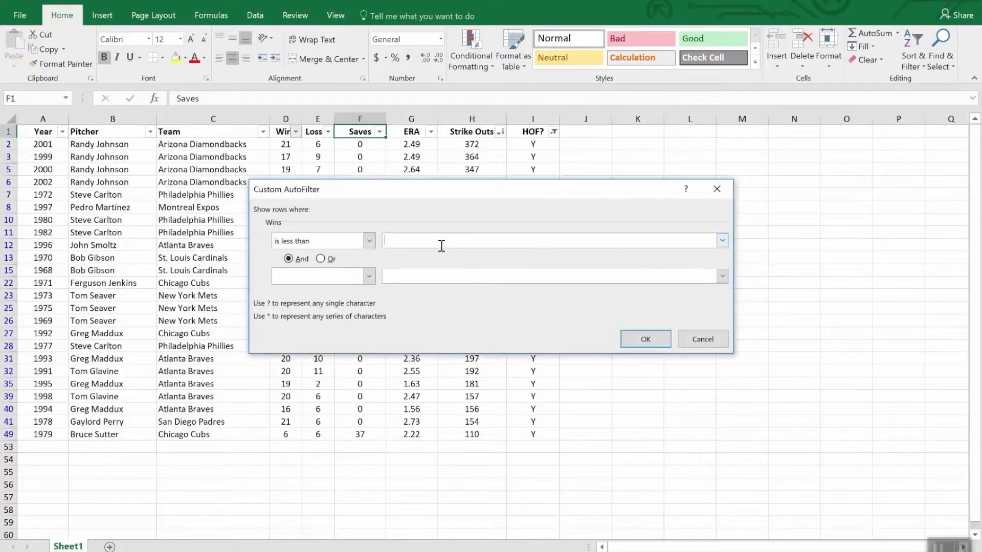
type("20")
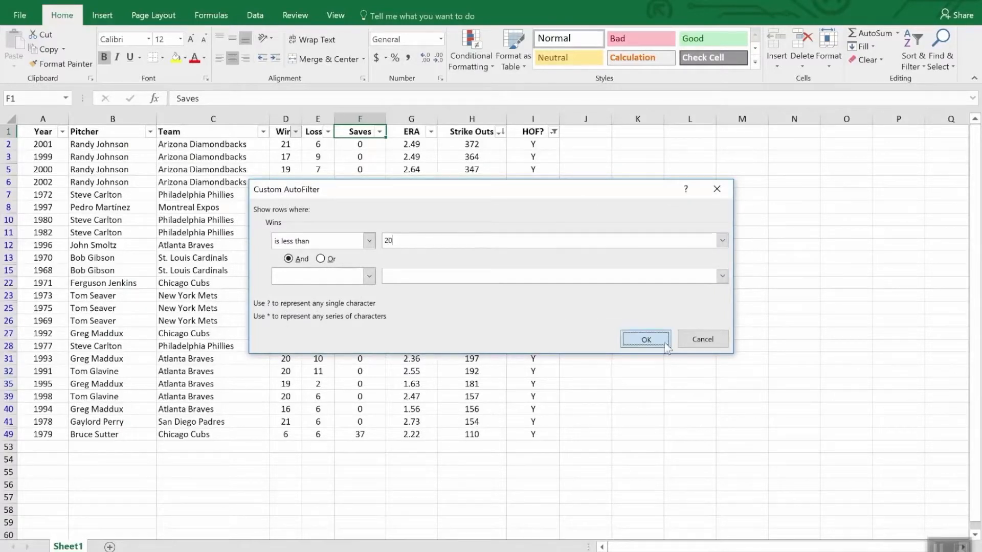
left_click(645, 339)
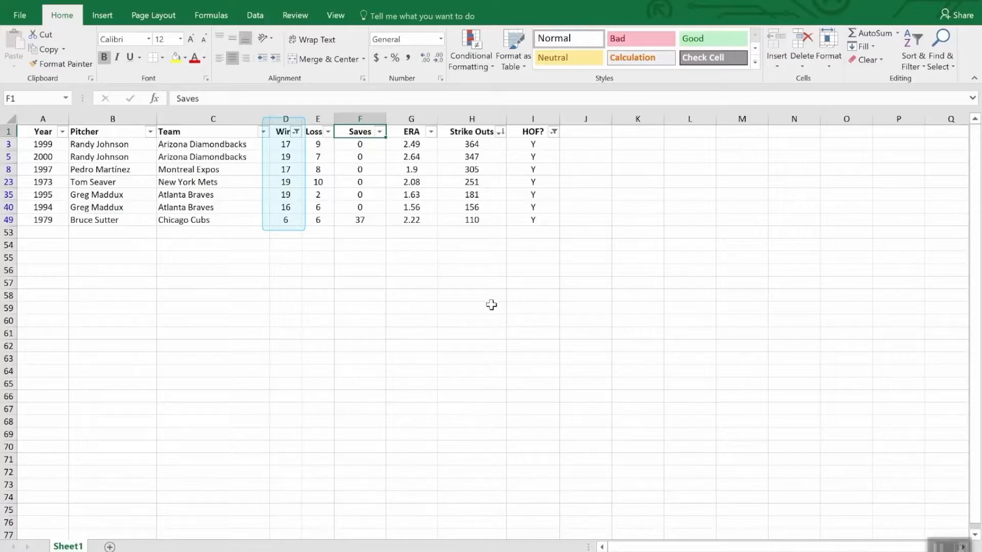
mouse_move(316, 227)
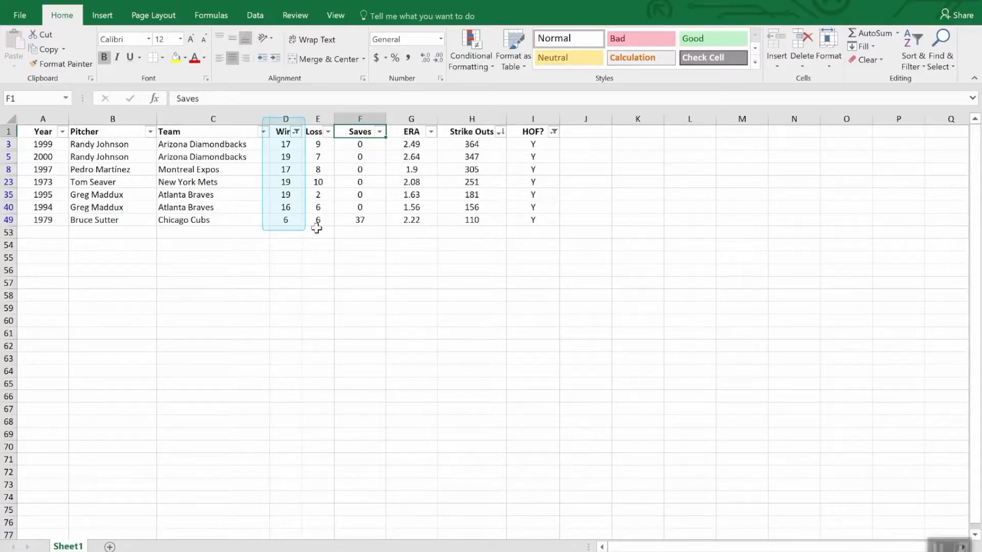
mouse_move(357, 243)
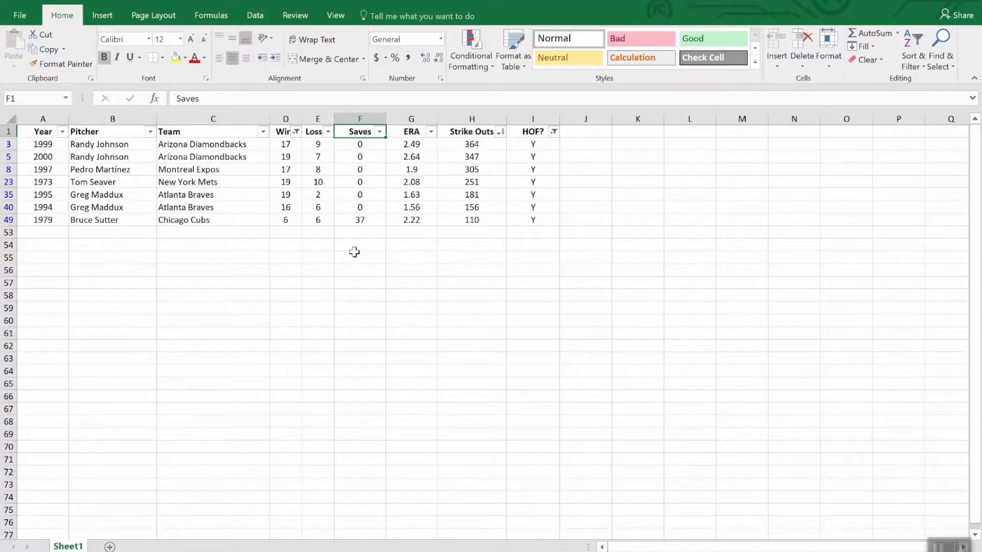
Step: AutoSum the visible strike outs into H53, then clear the HOF? filter so it reads 4602
left_click(470, 220)
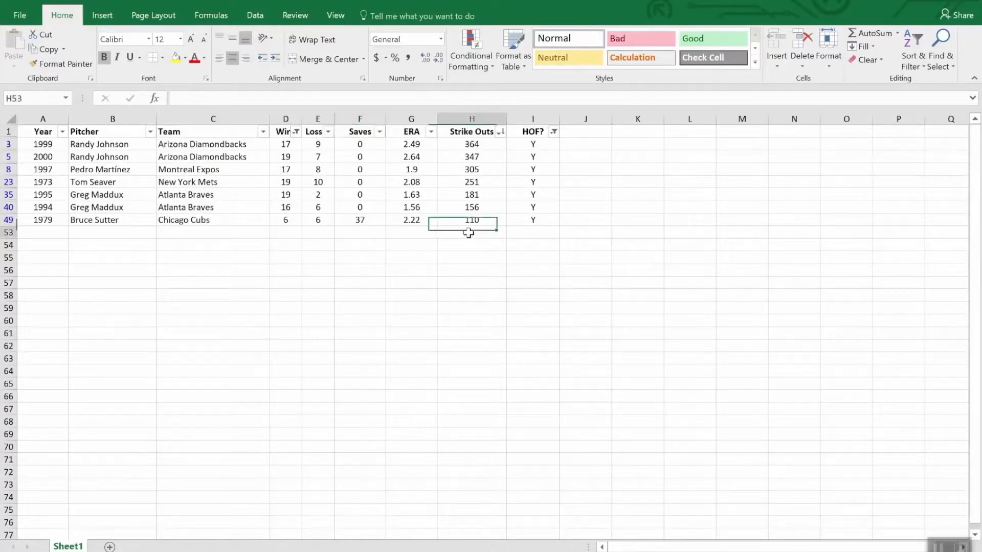
left_click(471, 232)
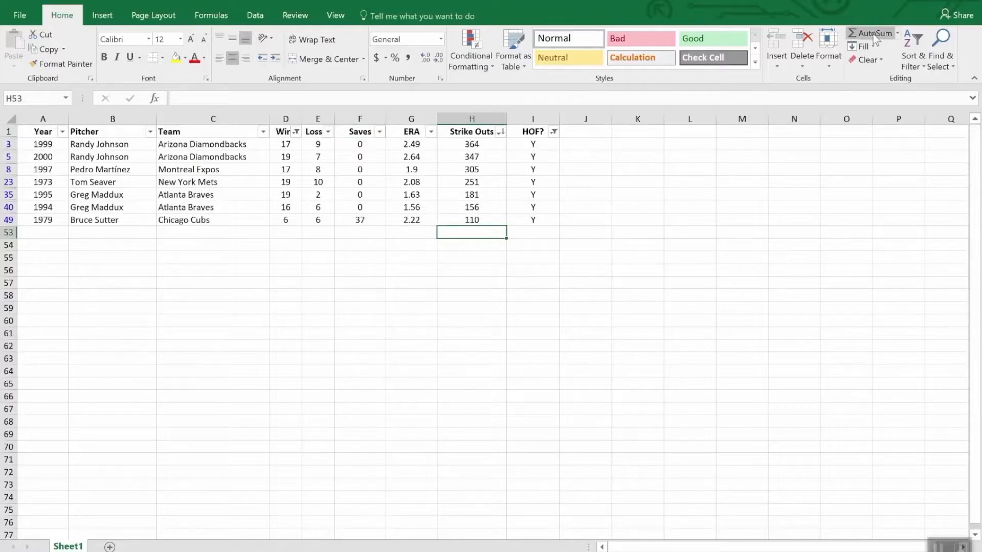
left_click(870, 33)
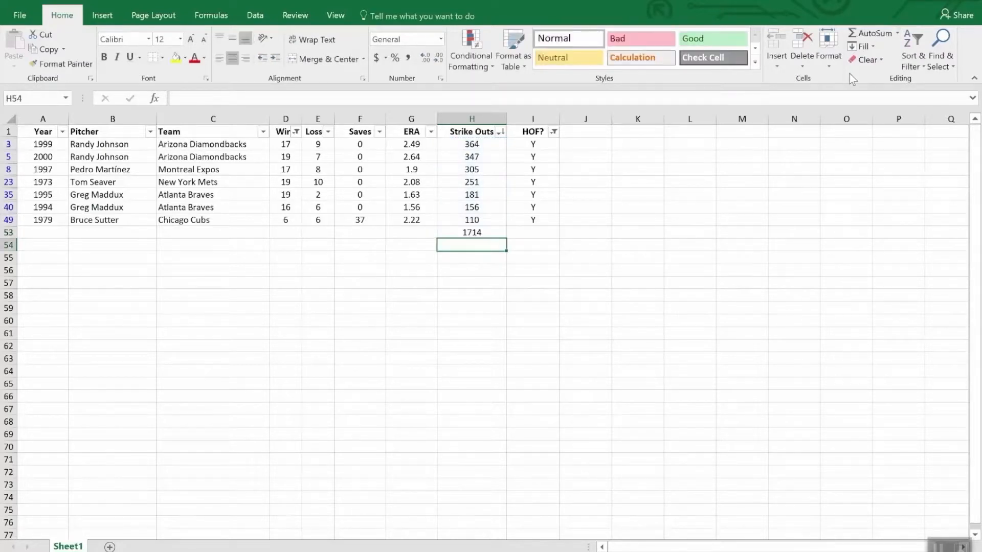
mouse_move(808, 158)
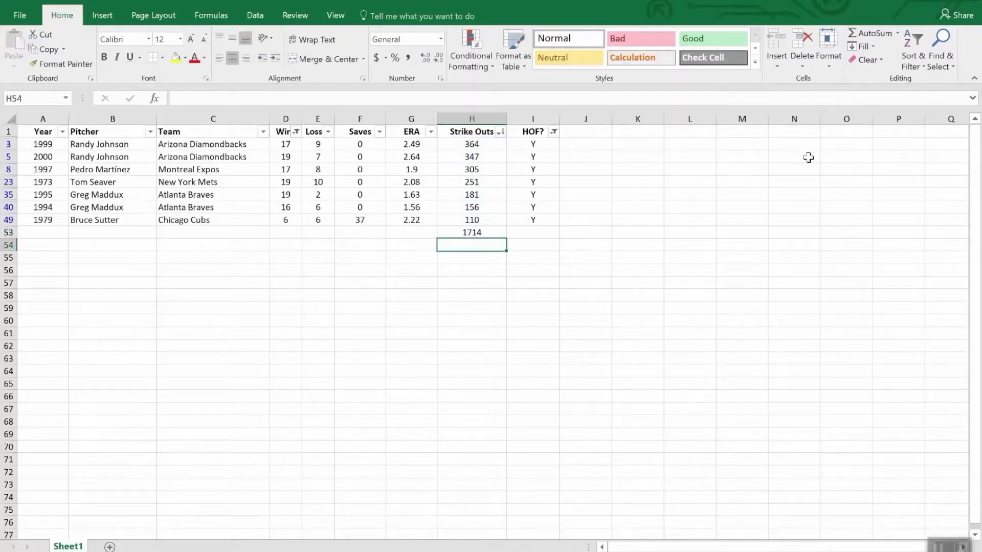
left_click(553, 132)
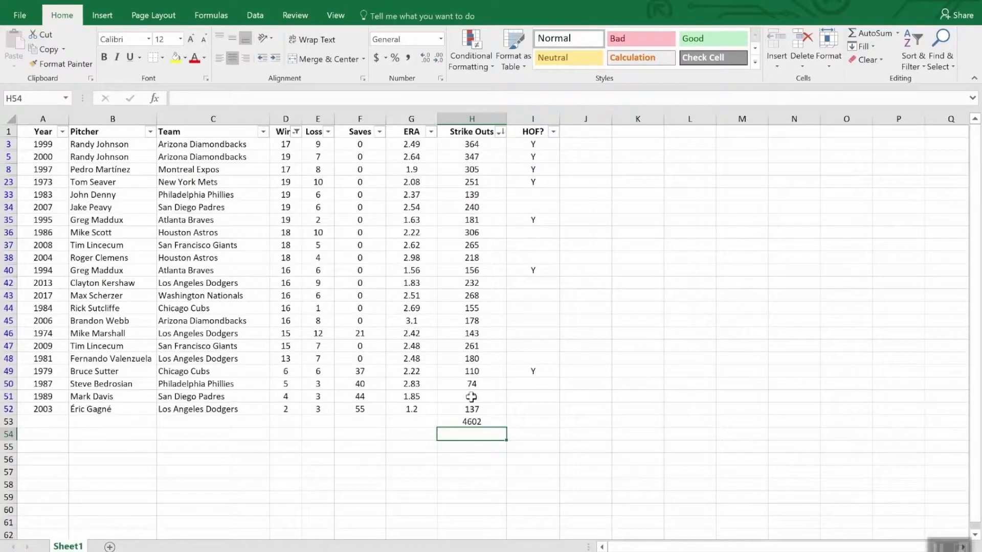
Step: Clear the Wins filter so all pitcher rows show and check the updated total in H53
type("92")
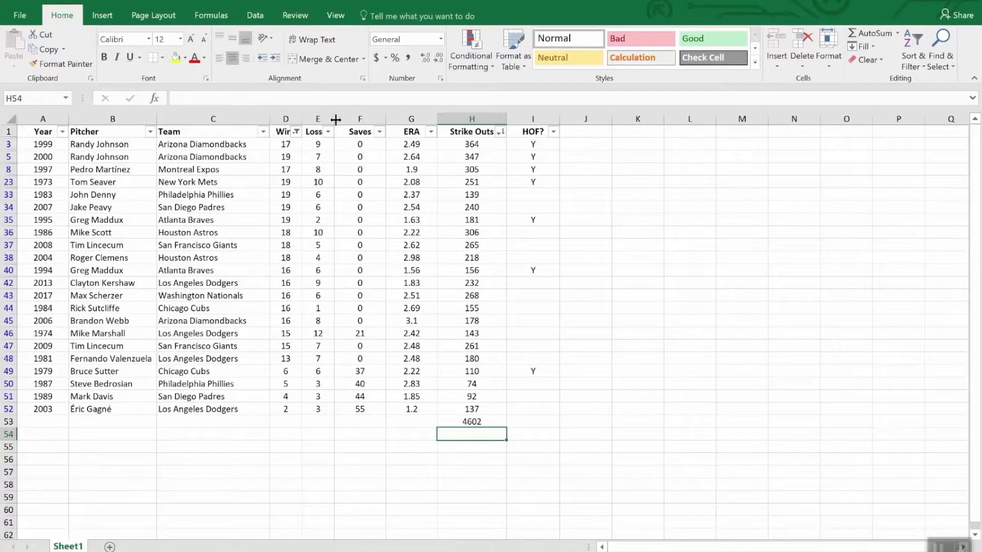
left_click(293, 132)
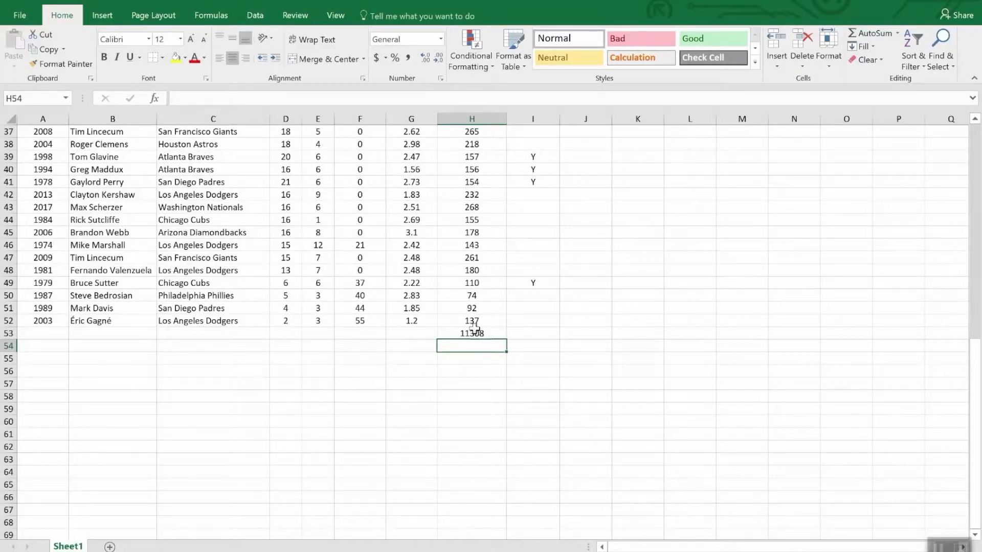
left_click(470, 333)
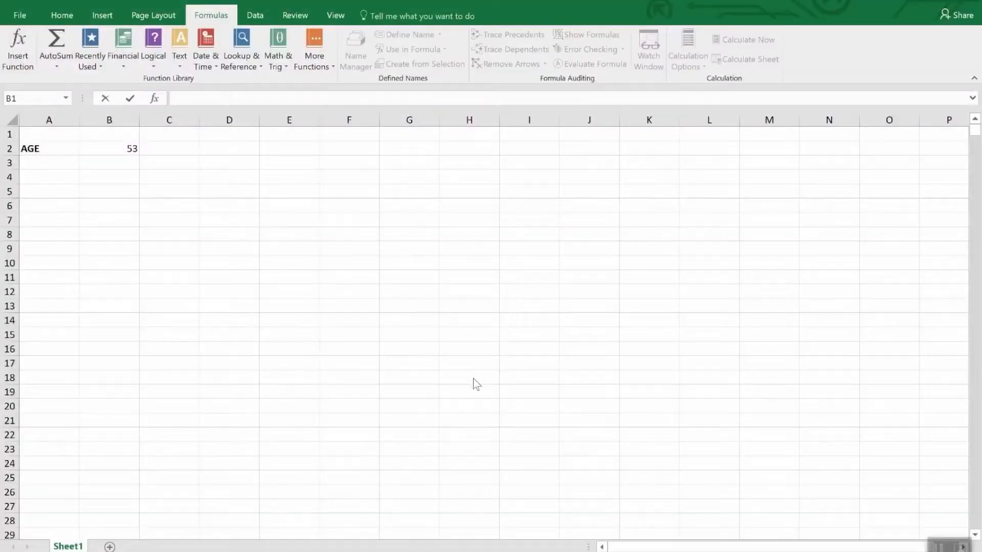
mouse_move(199, 83)
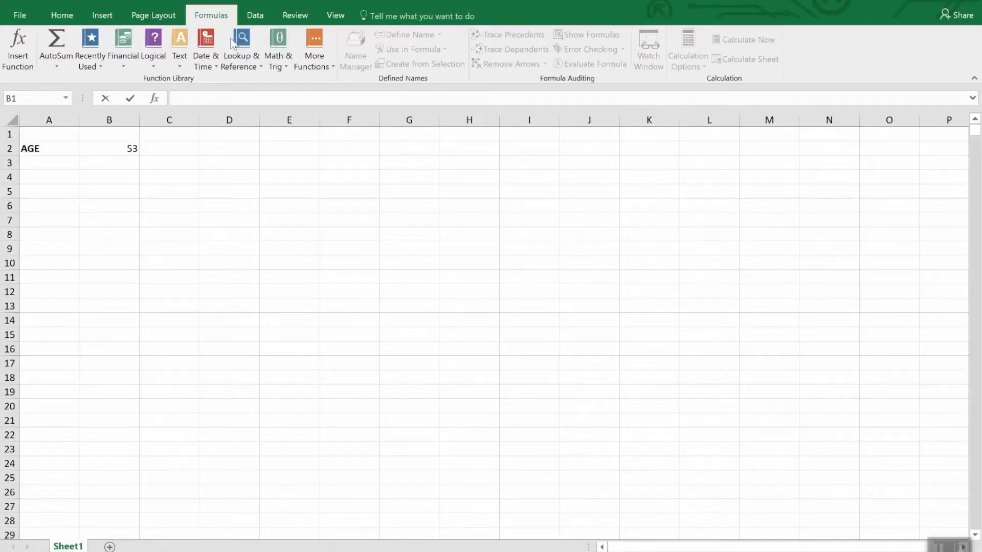
left_click(205, 49)
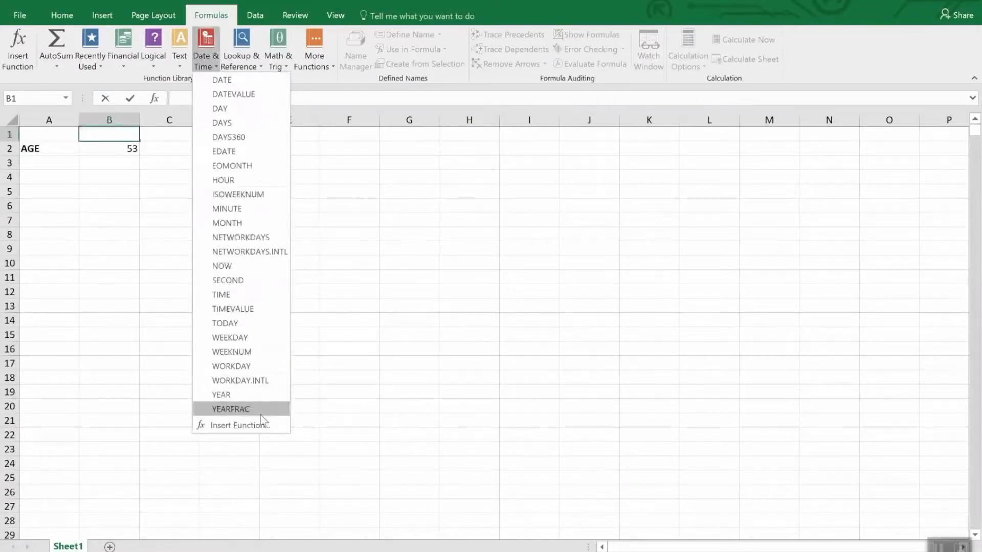
mouse_move(249, 223)
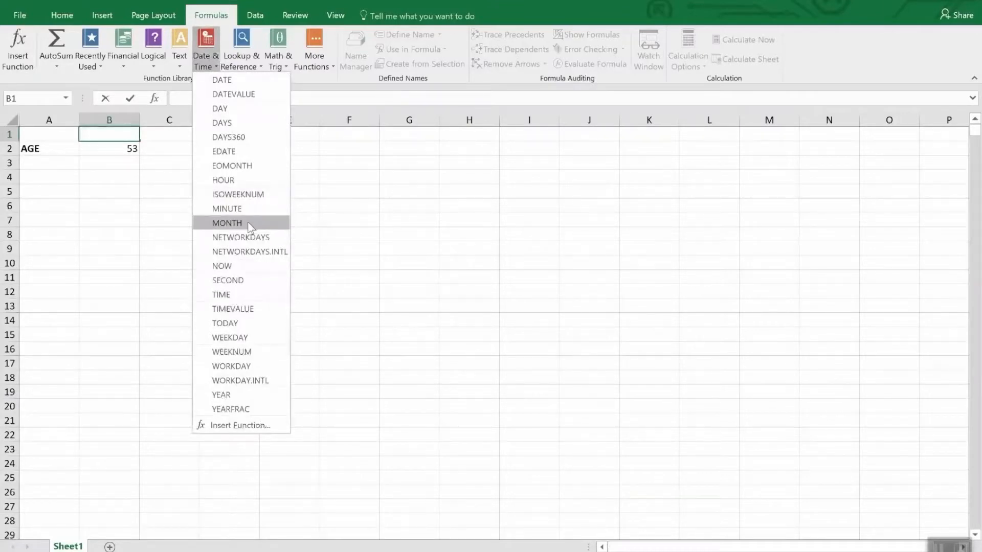
mouse_move(240, 237)
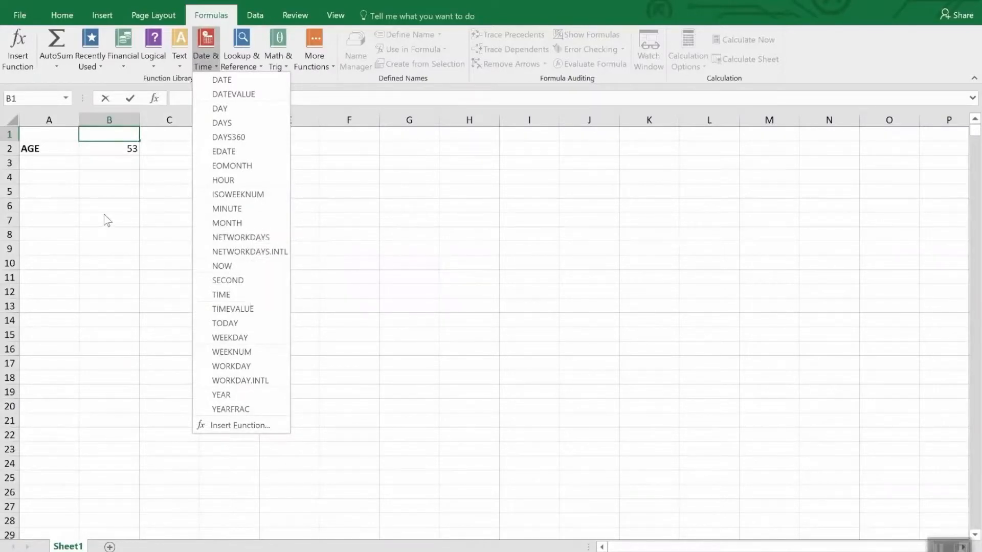
mouse_move(97, 193)
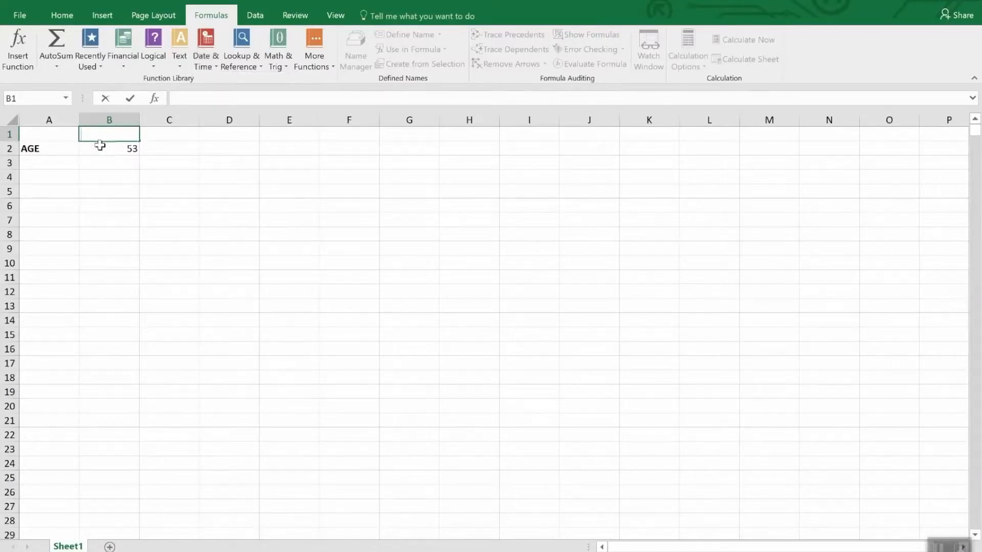
Step: Reveal the AGE value 53 as the formula =YEAR(TODAY())-1965 in B2
left_click(109, 149)
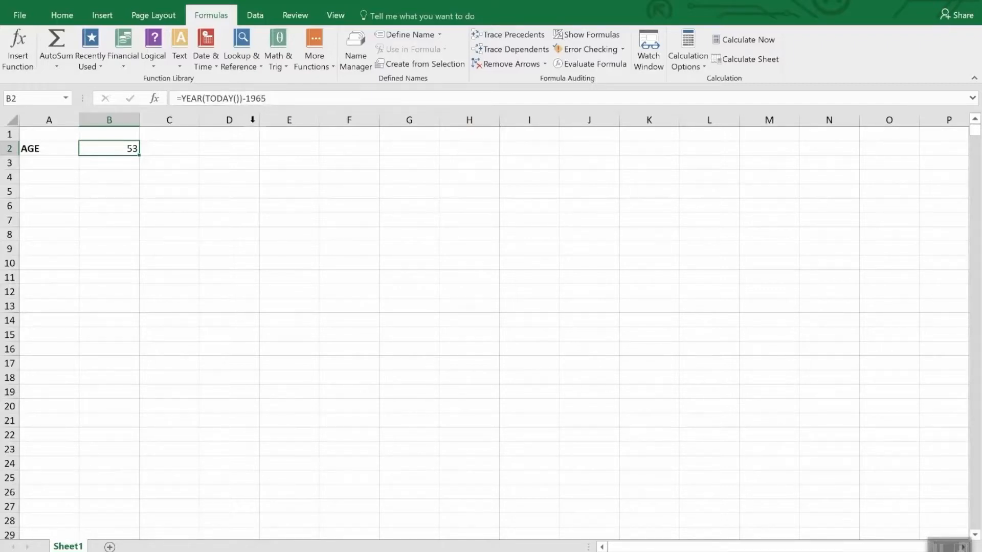
mouse_move(106, 148)
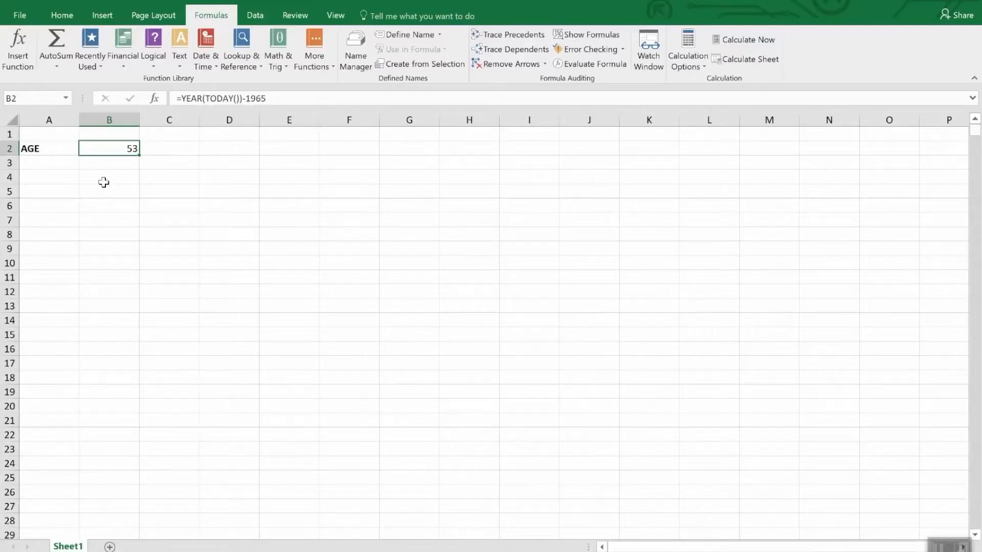
left_click(62, 15)
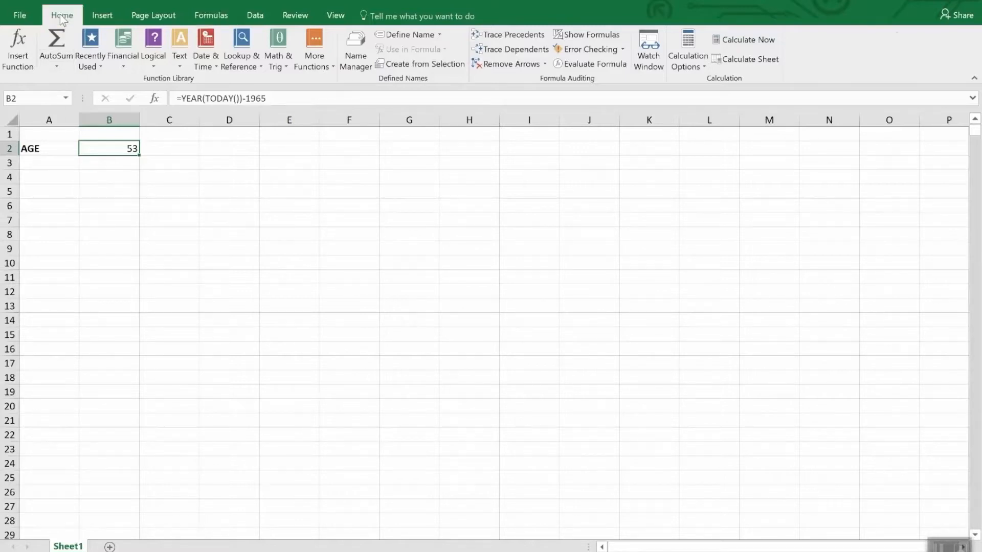
Step: Browse More Number Formats in the Date category, scrolling through the Type list
left_click(62, 15)
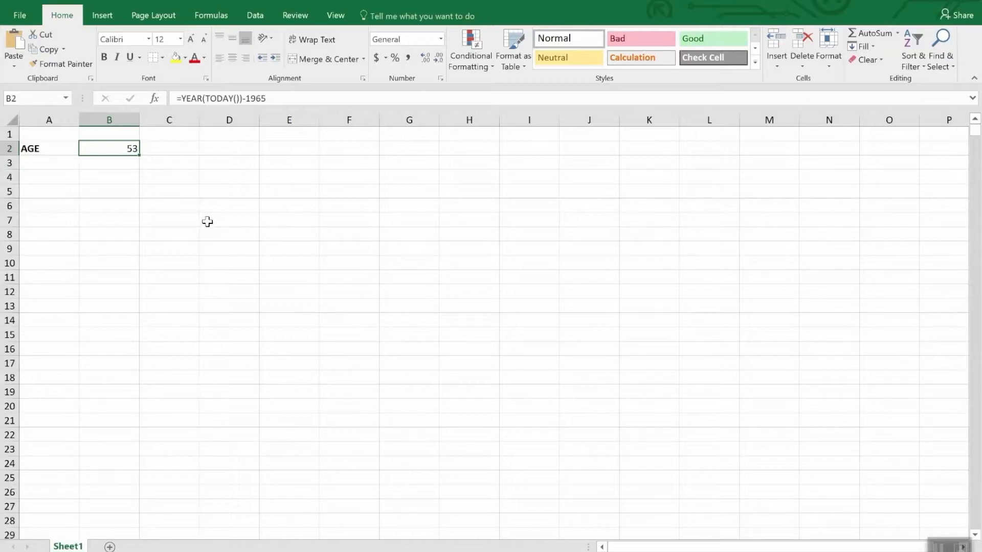
mouse_move(332, 132)
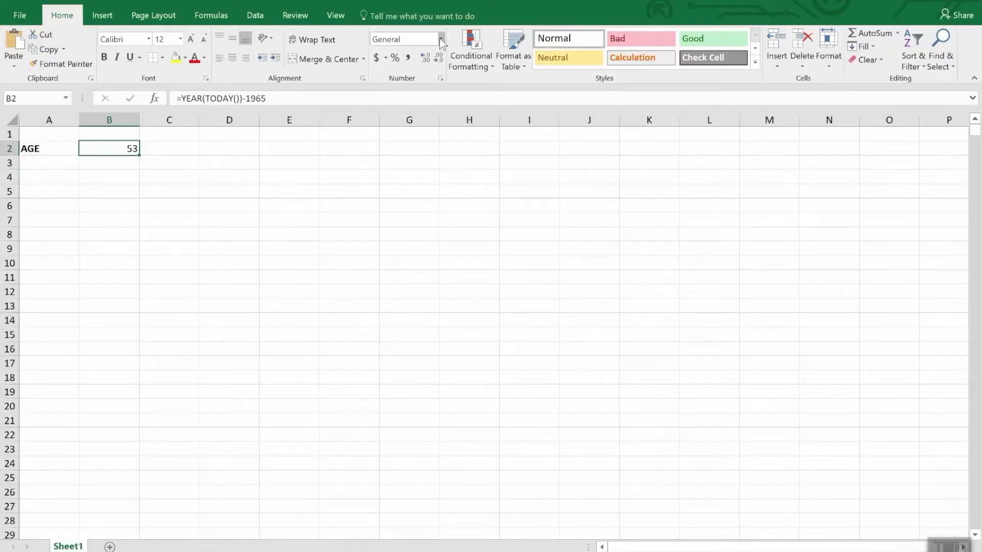
left_click(439, 39)
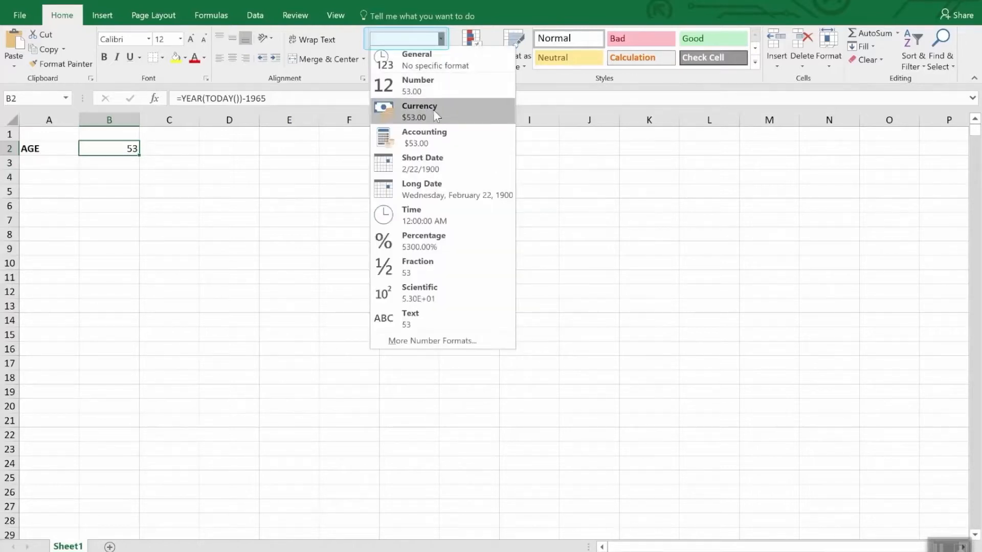
mouse_move(439, 163)
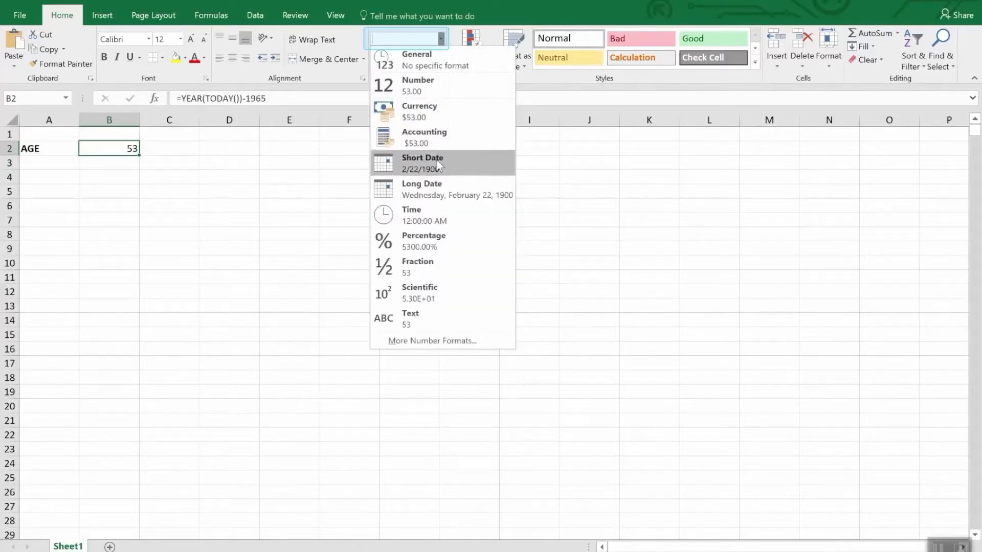
mouse_move(436, 189)
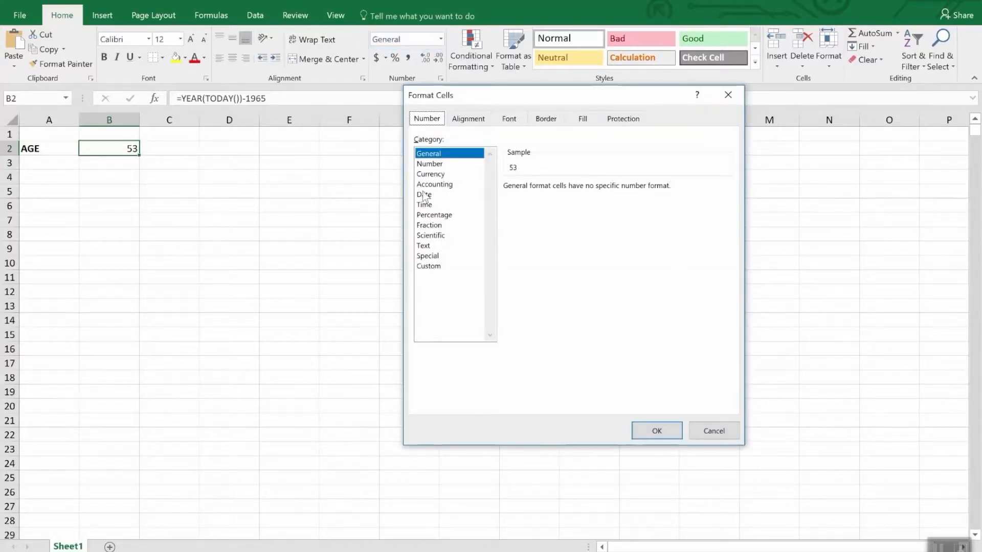
left_click(423, 195)
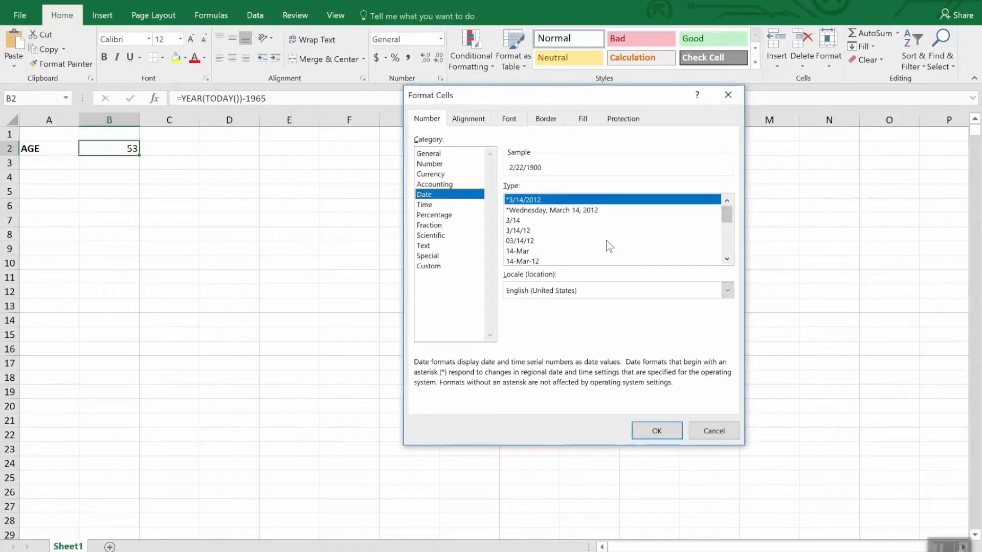
scroll("down", 3)
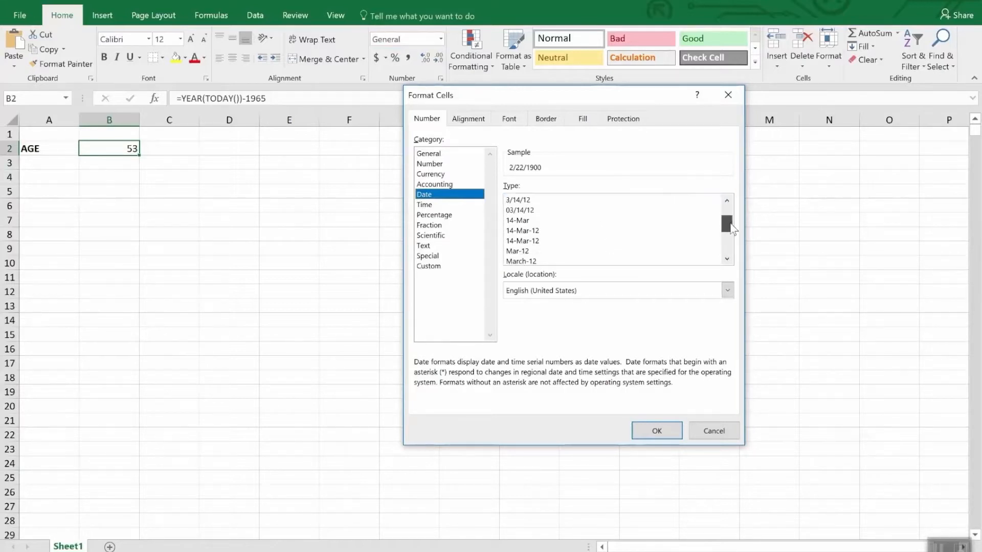
scroll("down", 3)
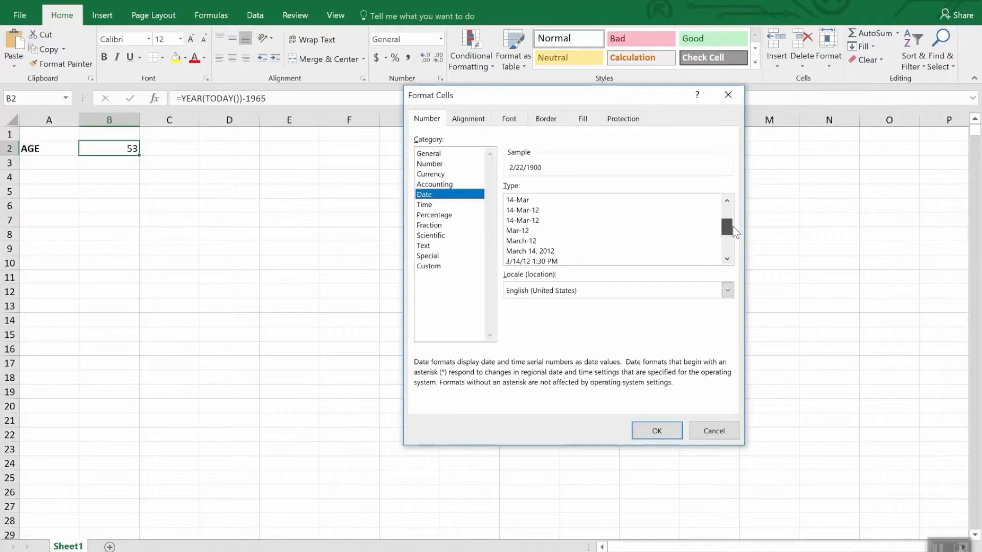
scroll("down", 3)
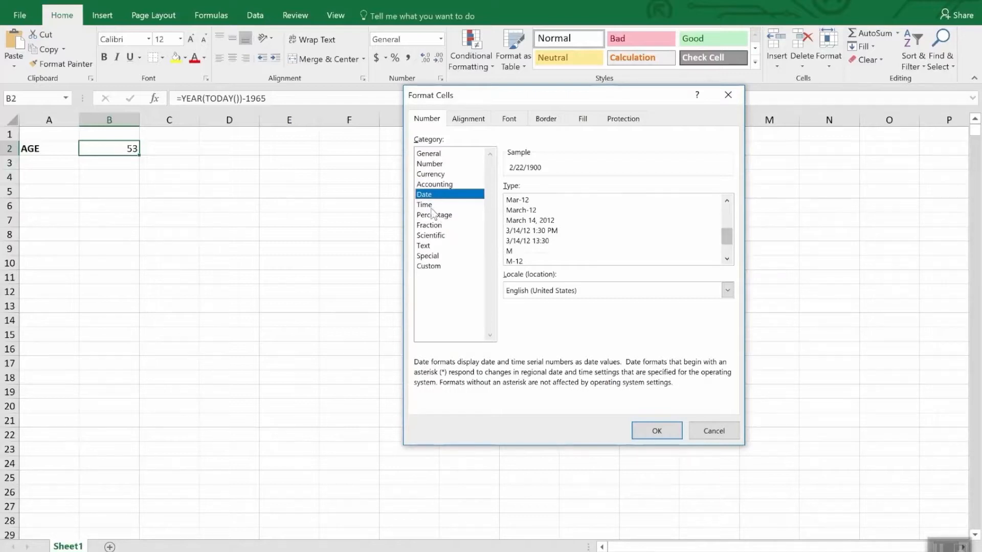
left_click(424, 204)
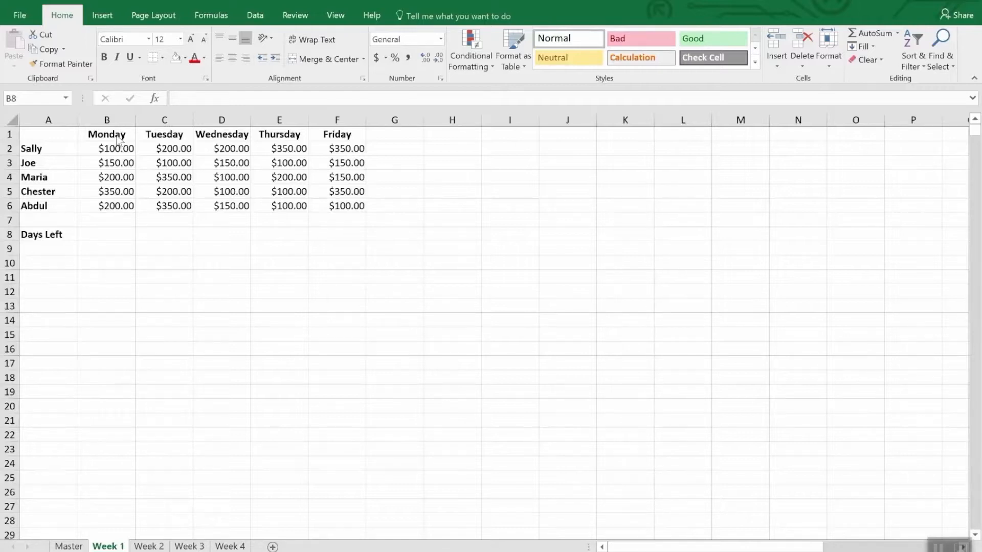
Step: Date Week 1 headers from 4/2/2018 with =B1+1 filled across to F1, then go to Week 2
left_click(106, 134)
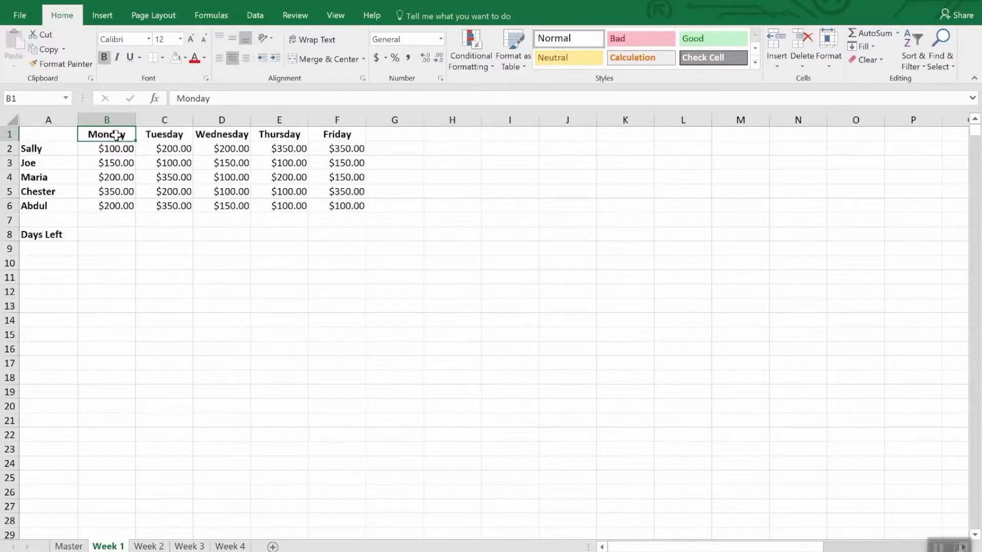
type("4/2/18")
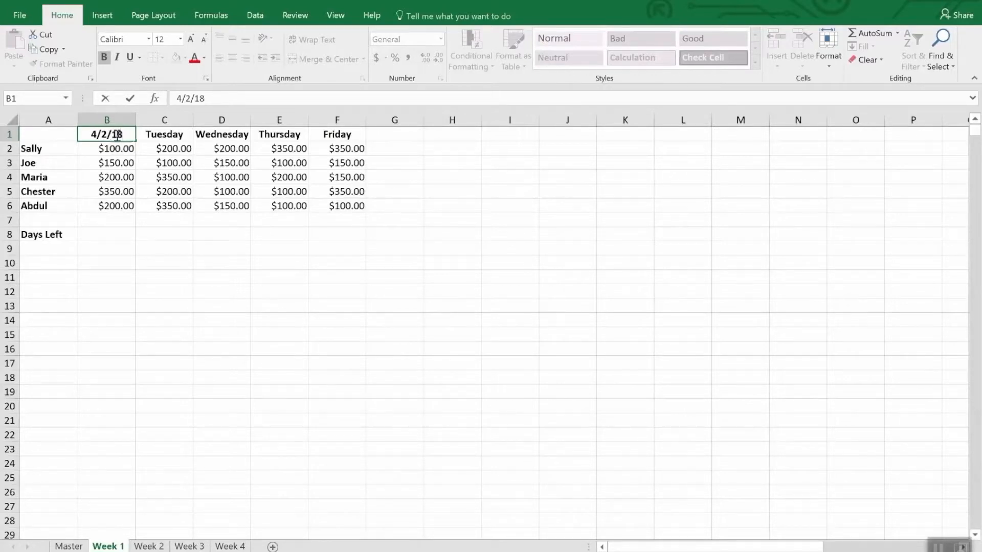
left_click(163, 134)
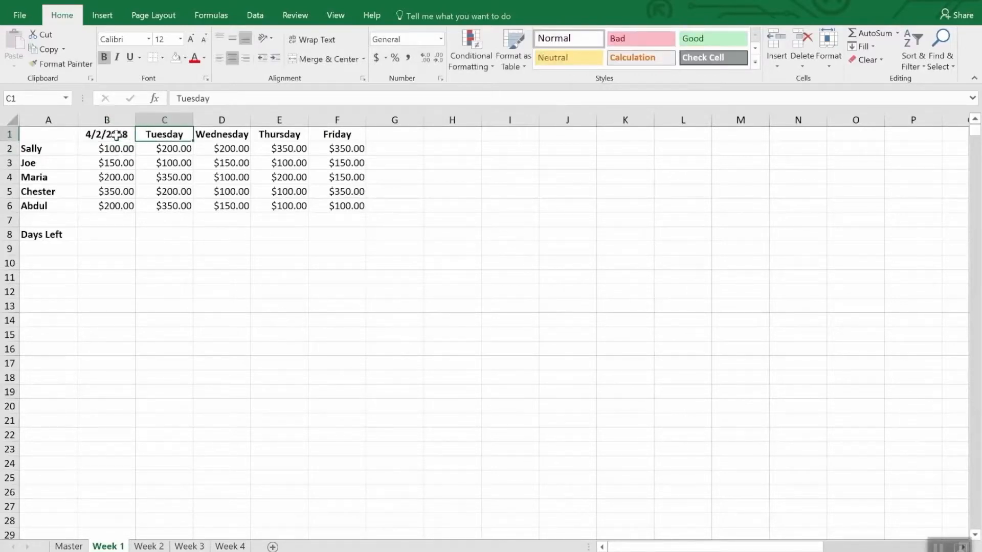
type("=")
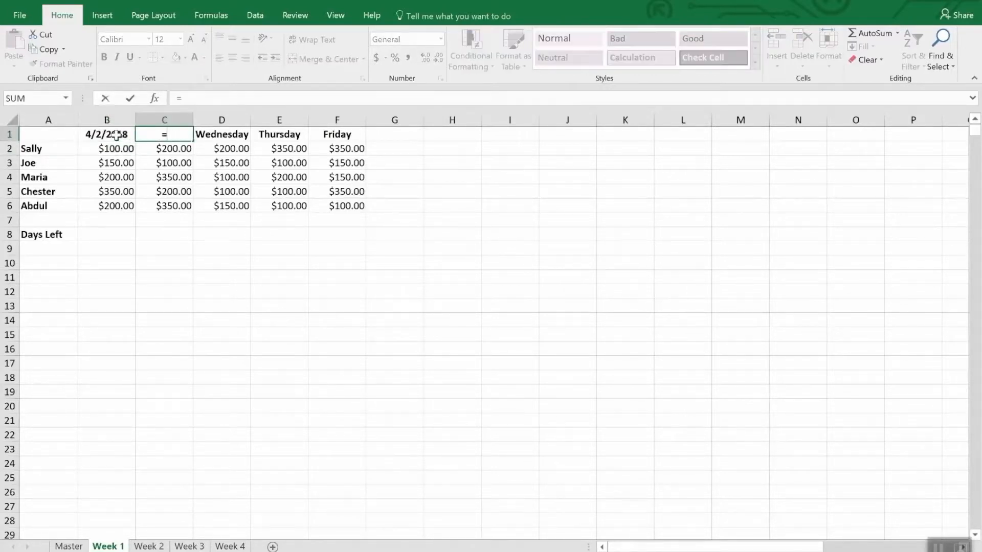
type("b")
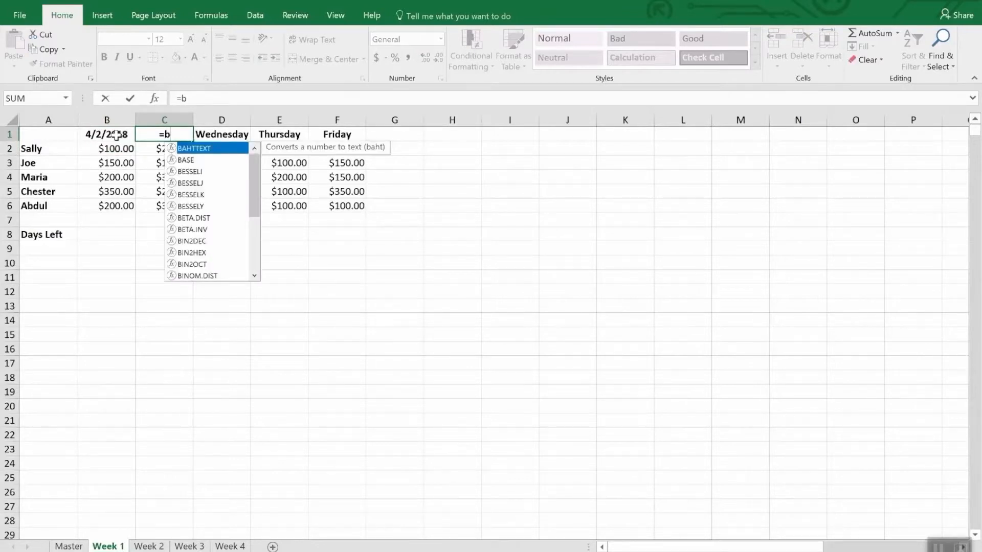
type("2")
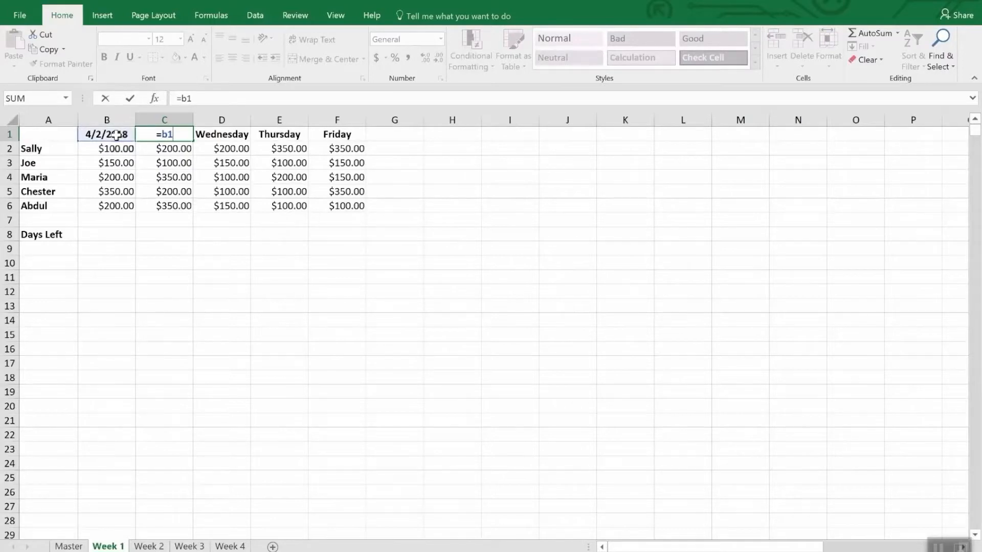
type("+1")
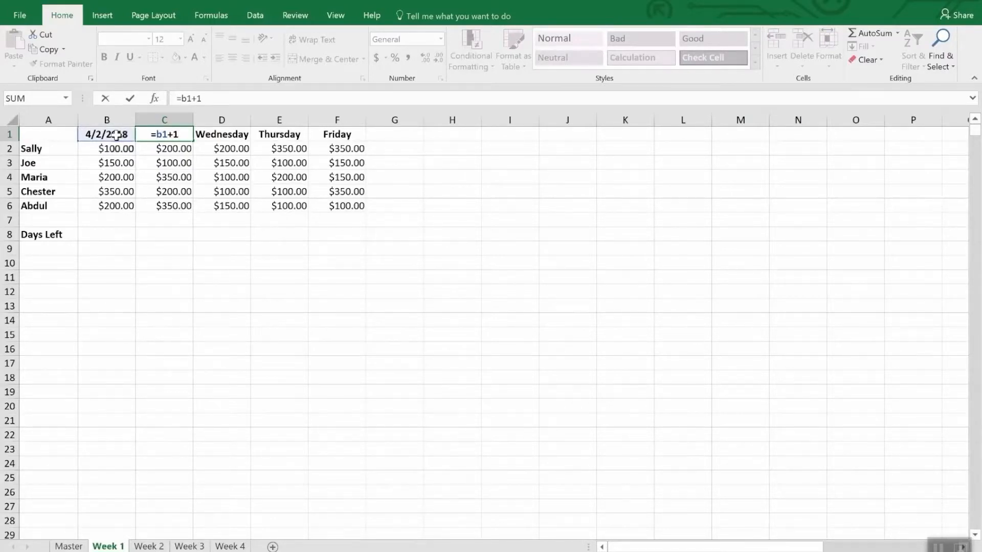
key("Enter")
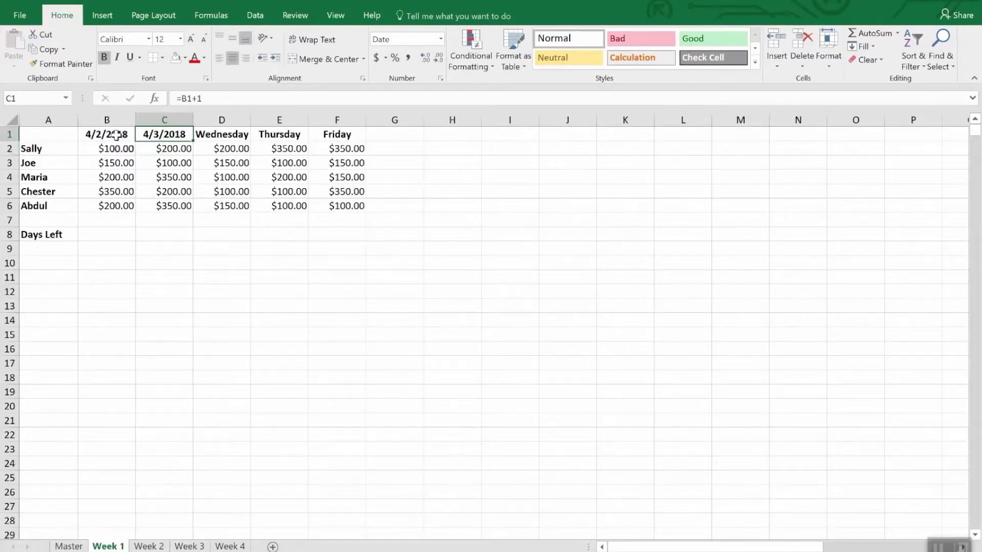
left_click(222, 134)
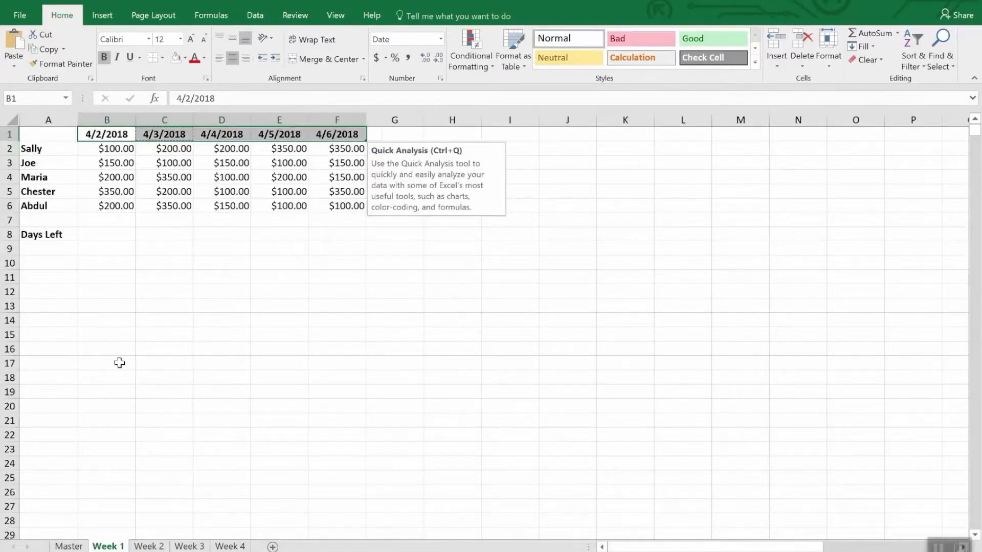
left_click(149, 546)
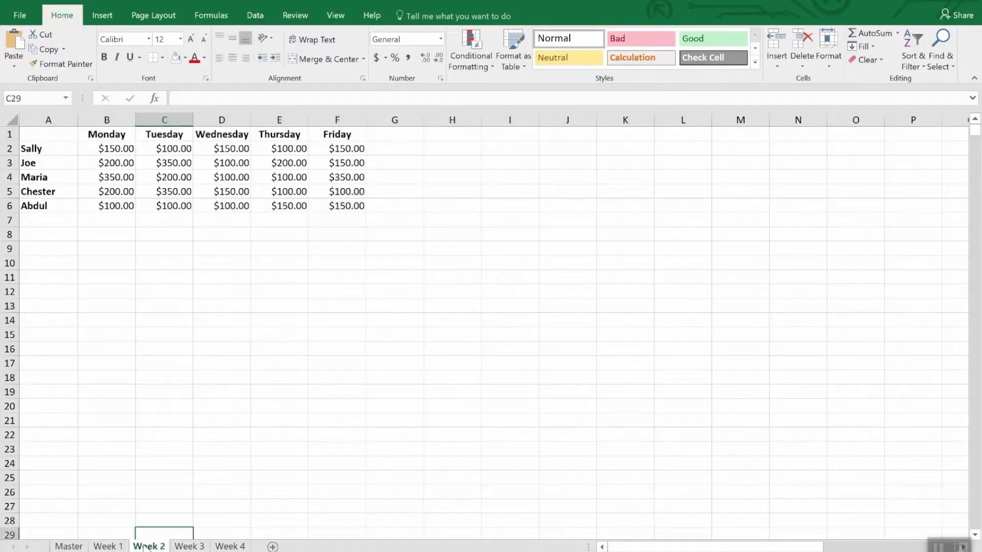
Step: Enter 4/9/2018 in Week 2's B1 so headers run to 4/13/2018, then return to Week 1
left_click(106, 134)
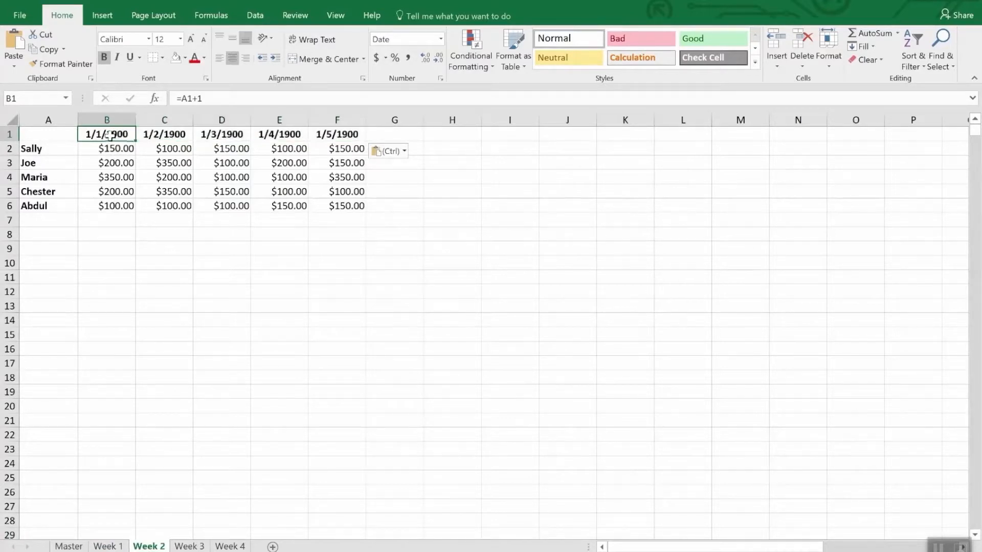
type("4/")
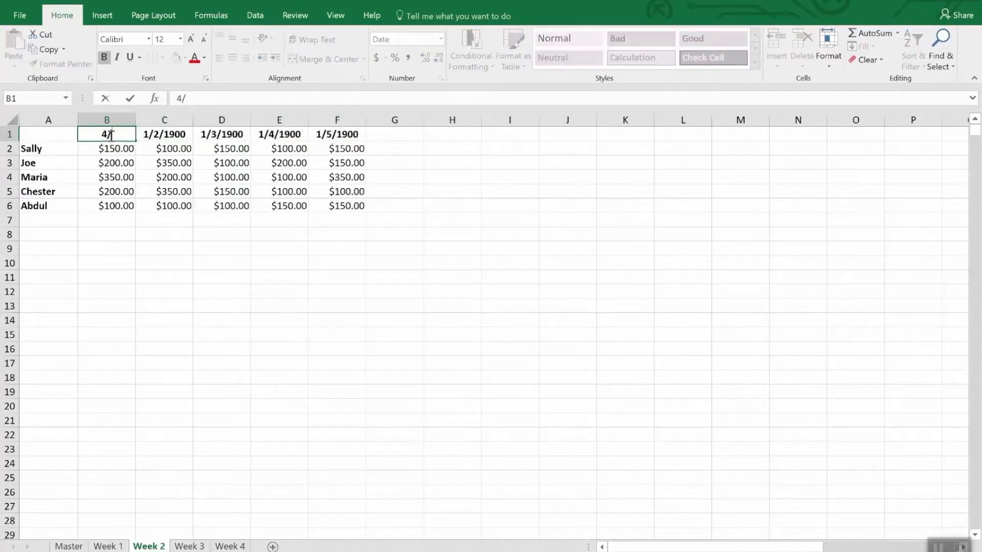
type("9/2018")
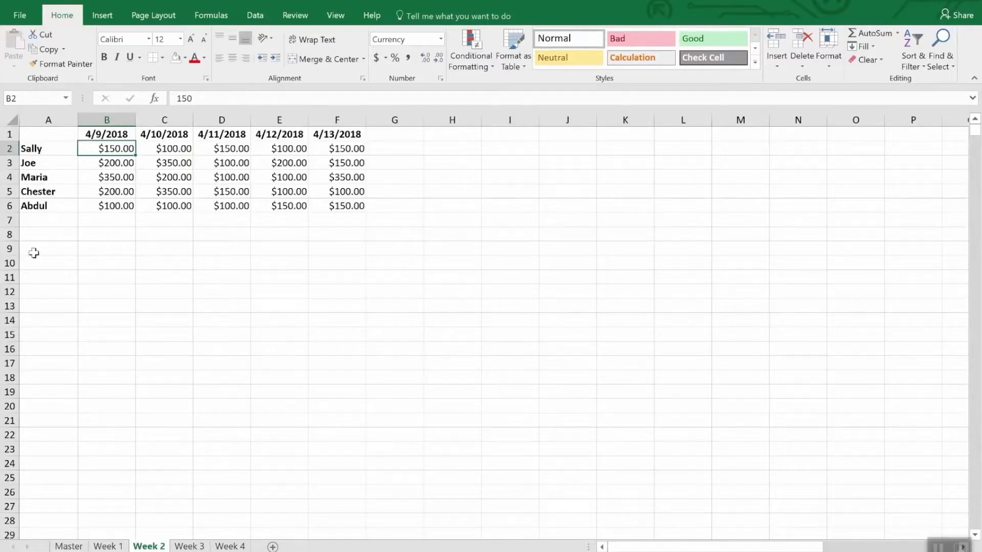
left_click(107, 547)
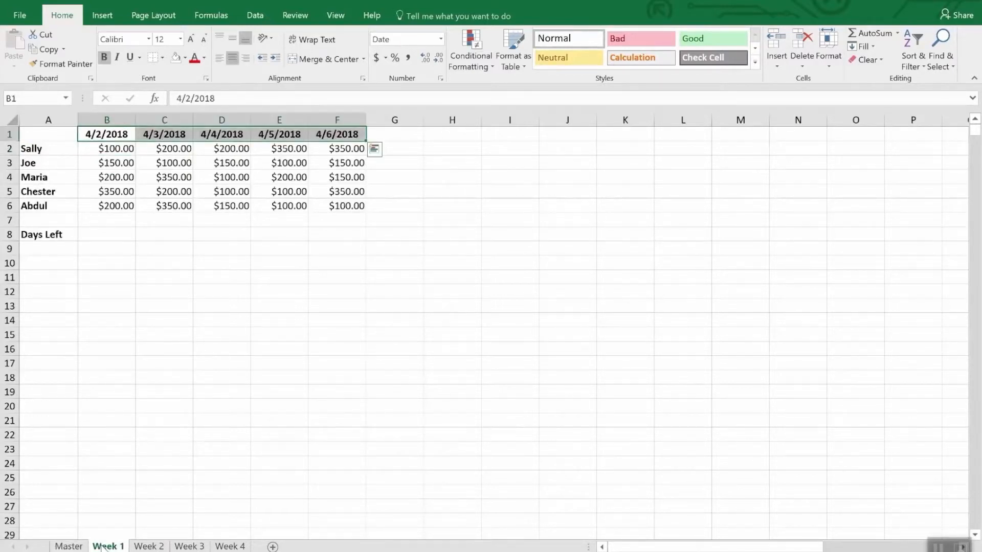
mouse_move(121, 247)
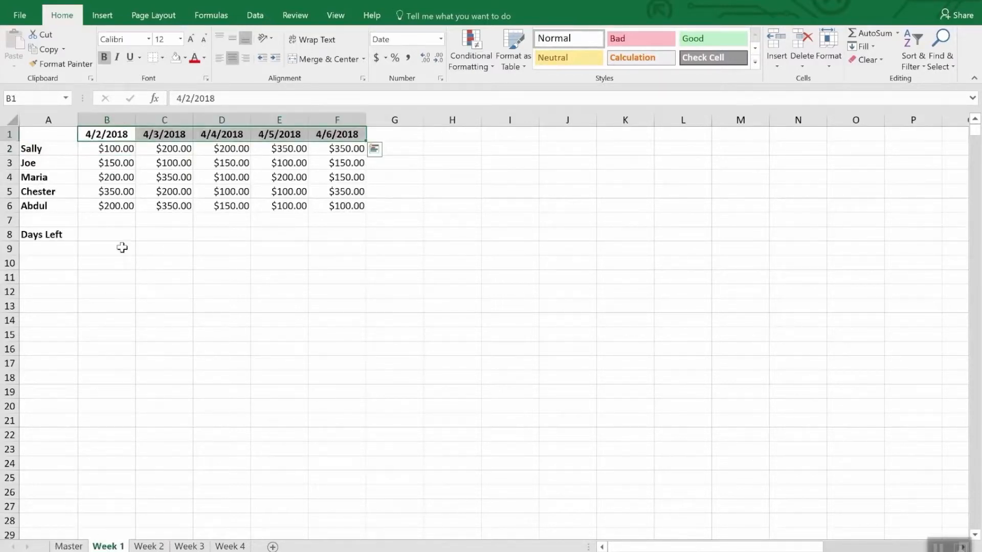
Step: In B8 beside Days Left, enter =DATE(2018,4,30)- and begin the TODAY function
left_click(105, 234)
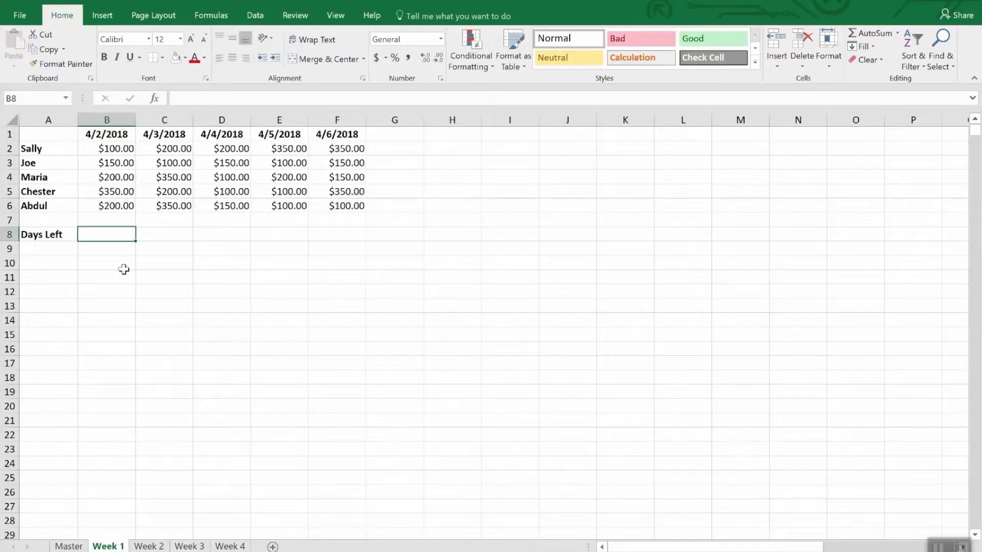
type("=")
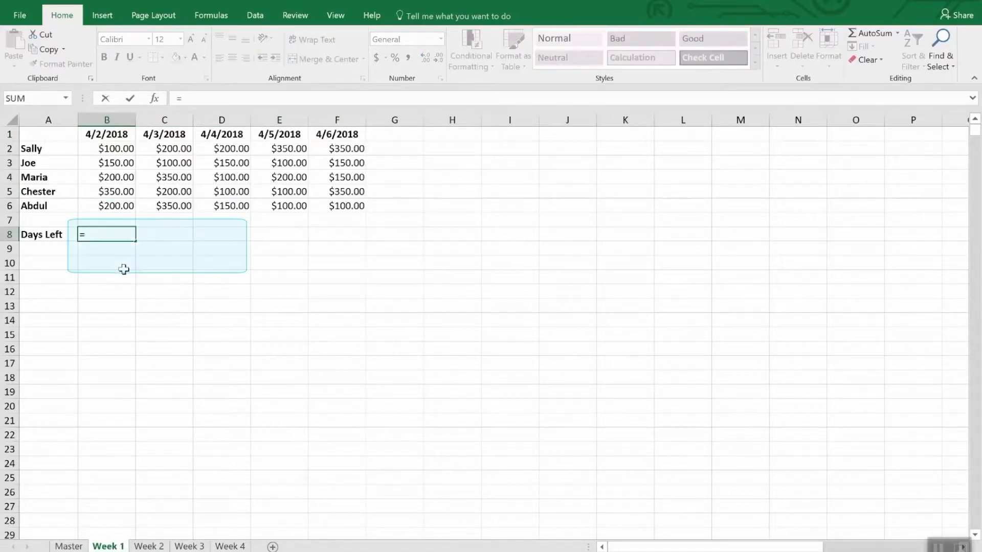
type("Date(")
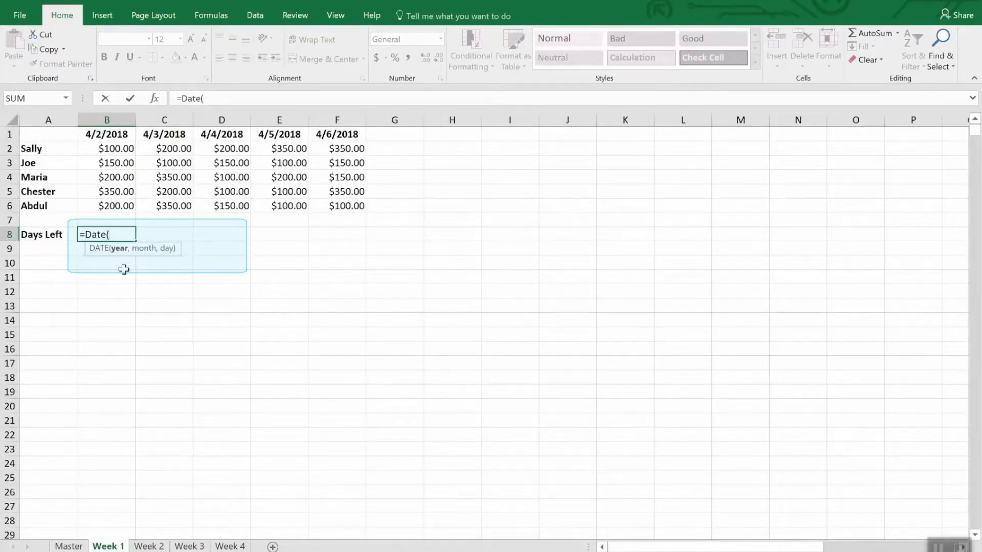
type("2018,")
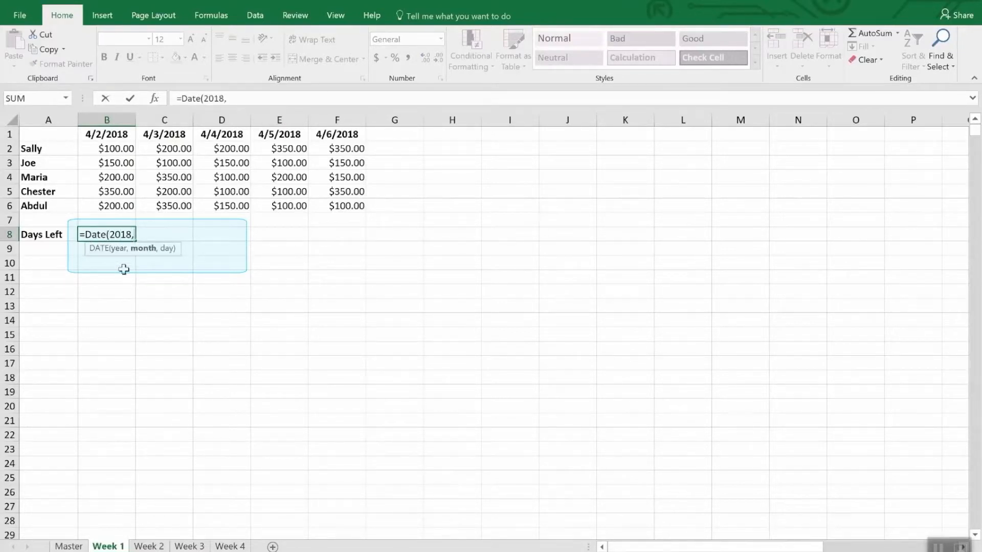
type("4,")
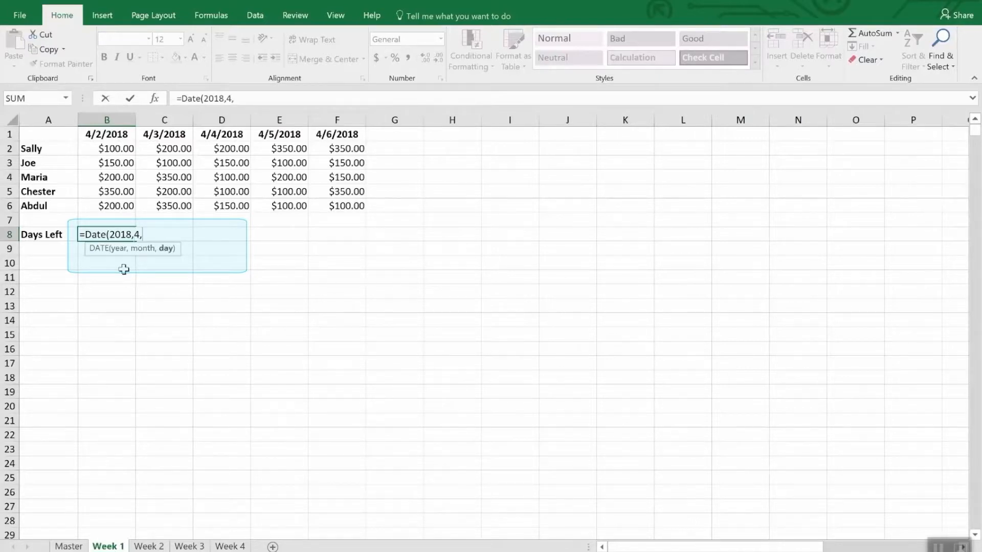
type("30)")
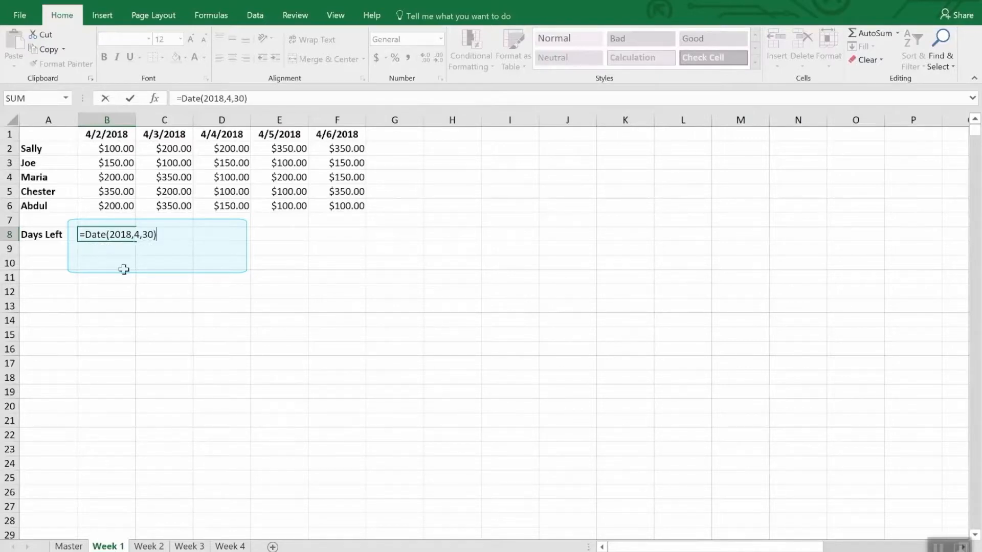
type("-")
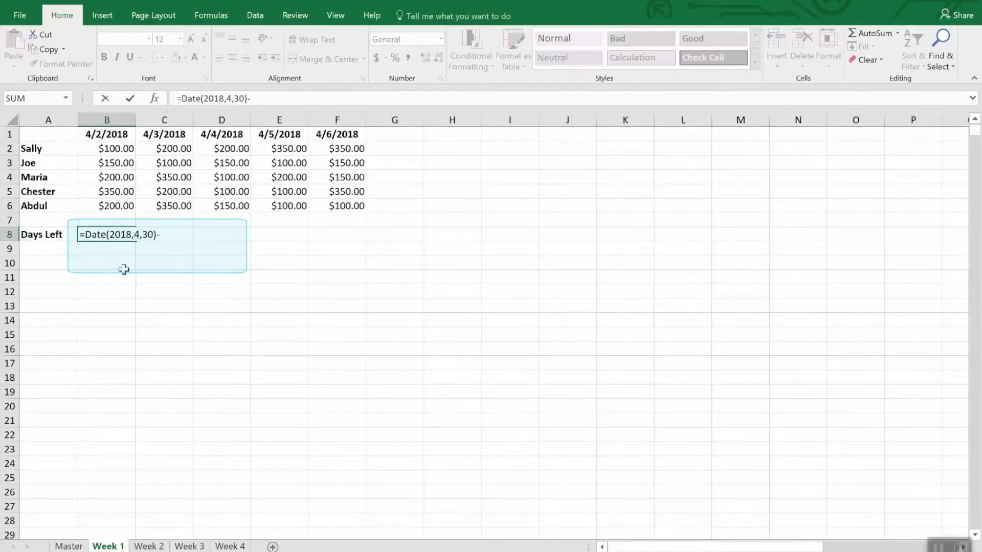
type("to")
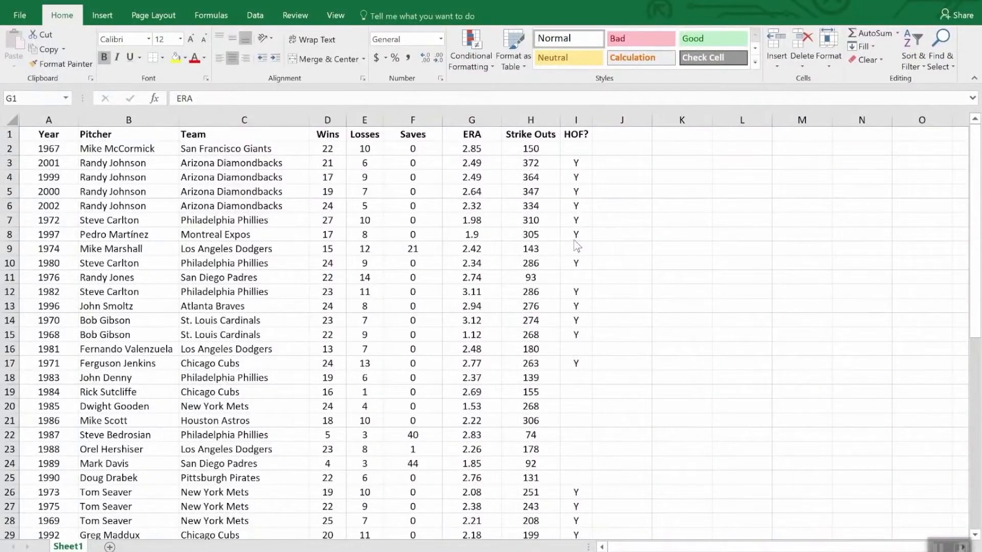
Step: Highlight ERA column values below 2.00 with light red fill and dark red text
left_click(470, 134)
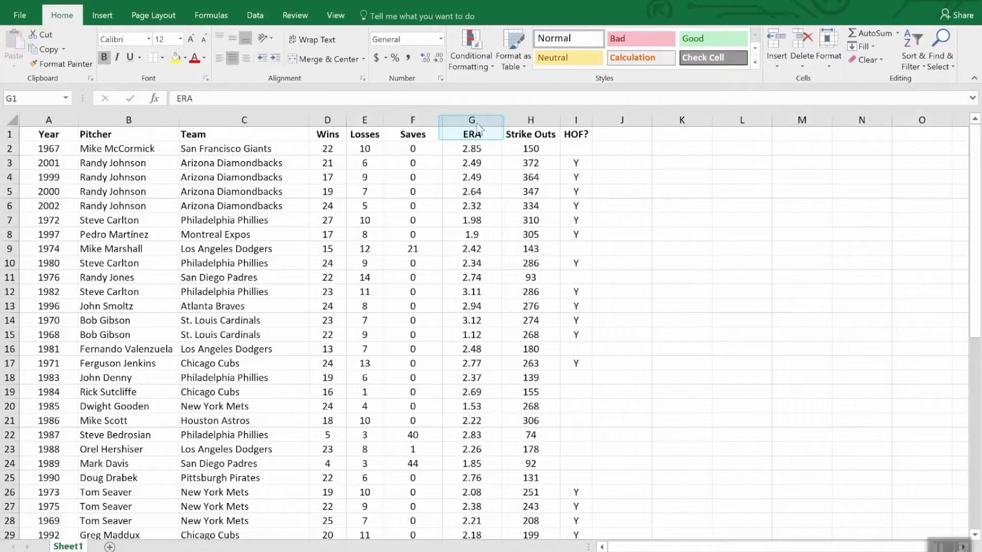
left_click(472, 134)
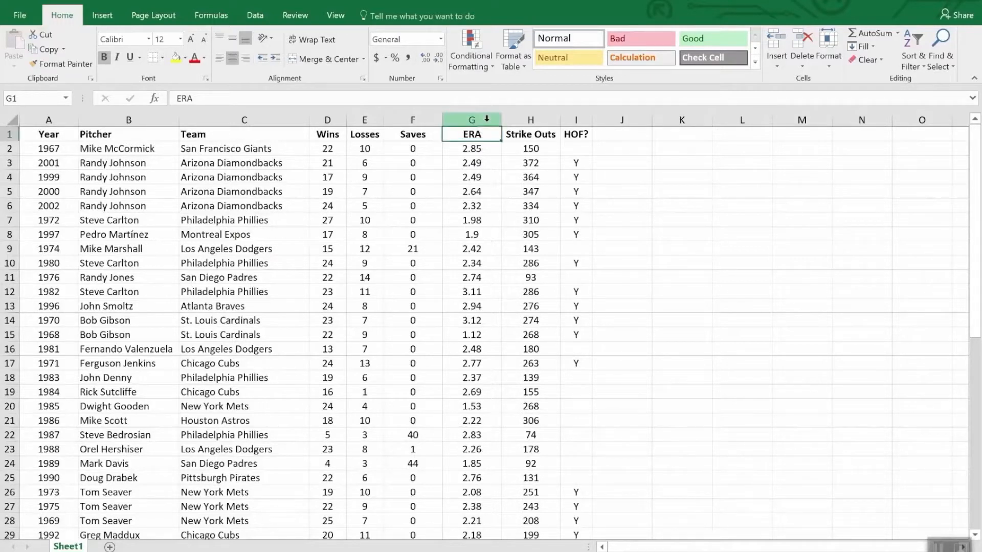
left_click(470, 119)
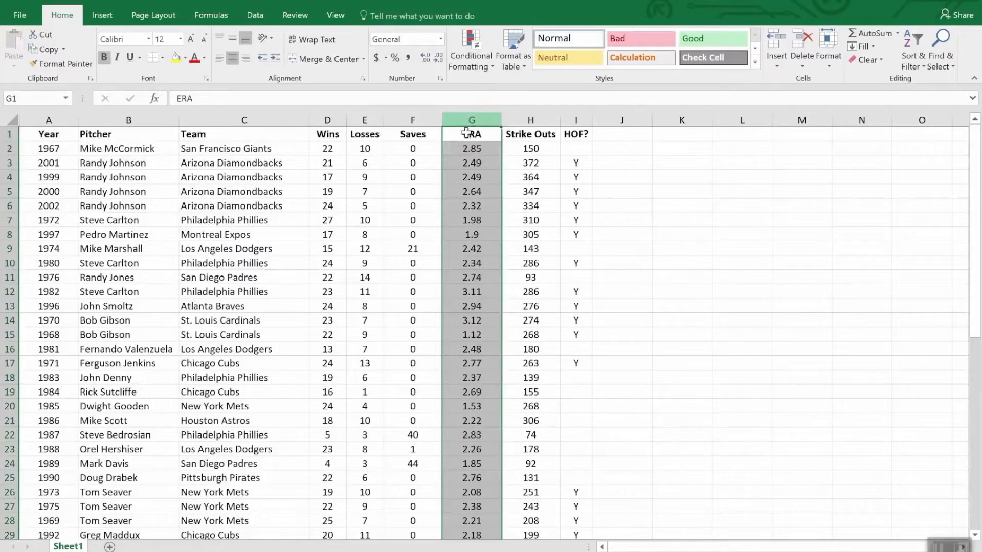
mouse_move(474, 269)
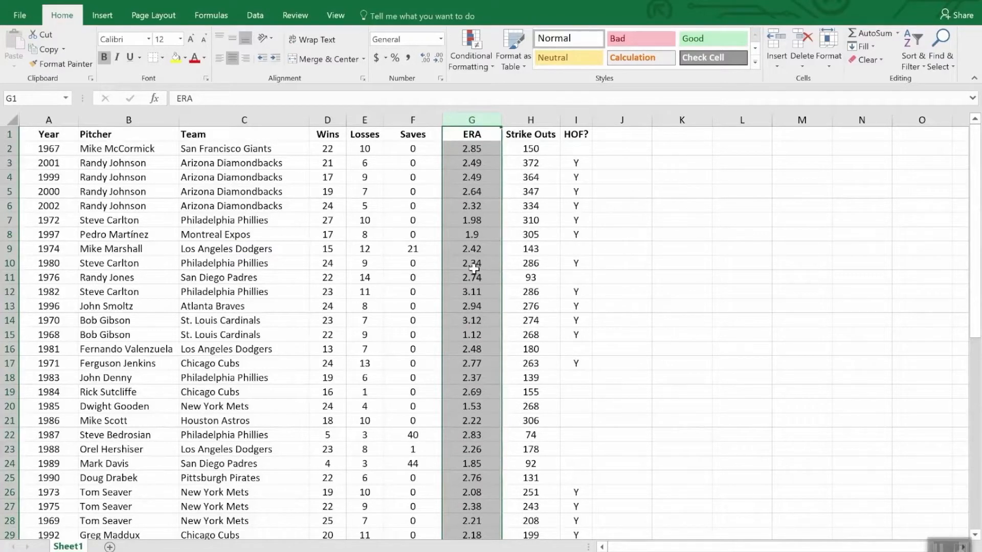
left_click(471, 49)
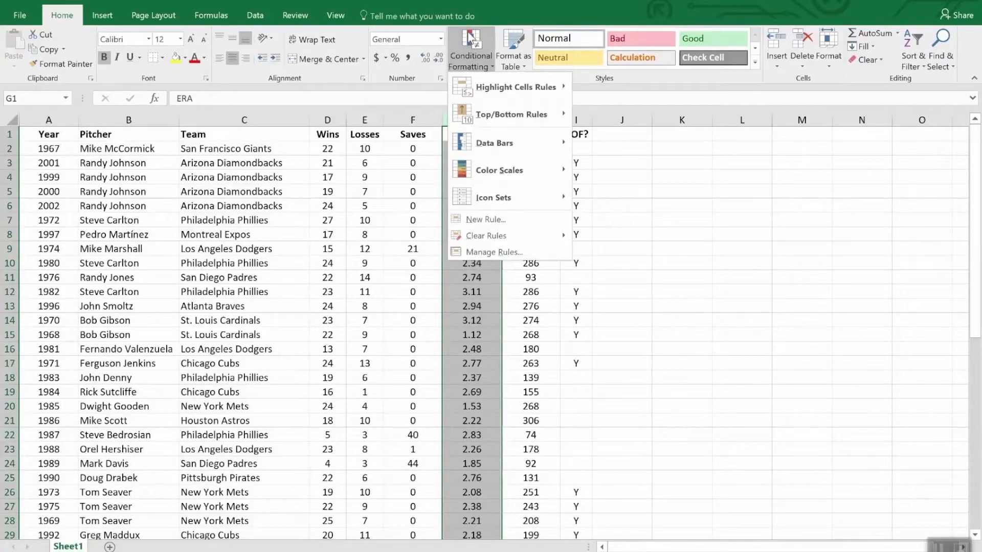
mouse_move(508, 86)
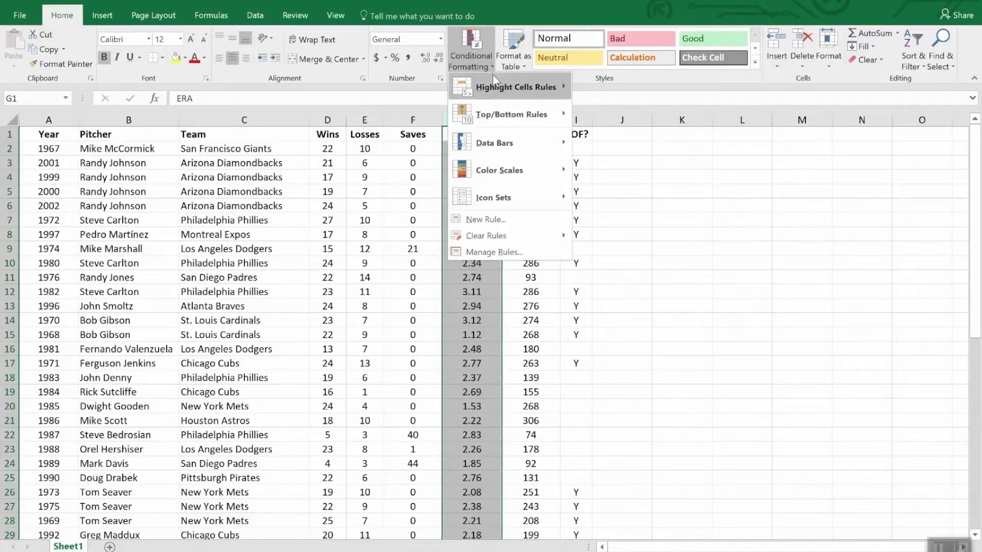
mouse_move(484, 219)
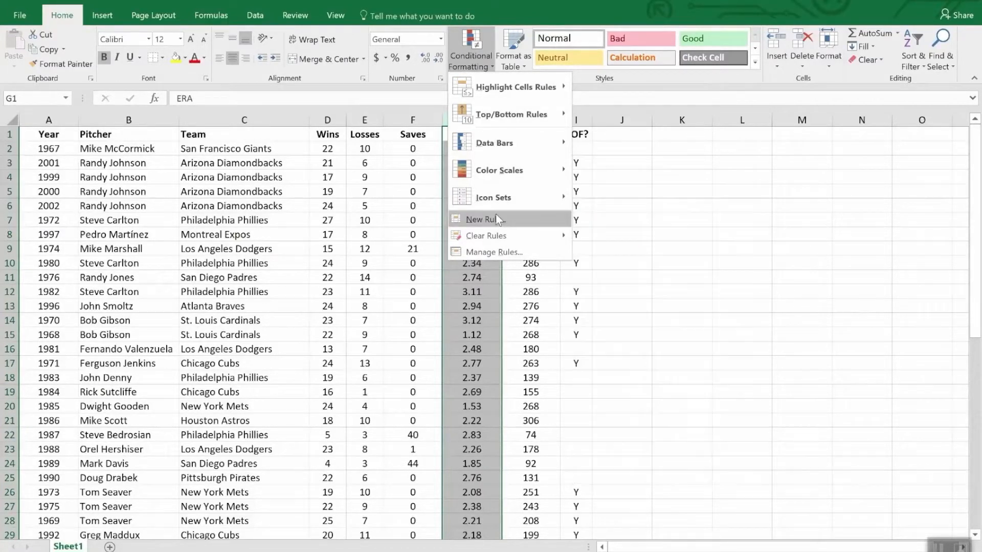
left_click(494, 143)
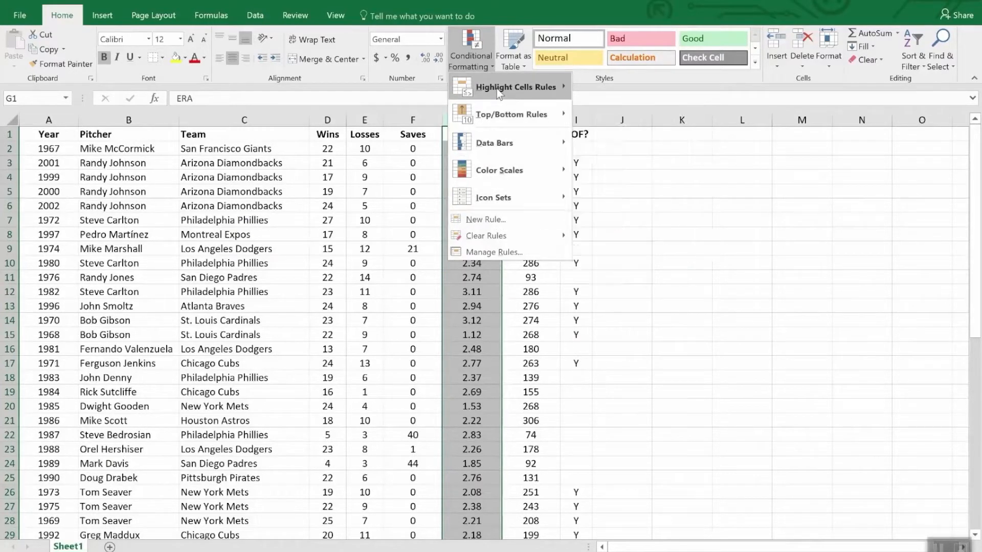
mouse_move(516, 87)
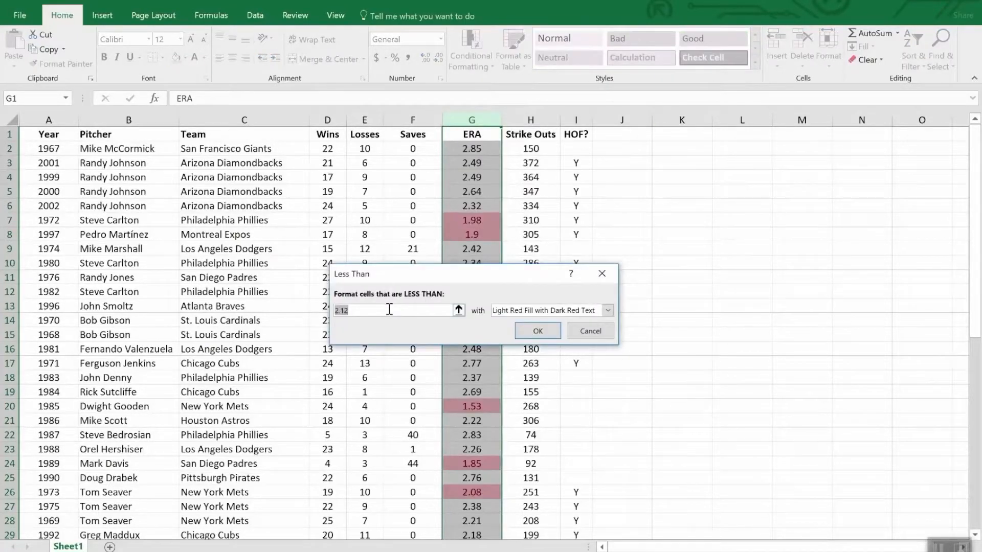
type("2.00")
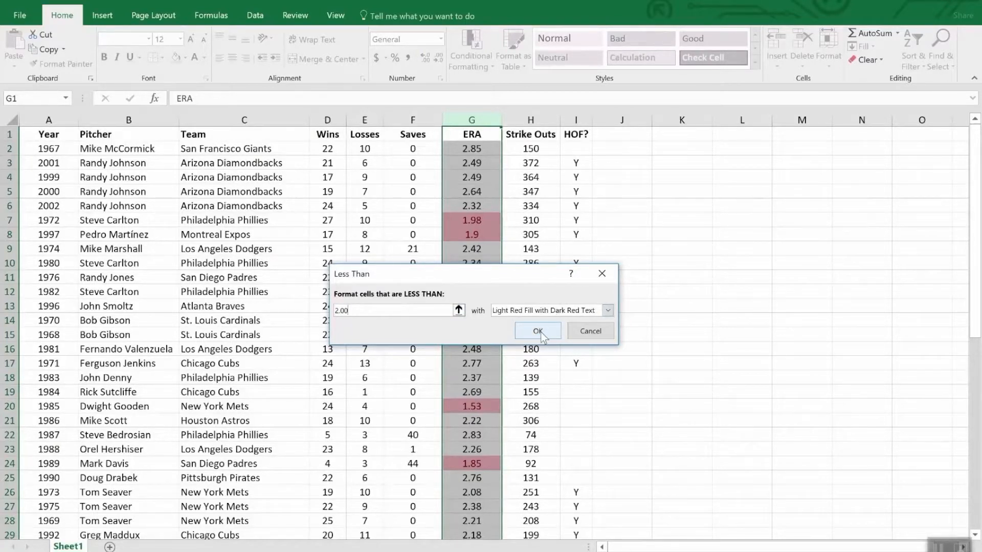
left_click(537, 330)
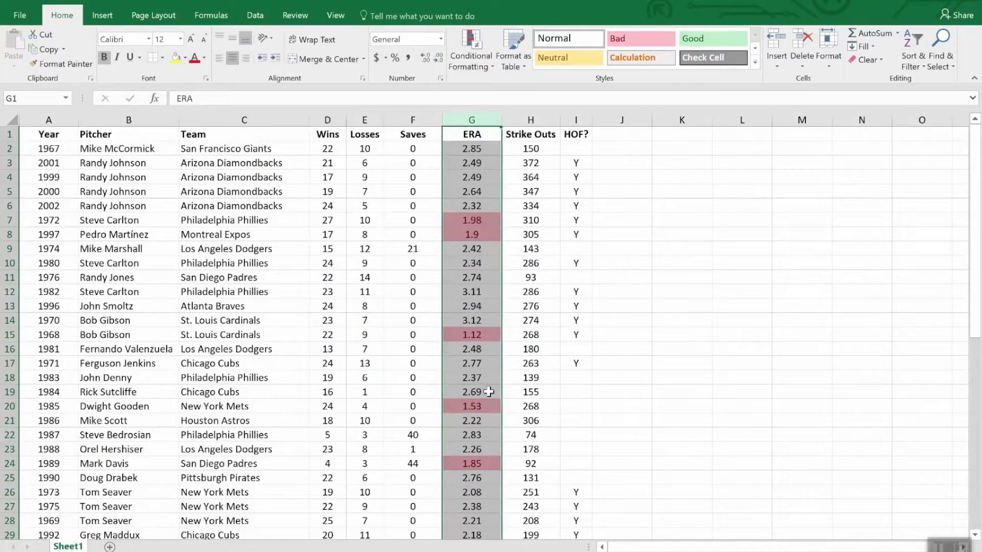
Step: Switch to the Week 4 sheet of the weekly sales workbook
scroll("down", 3)
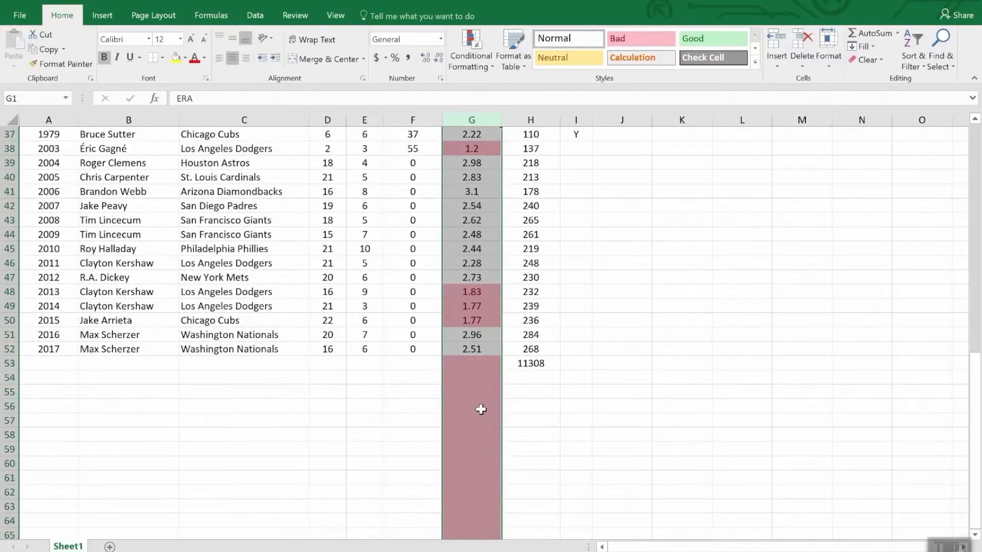
mouse_move(479, 407)
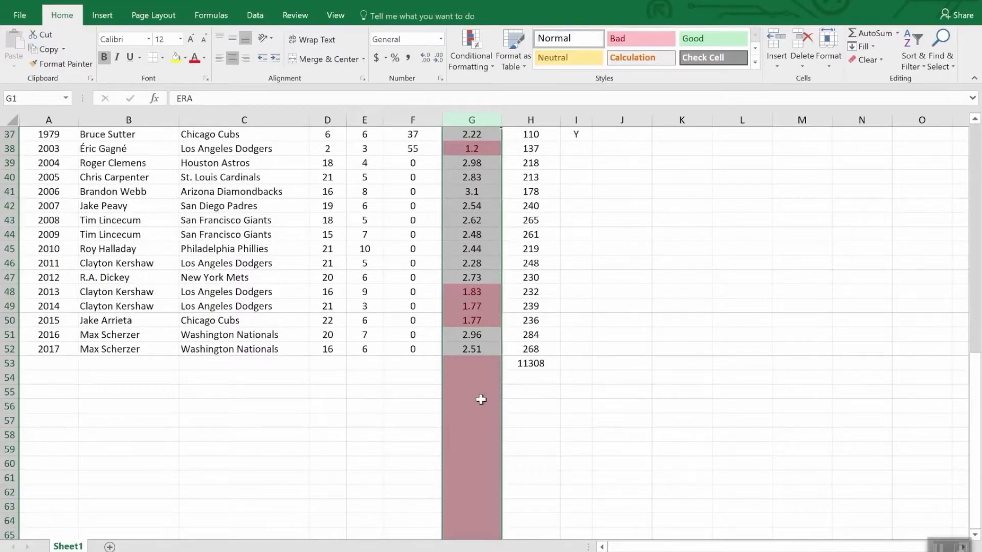
mouse_move(482, 360)
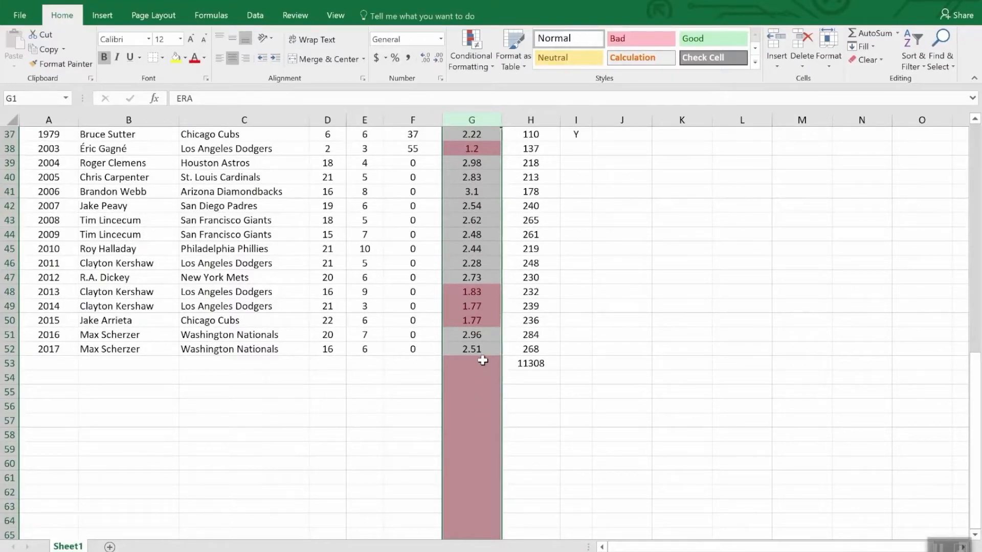
left_click(229, 546)
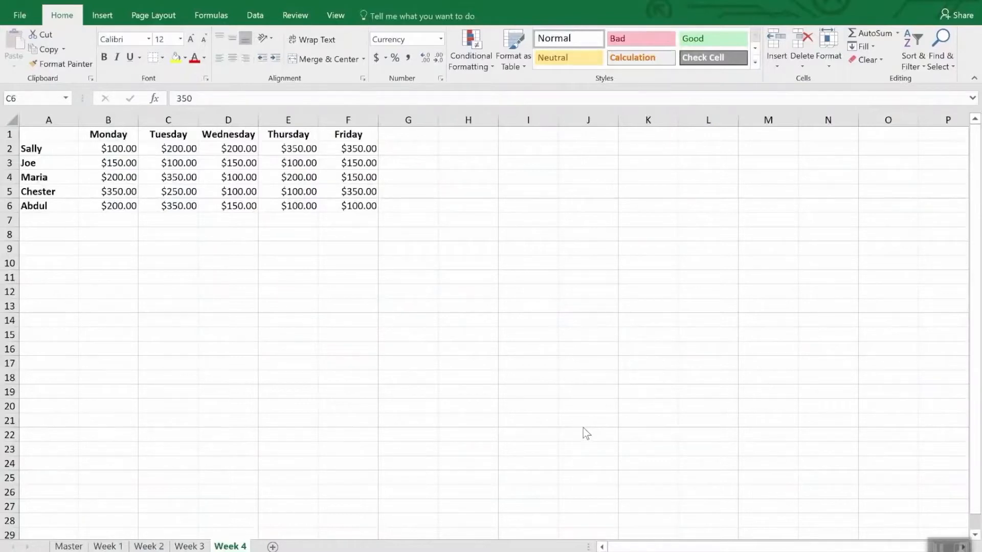
mouse_move(577, 429)
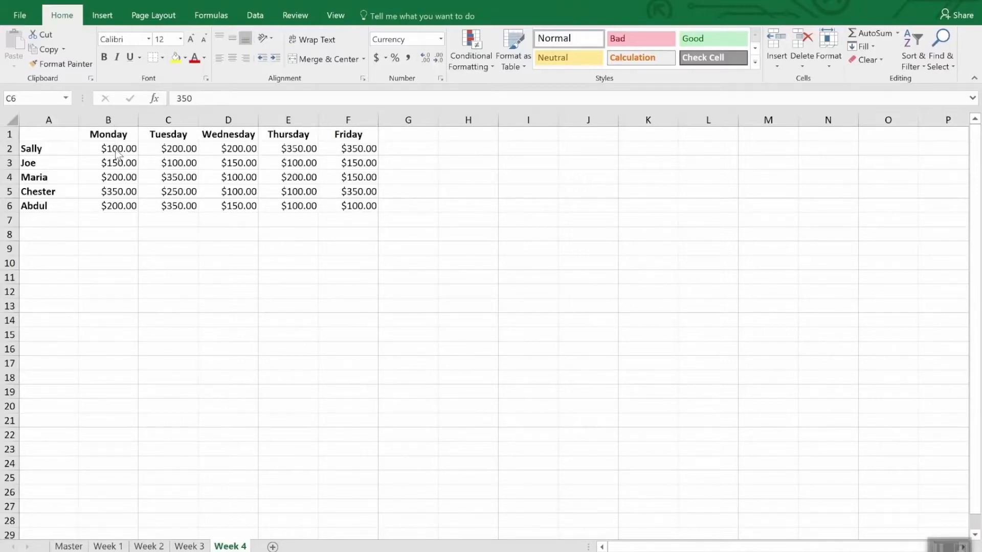
Step: Select the Monday–Friday sales amounts B2:F6 and bring up conditional formatting choices
left_click_drag(119, 149, 239, 176)
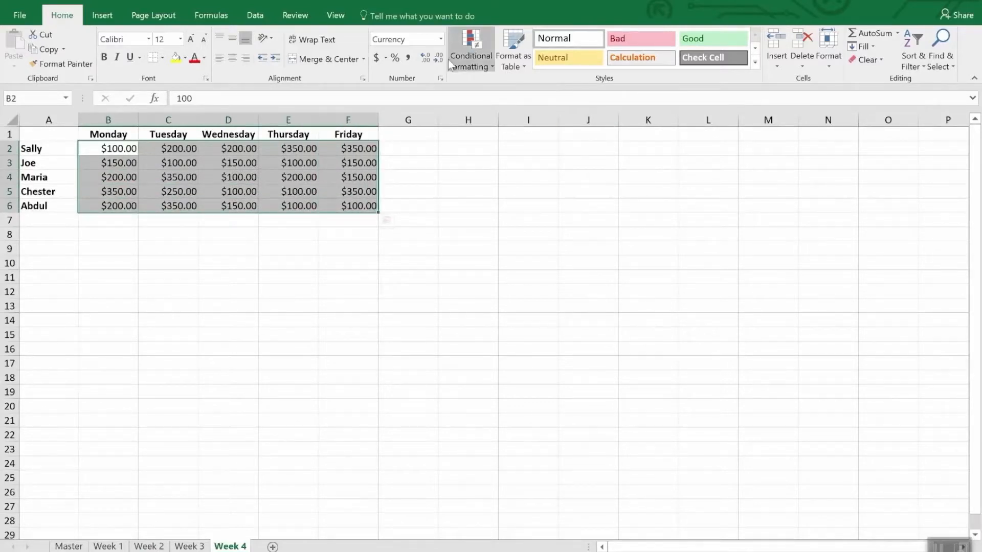
left_click(470, 49)
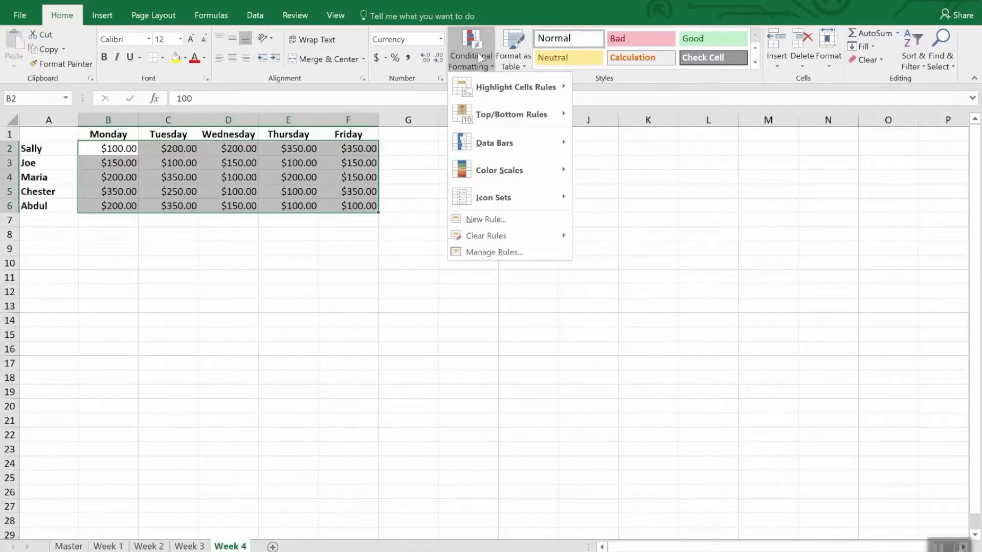
mouse_move(485, 219)
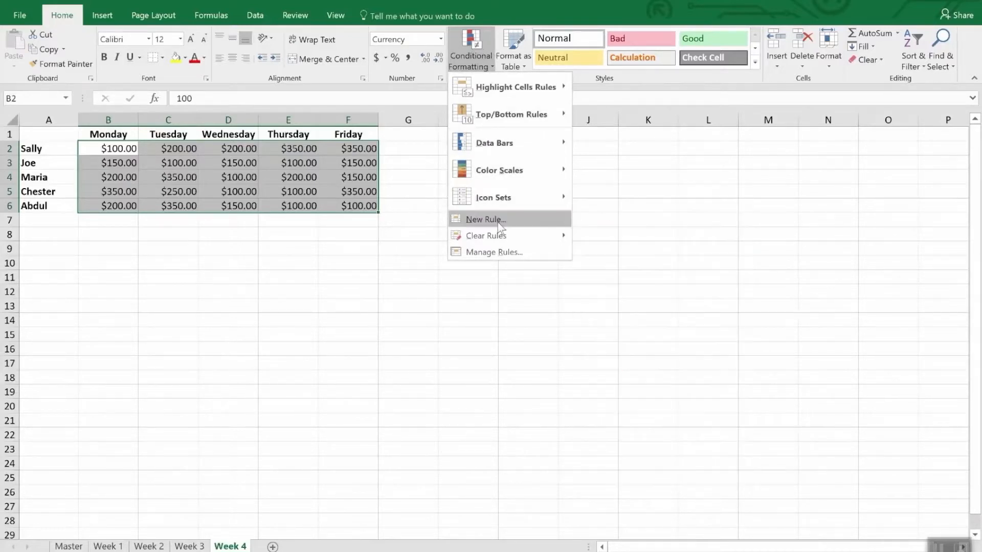
Step: Start a new formatting rule using the icon sets style
left_click(485, 218)
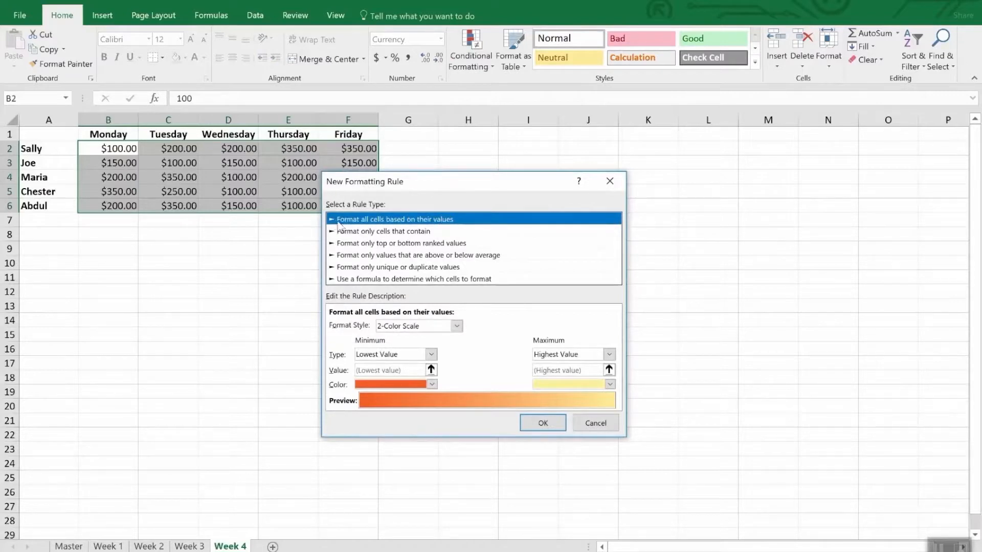
mouse_move(434, 224)
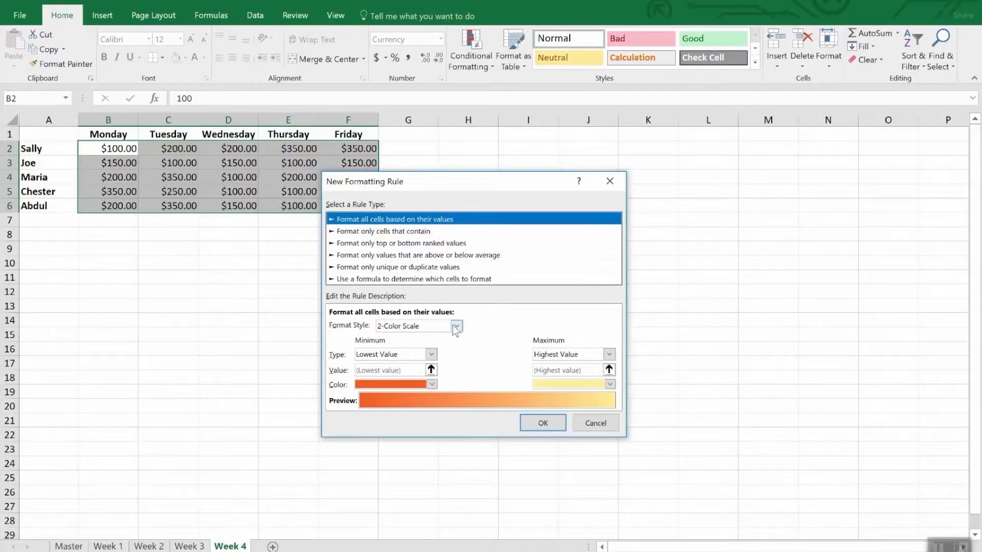
left_click(456, 326)
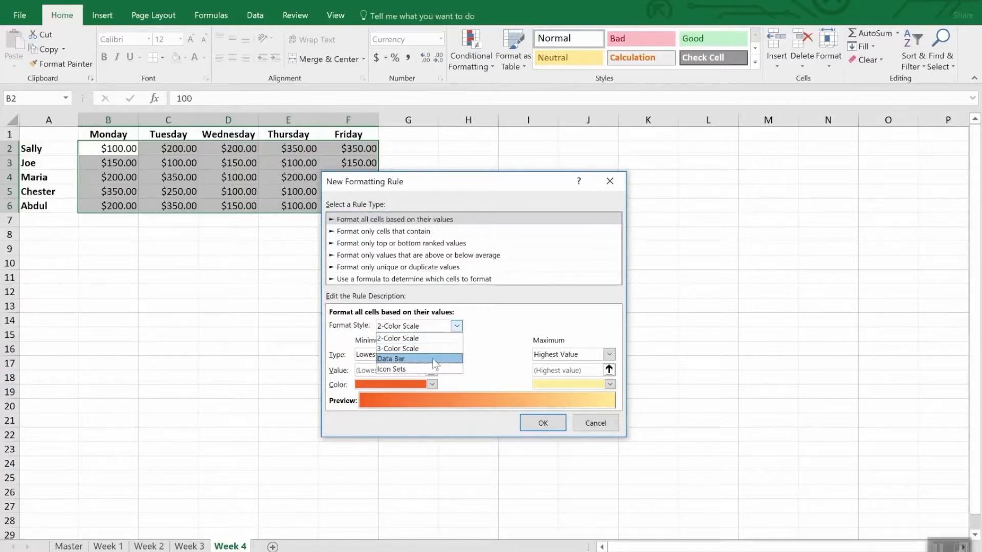
left_click(389, 359)
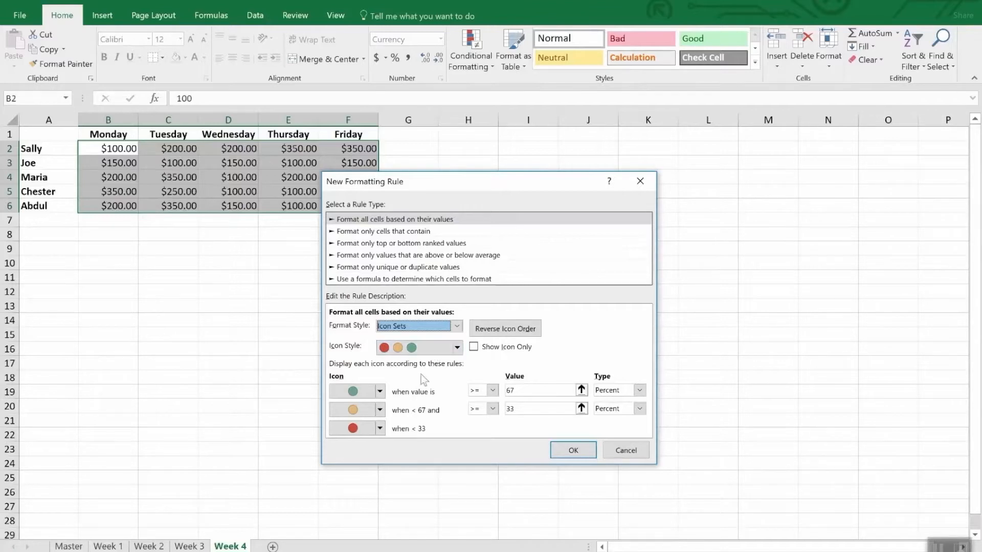
mouse_move(408, 402)
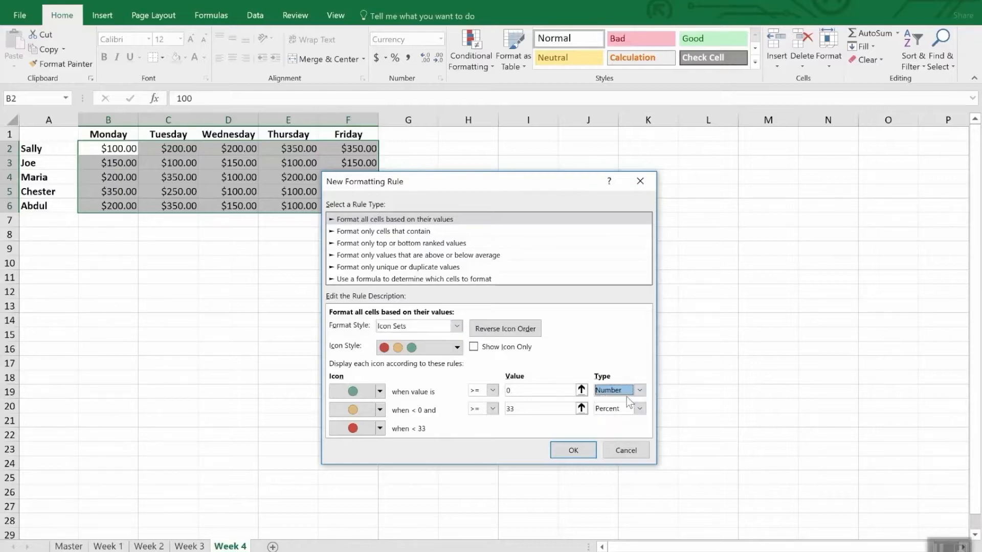
Step: Set number thresholds green ≥300 and yellow ≥200, then apply the traffic-light icons
left_click(539, 390)
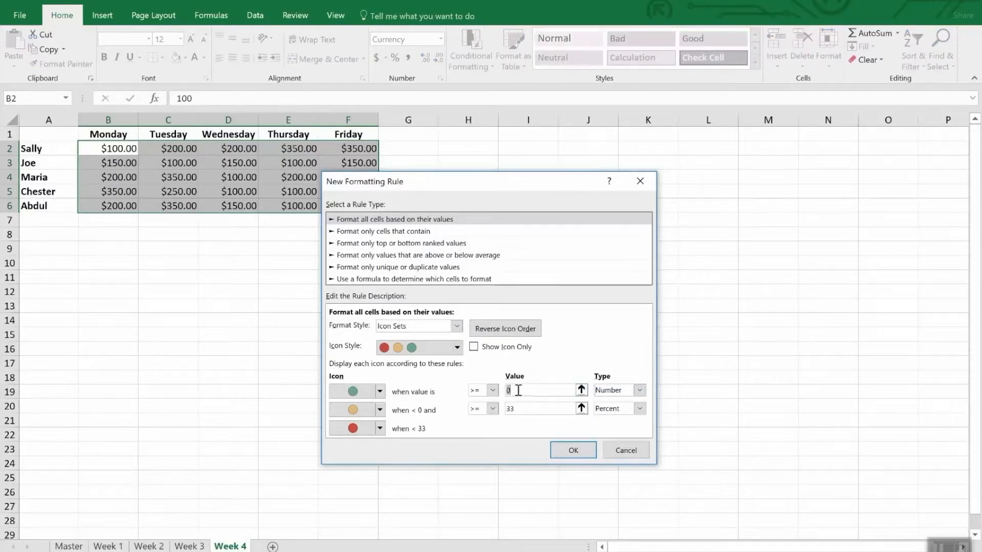
type("3")
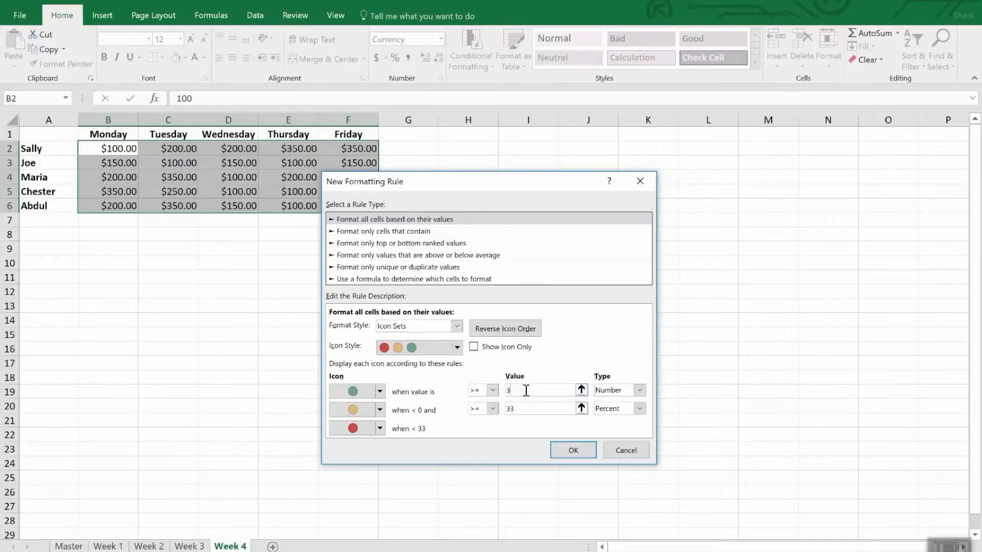
type("00")
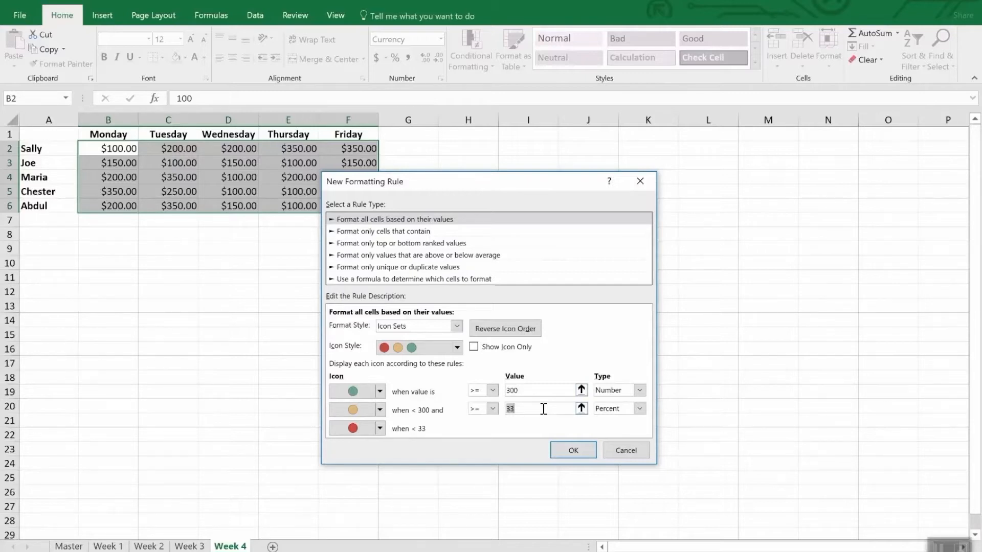
type("200")
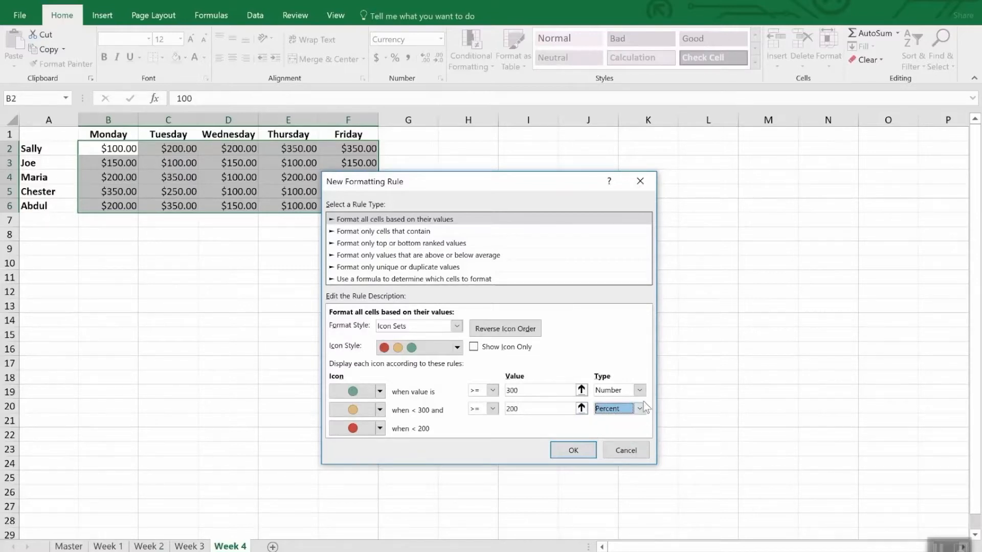
left_click(613, 408)
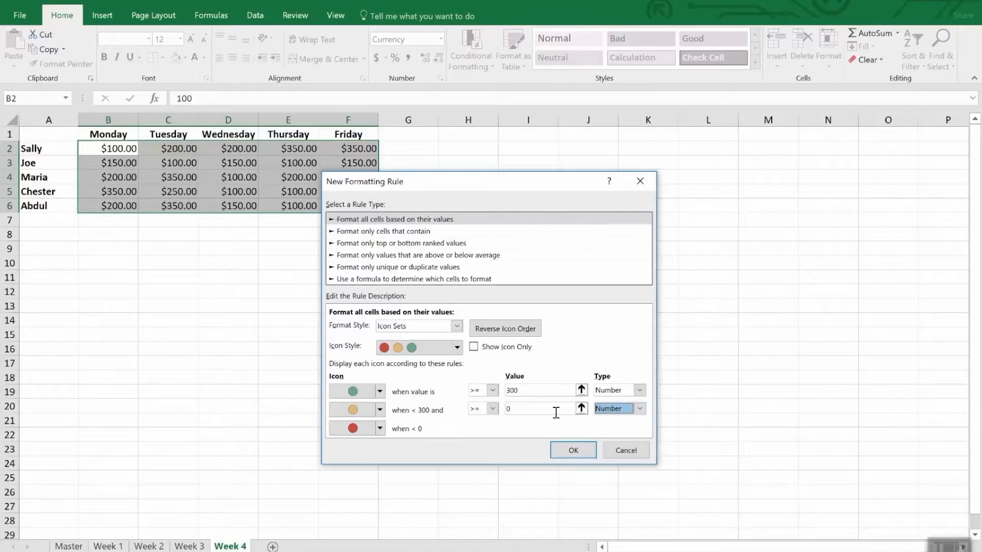
type("200")
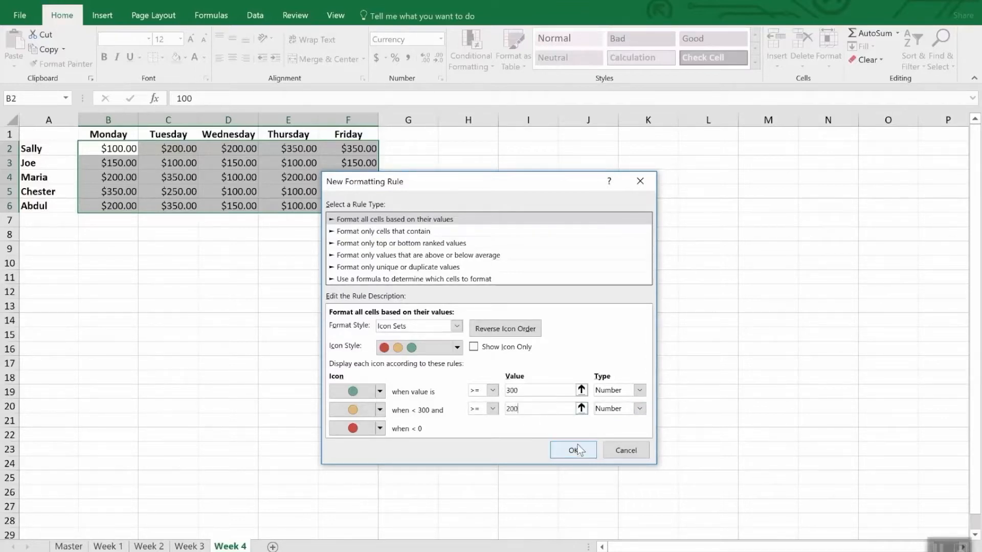
left_click(571, 450)
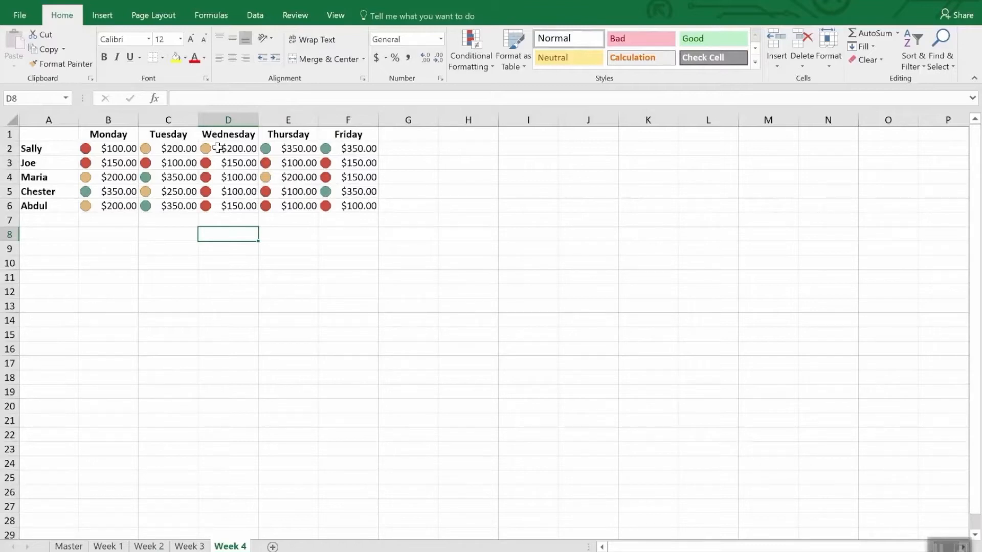
mouse_move(221, 162)
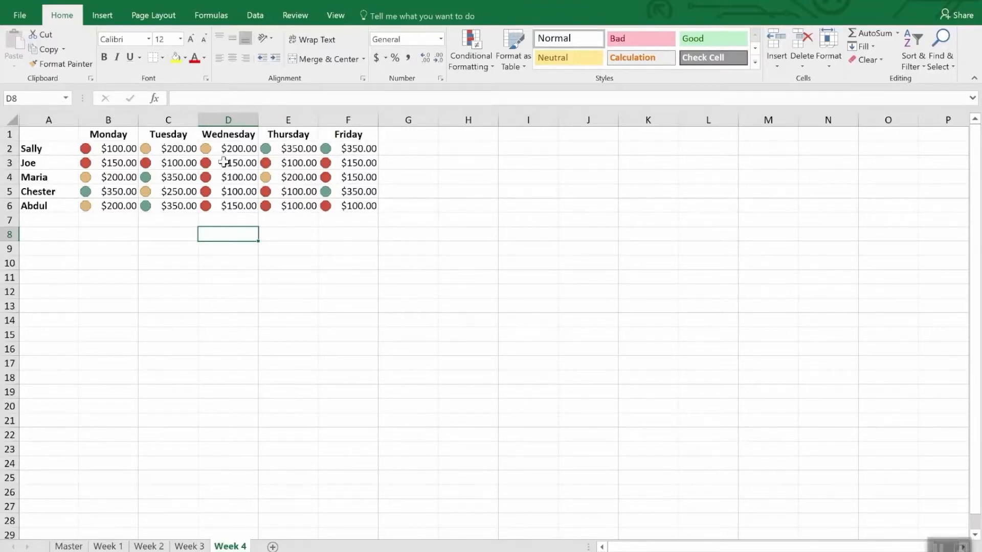
mouse_move(132, 235)
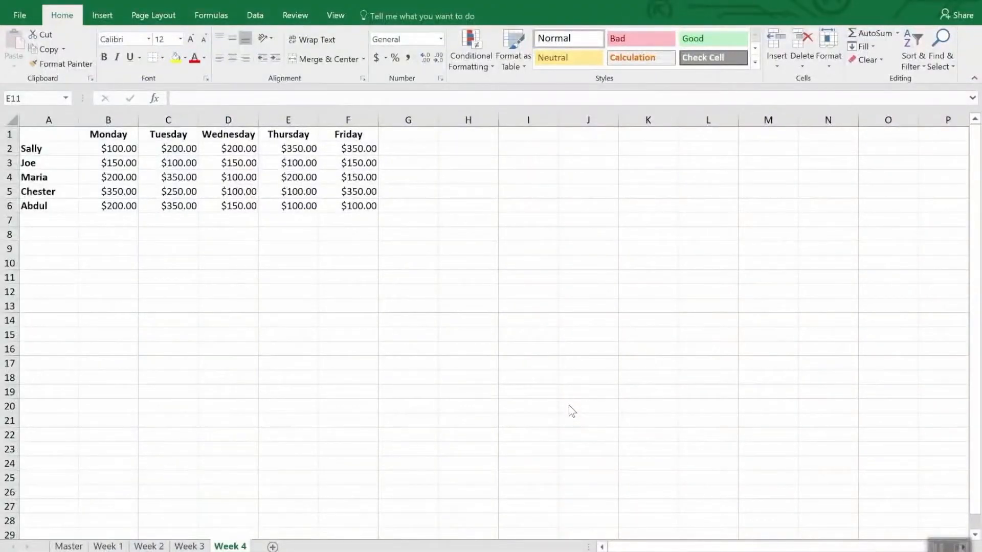
mouse_move(573, 399)
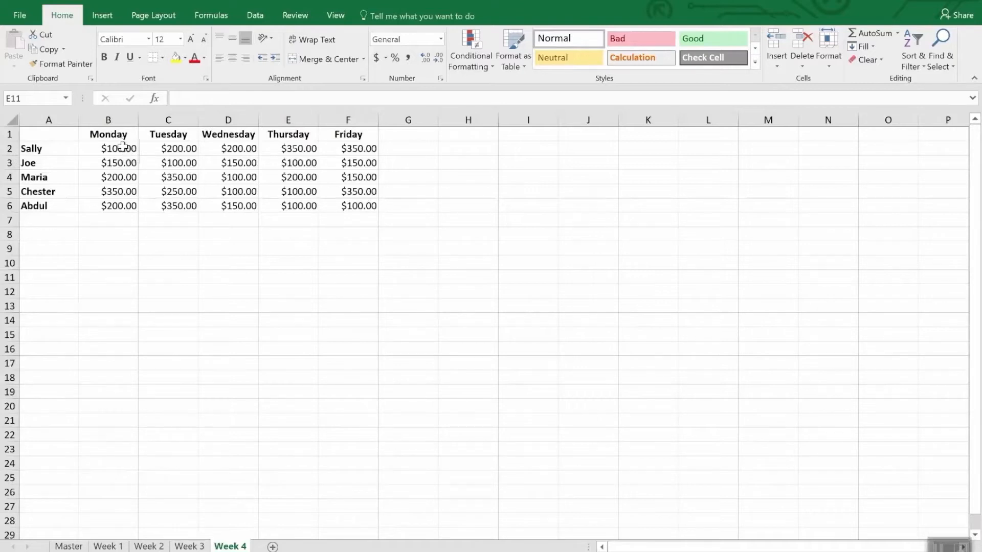
Step: Select all the Week 4 daily sales figures B2:F6 after clearing the icons
left_click_drag(108, 149, 289, 177)
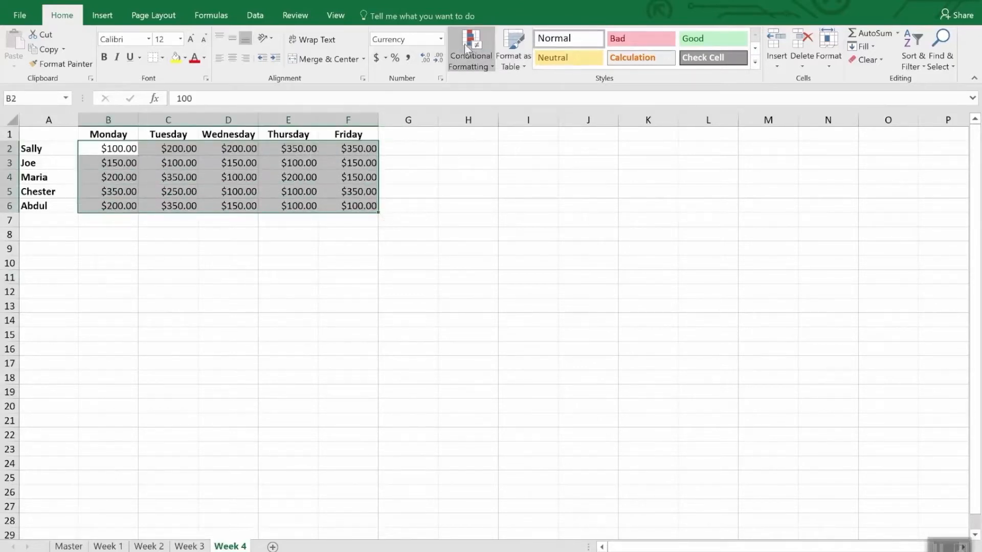
Step: Create a formula-based rule with condition =b2<200 and go to its format settings
left_click(470, 49)
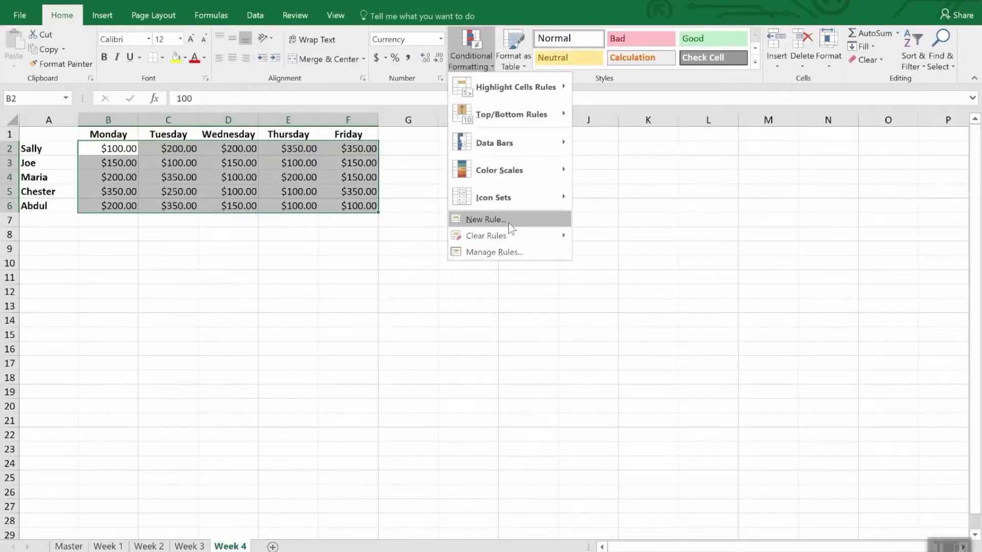
left_click(485, 219)
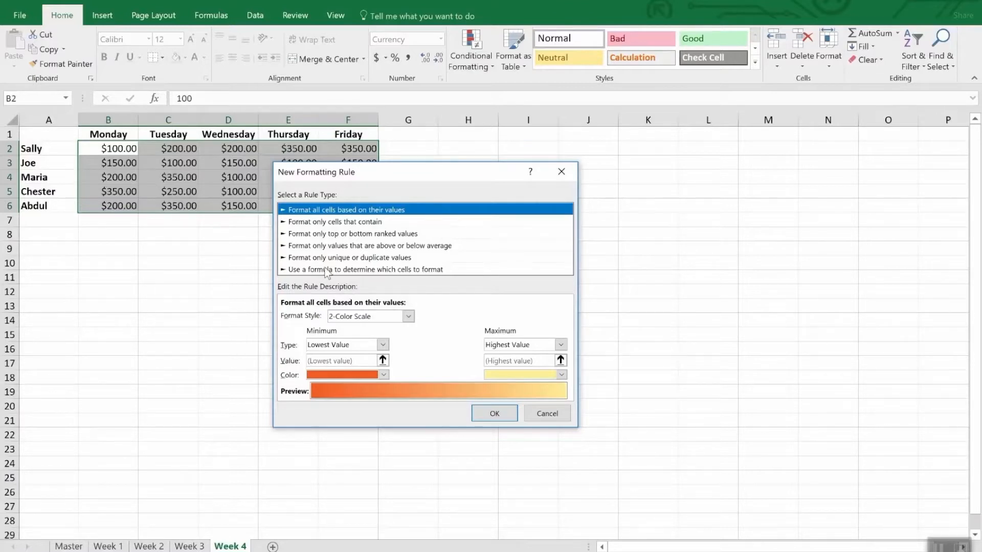
left_click(365, 269)
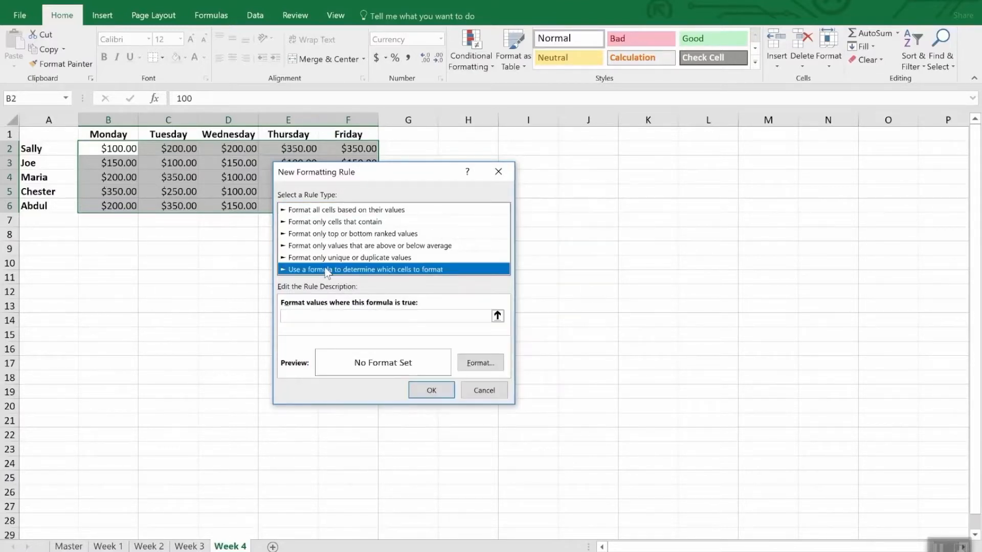
left_click(389, 316)
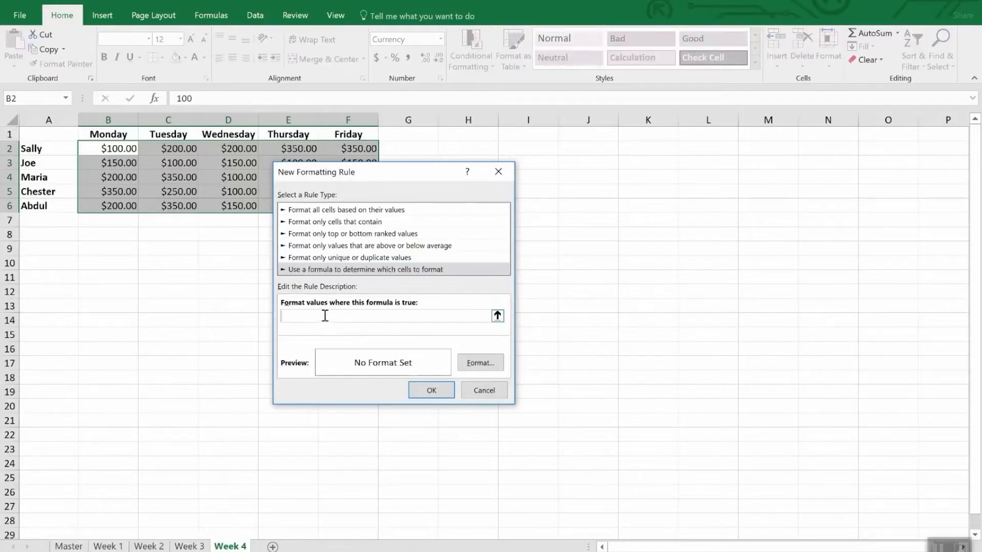
type("=b")
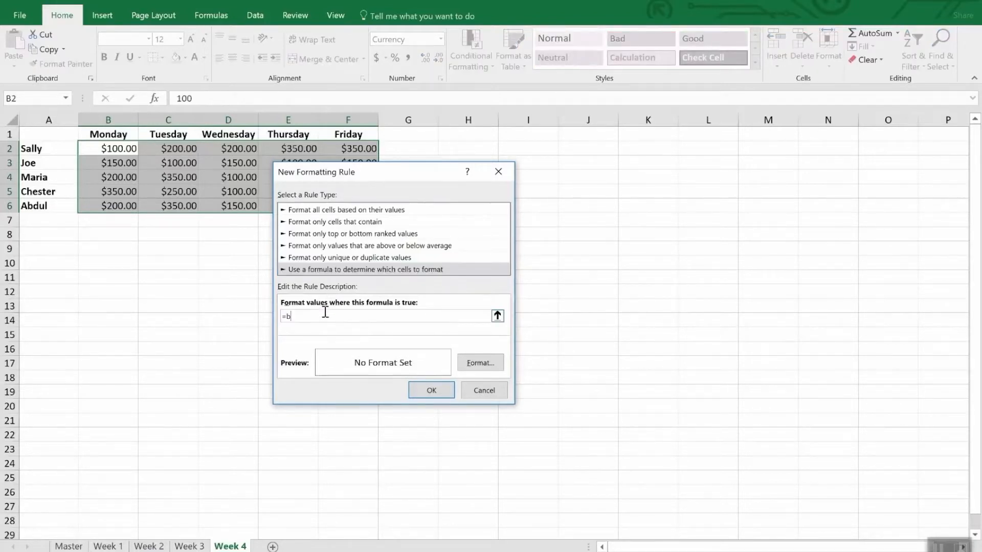
type("2<")
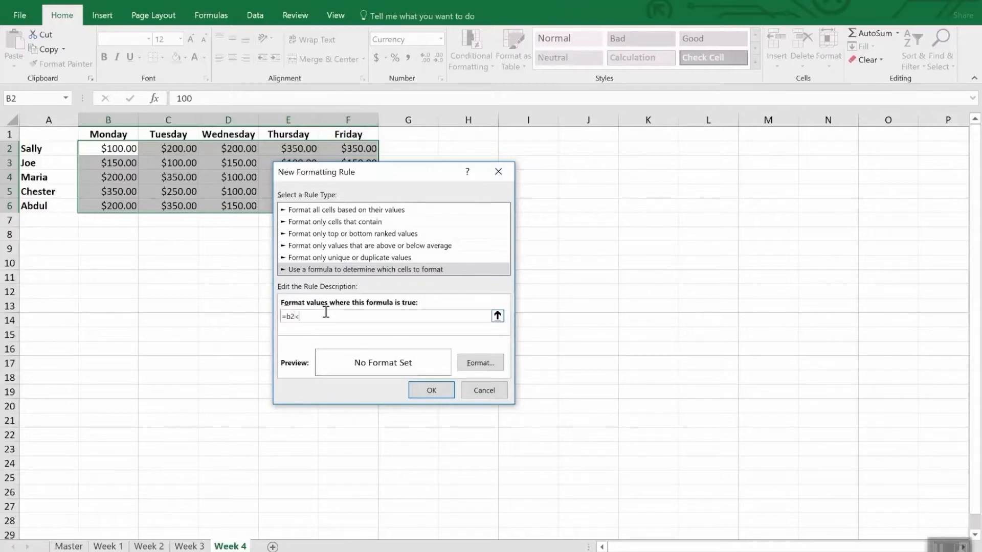
type("200")
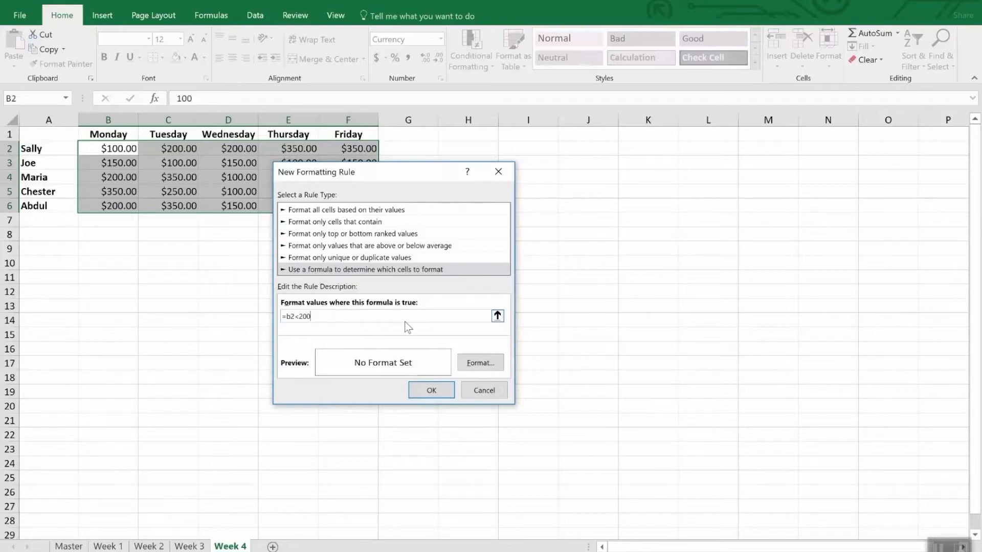
mouse_move(448, 351)
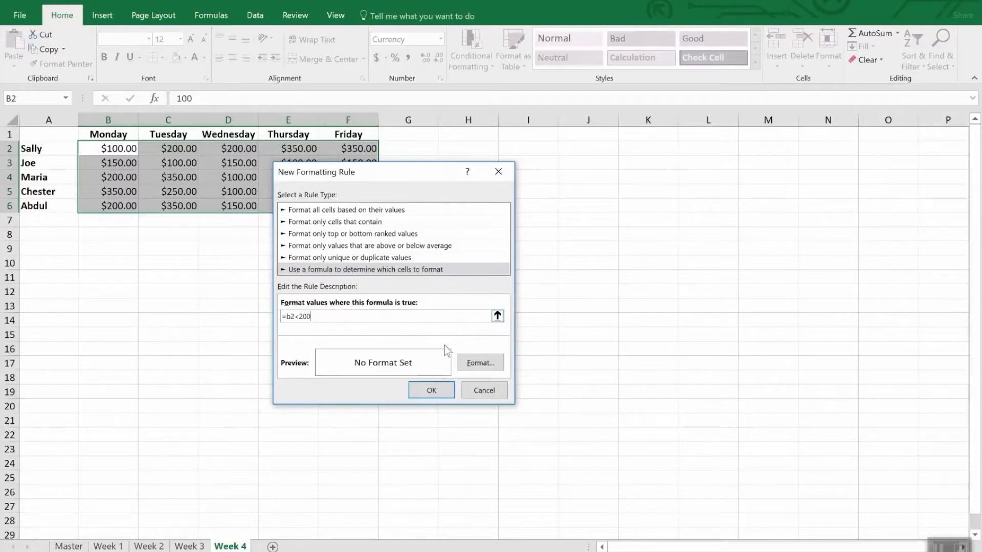
left_click(480, 362)
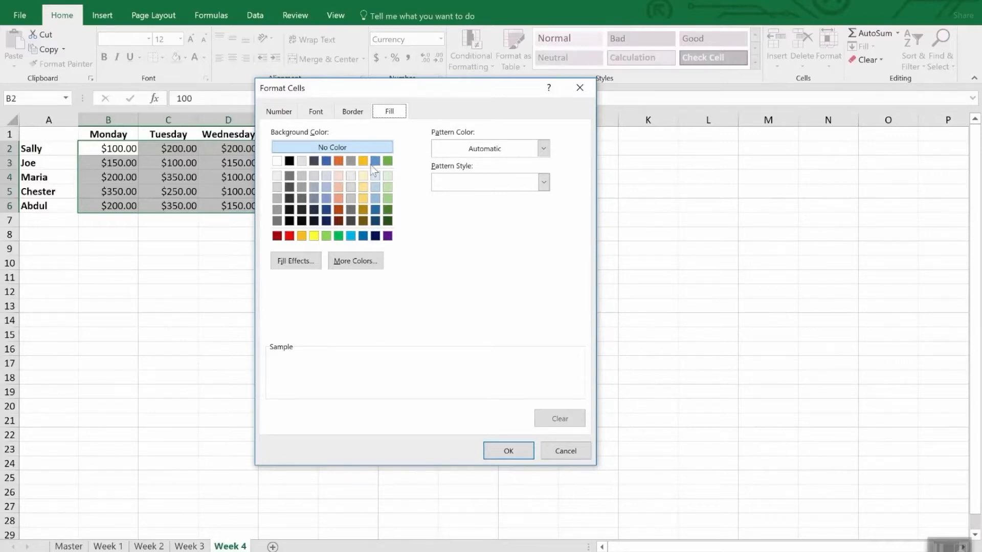
Step: Choose a yellow fill and apply the rule so sales below 200 show yellow
left_click(313, 235)
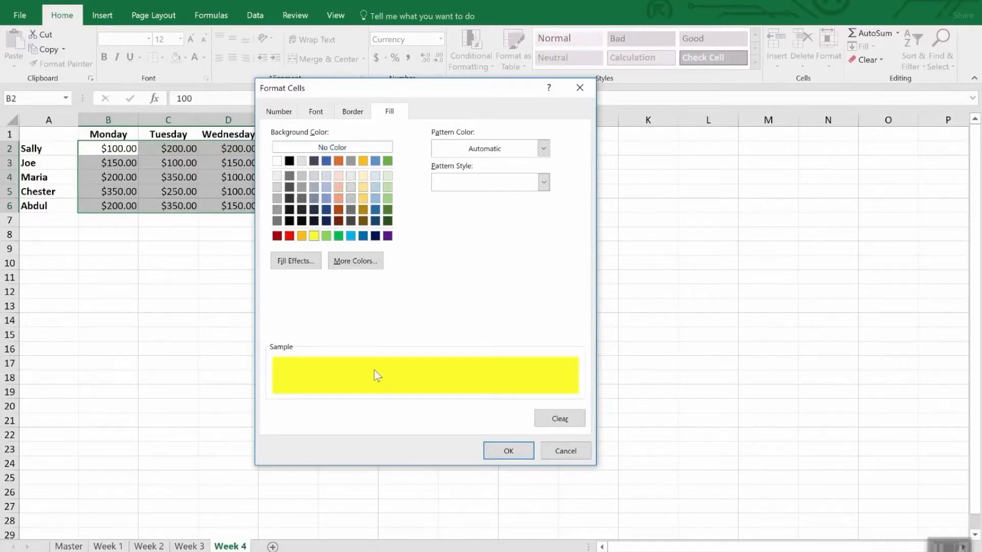
left_click(508, 450)
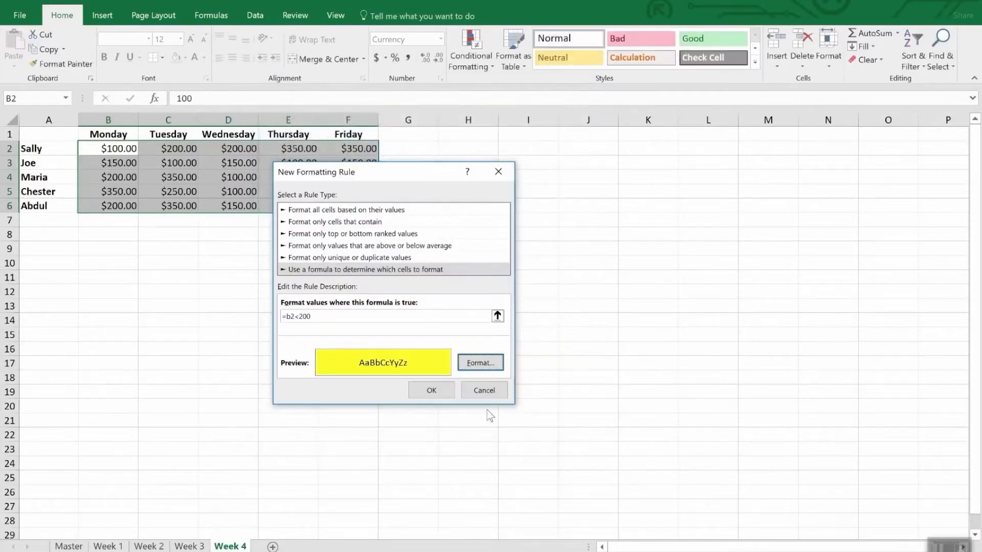
left_click(431, 390)
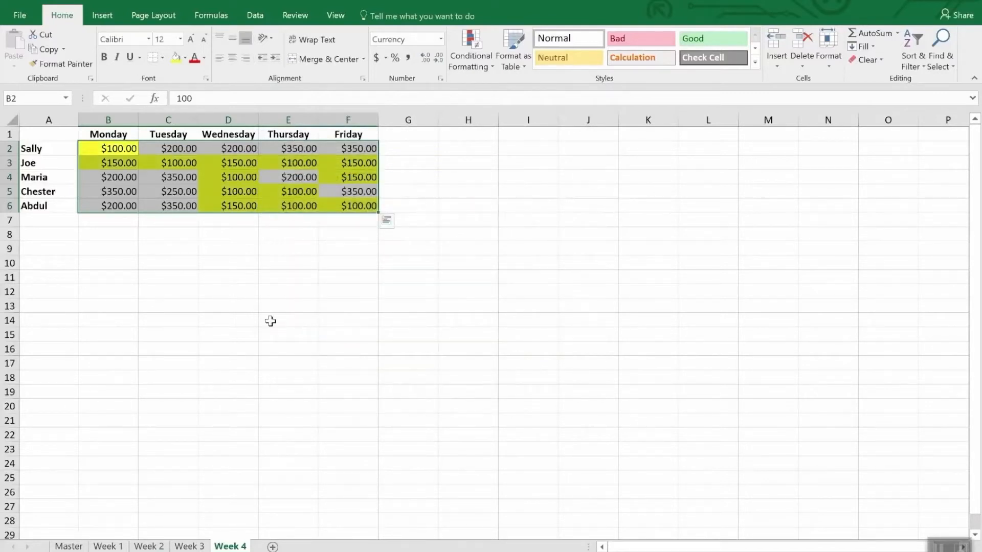
left_click(287, 321)
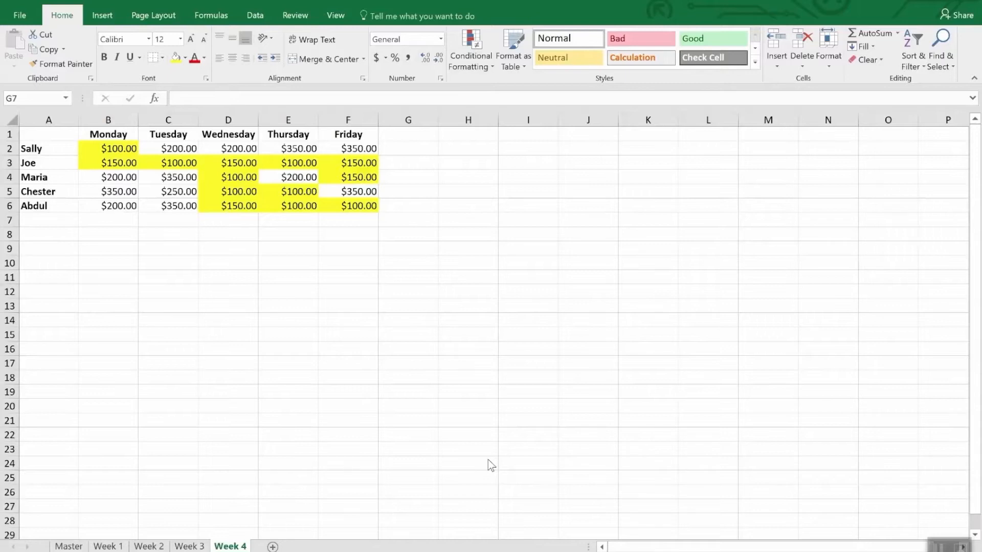
mouse_move(361, 337)
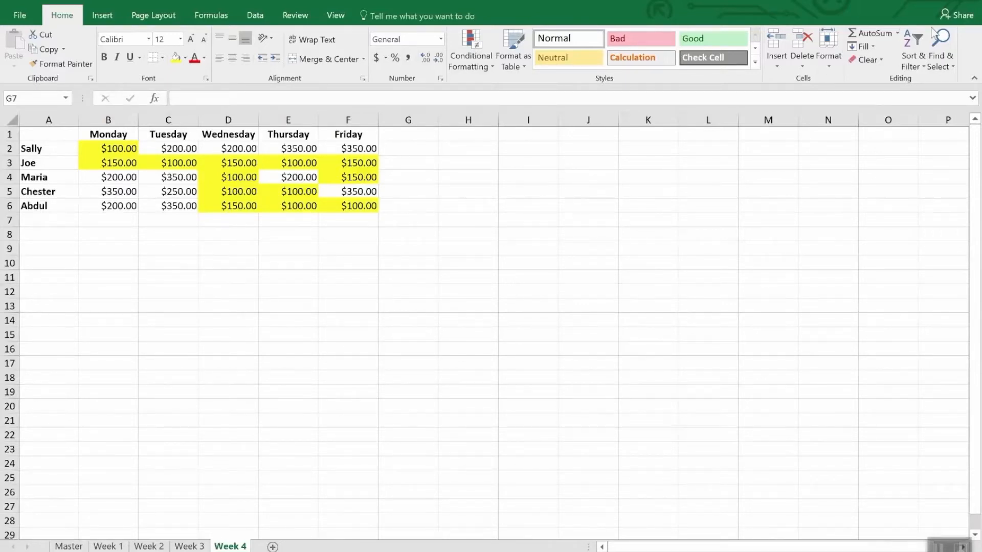
left_click(408, 219)
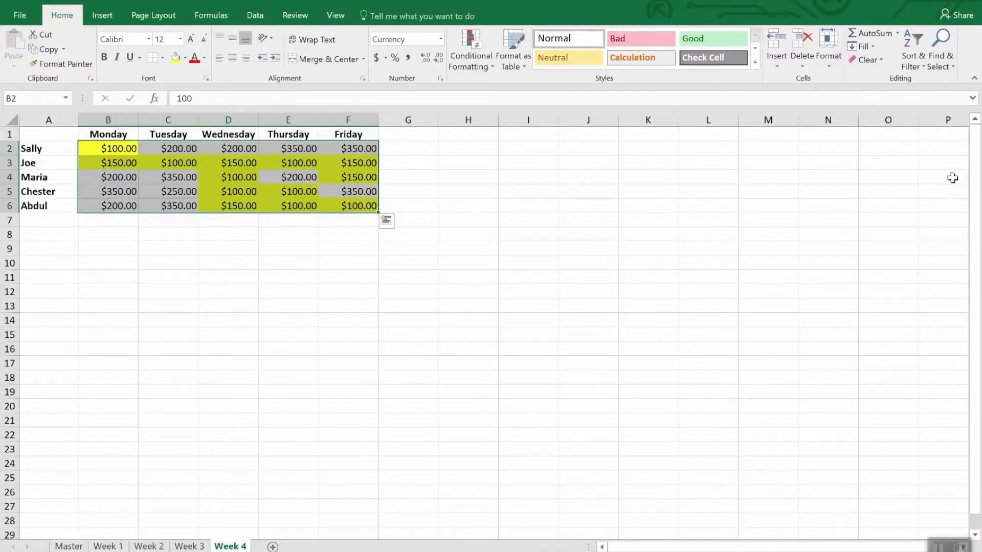
mouse_move(945, 177)
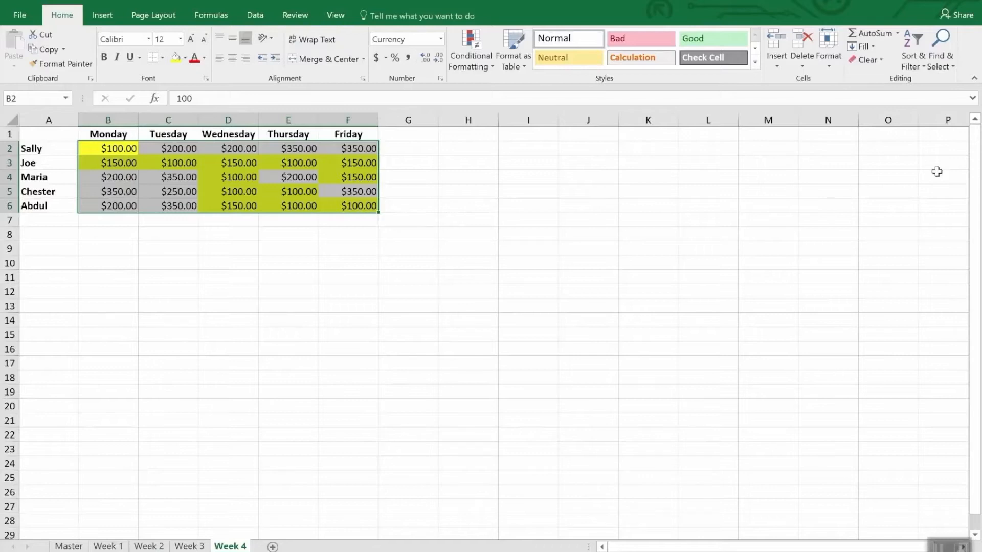
mouse_move(937, 174)
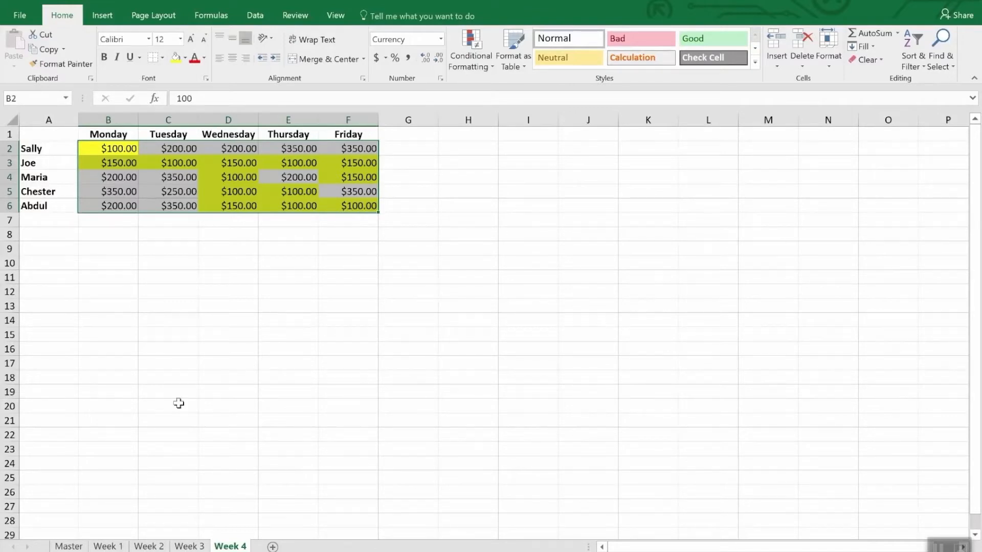
mouse_move(182, 400)
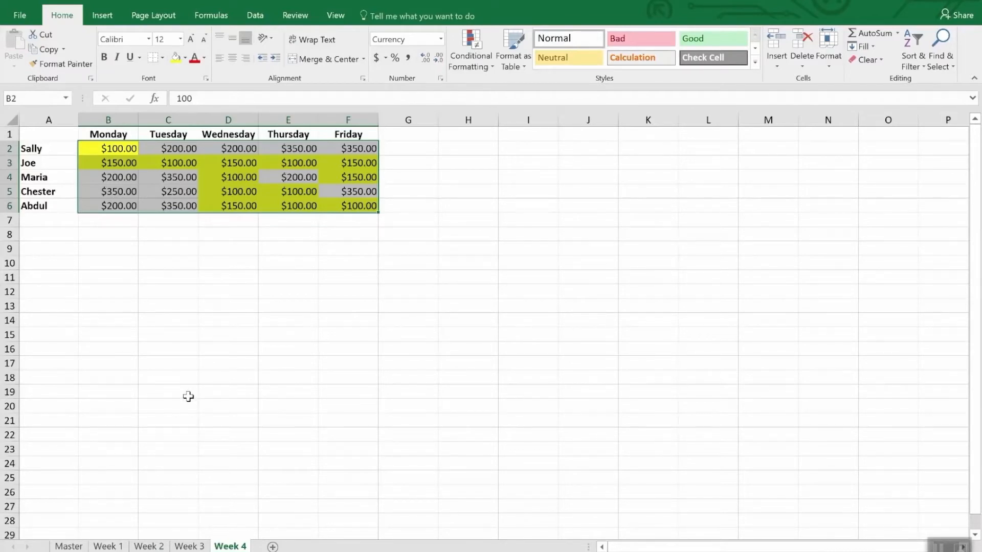
mouse_move(190, 394)
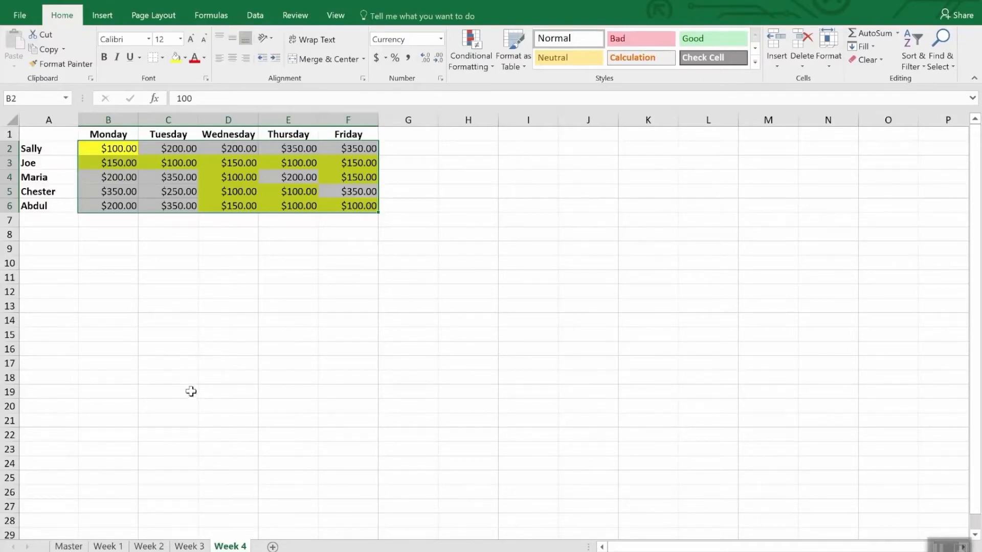
mouse_move(60, 64)
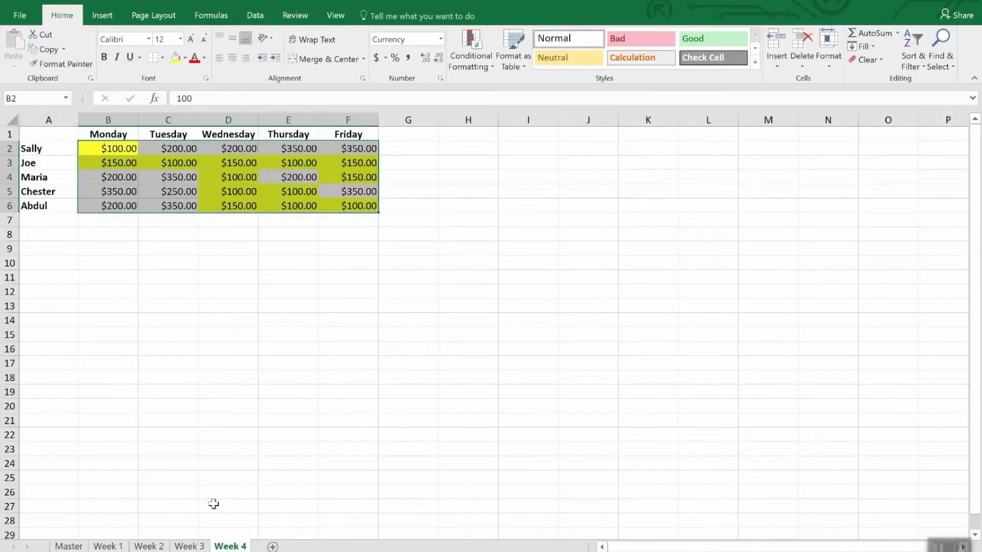
Step: Copy the highlighting onto the Week 3 sheet's sales figures
left_click(188, 547)
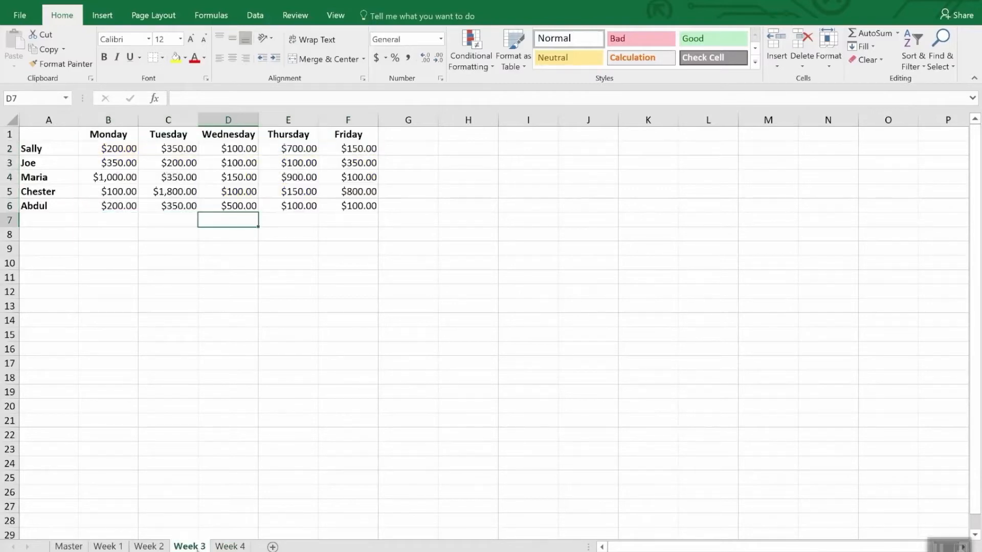
left_click_drag(119, 148, 359, 205)
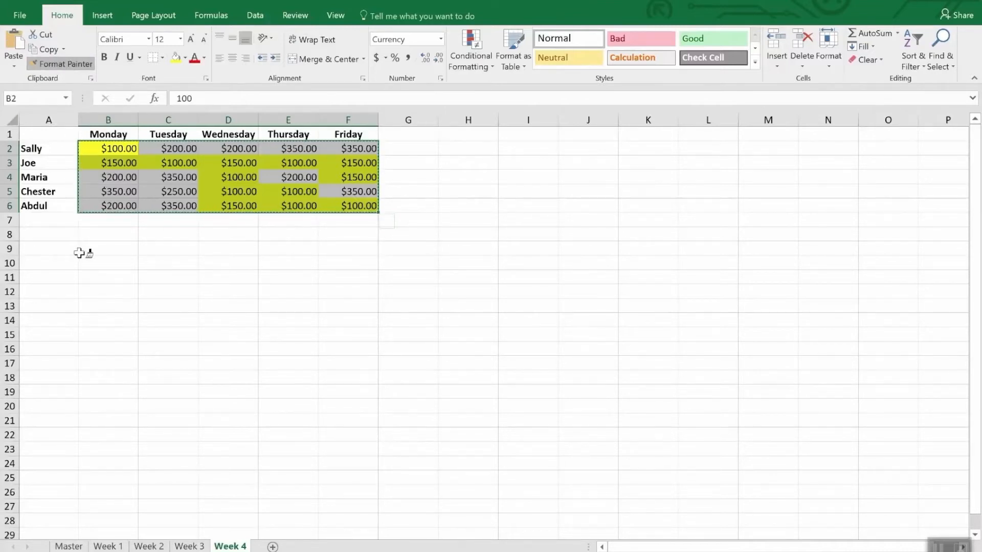
left_click(189, 546)
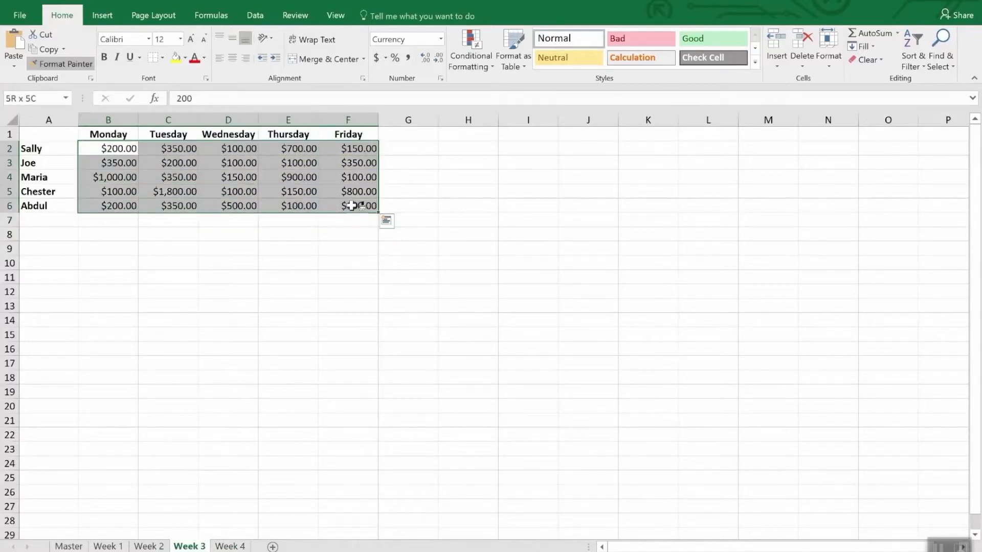
left_click(148, 546)
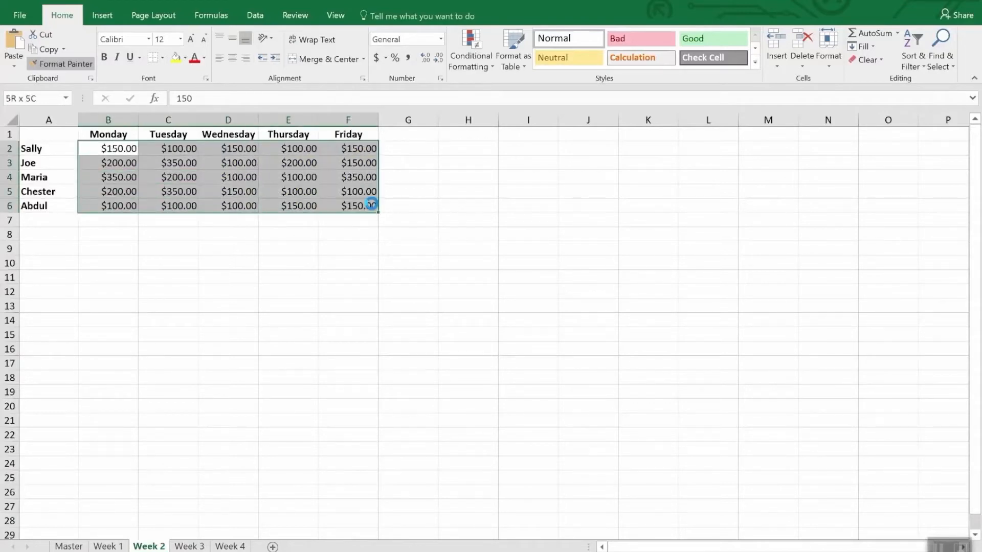
Step: Switch to the Week 1 sheet and select its daily sales amounts
left_click(107, 547)
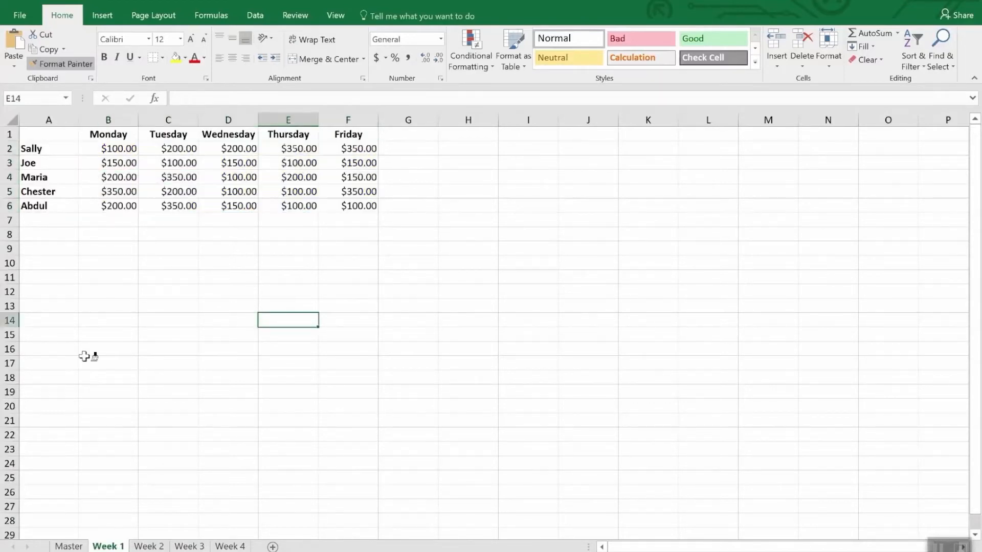
left_click_drag(107, 148, 348, 219)
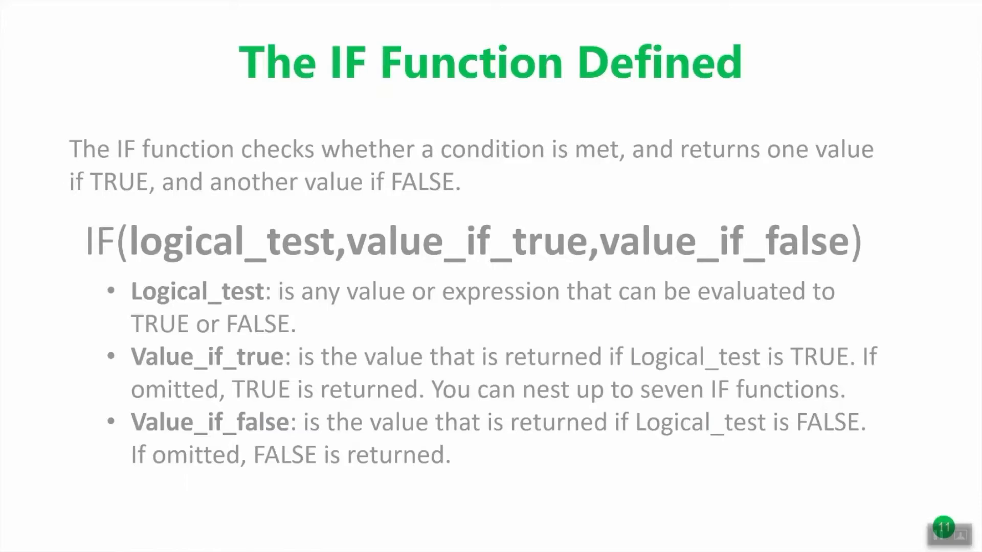
Step: Step through the bullet points of 'The IF Function Defined' slide
left_click(470, 241)
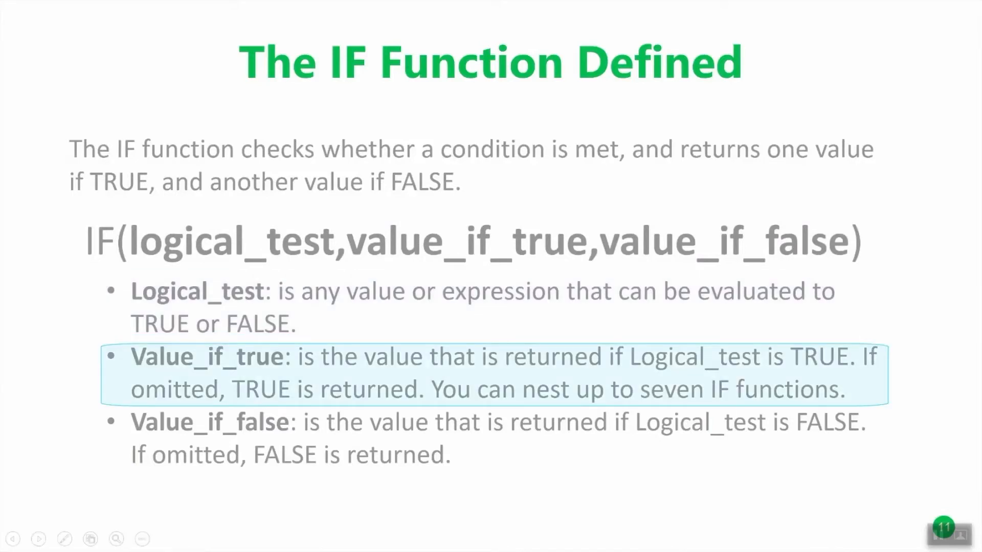
mouse_move(754, 368)
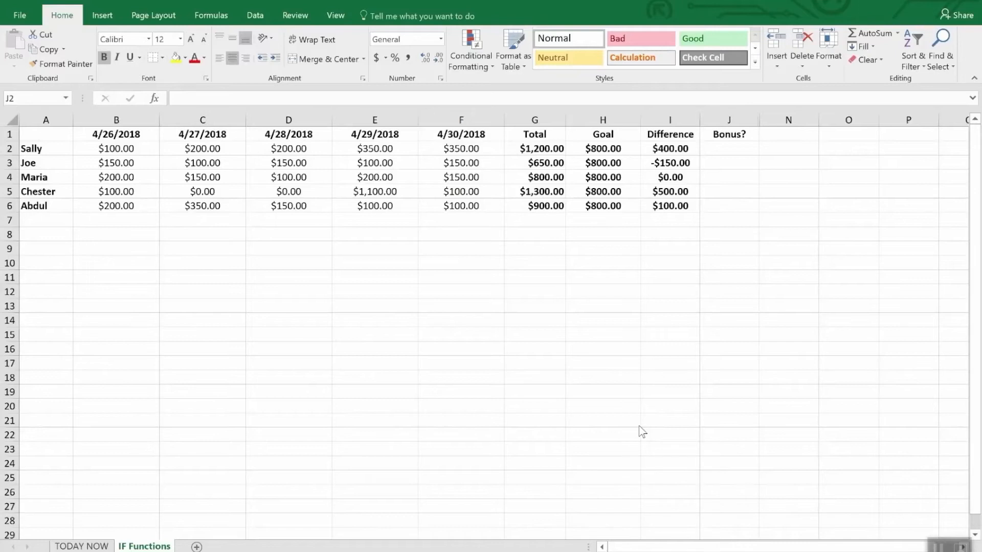
mouse_move(733, 136)
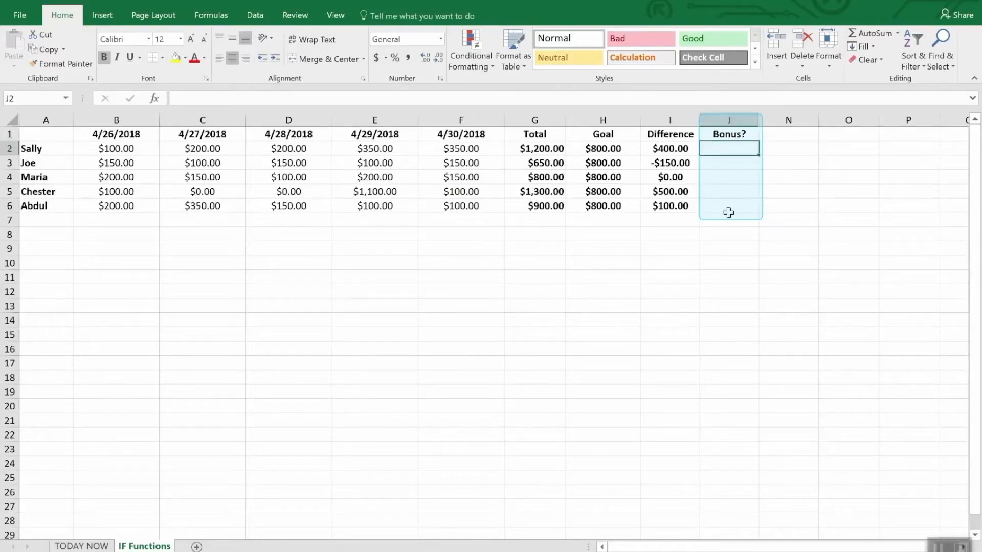
Step: Clear the Bonus? range J2:J6 and select Sally's Bonus? cell J2
left_click_drag(729, 149, 729, 205)
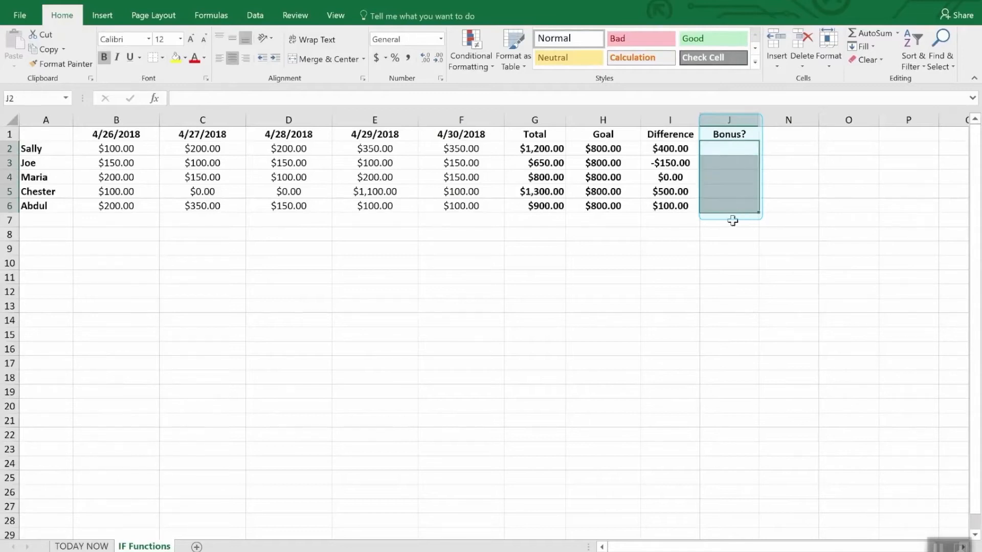
left_click(729, 234)
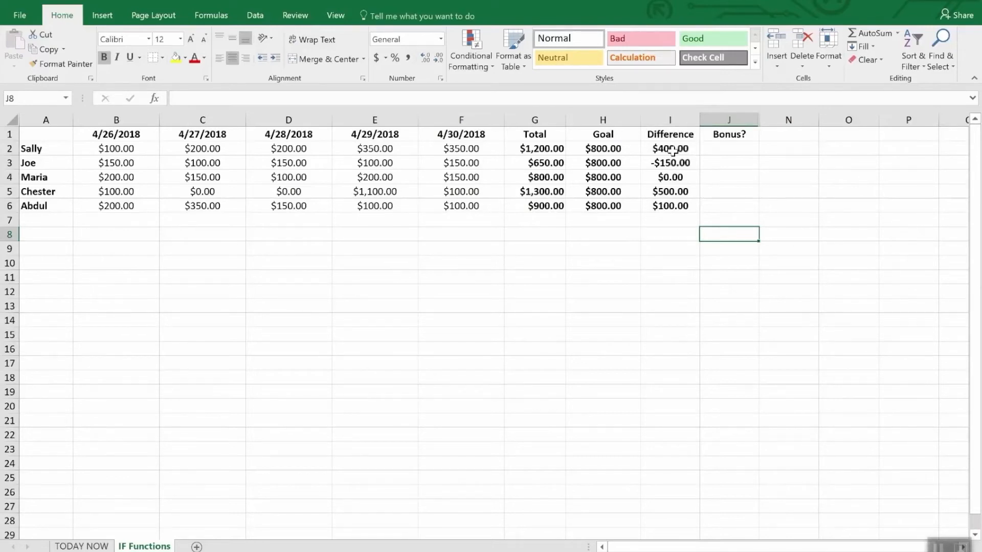
left_click(728, 148)
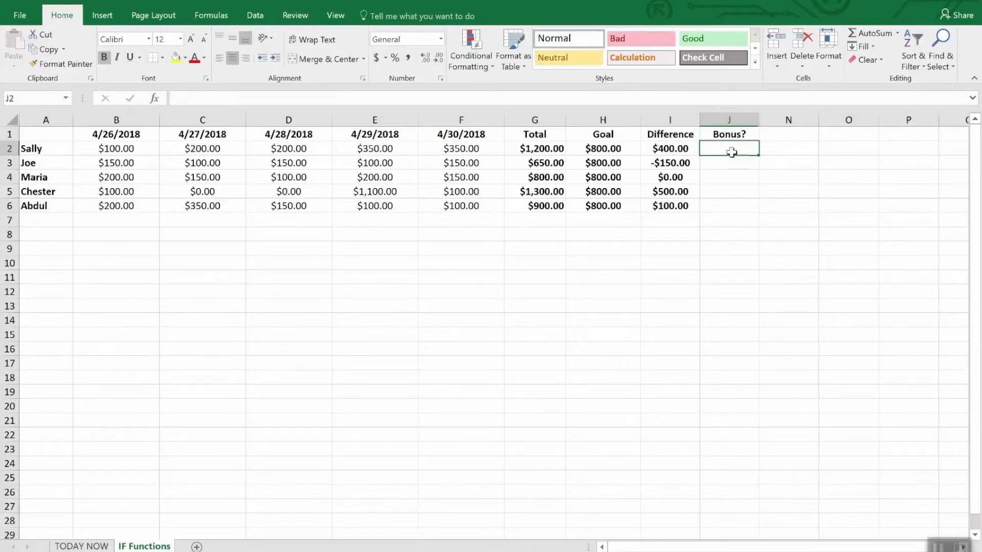
Step: Enter =IF(I2>0,"Yes","No") so Sally's Bonus? shows Yes
type("=I")
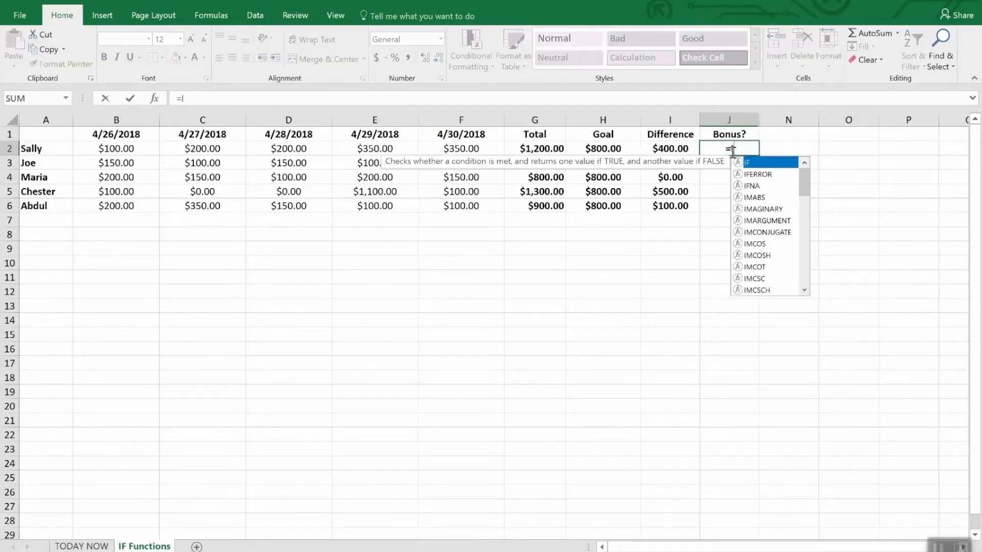
type("F(i2")
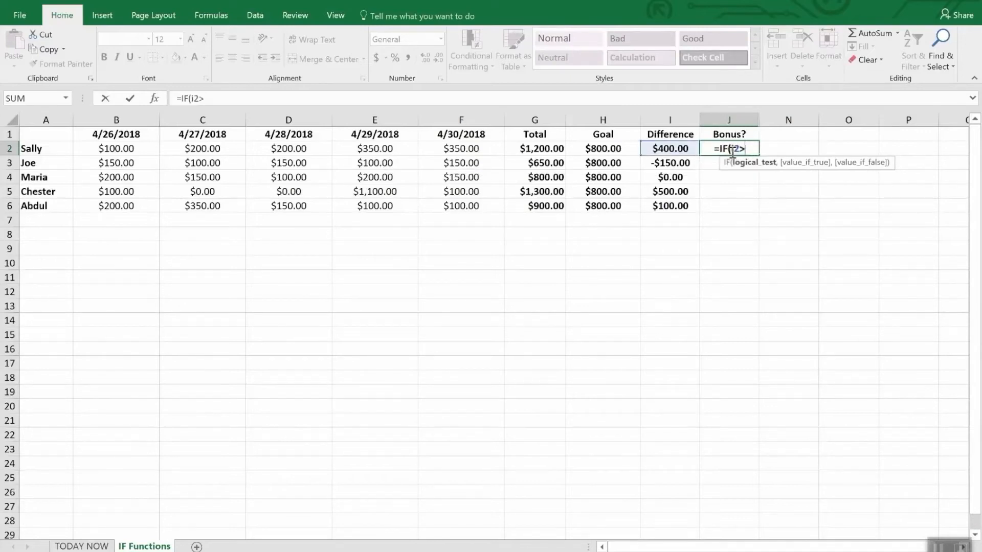
type(">0")
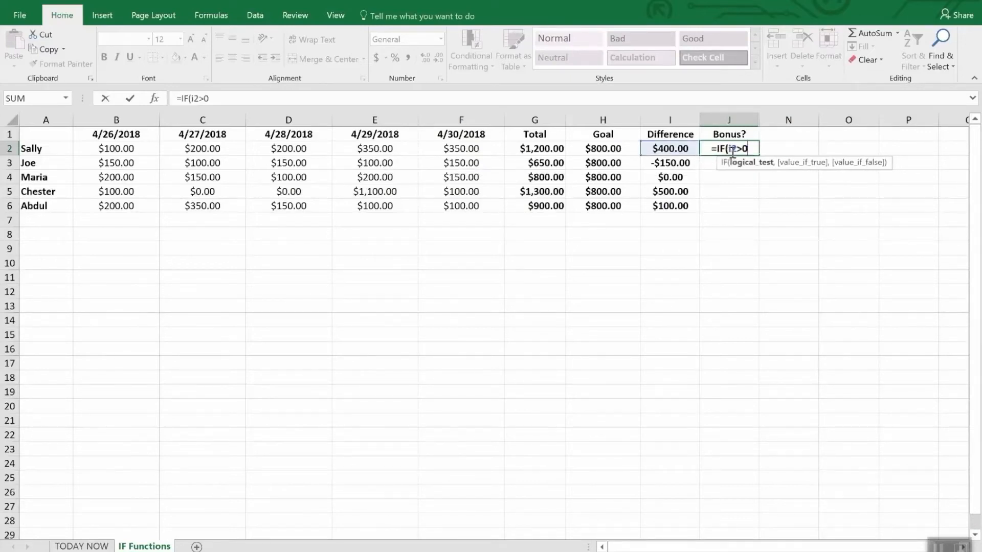
type(",")
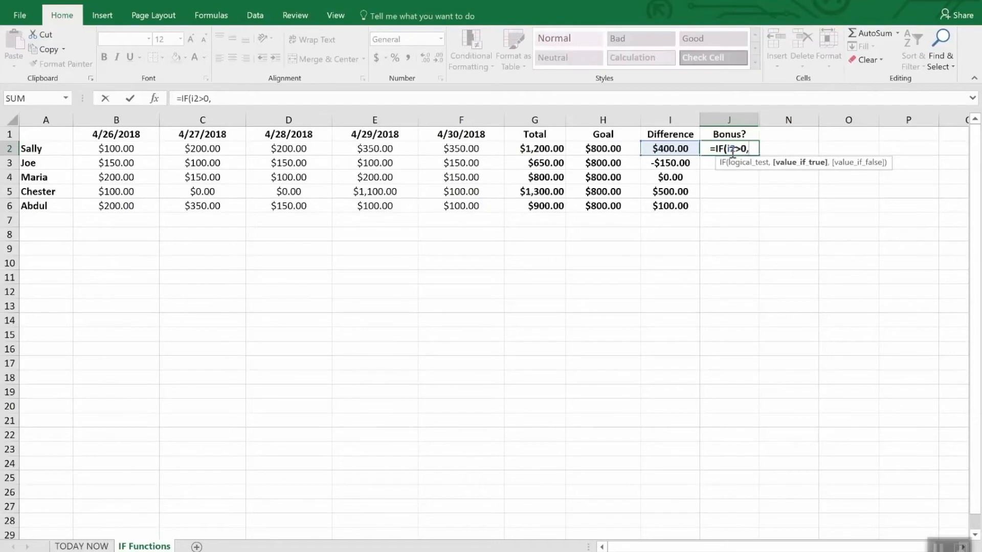
type("\"")
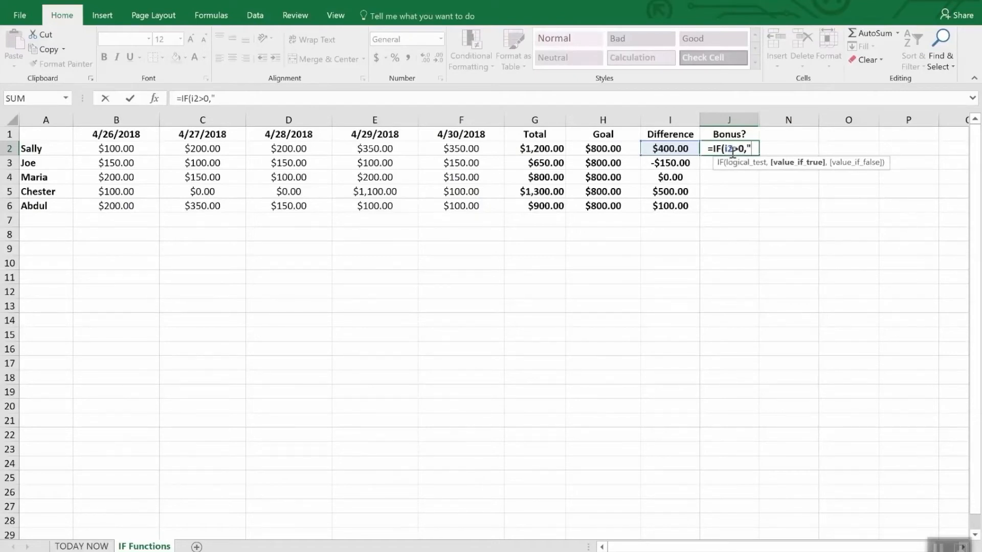
type("Yes")
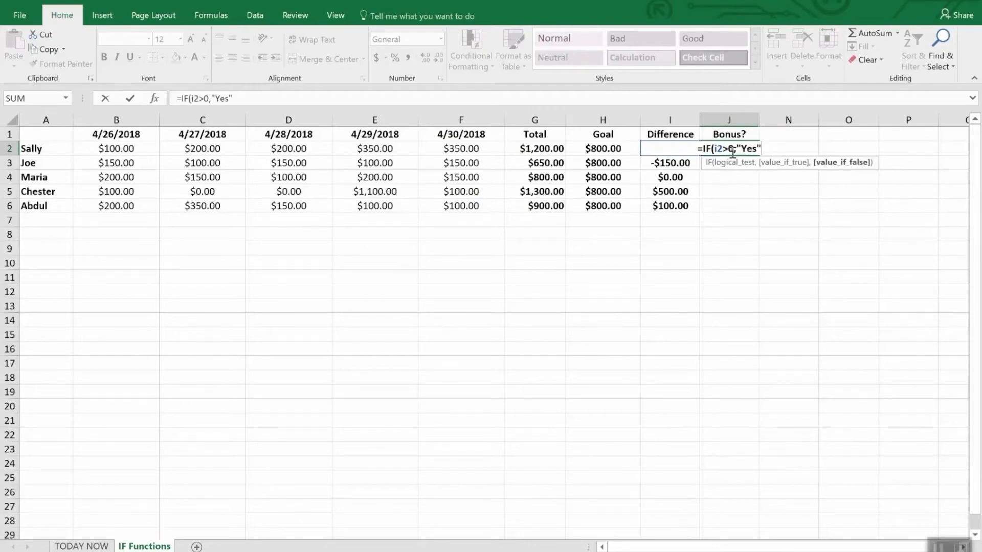
type(",No")
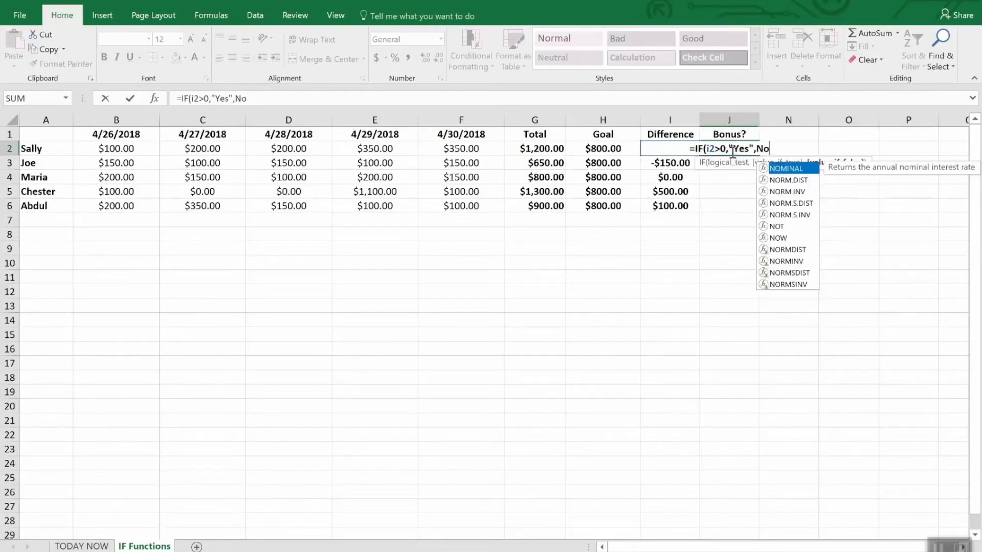
key("BackSpace")
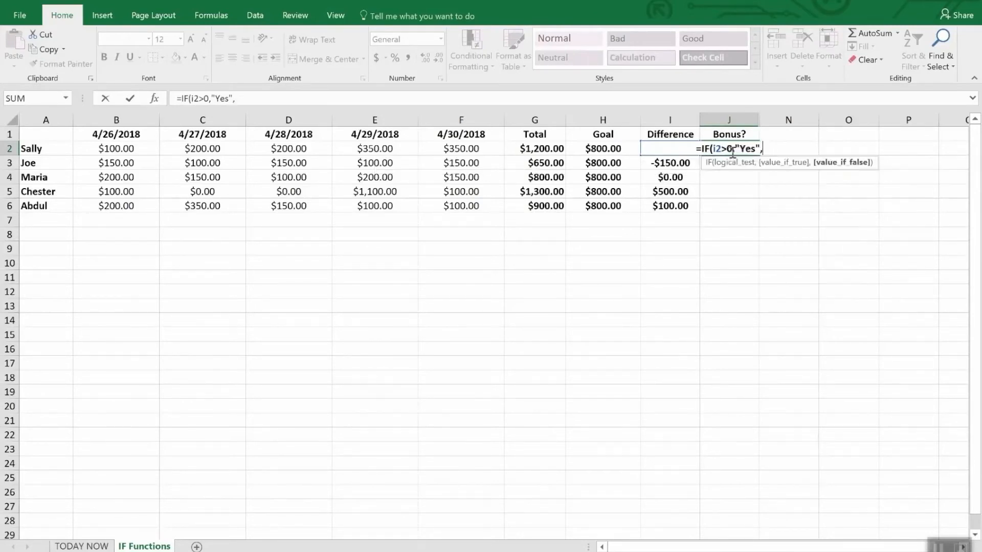
type("\"N")
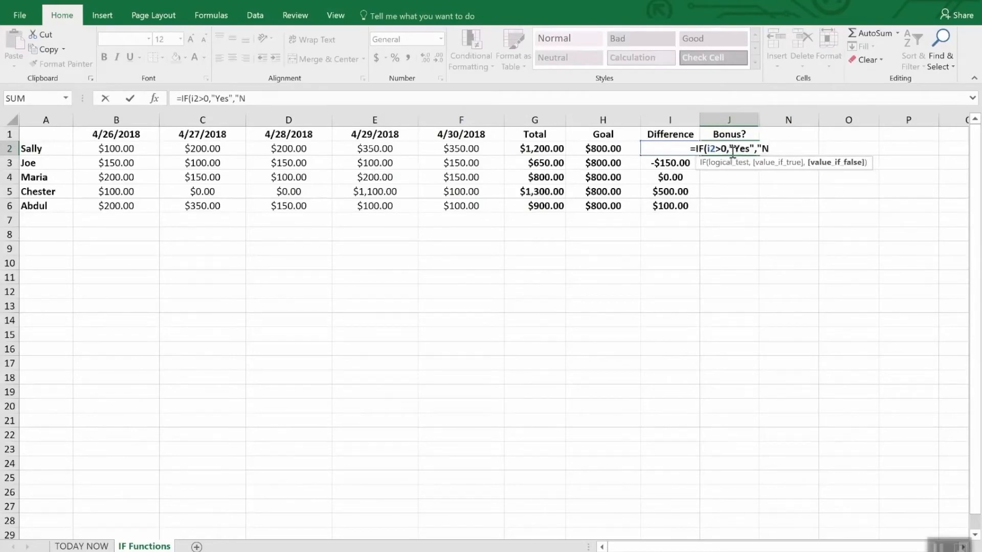
type("o\")")
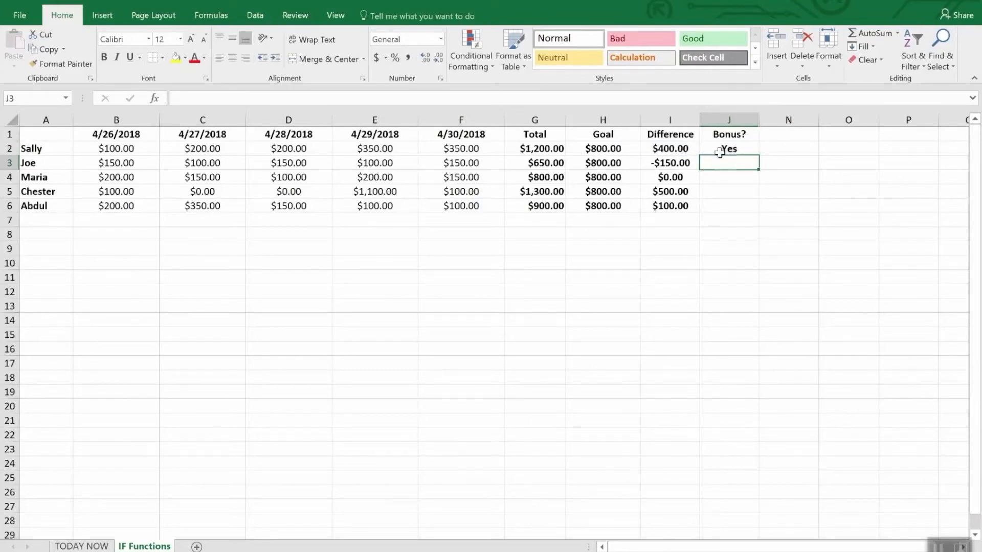
Step: Fill Sally's Bonus? formula down through Abdul's row so all five show Yes or No
left_click(729, 148)
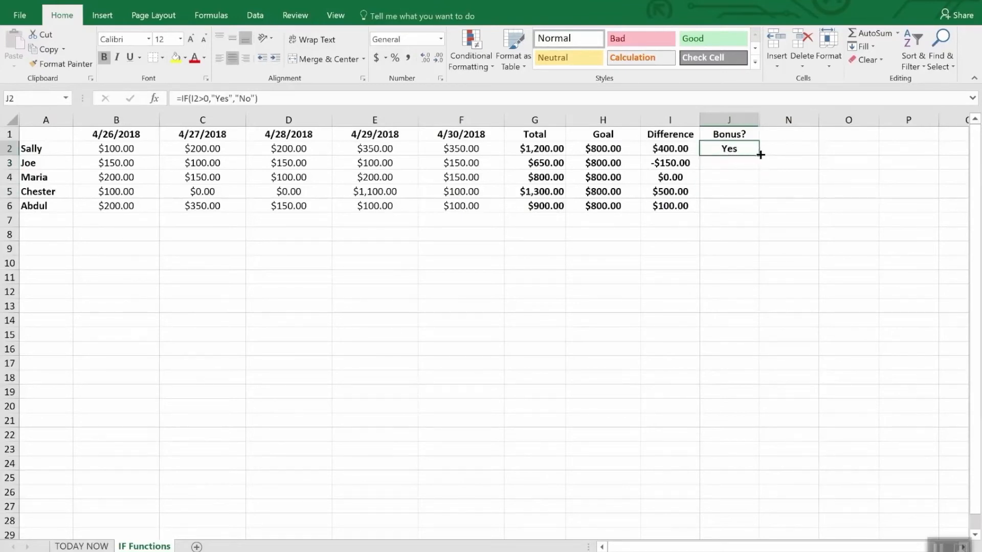
left_click_drag(760, 155, 759, 213)
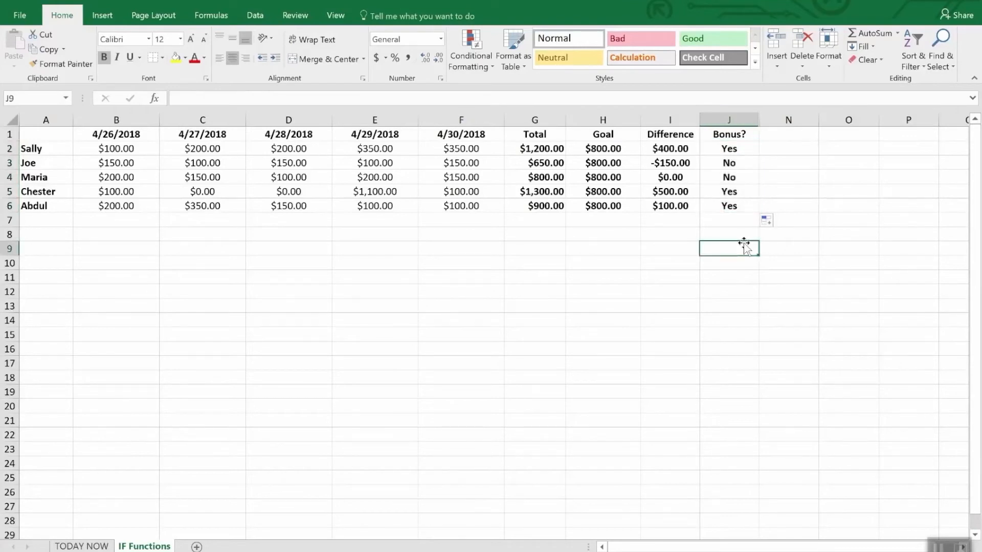
mouse_move(744, 246)
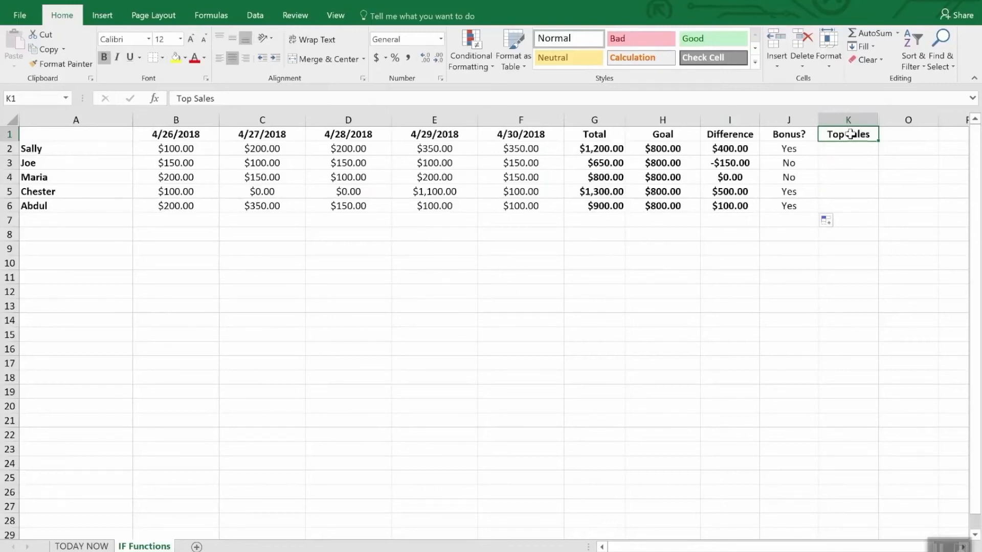
Step: Select Chester's Top Sales cell beneath the new Top Sales heading
left_click(848, 191)
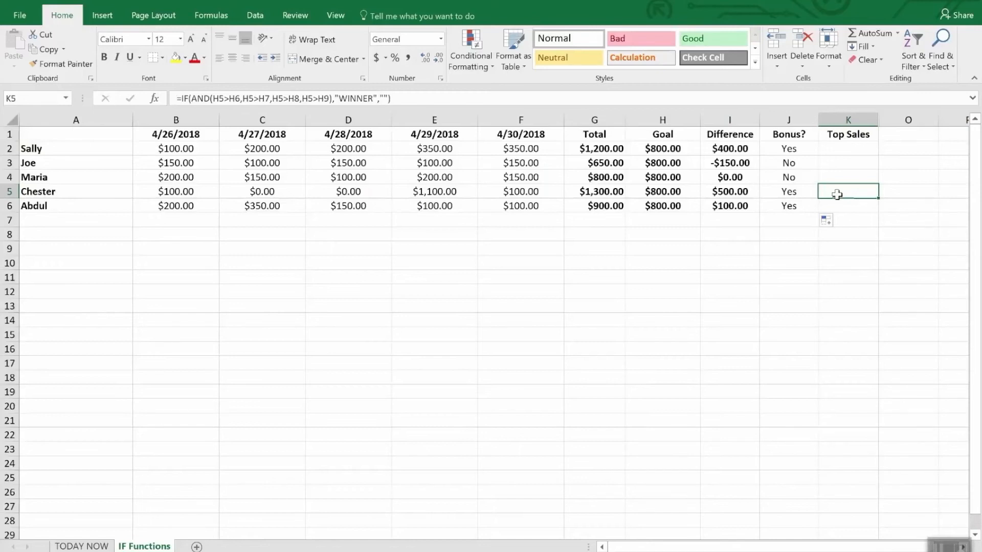
Step: Enter =IF(AND(I5>I2,I5>I3,I5>I4,I5>I6),"WINNER","") so Chester's cell shows WINNER
type("=")
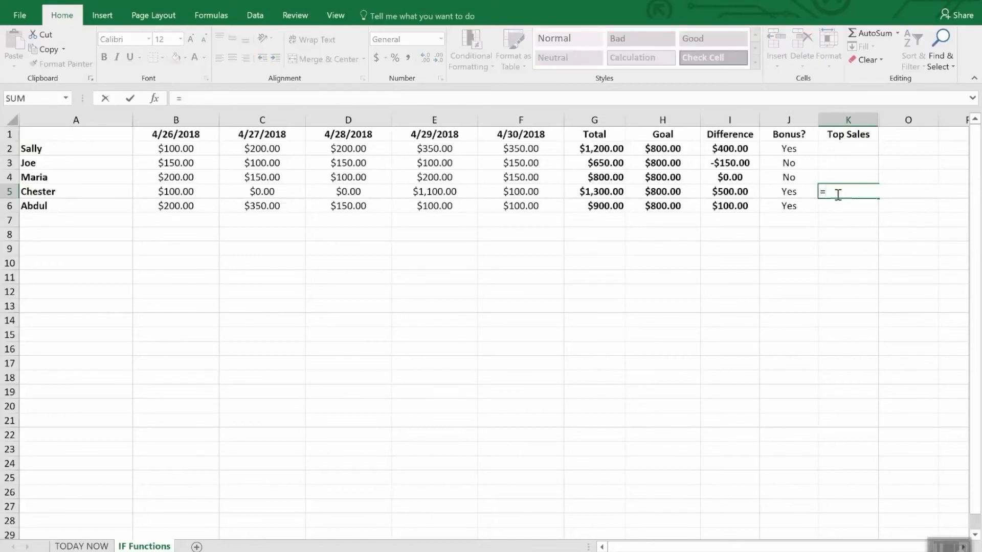
type("I")
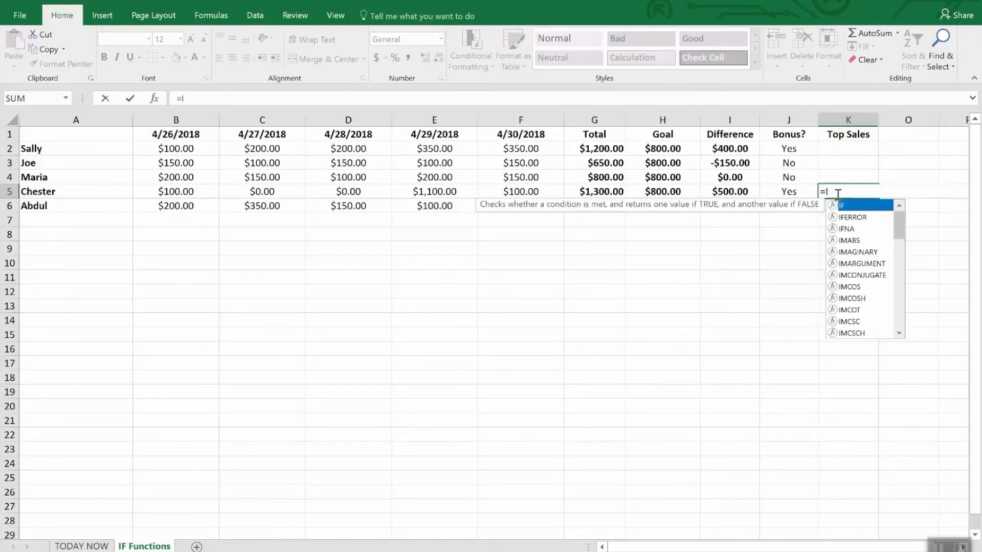
type("F(and(")
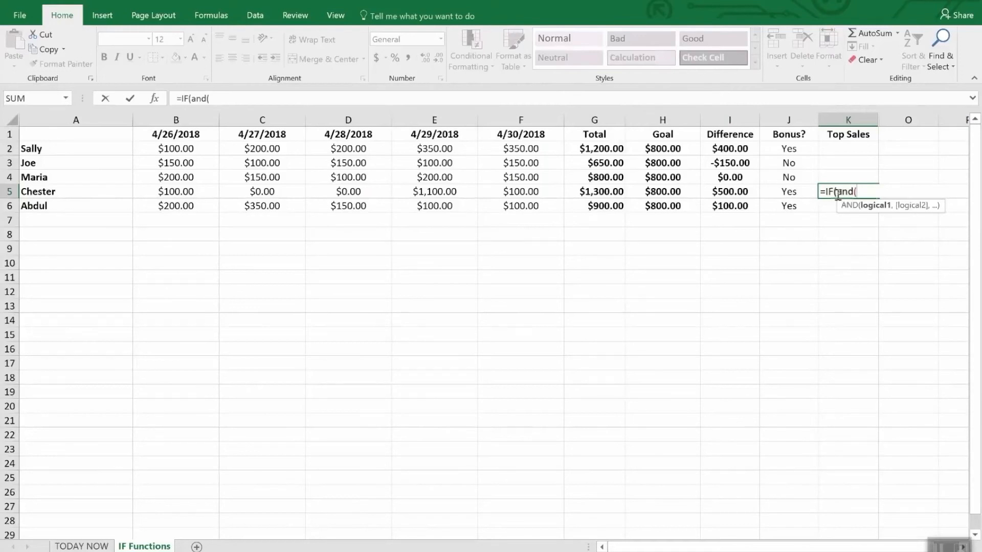
type("i5>")
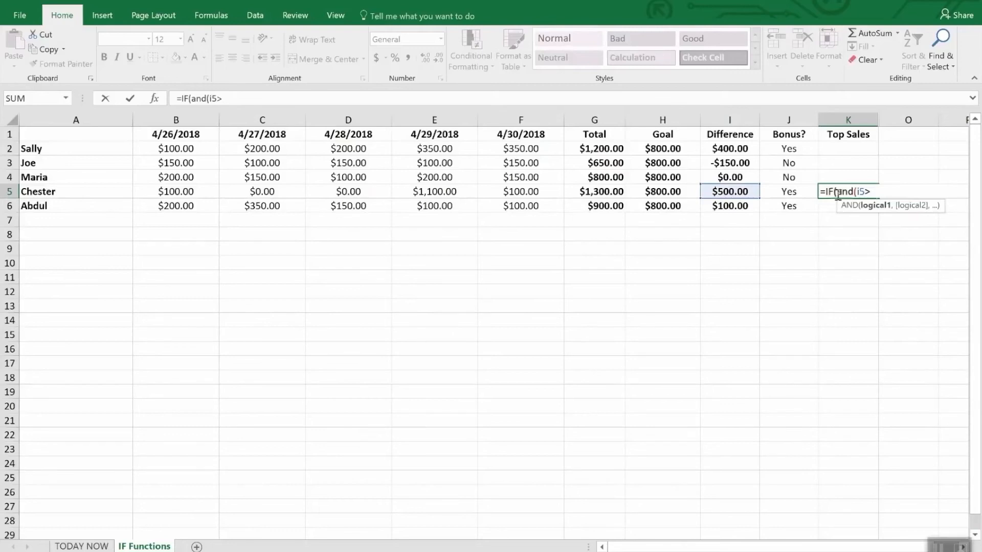
type("i2")
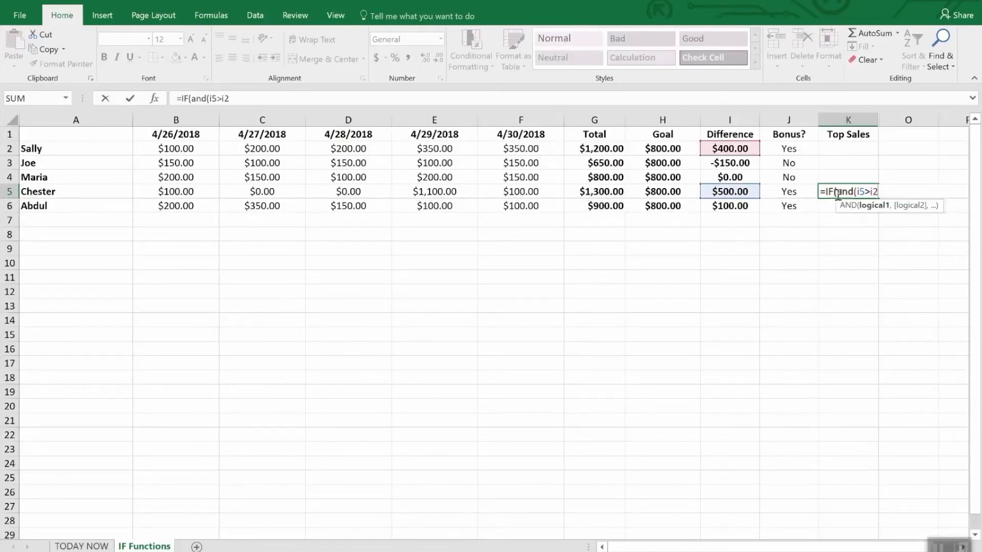
type(",I5>")
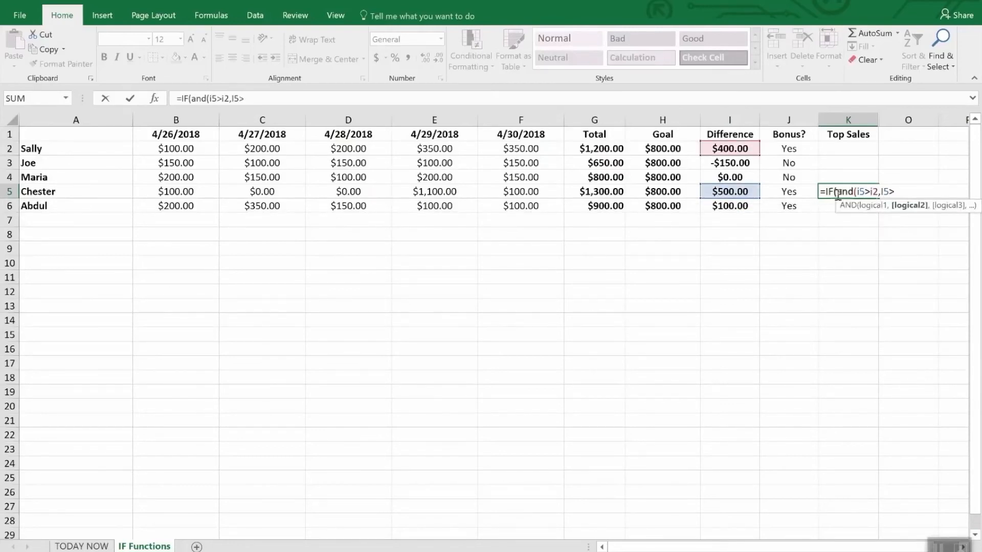
type("i3")
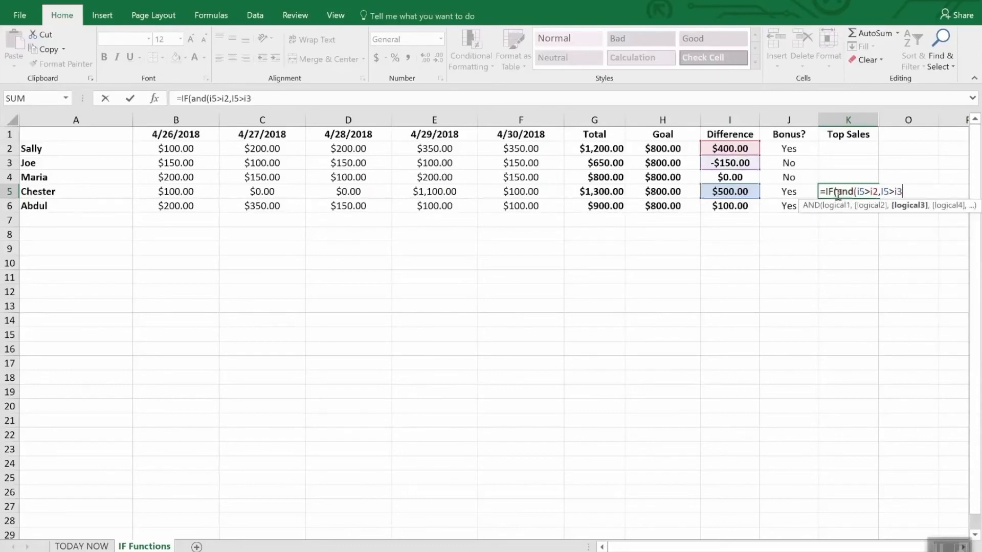
type(",I6")
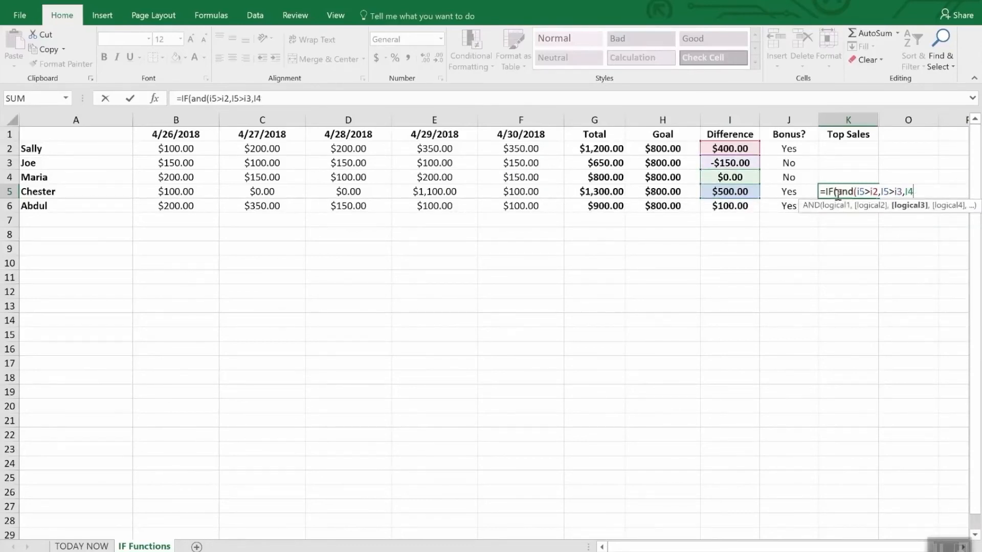
type("5>i4")
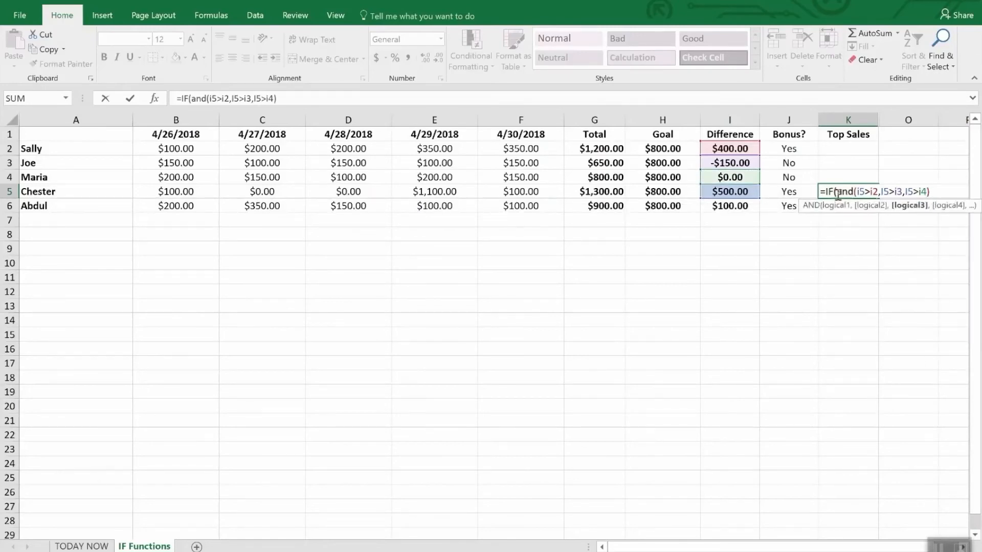
type(",I5>i6")
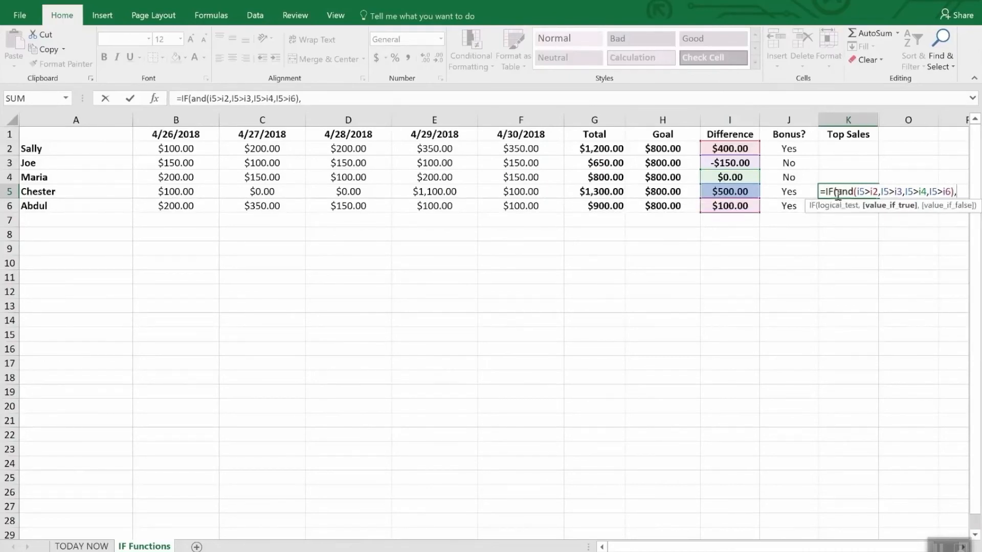
type("\"WINN")
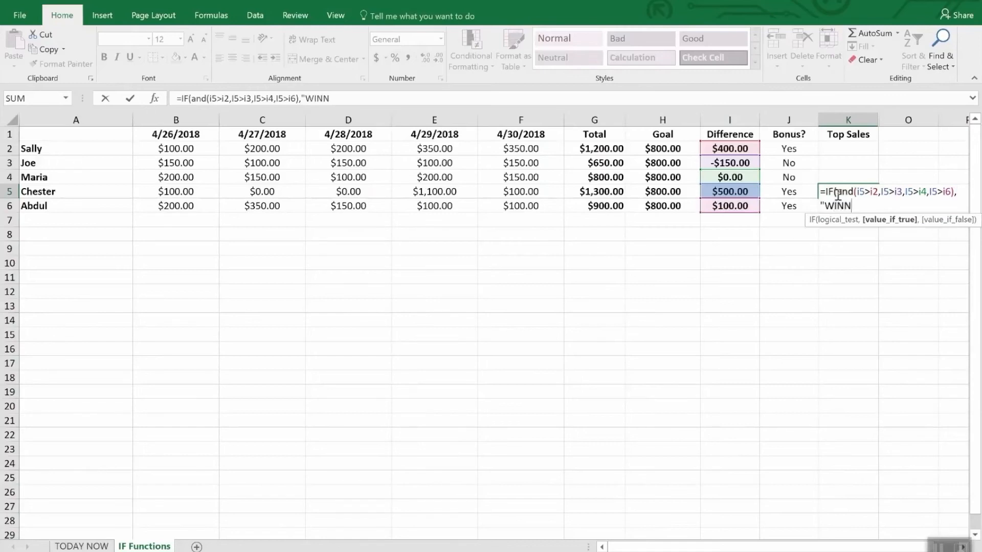
type("ER\",\"")
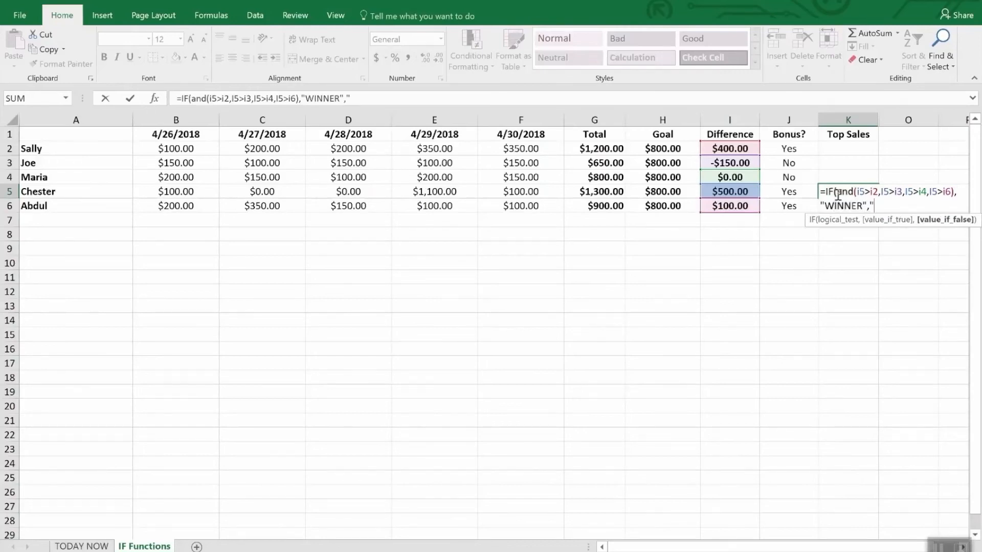
type("\"")
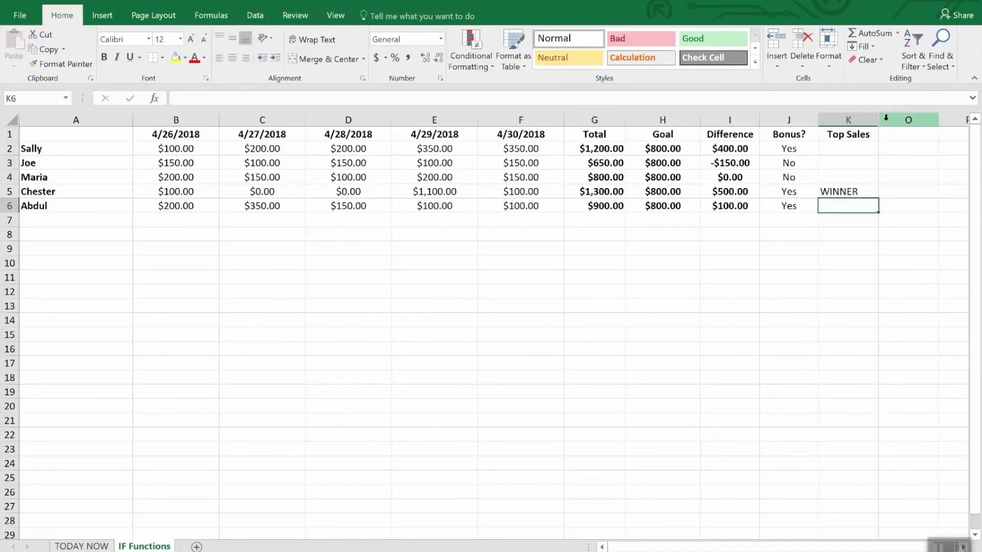
Step: Copy the Top Sales column and adjust the IF(AND()) formula in L2
right_click(848, 120)
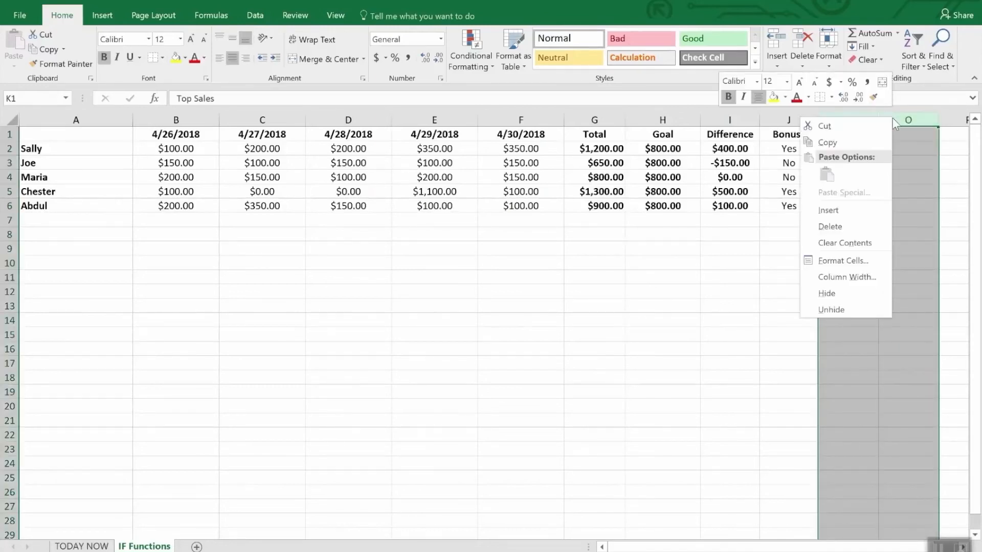
mouse_move(847, 277)
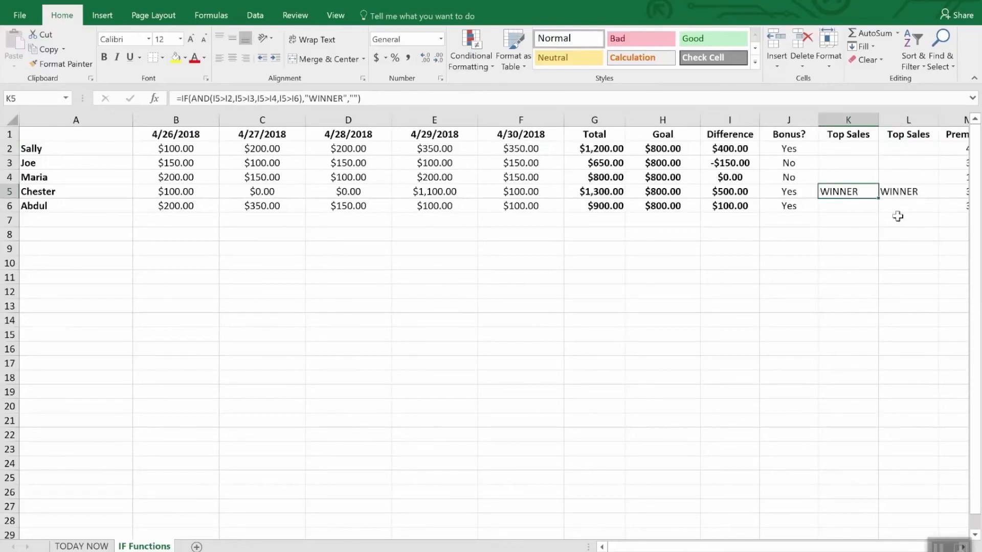
left_click(907, 148)
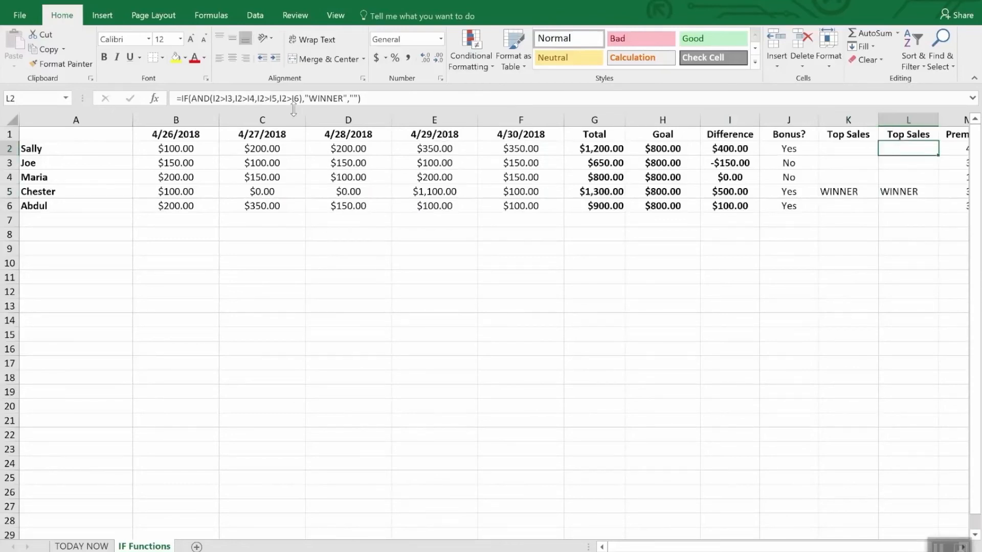
mouse_move(219, 98)
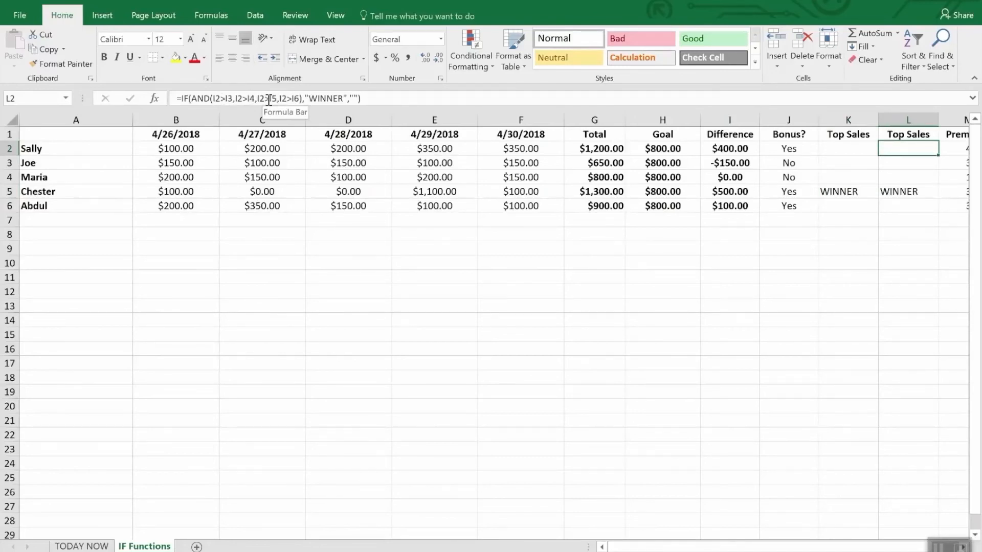
left_click(907, 162)
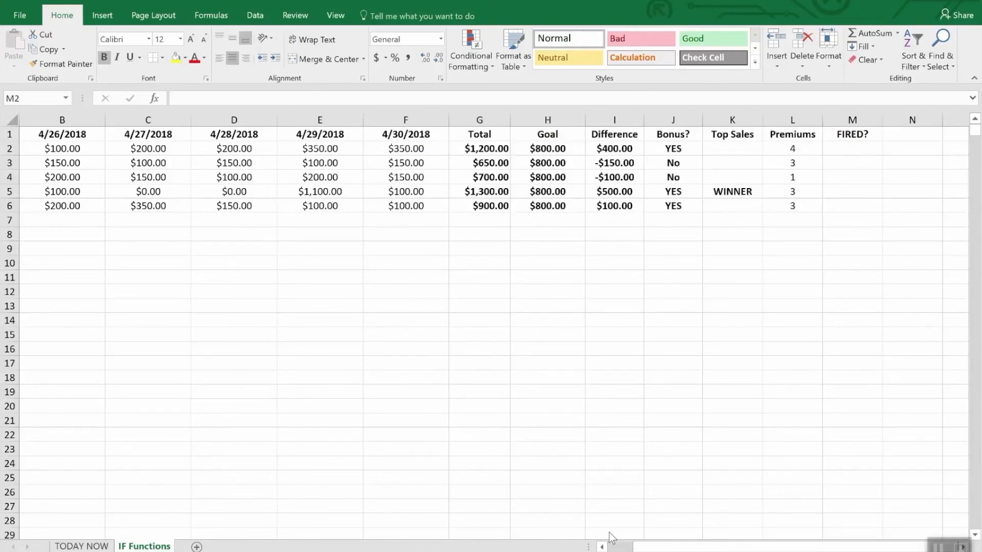
mouse_move(860, 157)
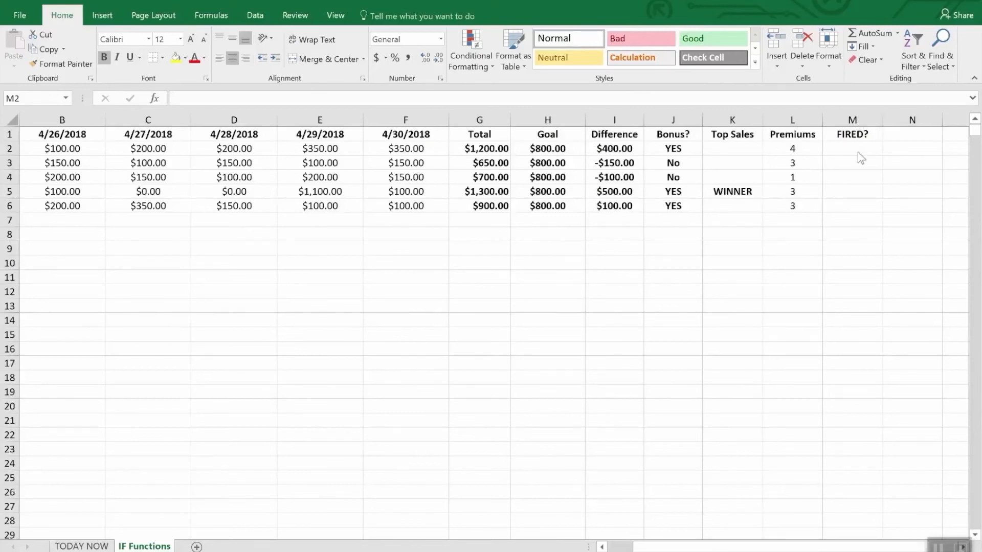
Step: Begin the FIRED? formula in M2 with =IF(OR(I2>=0,L2>2), referencing the Difference cell
type("=")
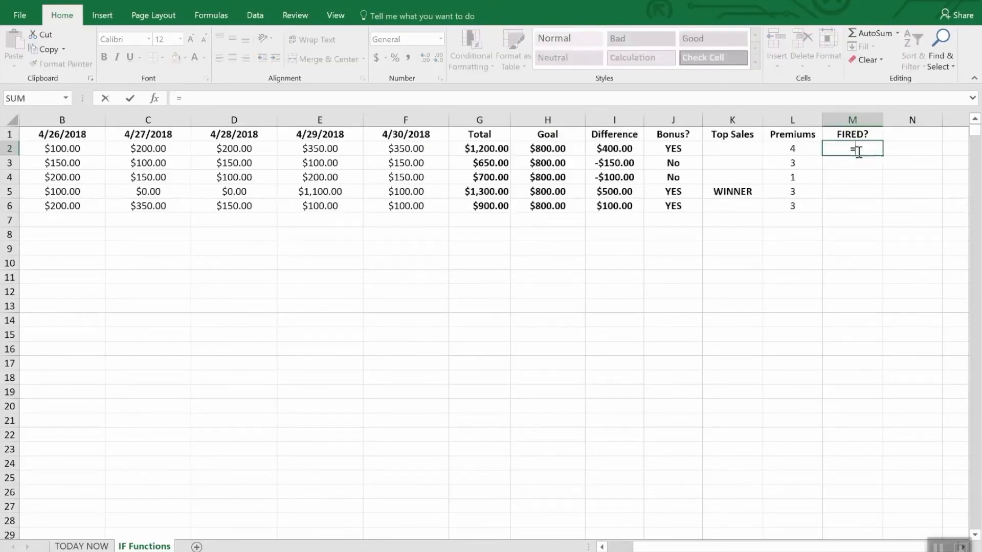
type("if9")
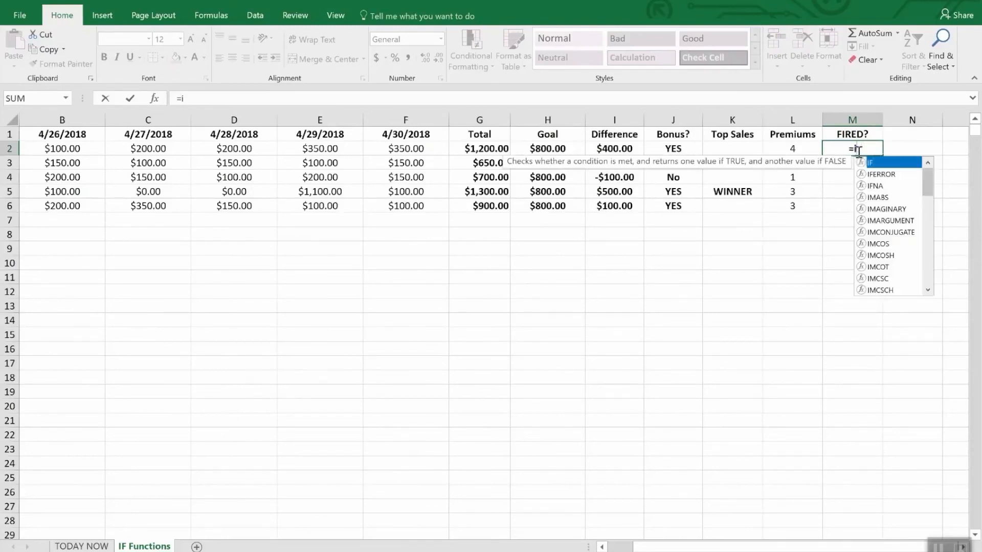
type("f(or")
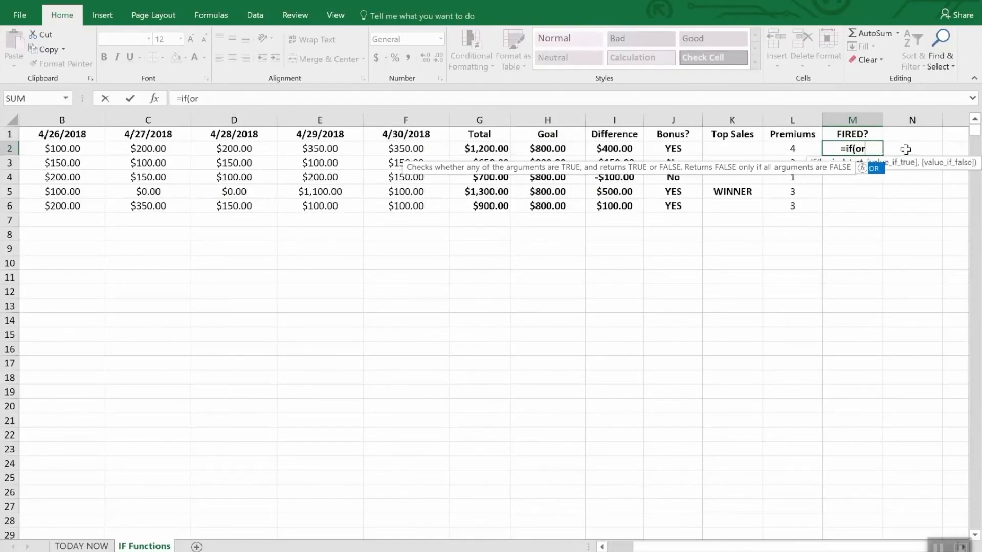
type("(")
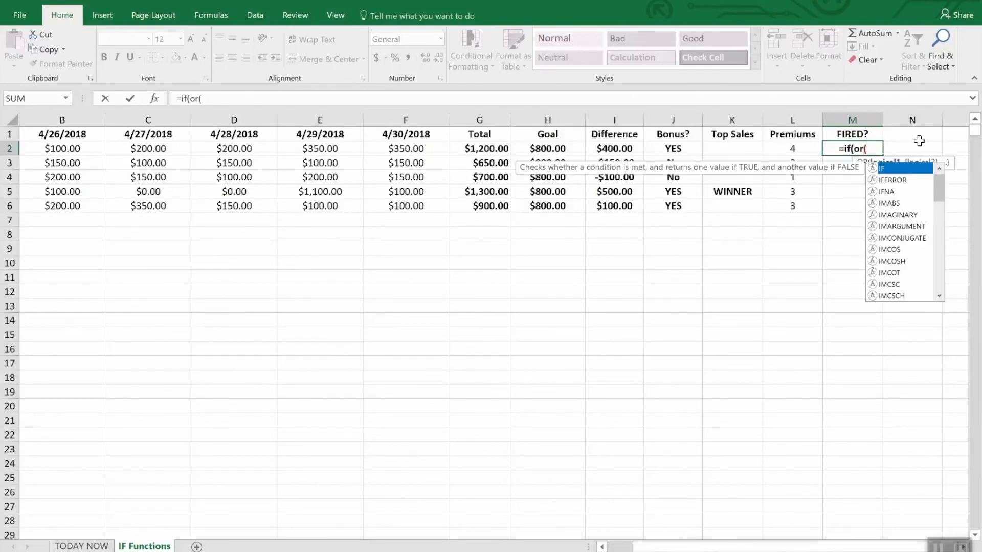
left_click(613, 148)
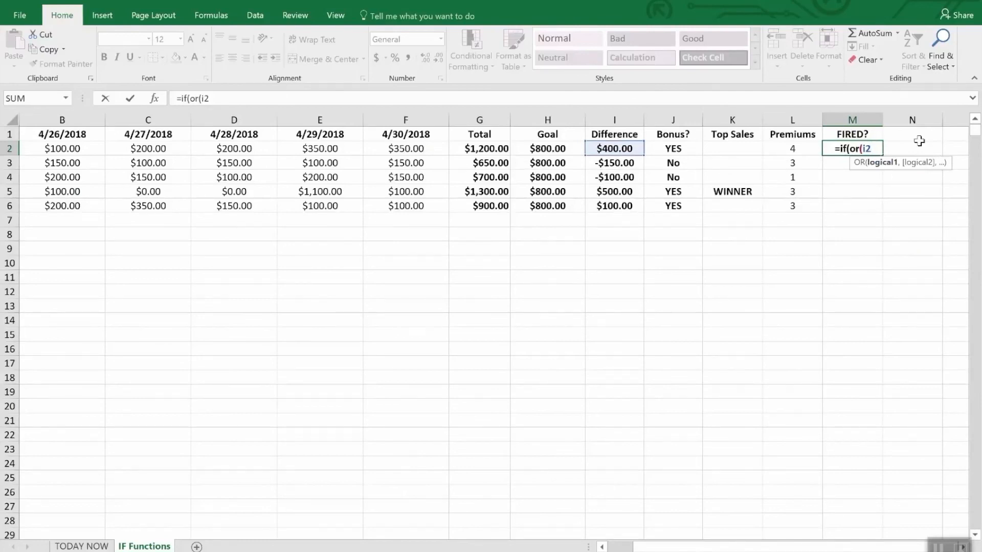
type(">")
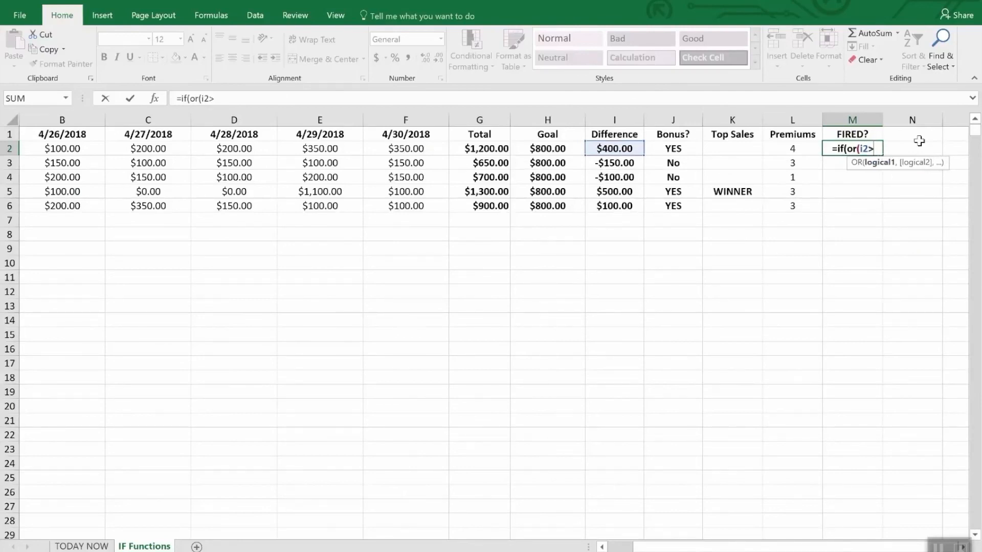
type("=")
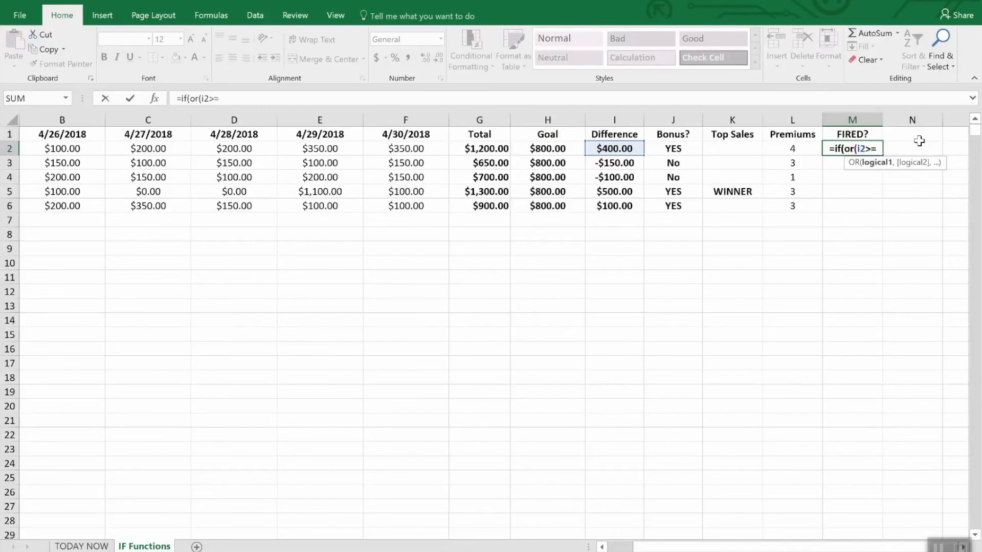
type("0")
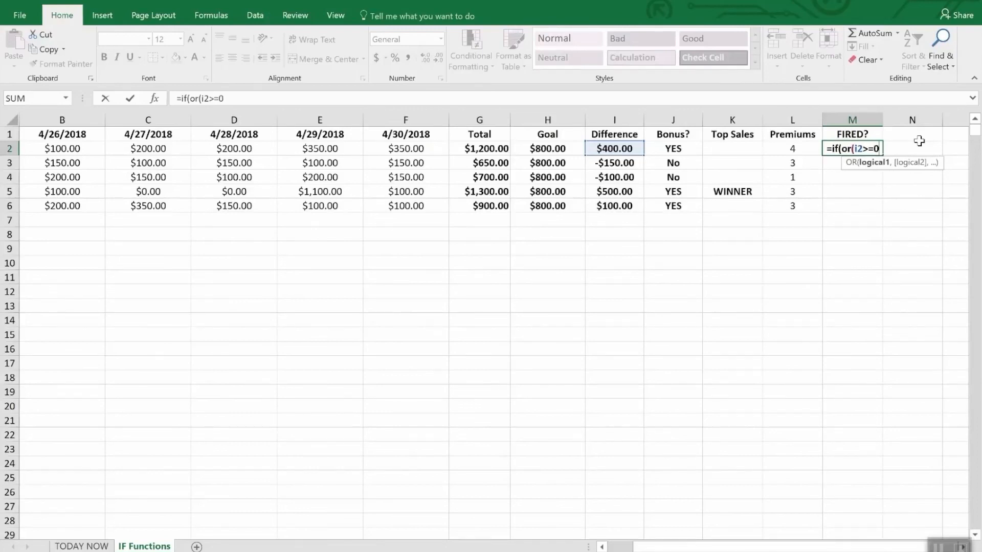
type(",l2>")
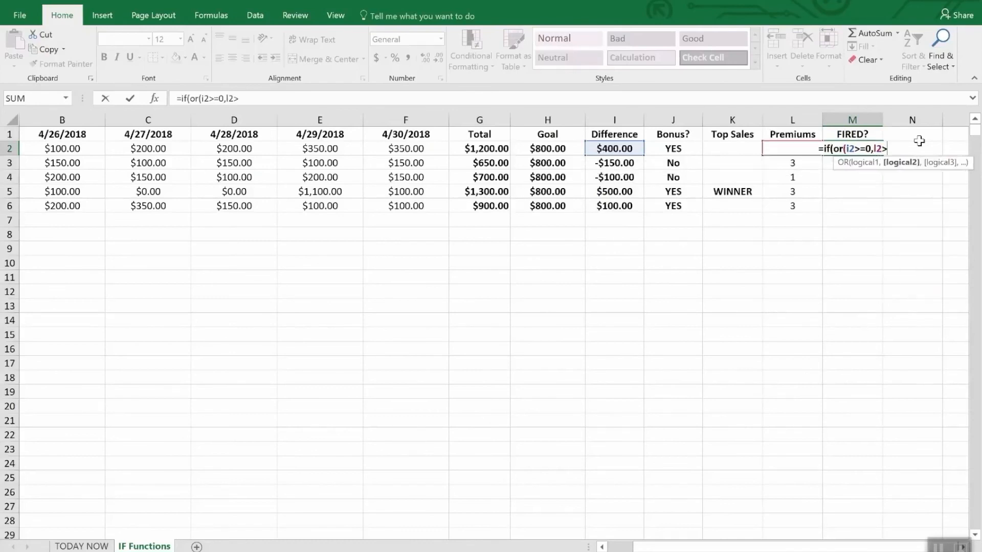
type("2)")
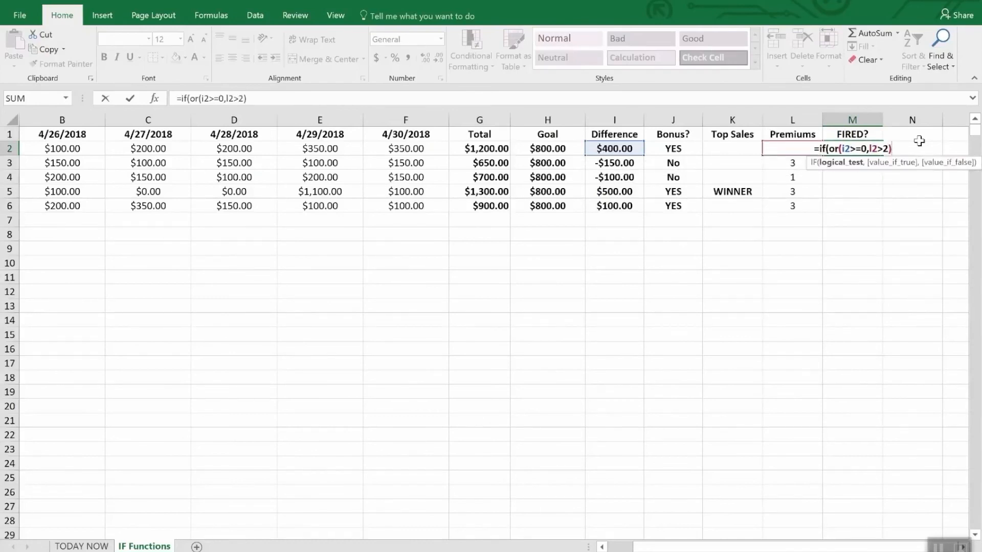
Step: Finish the formula with "Safe","FIRED" so M2 shows Safe, then review it
type(",\"")
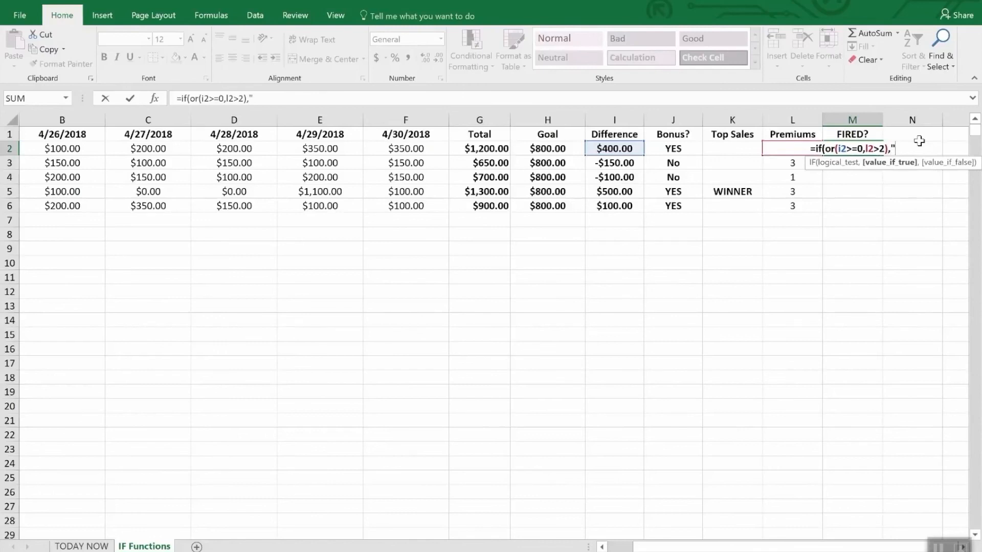
type("Safe")
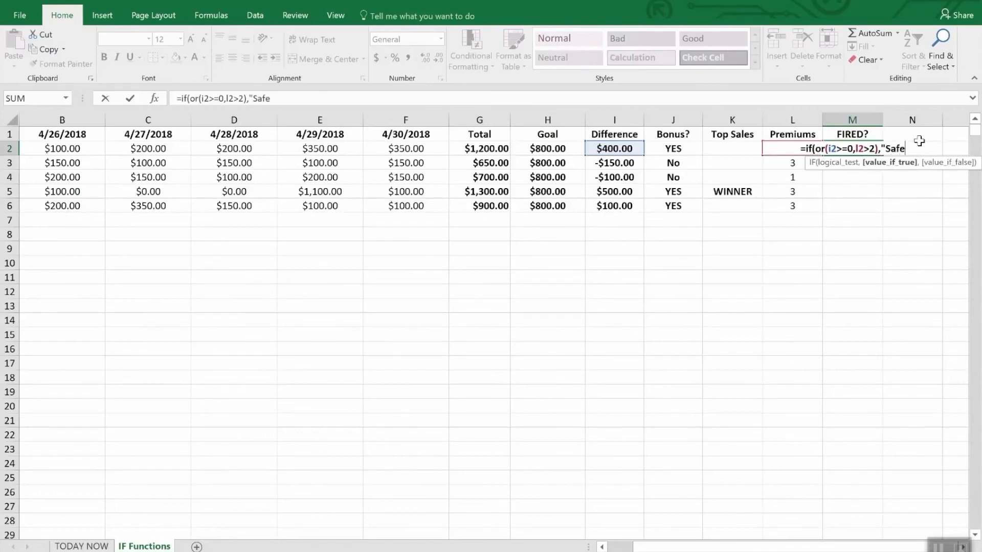
type(",\"")
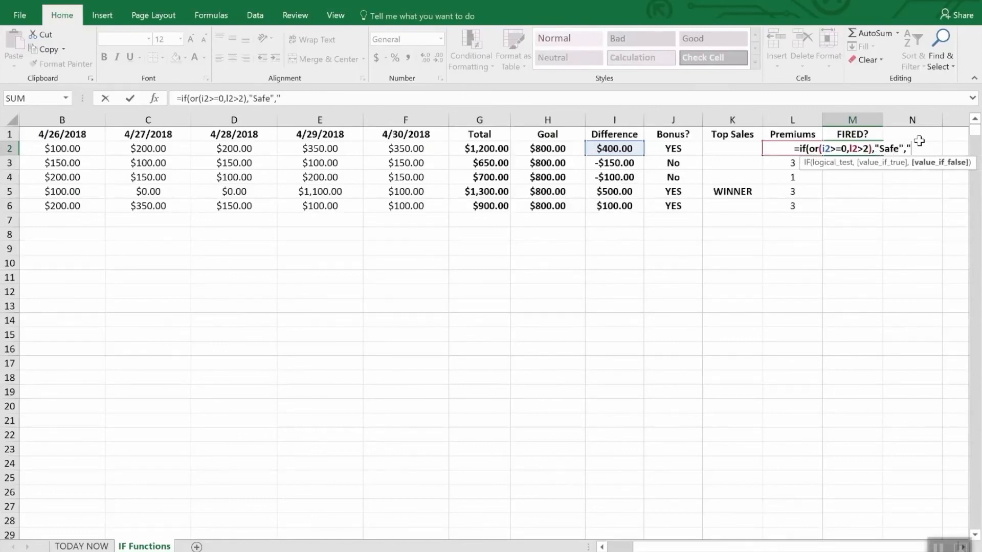
type("FIRED\"")
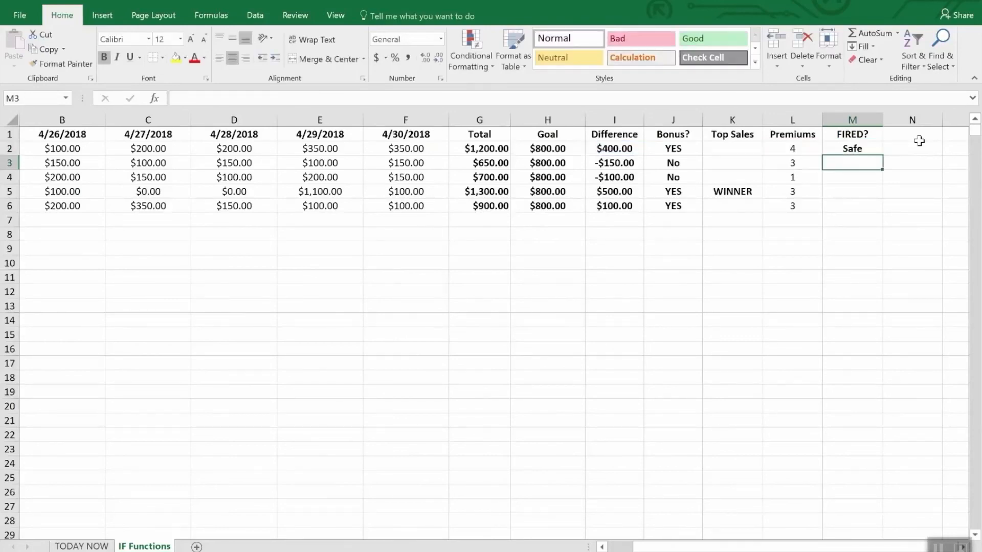
left_click(852, 177)
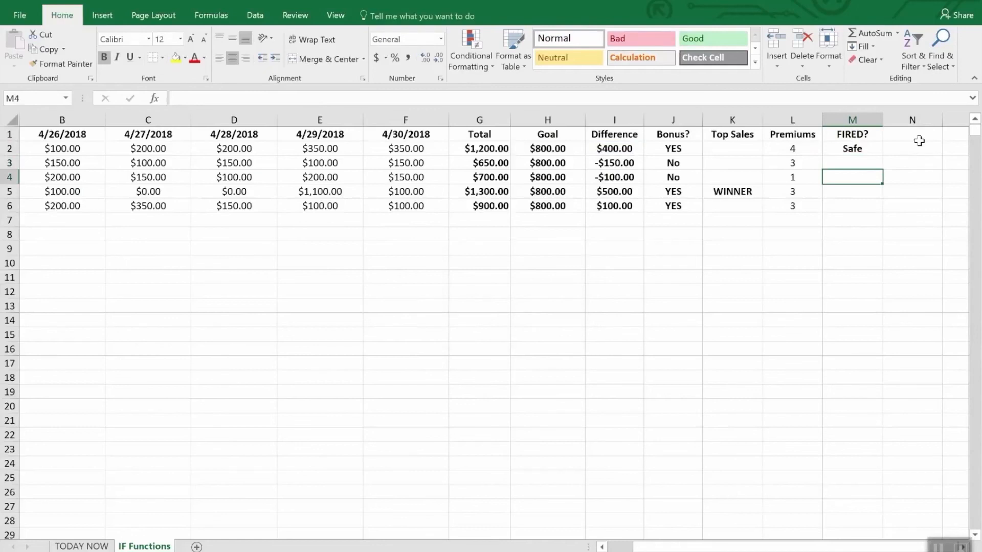
left_click(852, 148)
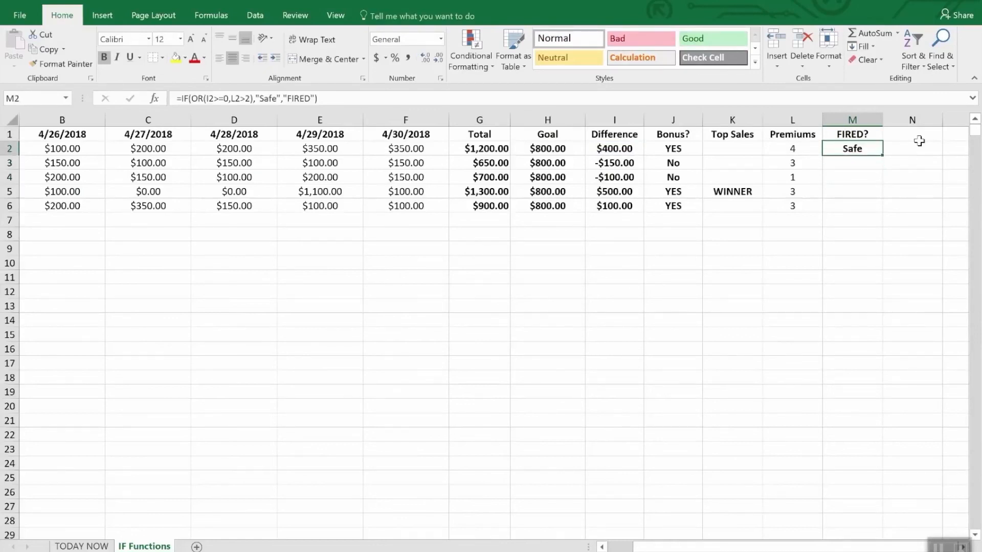
mouse_move(876, 151)
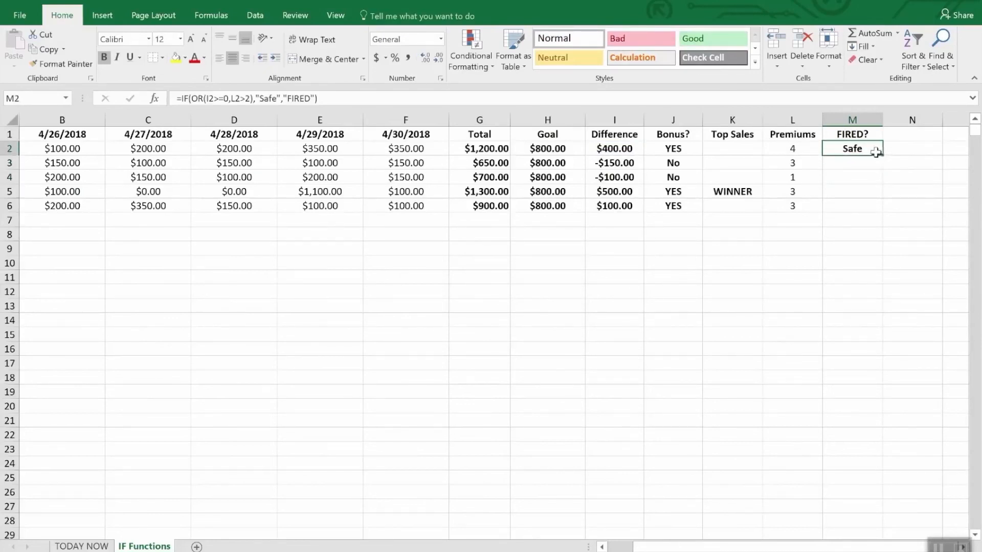
Step: Fill the FIRED? formula down to row 6, marking Maria FIRED, and check row 4's Premiums
left_click_drag(875, 148, 875, 206)
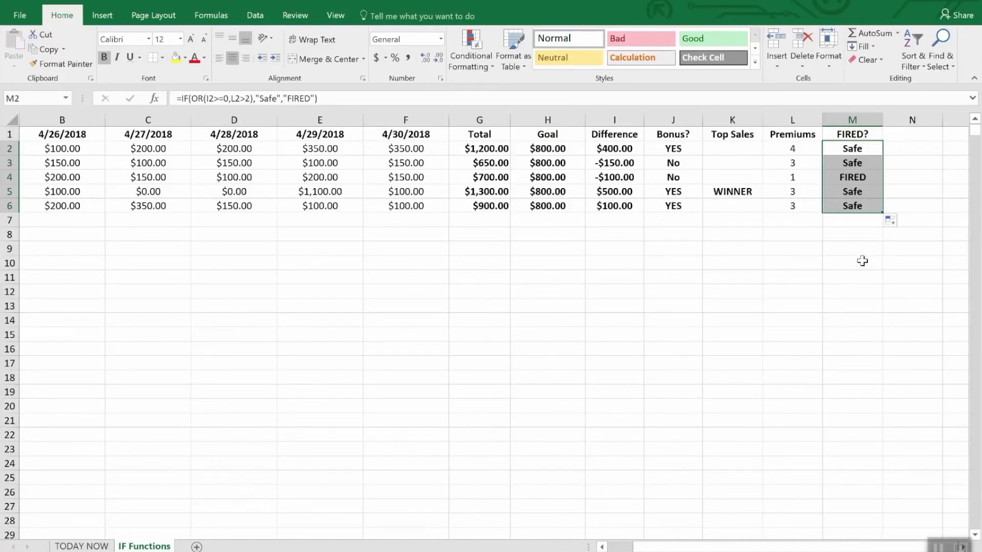
mouse_move(631, 186)
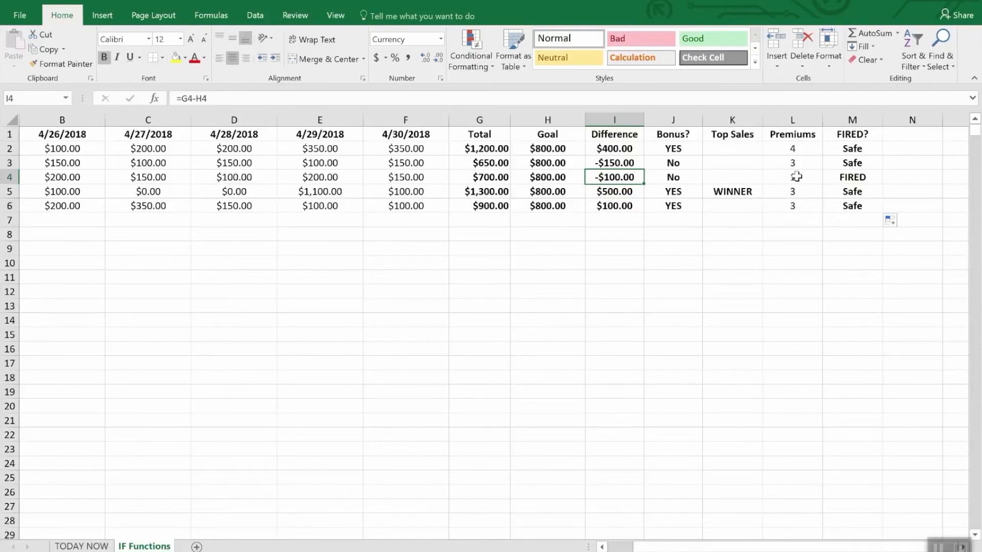
left_click(791, 176)
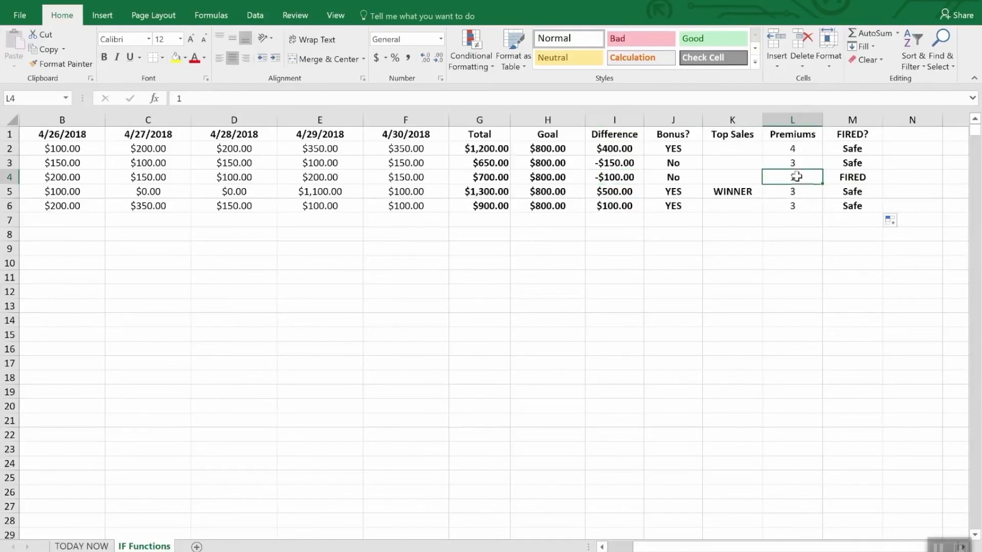